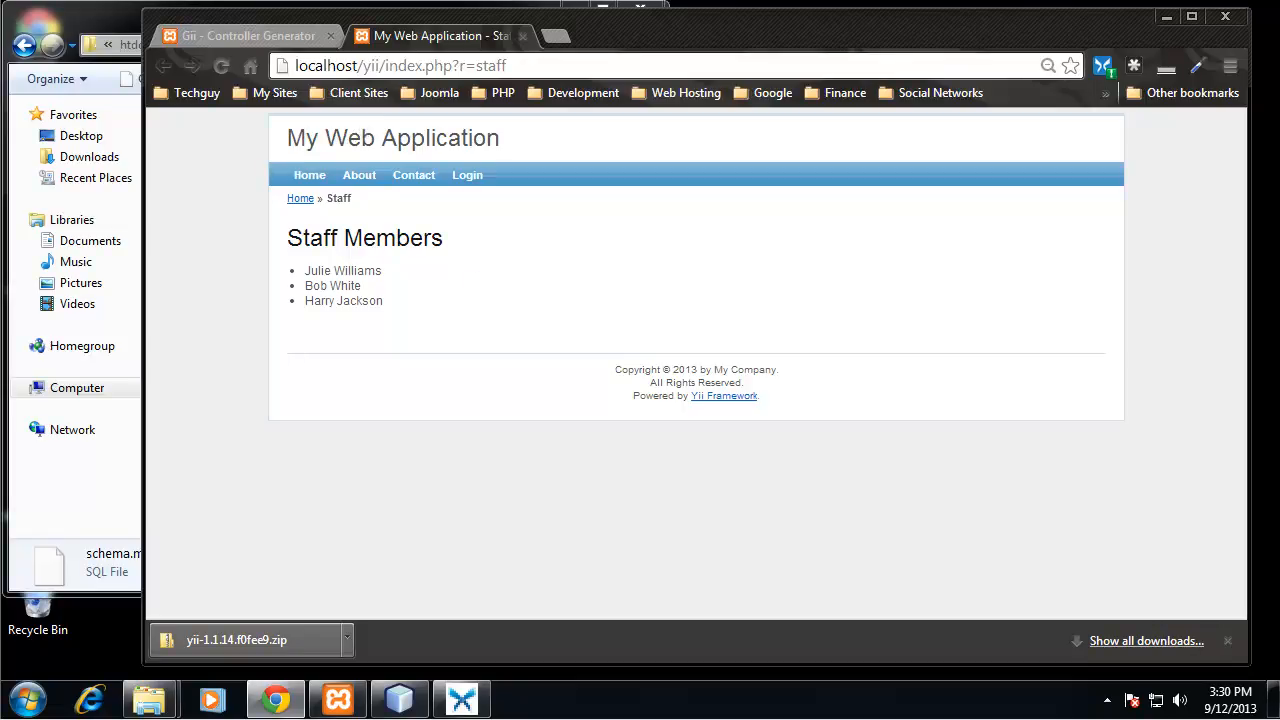
{"action": "mouse_move", "coordinate": [710, 322]}
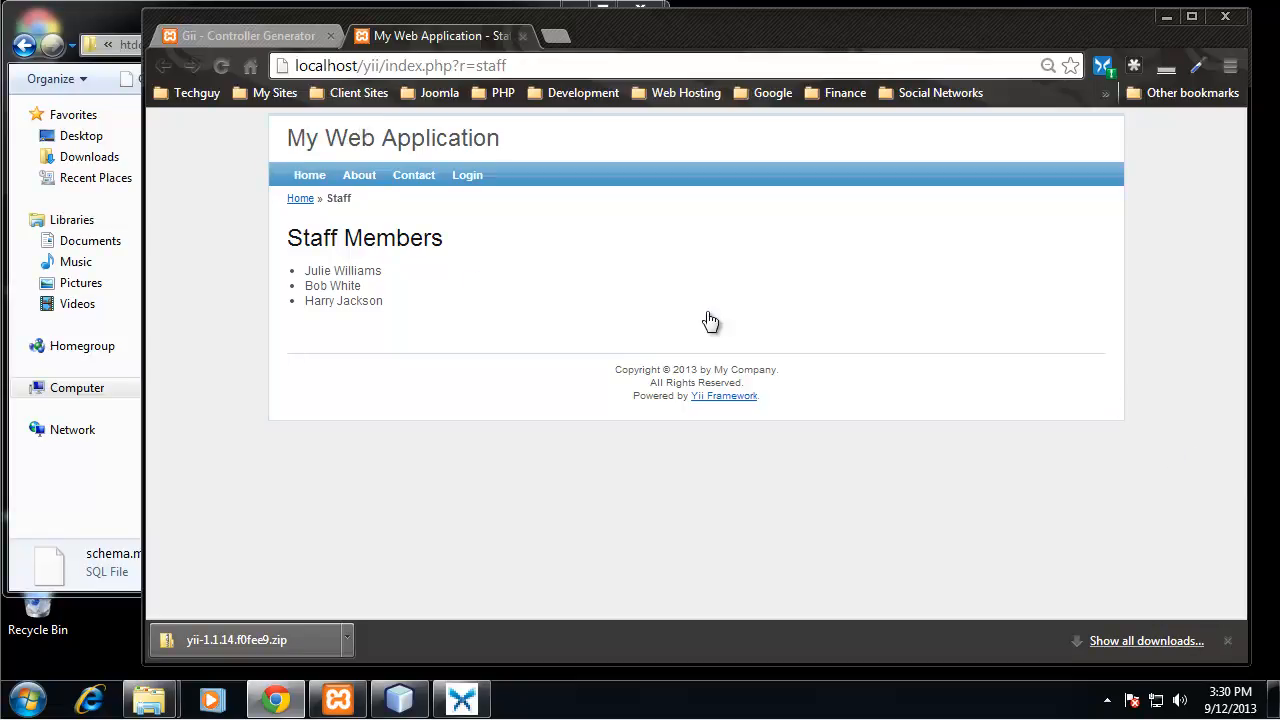
{"action": "mouse_move", "coordinate": [648, 278]}
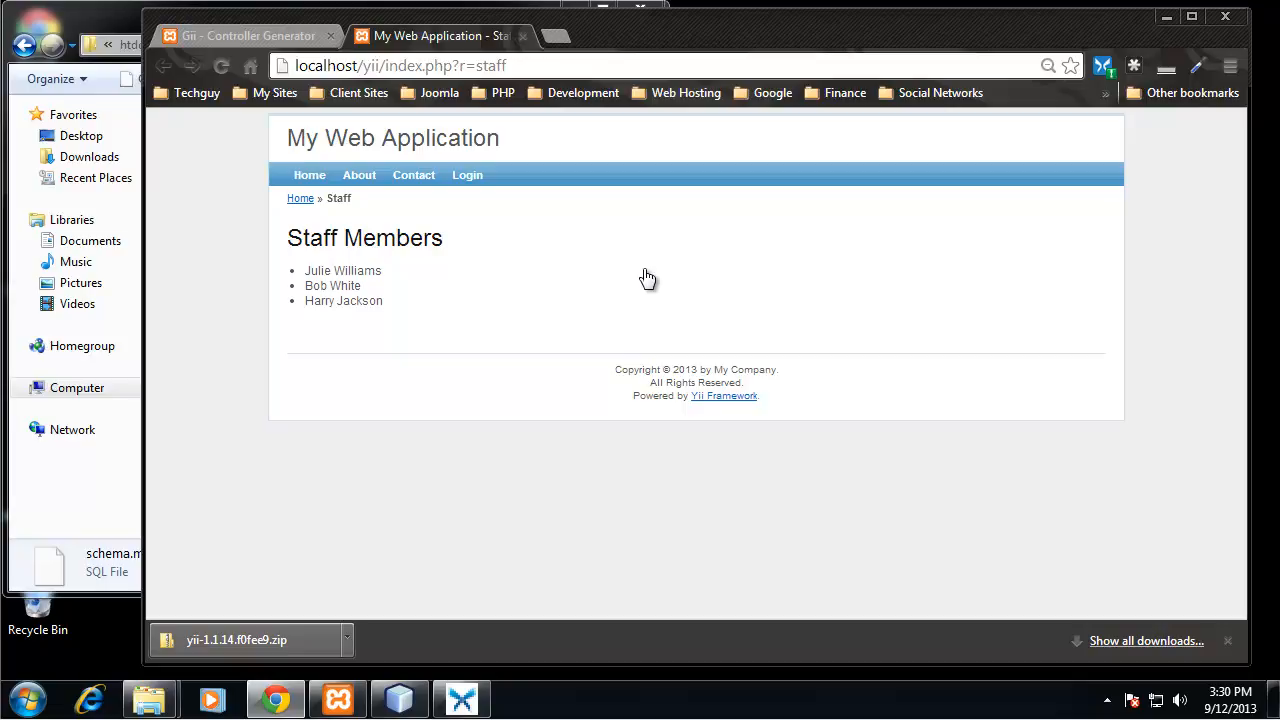
{"action": "mouse_move", "coordinate": [634, 273]}
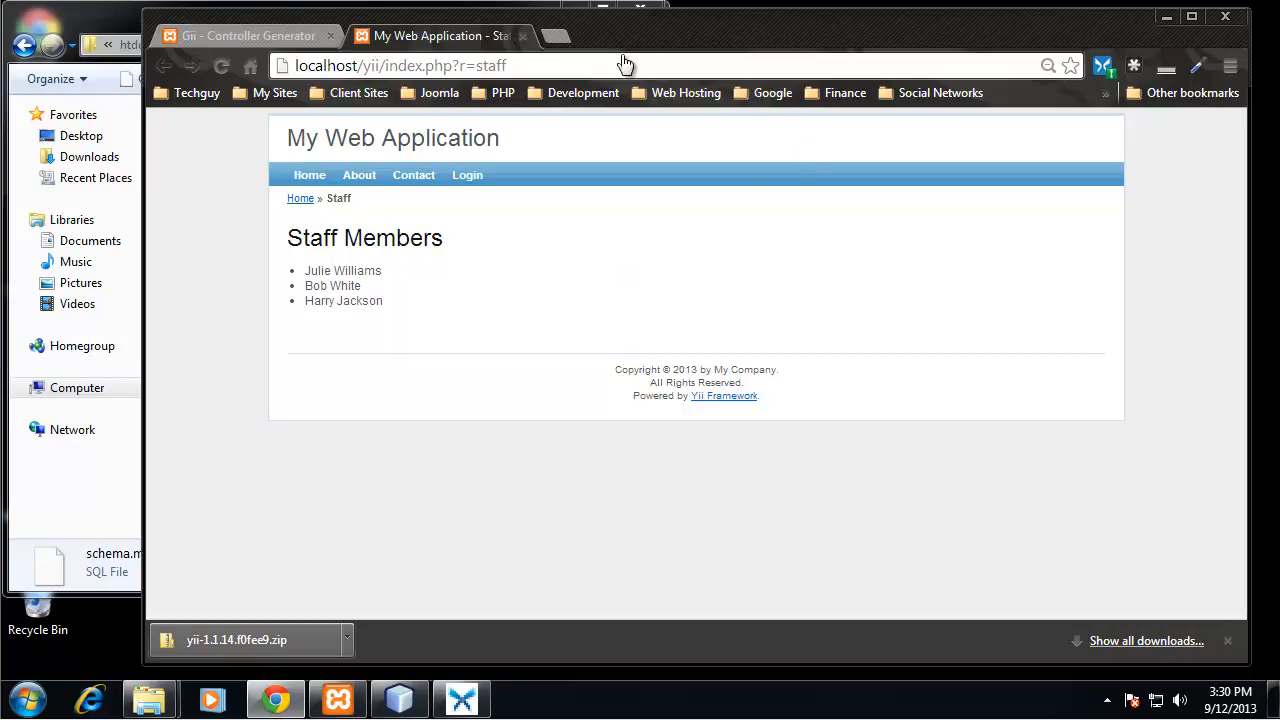
- Log into phpMyAdmin as root and create a new database named yii
{"action": "left_click", "coordinate": [556, 35]}
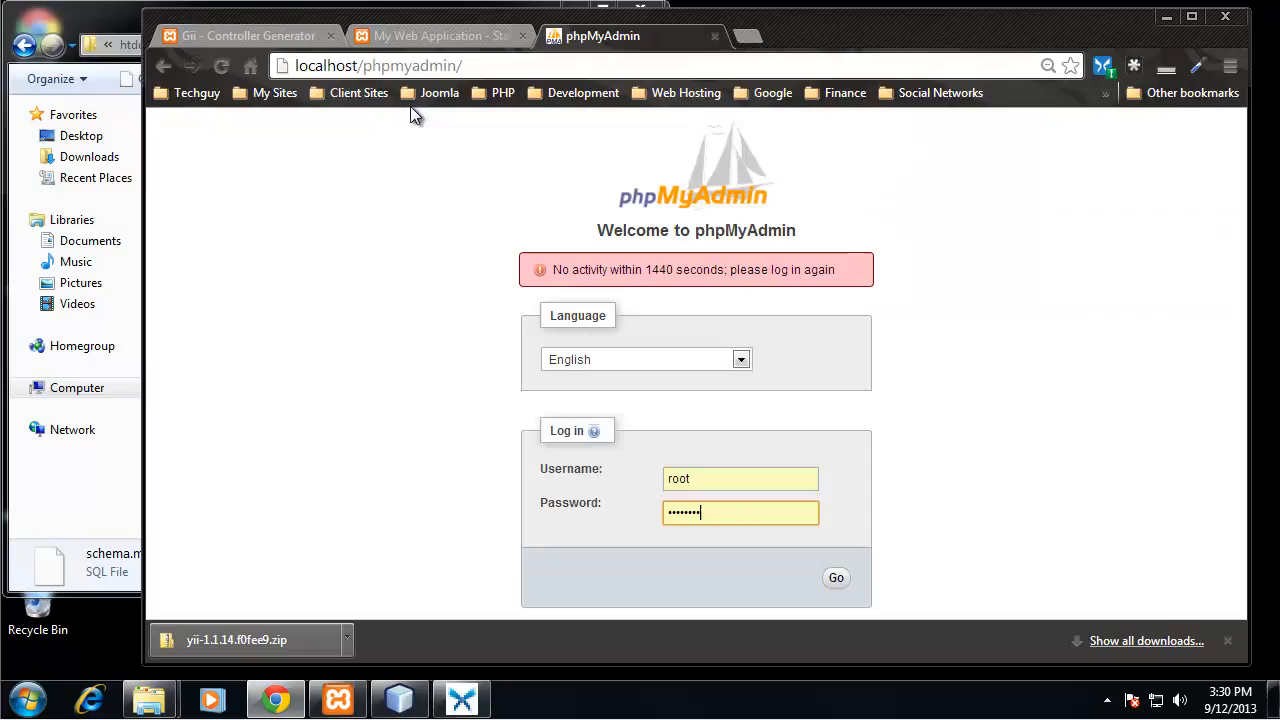
{"action": "left_click", "coordinate": [836, 578]}
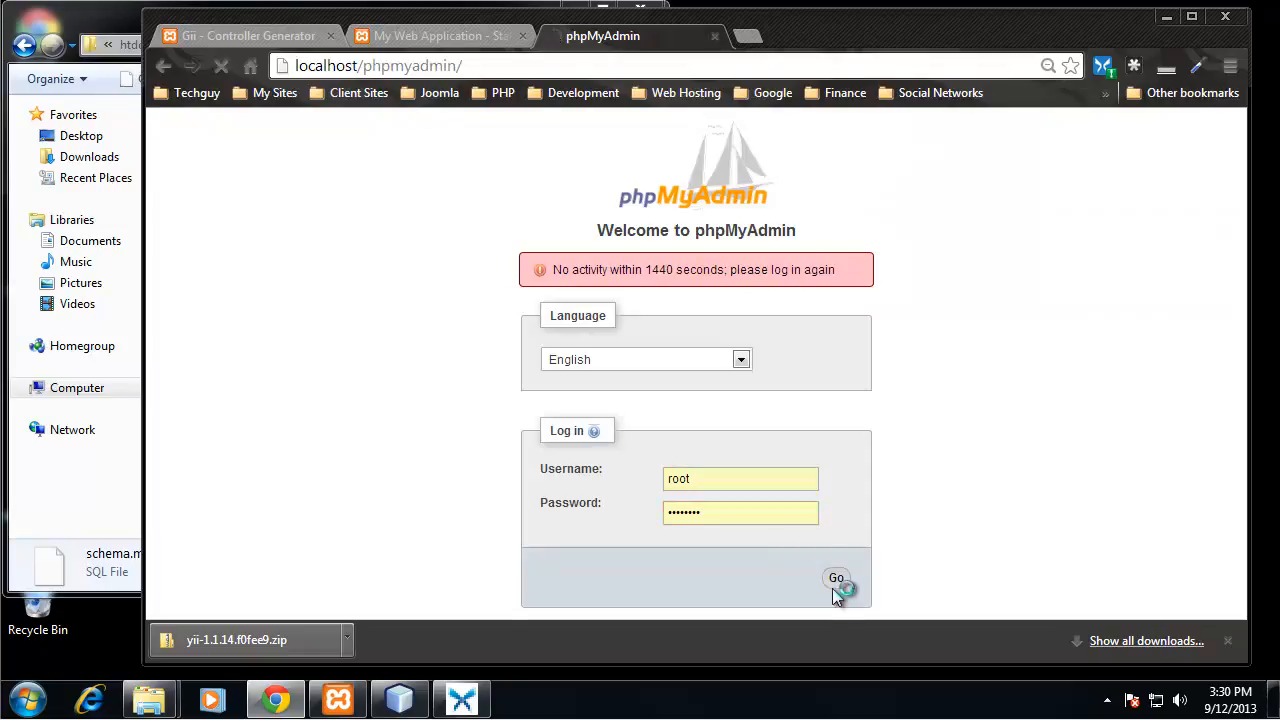
{"action": "left_click", "coordinate": [837, 578]}
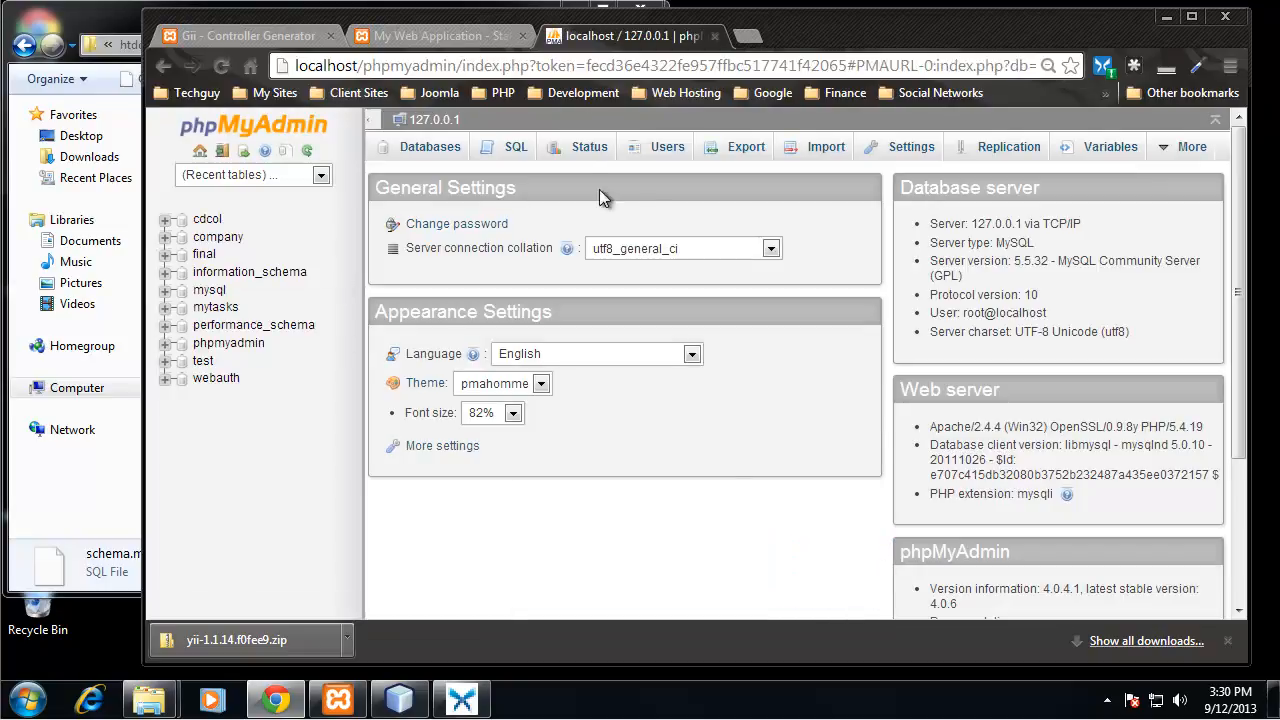
{"action": "left_click", "coordinate": [429, 146]}
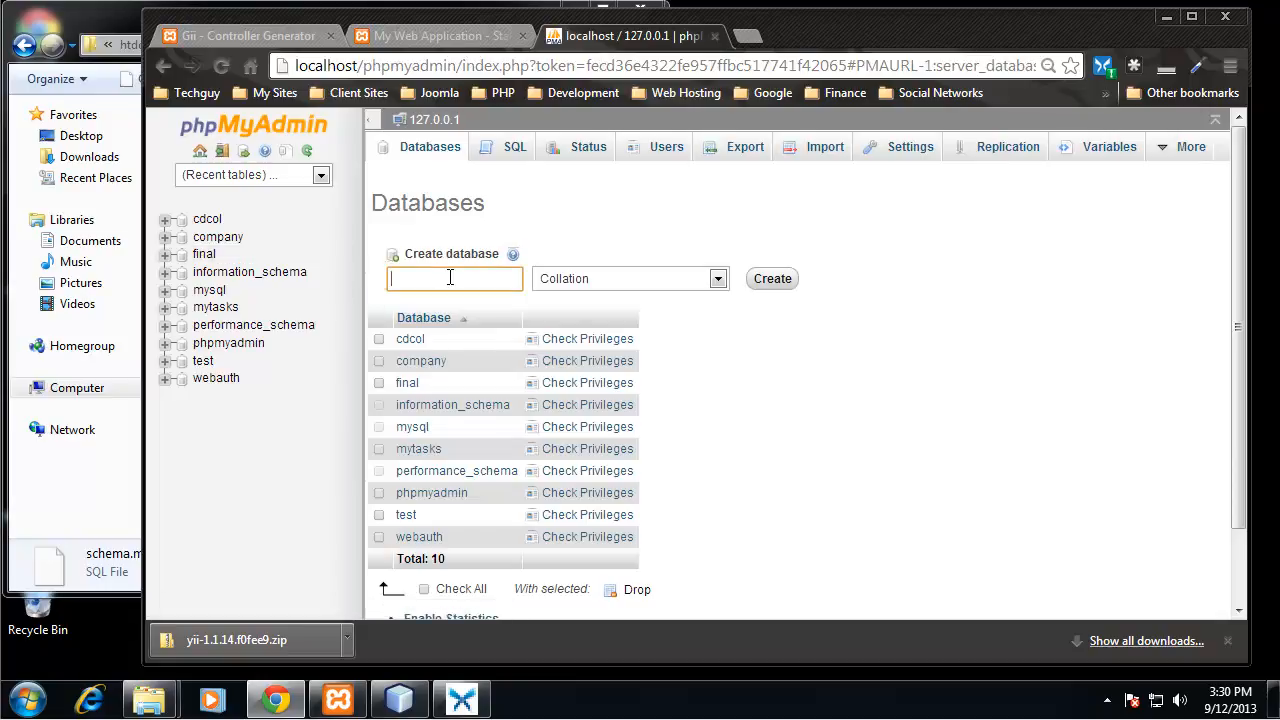
{"action": "type", "text": "yii"}
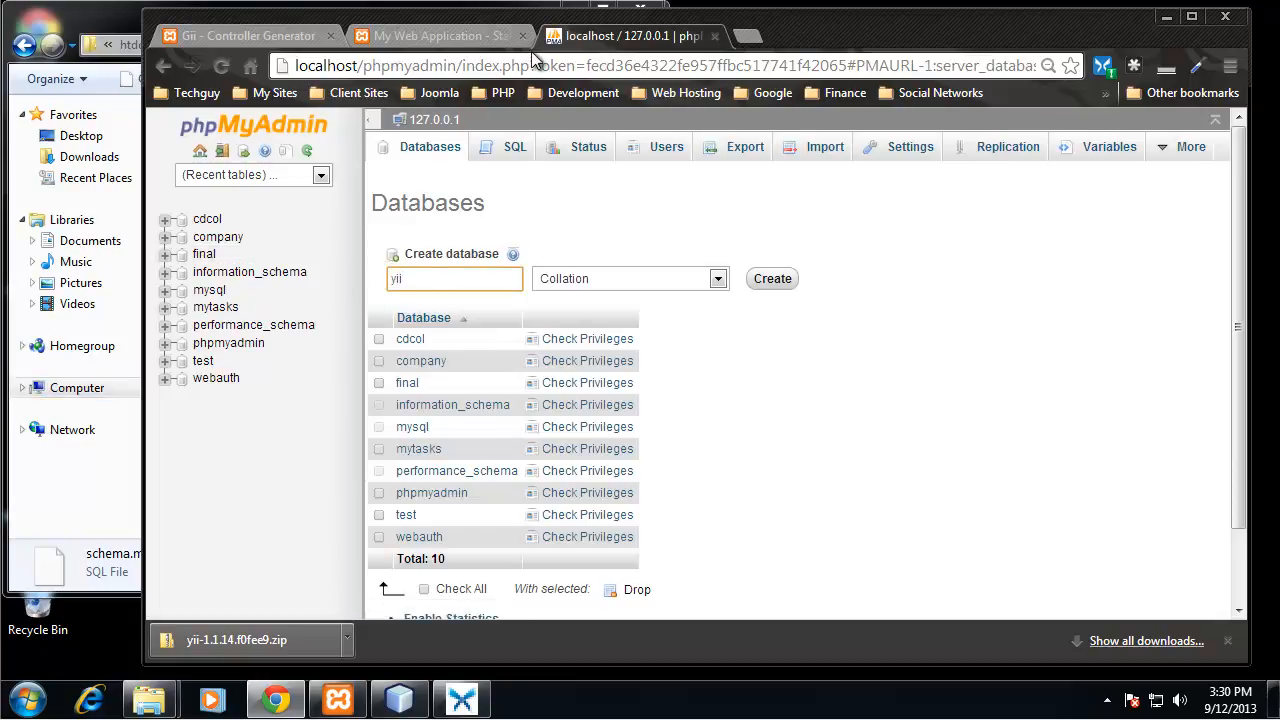
{"action": "left_click", "coordinate": [771, 278]}
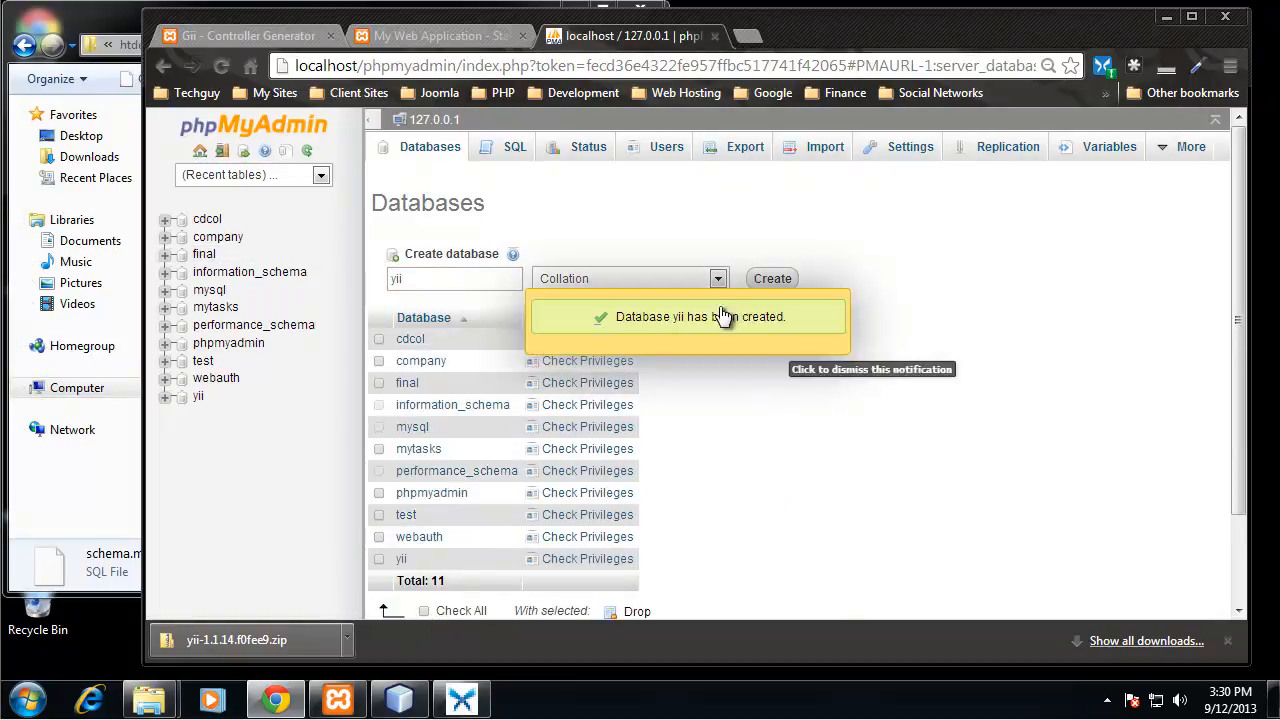
{"action": "mouse_move", "coordinate": [367, 293]}
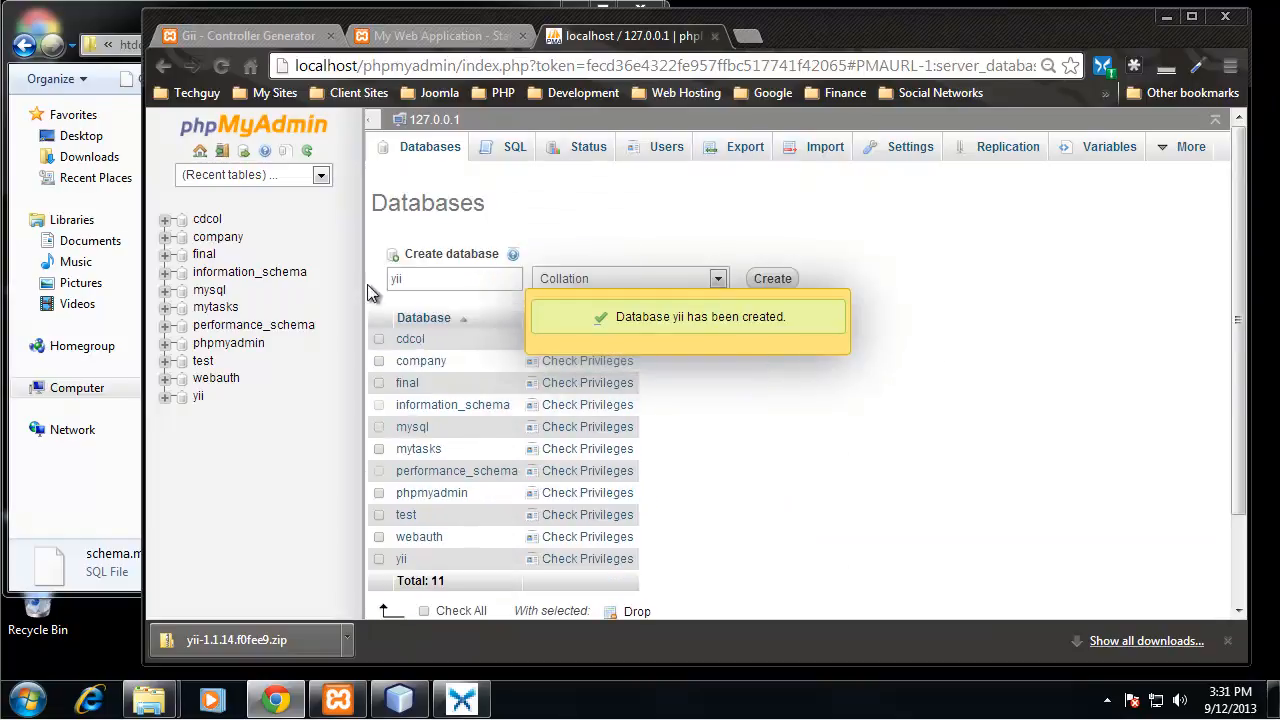
- In the yii database, start a table tbl_staff with 4 columns
{"action": "left_click", "coordinate": [401, 558]}
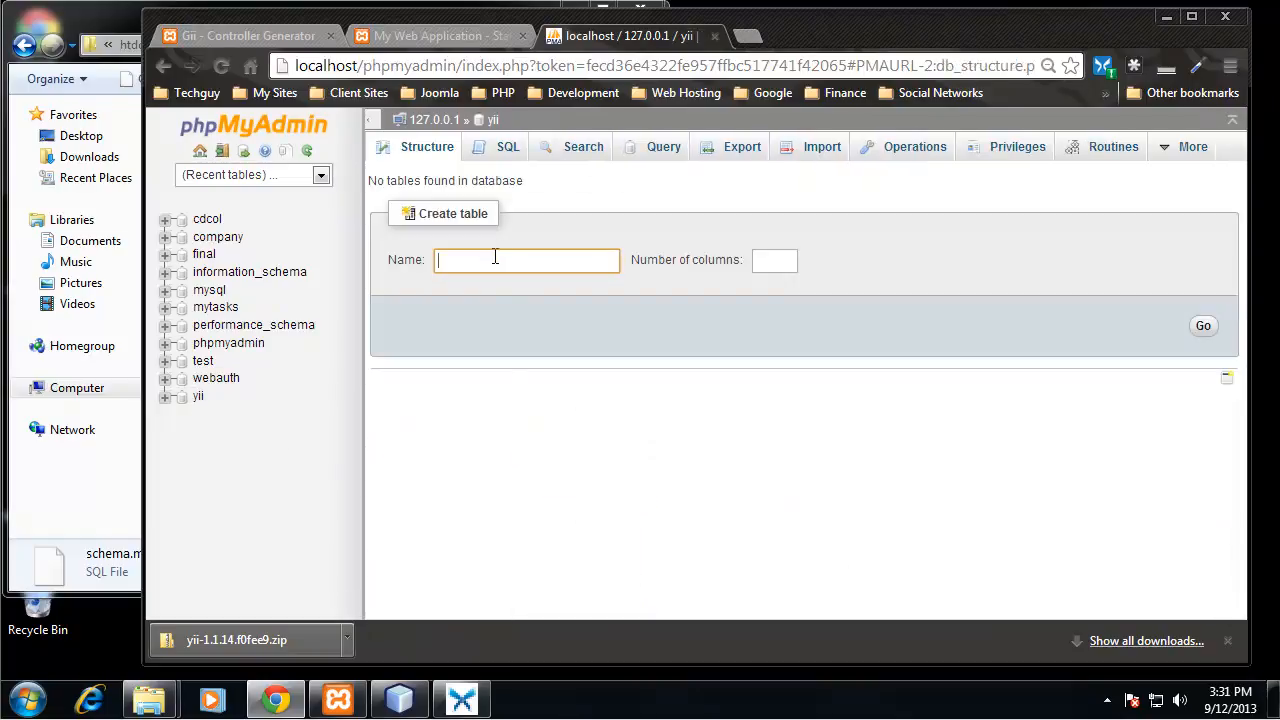
{"action": "type", "text": "t"}
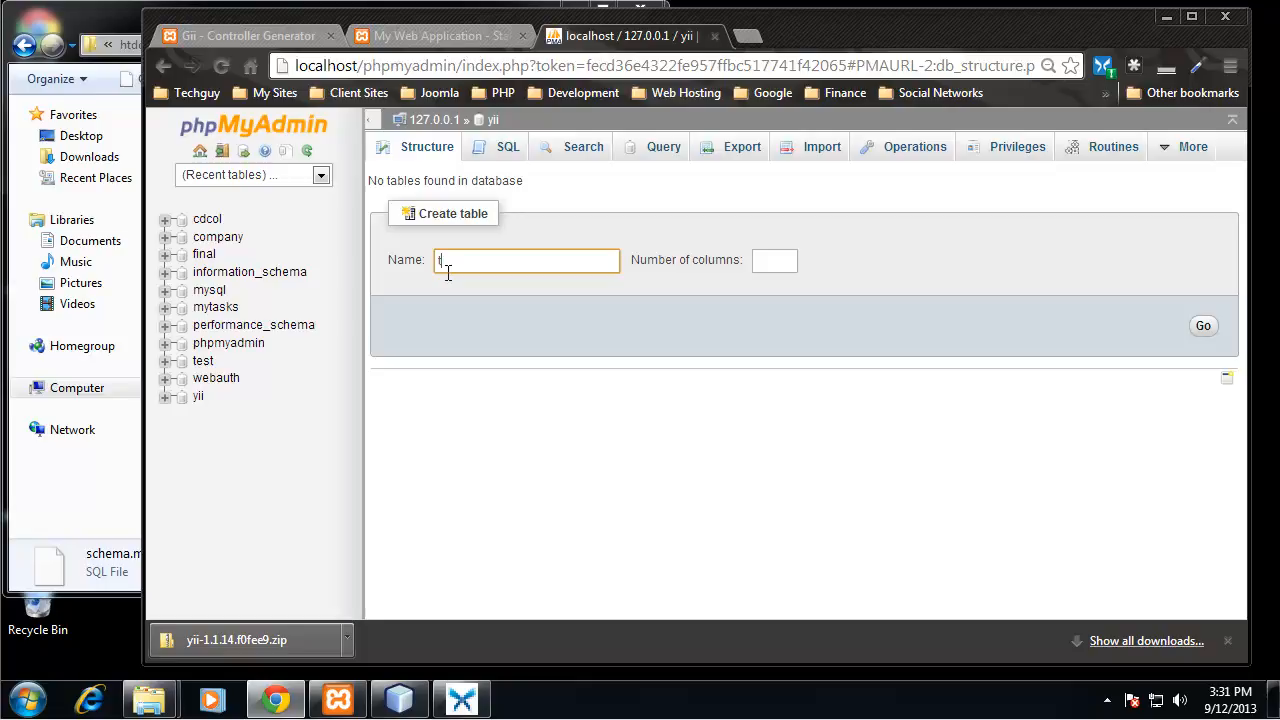
{"action": "type", "text": "bl_staff"}
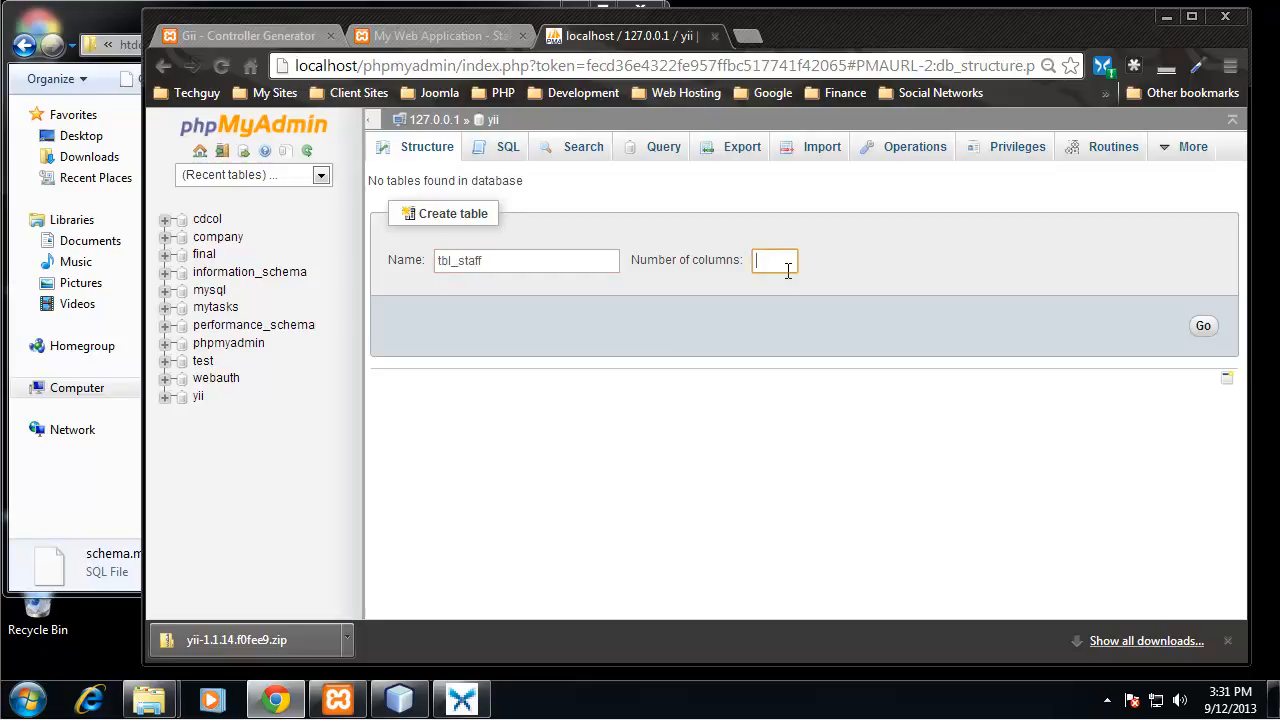
{"action": "mouse_move", "coordinate": [860, 399]}
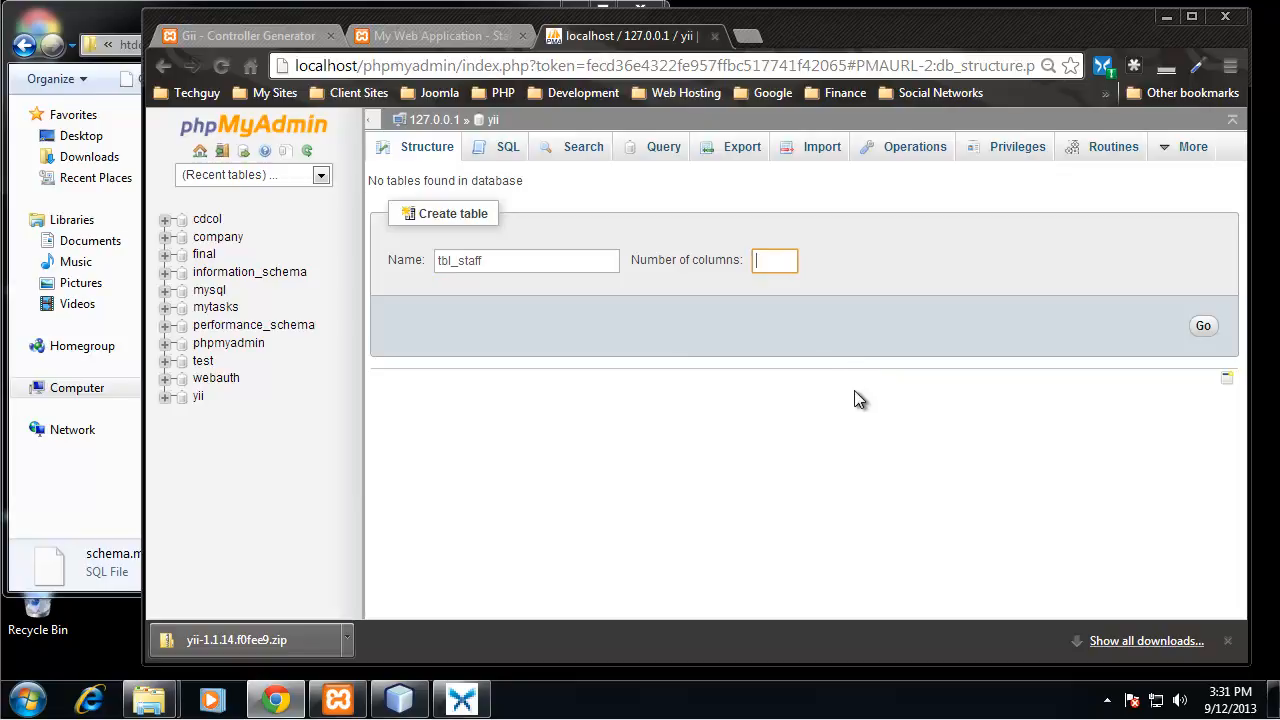
{"action": "type", "text": "4"}
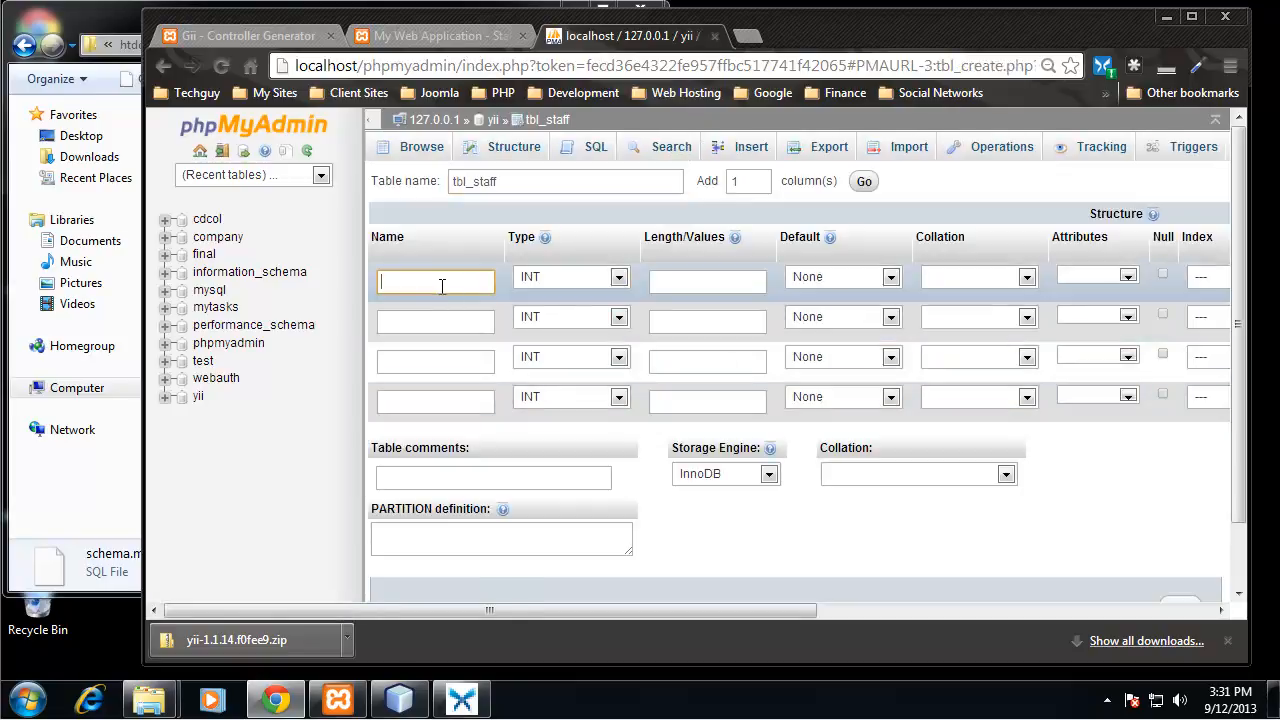
- Name columns id, first_name, last_name, email; id INT(11), others VARCHAR(255)
{"action": "type", "text": "id"}
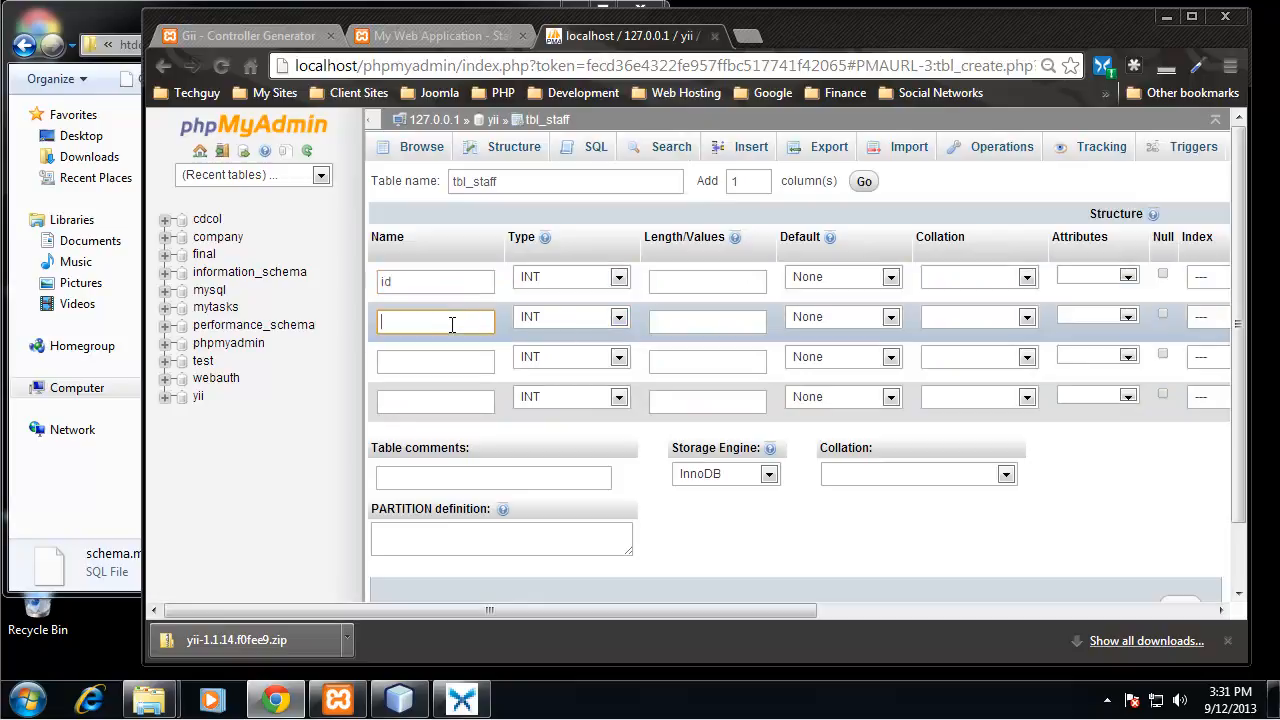
{"action": "type", "text": "first"}
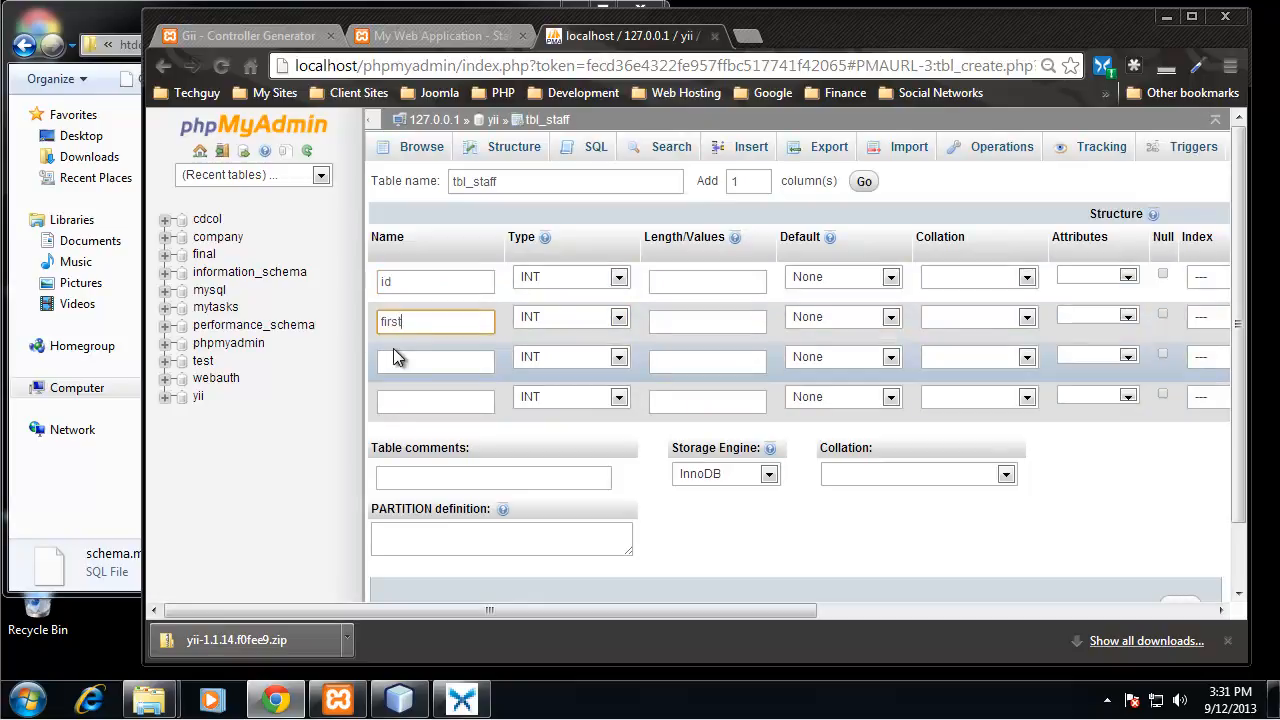
{"action": "type", "text": "Na"}
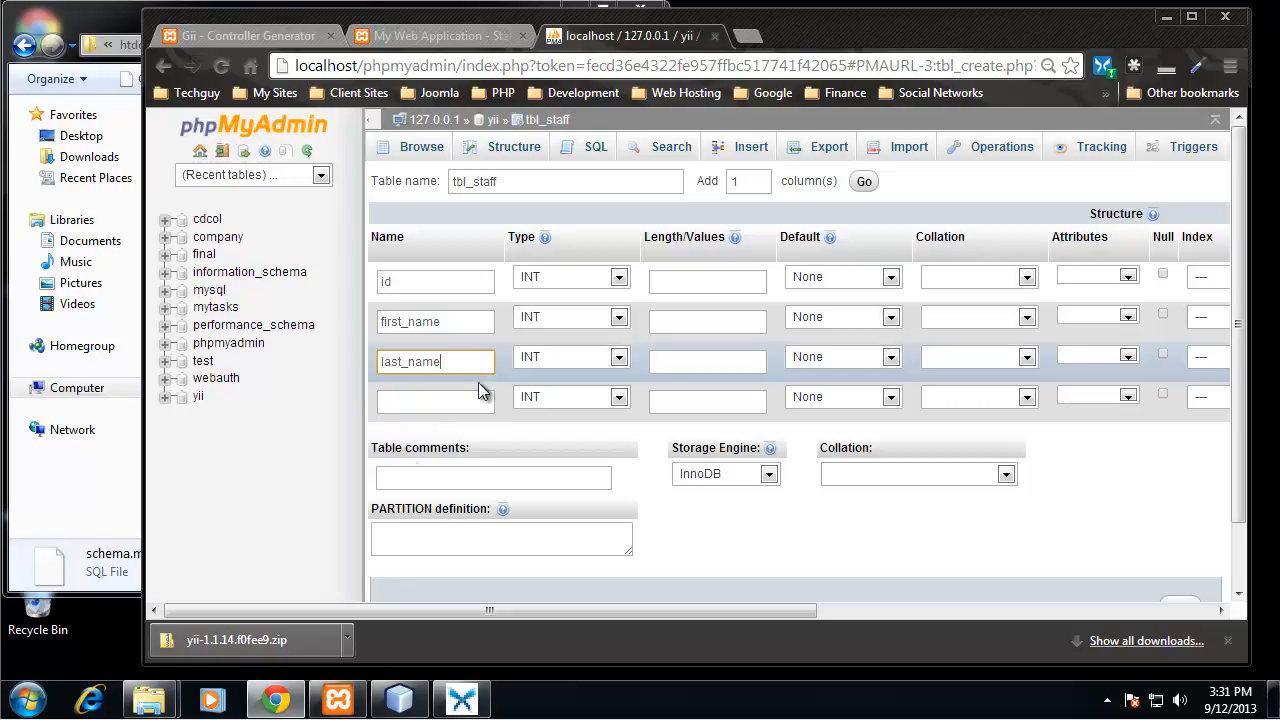
{"action": "type", "text": "email"}
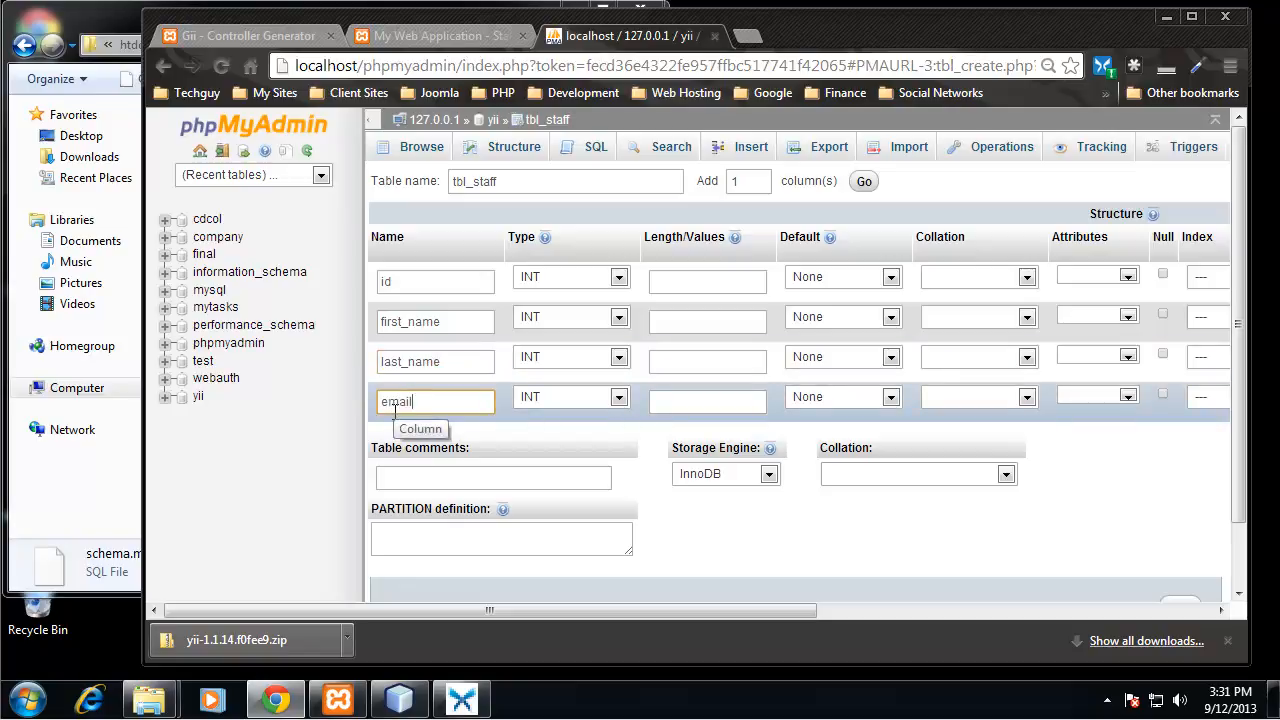
{"action": "left_click", "coordinate": [707, 281]}
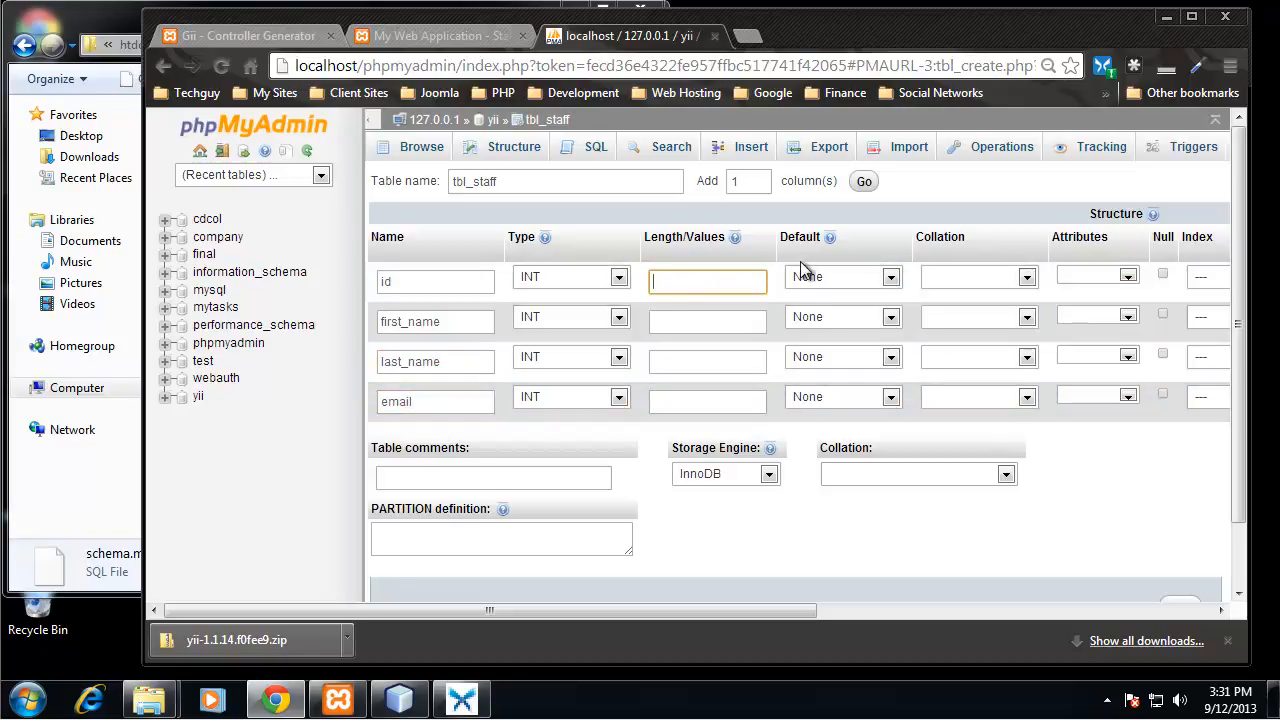
{"action": "left_click_drag", "start_coordinate": [490, 610], "coordinate": [820, 610]}
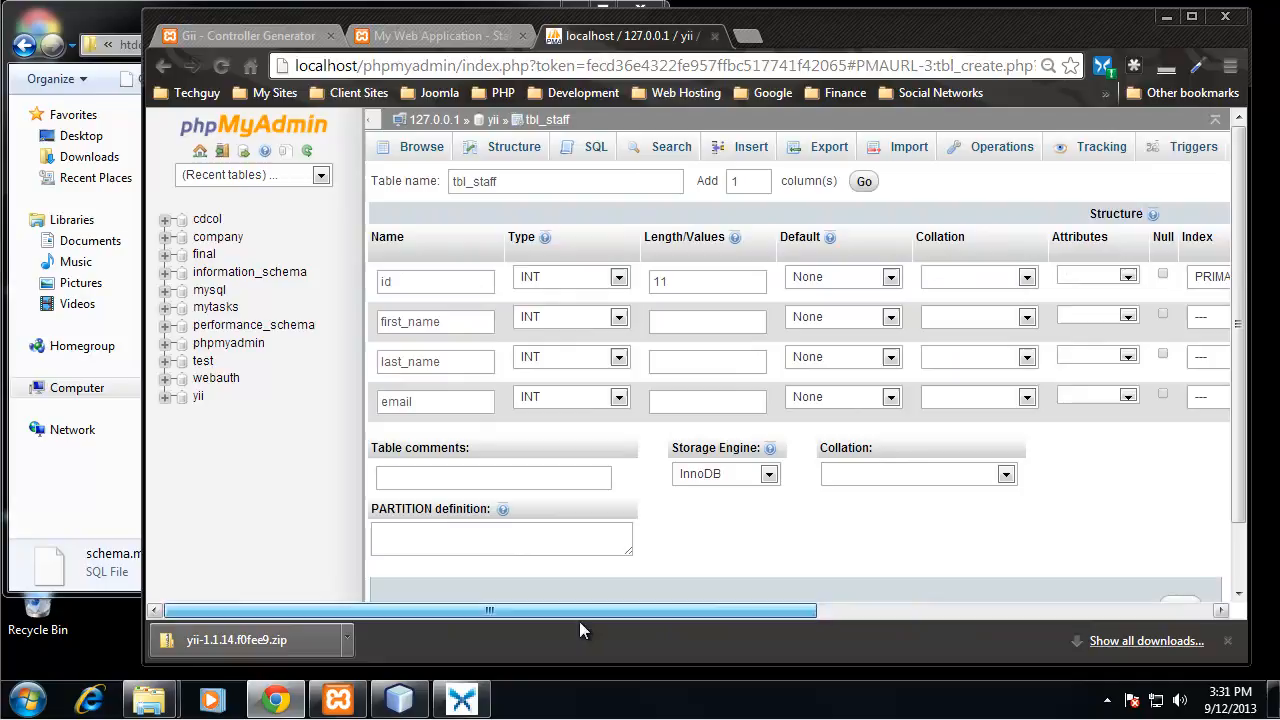
{"action": "left_click", "coordinate": [617, 357]}
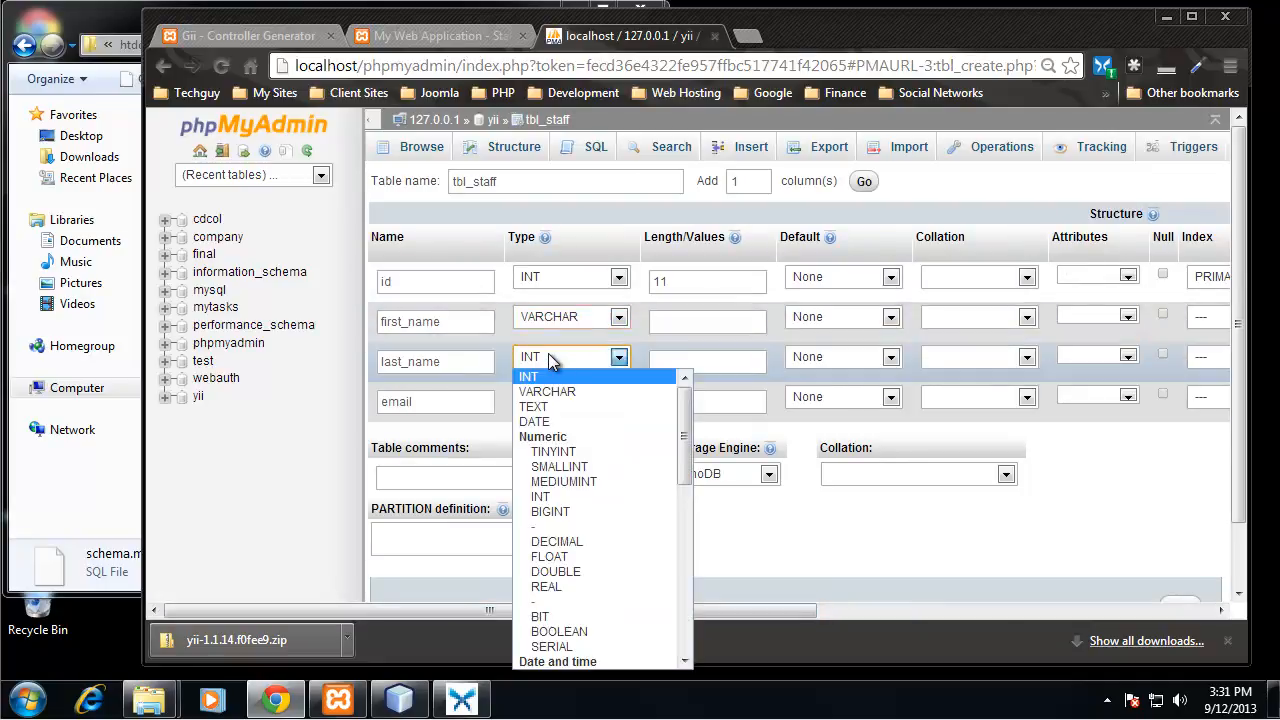
{"action": "left_click", "coordinate": [547, 391]}
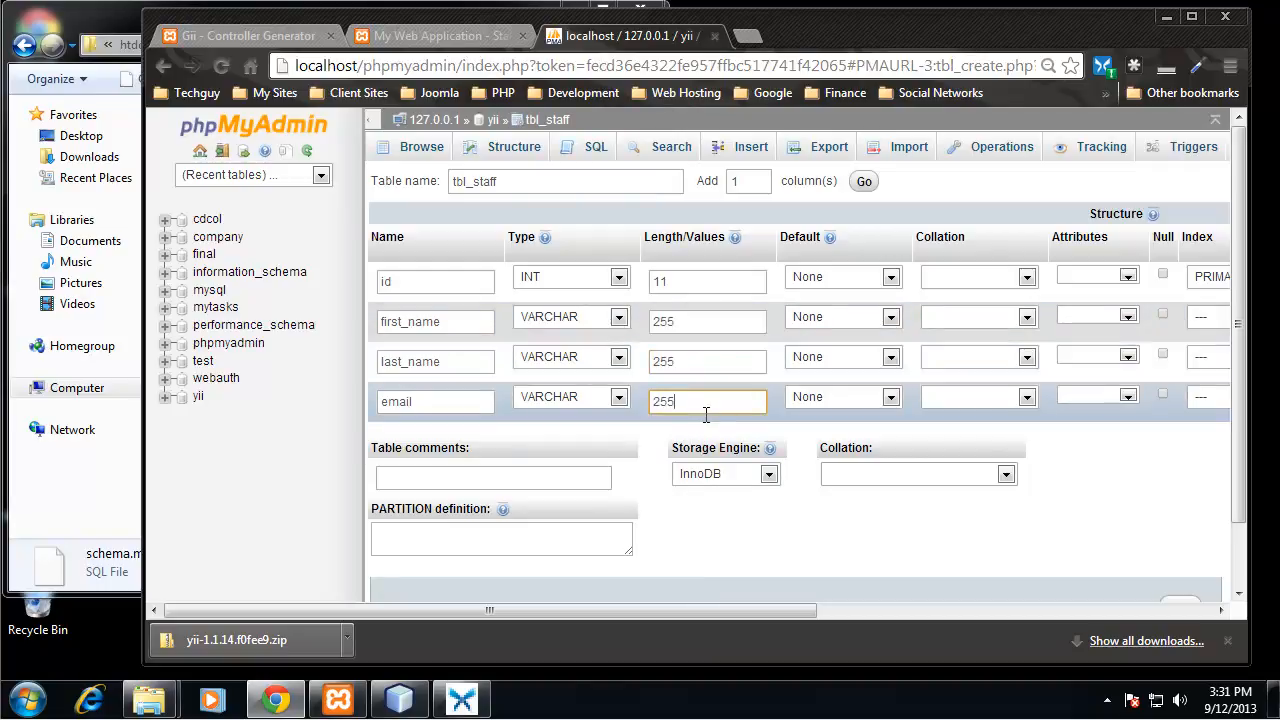
{"action": "scroll", "scroll_direction": "down", "scroll_amount": 3}
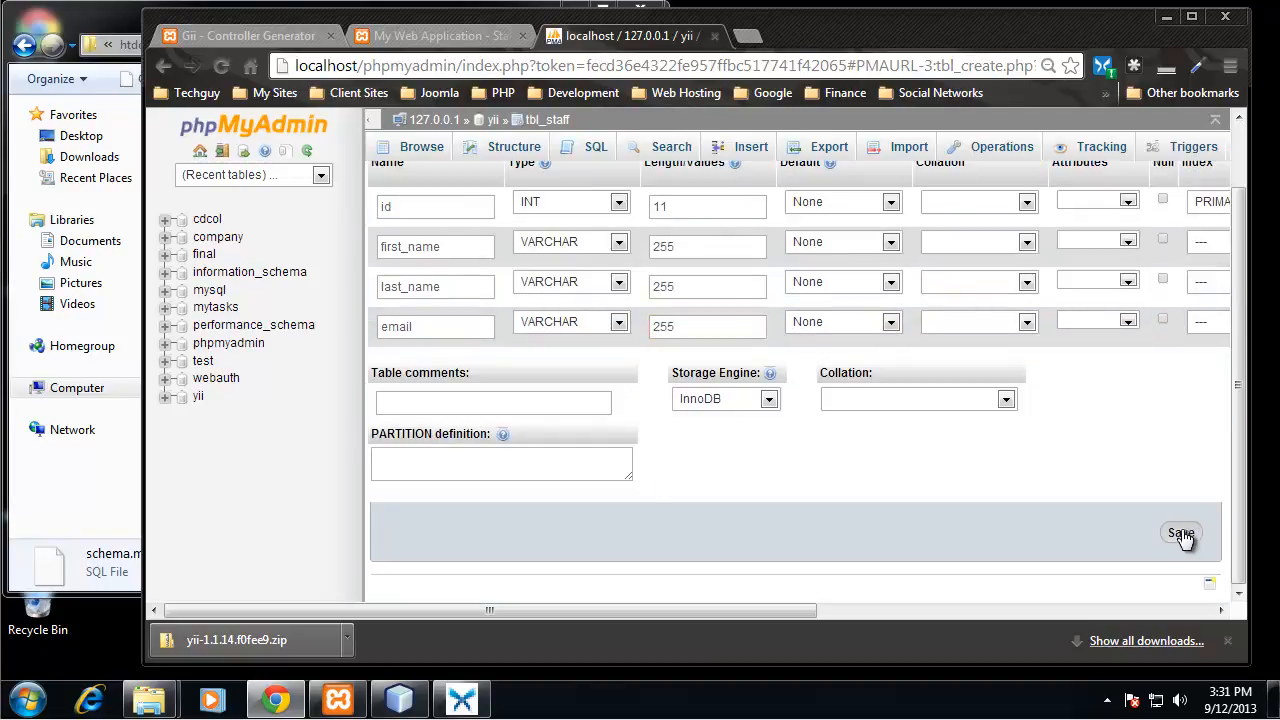
- Save the tbl_staff table and bring up its insert-row form
{"action": "left_click", "coordinate": [1180, 533]}
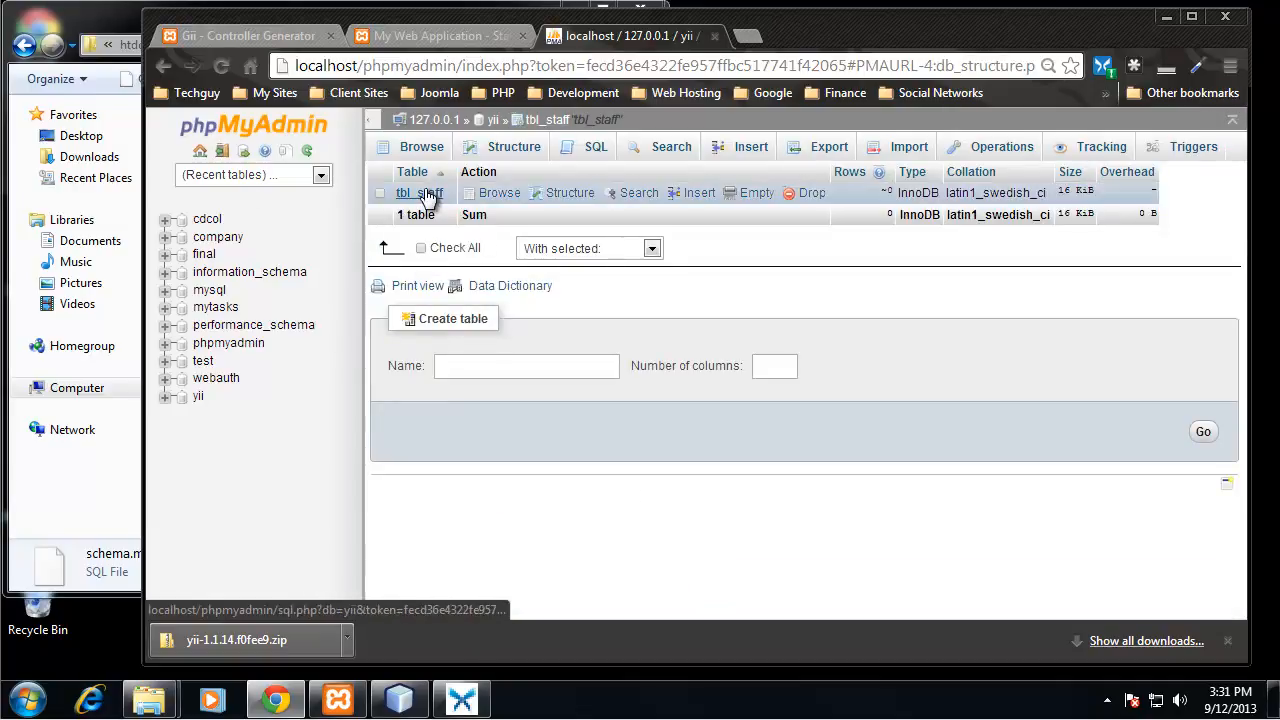
{"action": "left_click", "coordinate": [498, 192]}
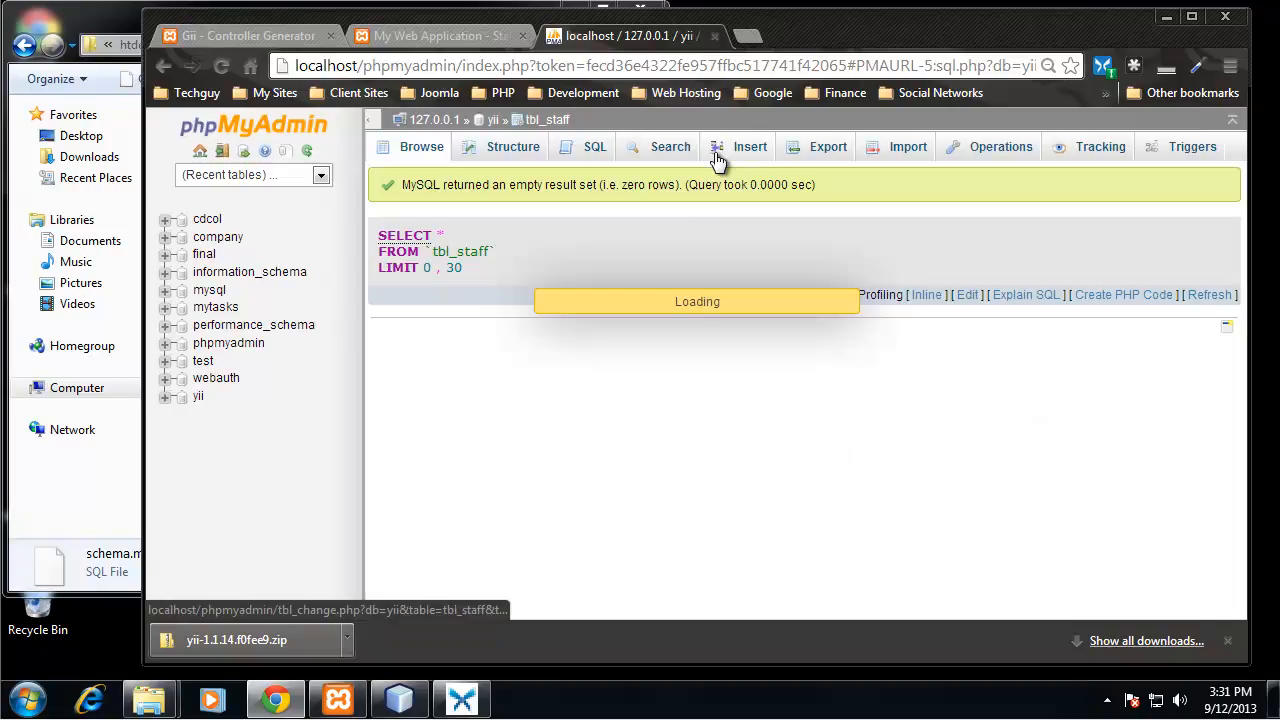
{"action": "left_click", "coordinate": [435, 35]}
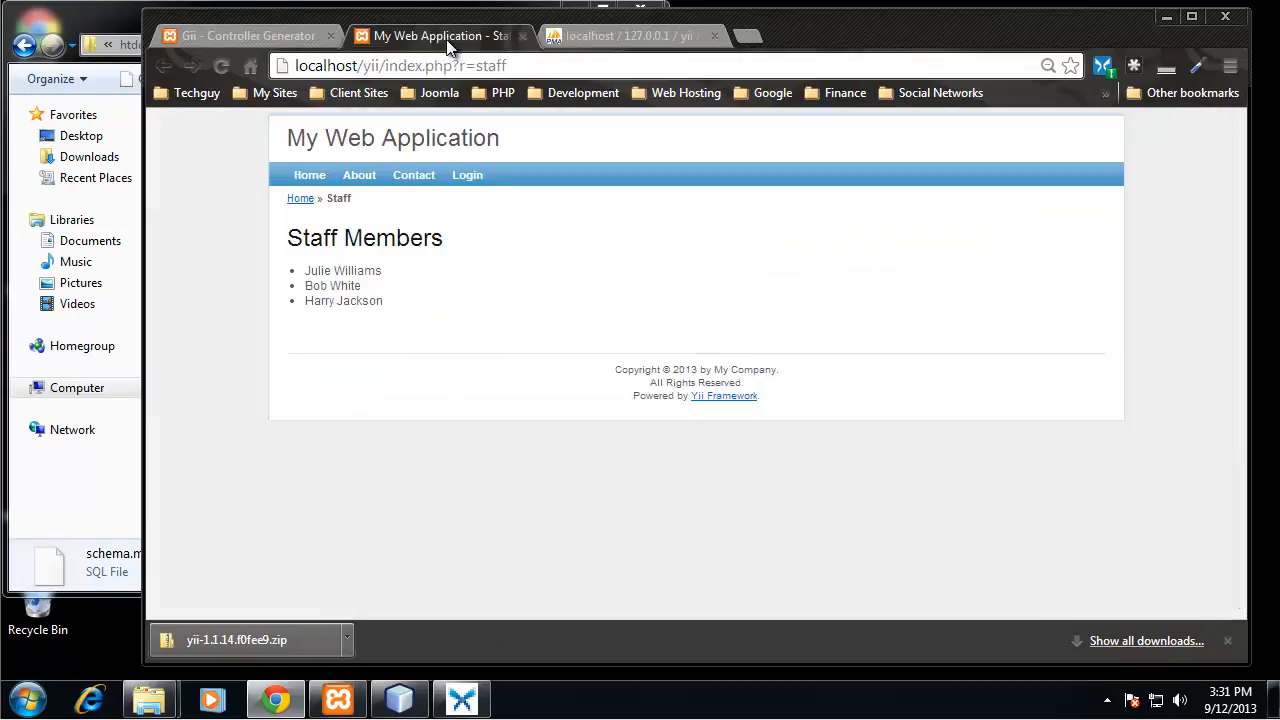
{"action": "left_click", "coordinate": [625, 35]}
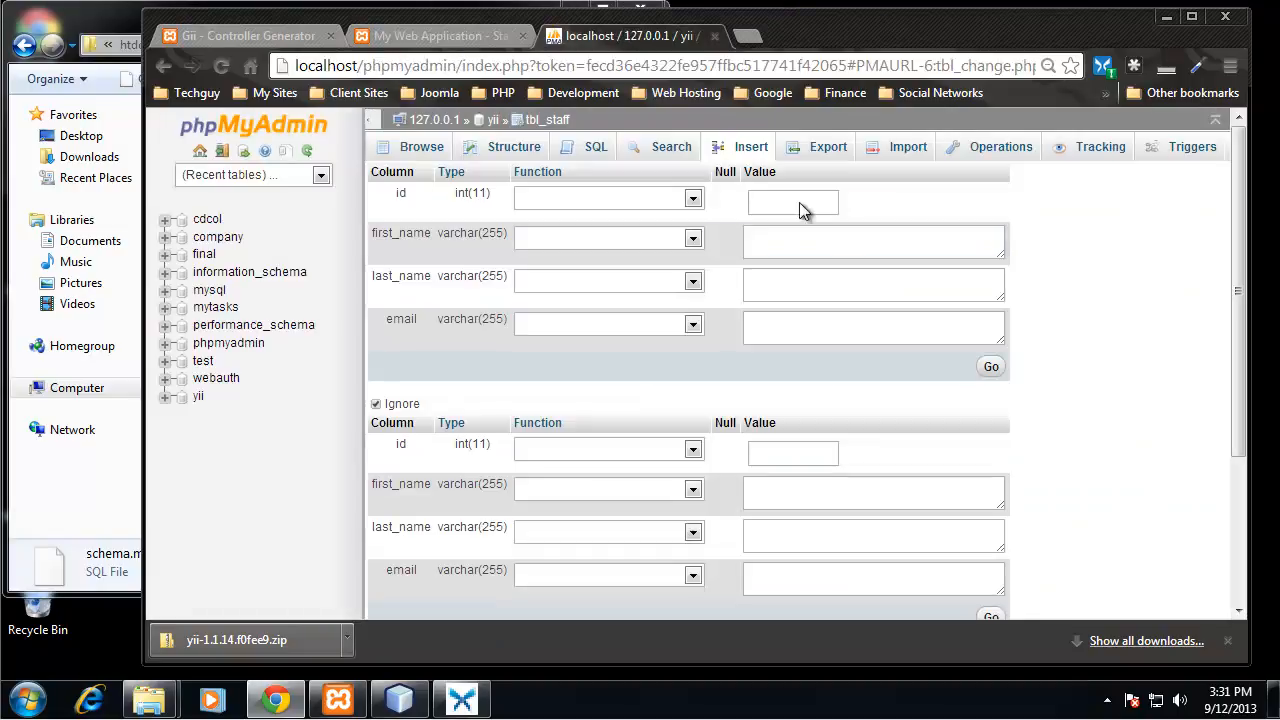
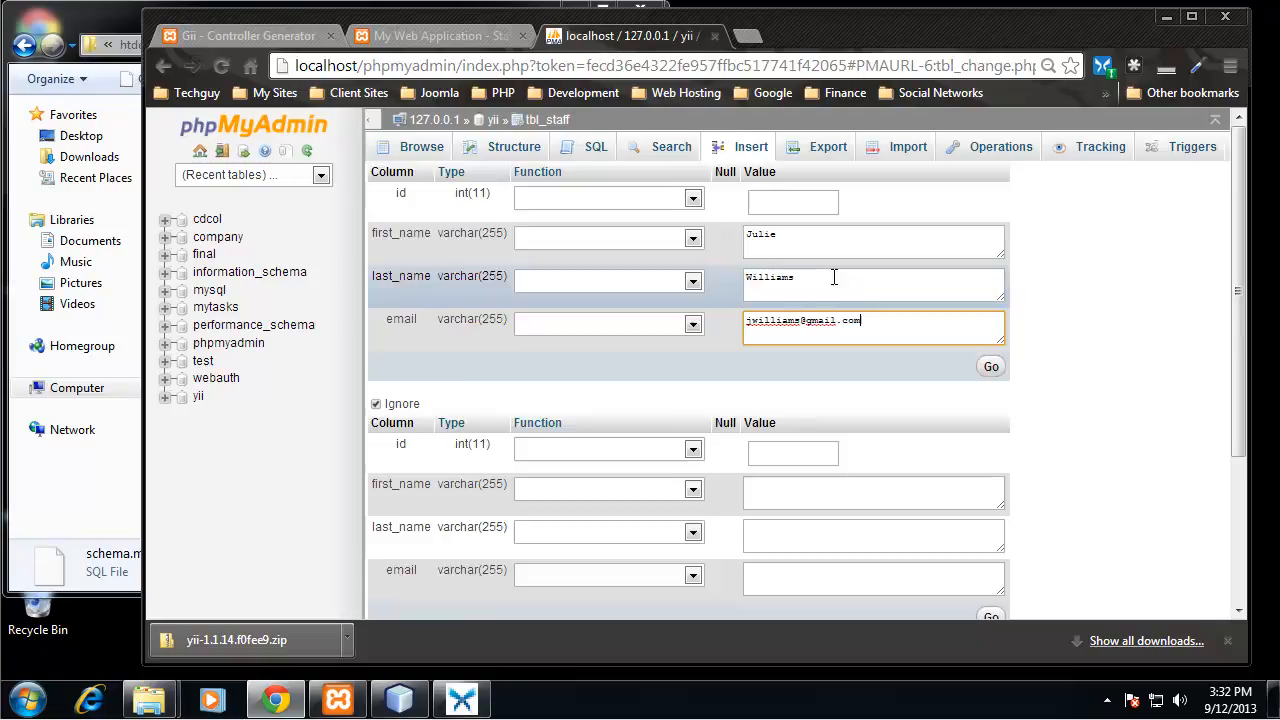
{"action": "scroll", "scroll_direction": "down", "scroll_amount": 3}
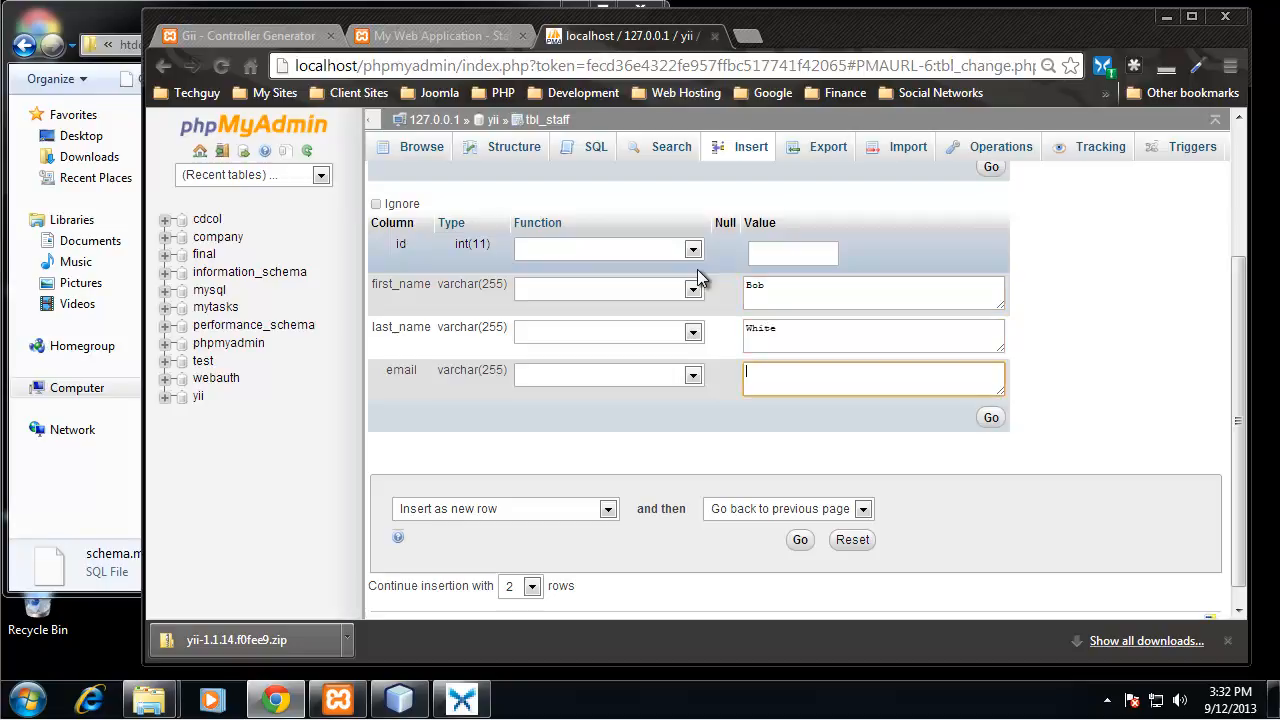
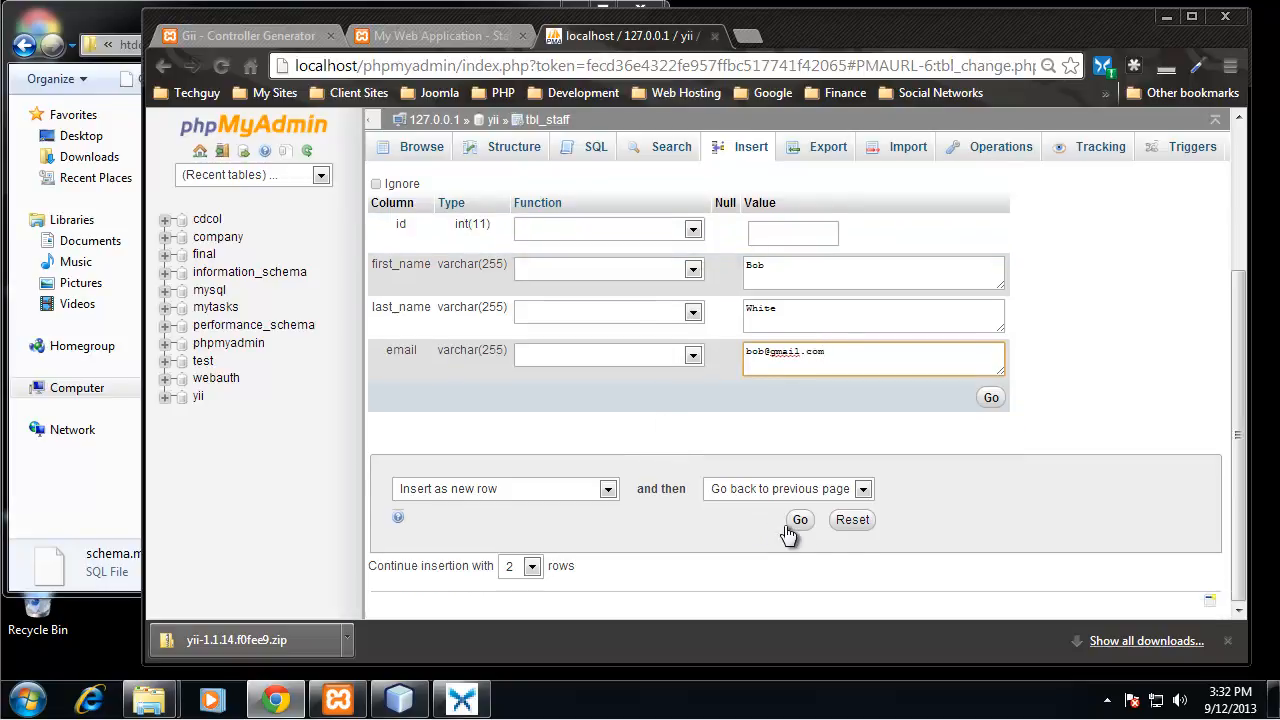
{"action": "left_click", "coordinate": [799, 520]}
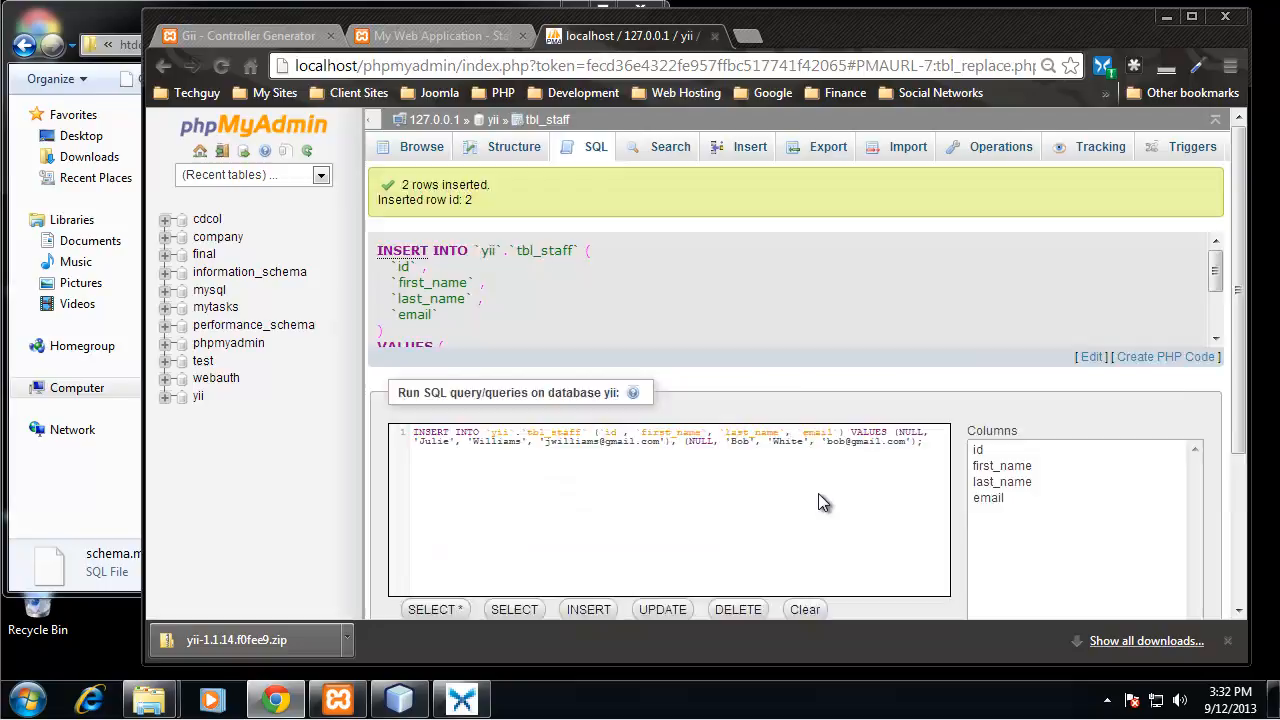
{"action": "left_click", "coordinate": [749, 146]}
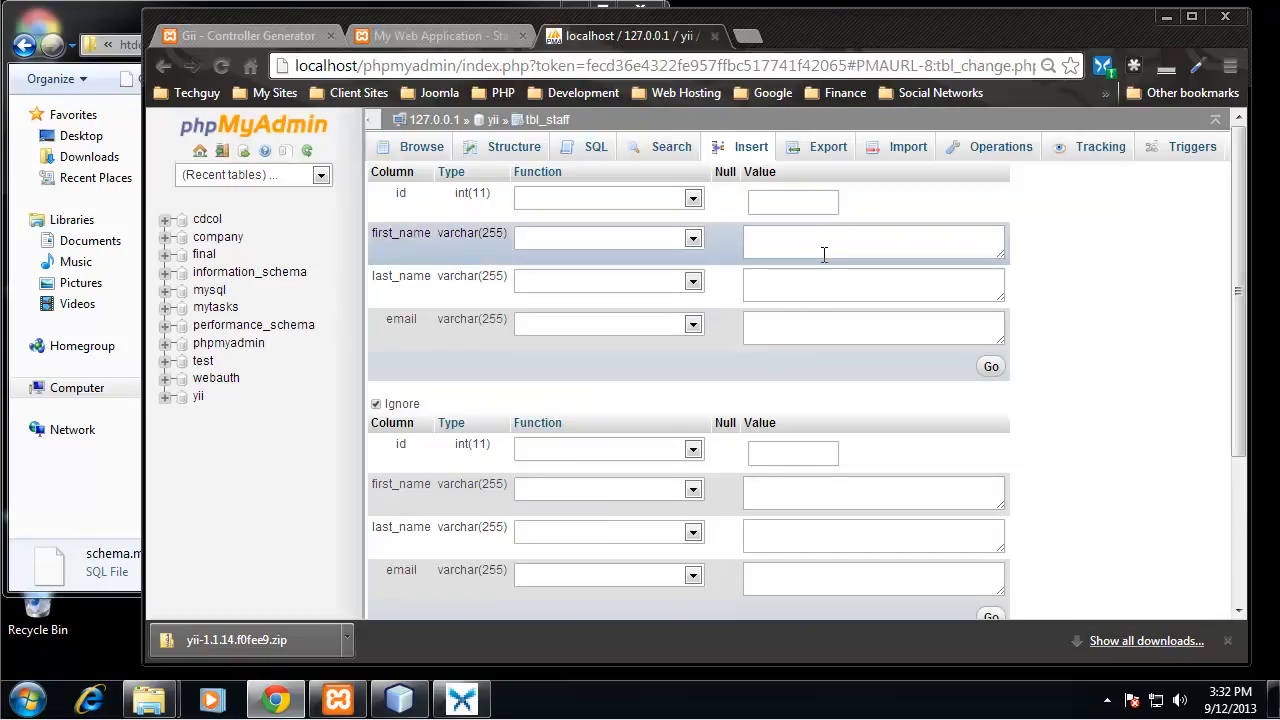
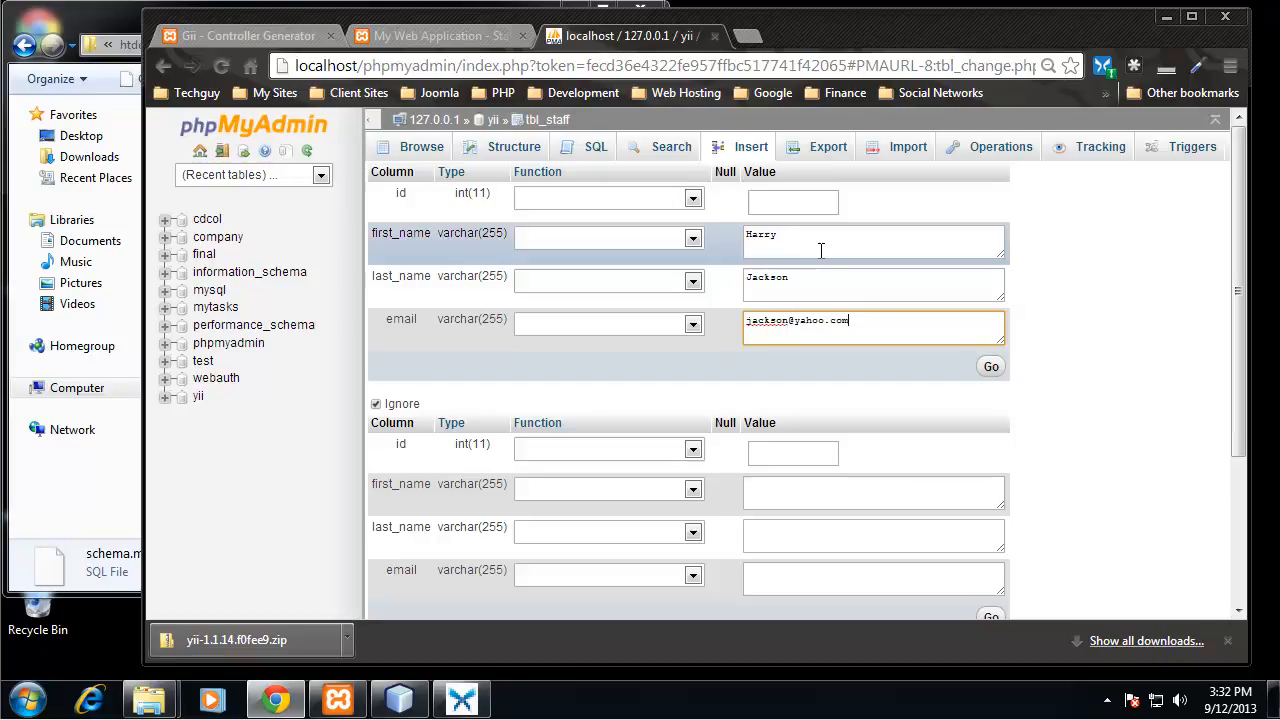
{"action": "left_click", "coordinate": [990, 366]}
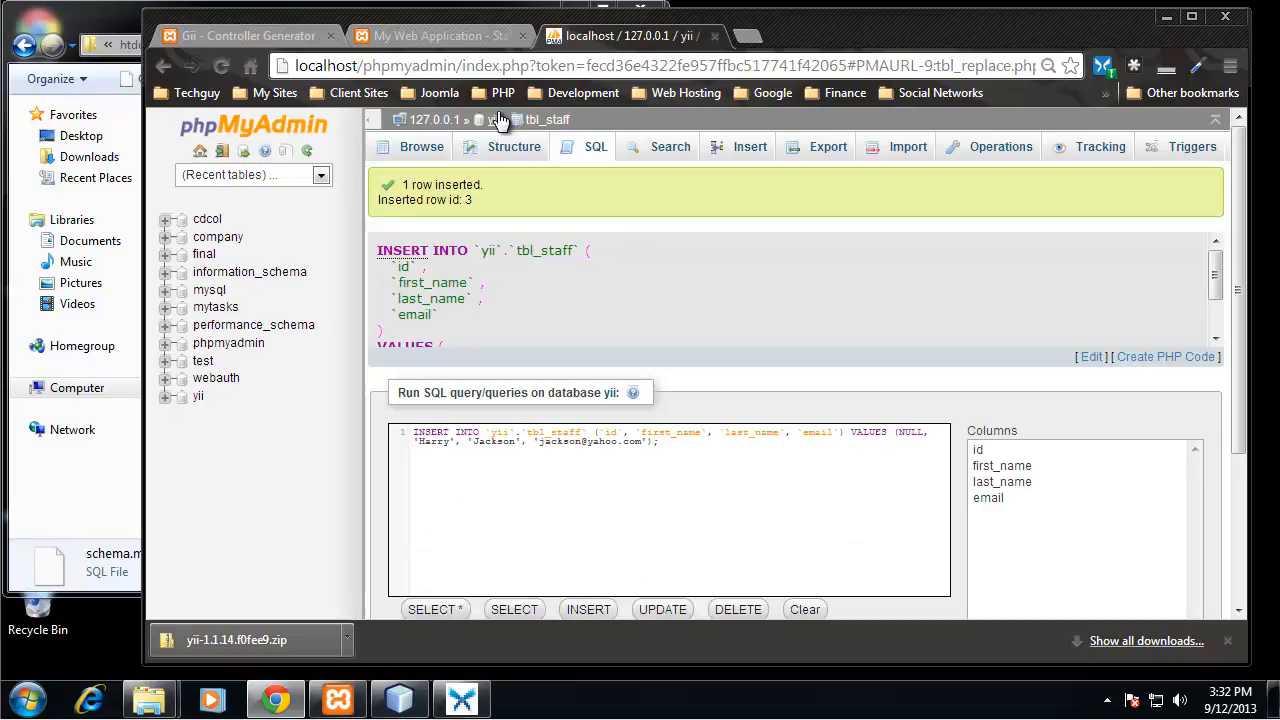
- Browse tbl_staff's three rows, then view the web app's Staff Members page
{"action": "left_click", "coordinate": [420, 146]}
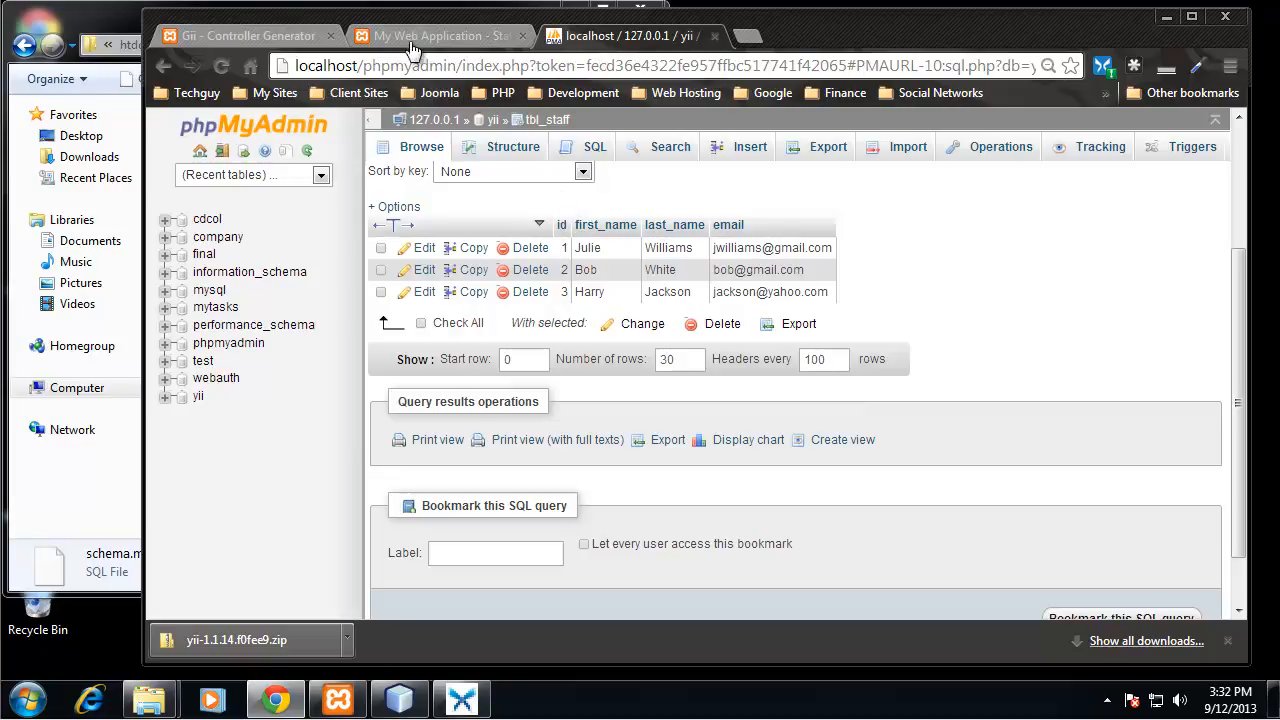
{"action": "mouse_move", "coordinate": [420, 48]}
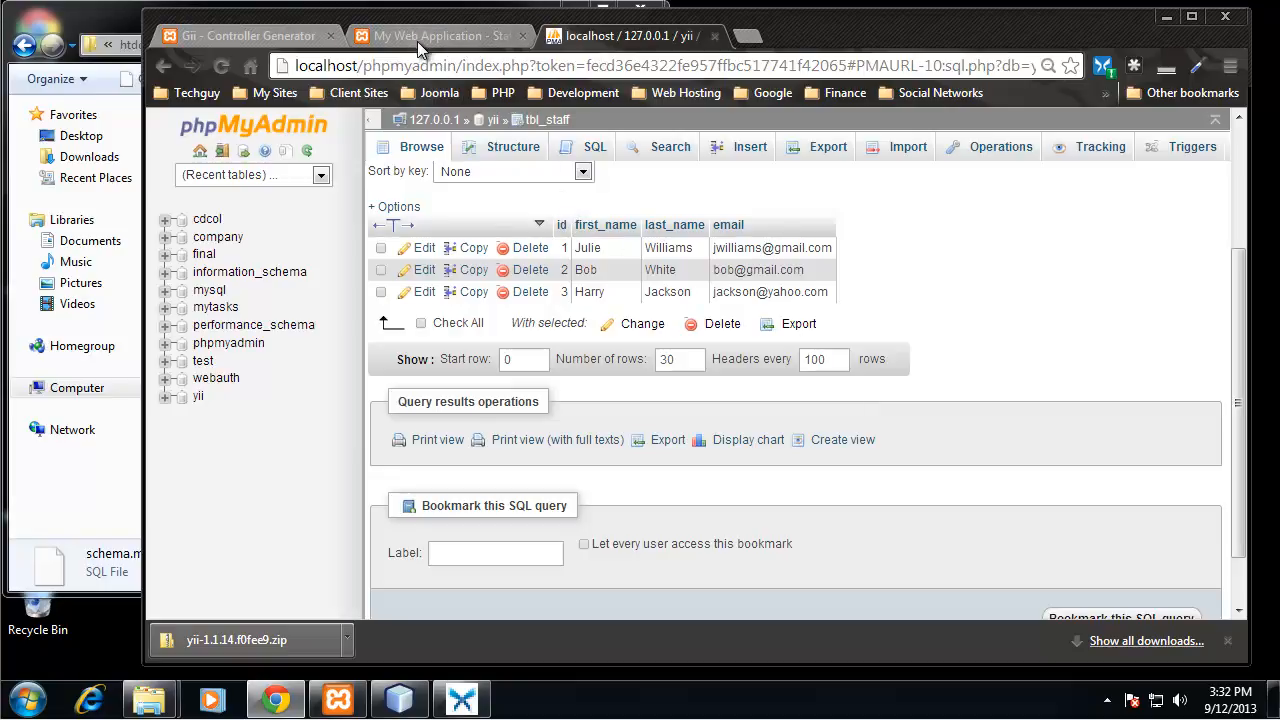
{"action": "left_click", "coordinate": [435, 35]}
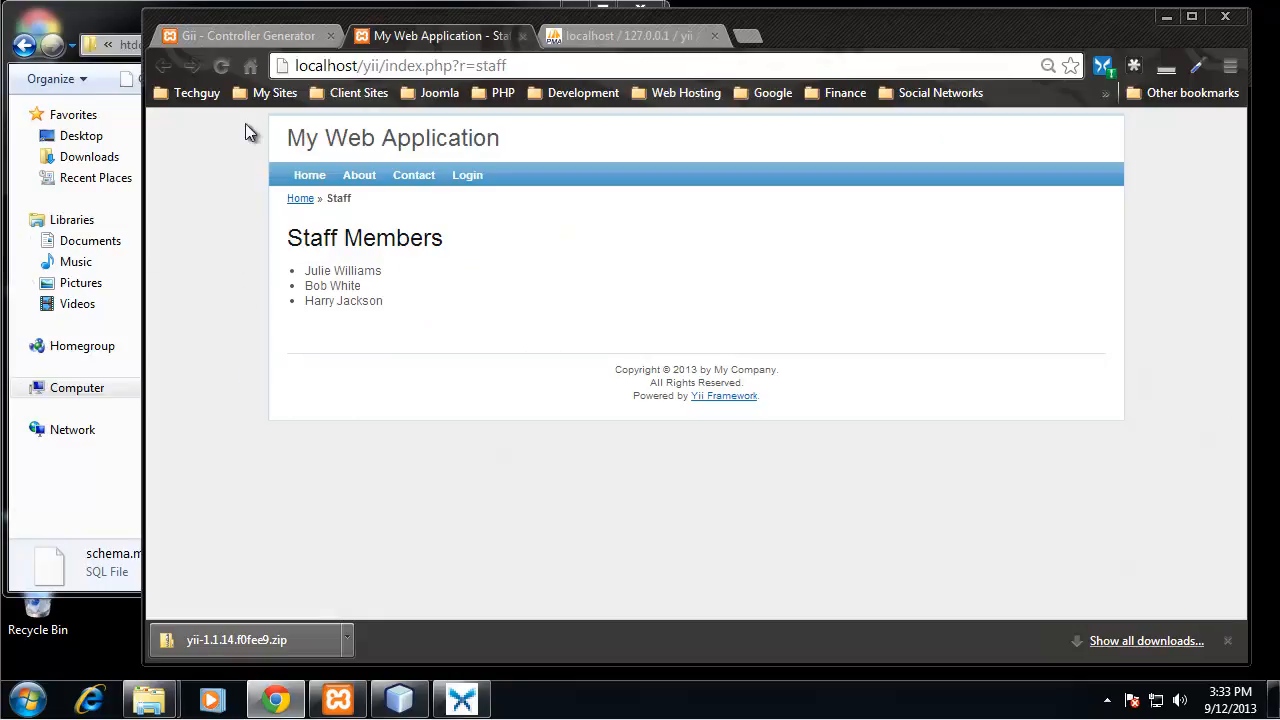
{"action": "mouse_move", "coordinate": [215, 168]}
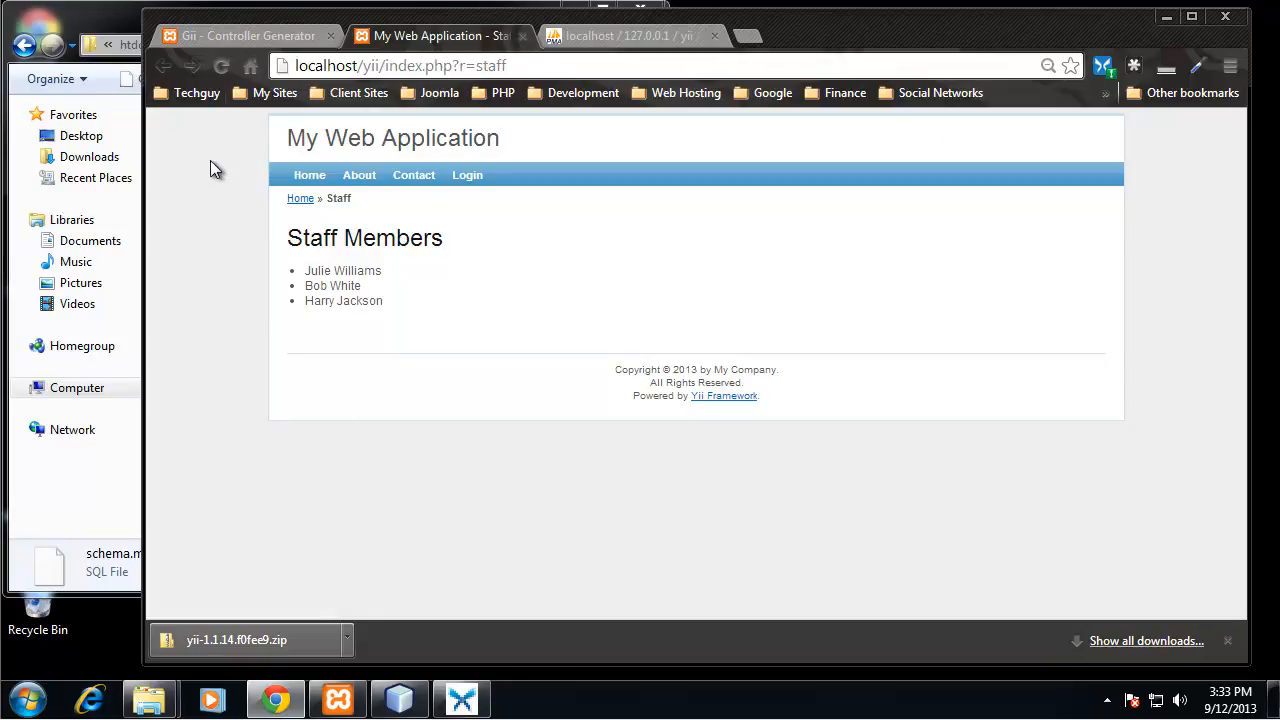
{"action": "mouse_move", "coordinate": [175, 115]}
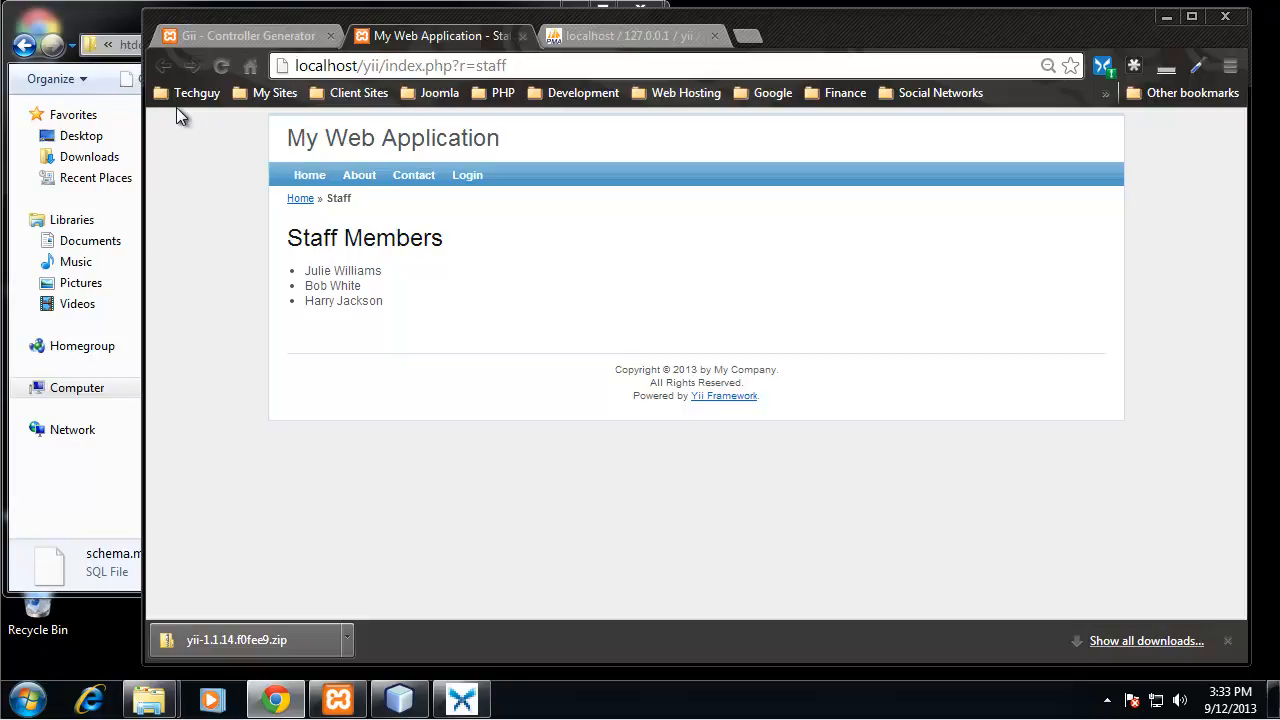
{"action": "mouse_move", "coordinate": [177, 122]}
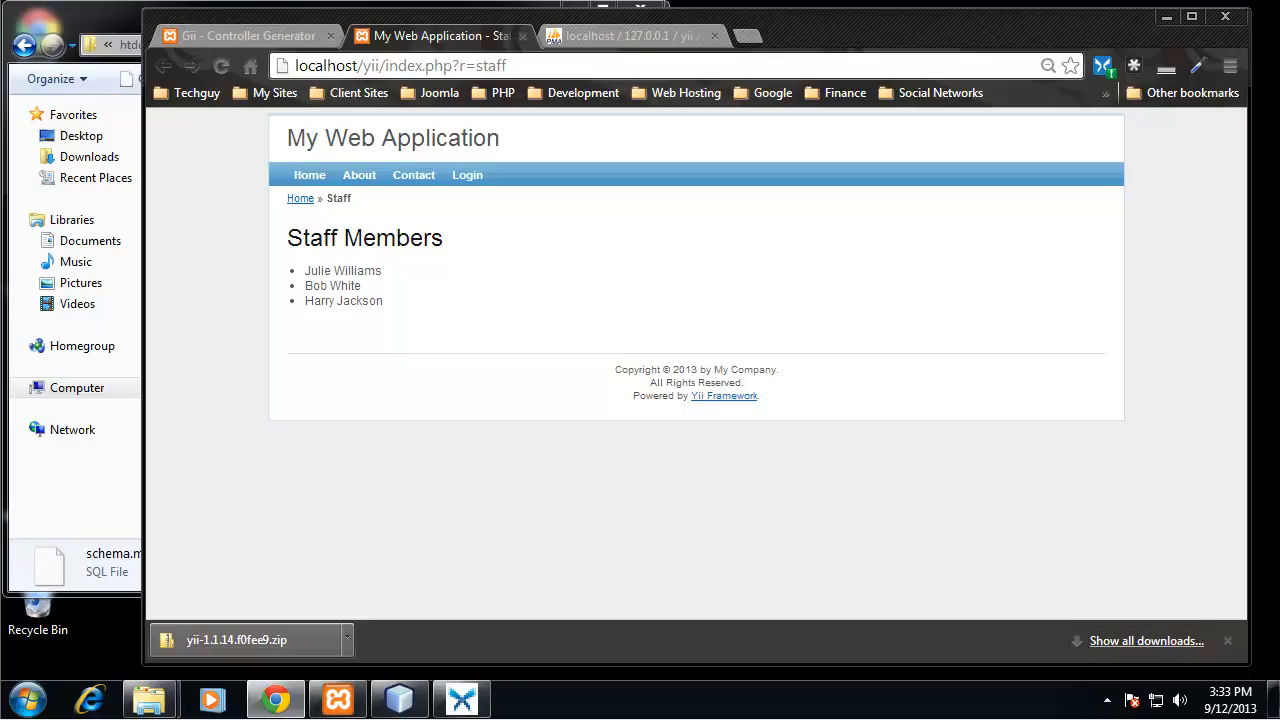
{"action": "mouse_move", "coordinate": [408, 430]}
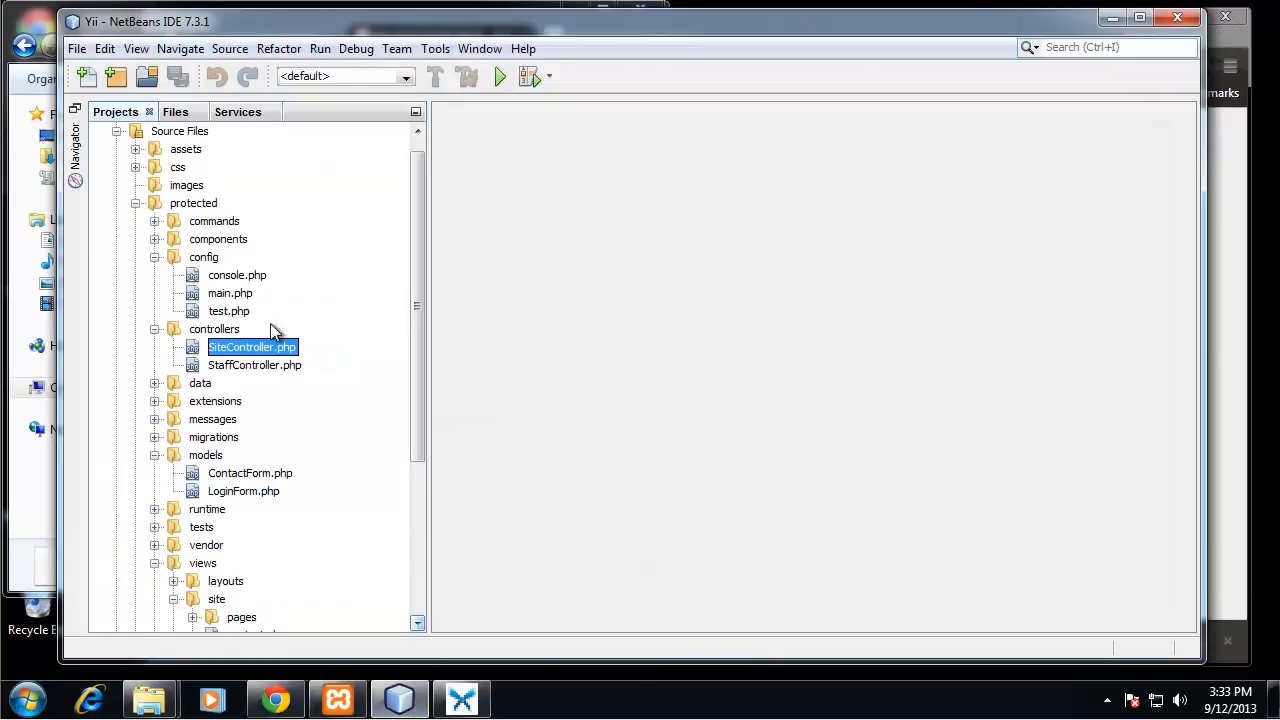
- Open protected/config/main.php and select the SQLite and commented MySQL db connection blocks
{"action": "left_click", "coordinate": [204, 257]}
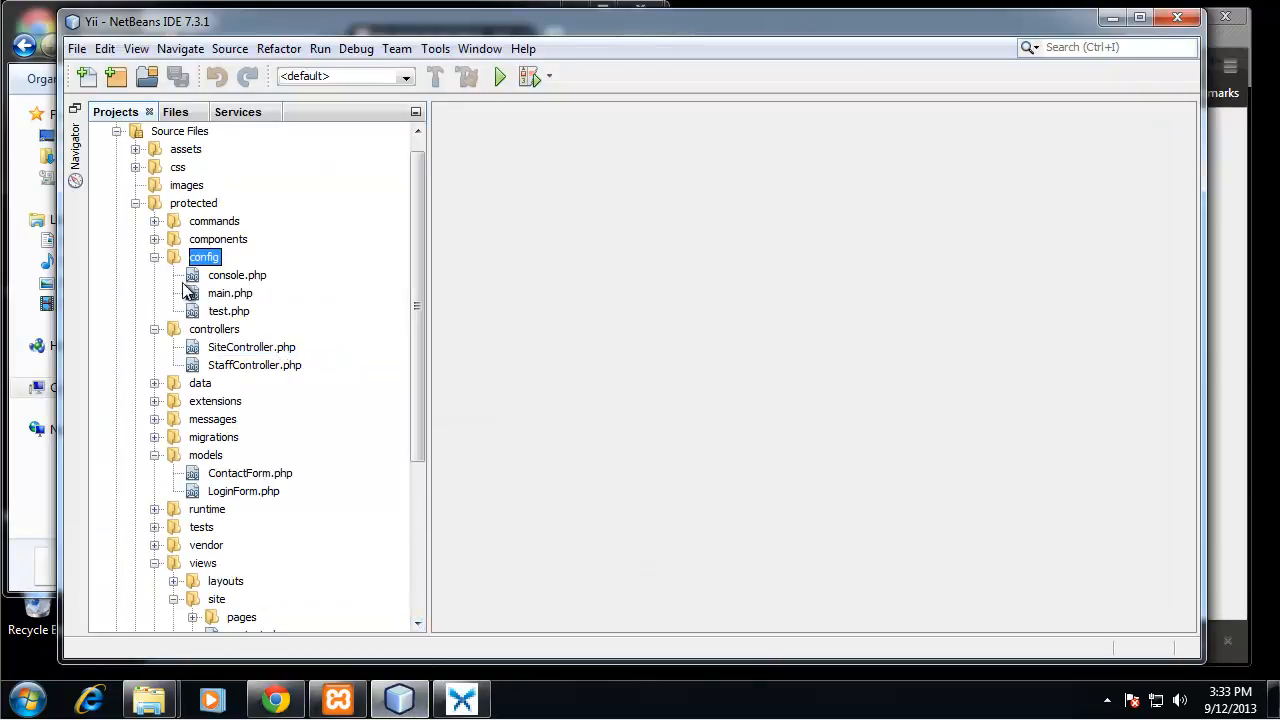
{"action": "mouse_move", "coordinate": [280, 347]}
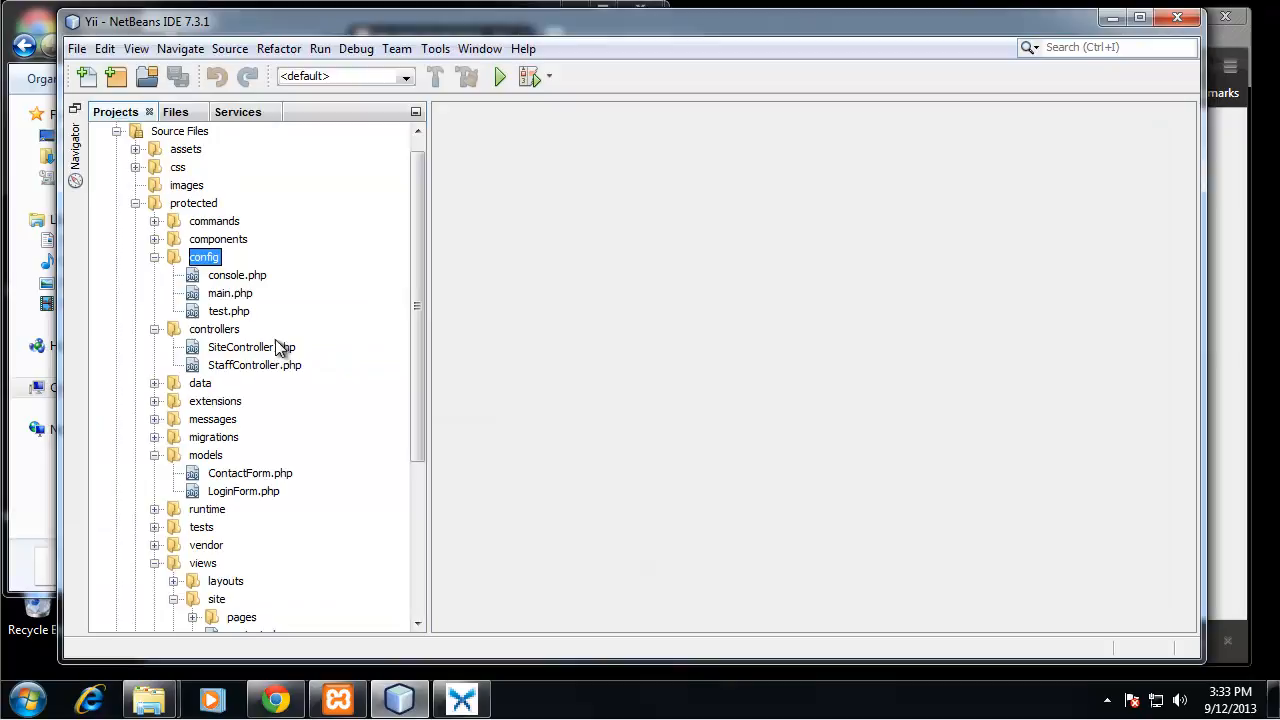
{"action": "double_click", "coordinate": [230, 293]}
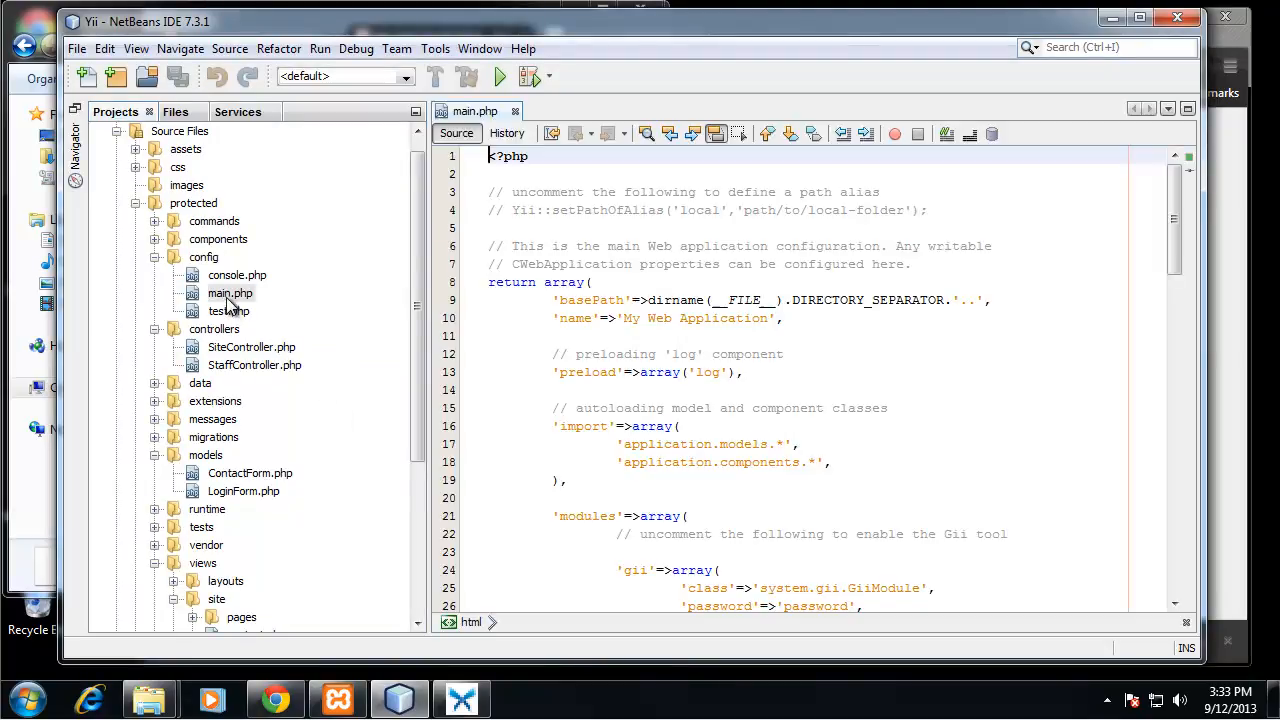
{"action": "scroll", "scroll_direction": "down", "scroll_amount": 3}
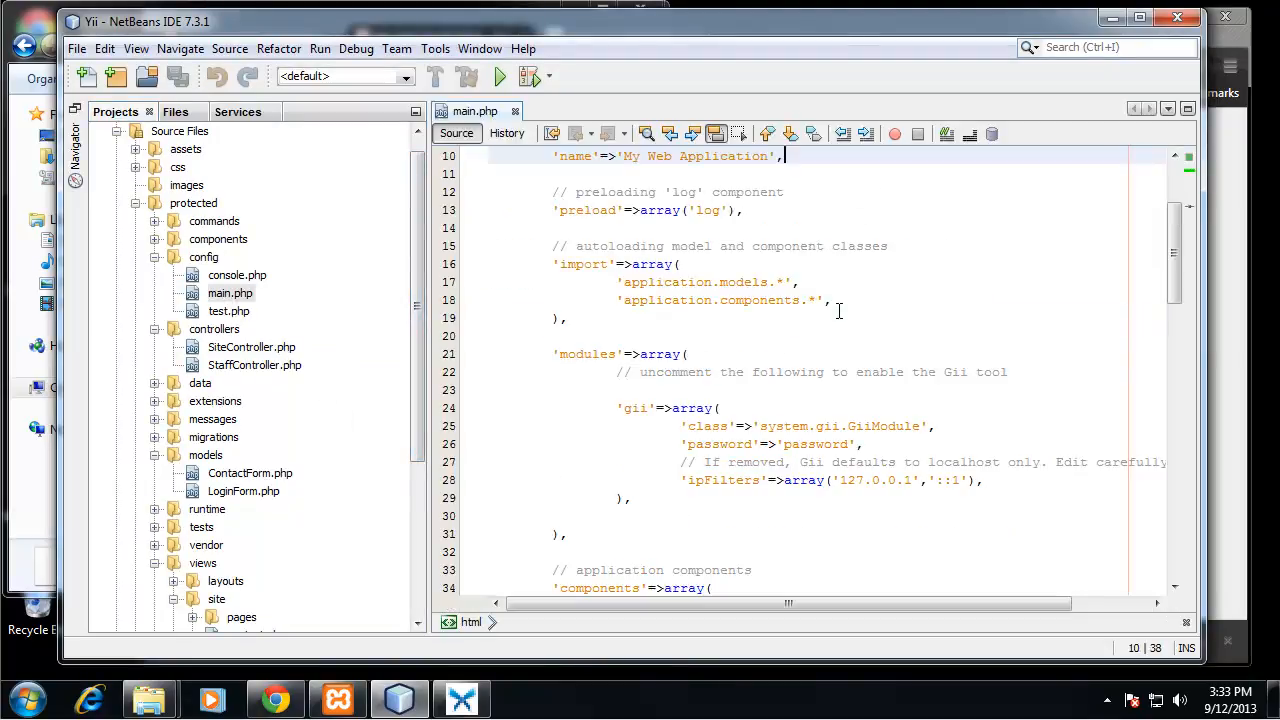
{"action": "scroll", "scroll_direction": "down", "scroll_amount": 3}
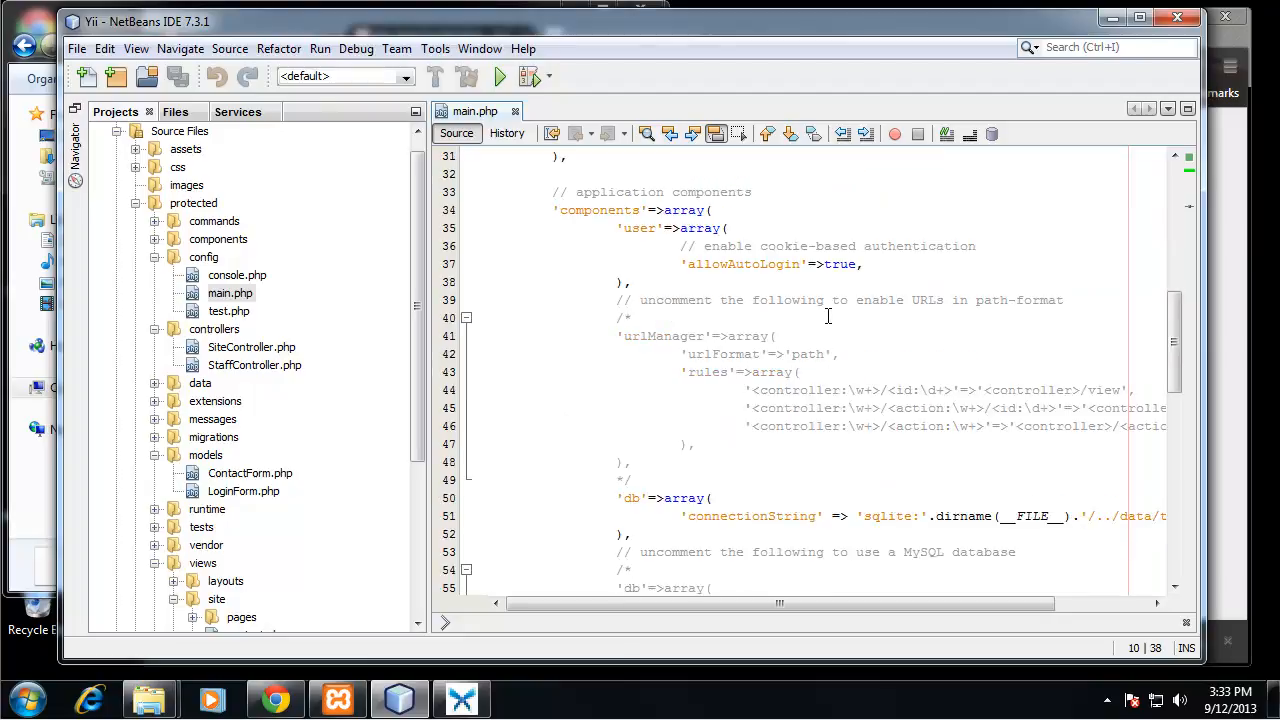
{"action": "scroll", "scroll_direction": "down", "scroll_amount": 3}
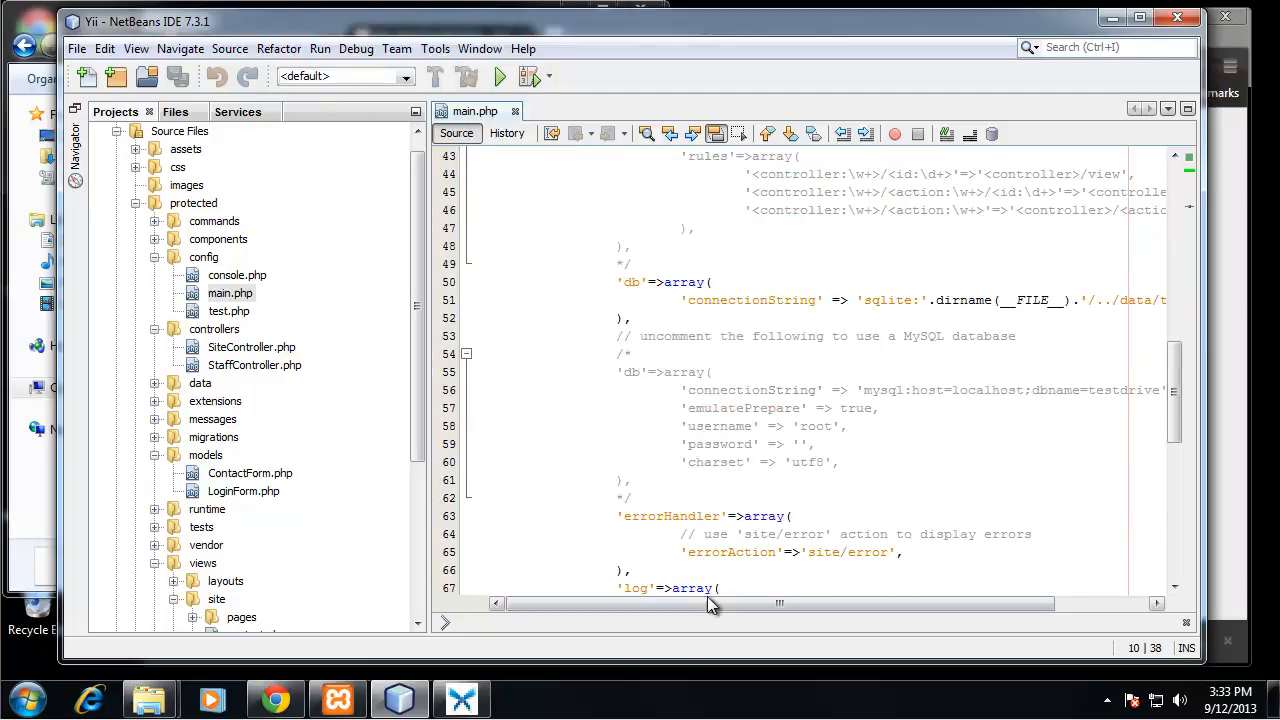
{"action": "scroll", "scroll_direction": "left", "scroll_amount": 3}
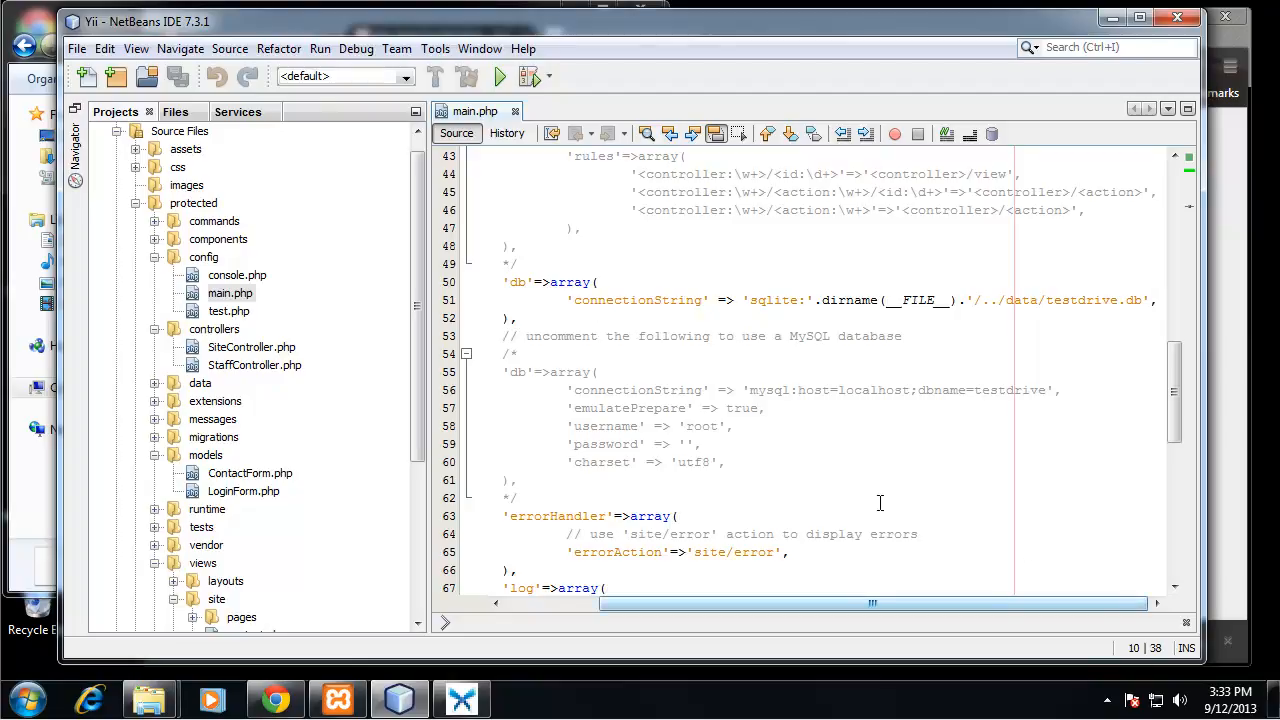
{"action": "double_click", "coordinate": [772, 300]}
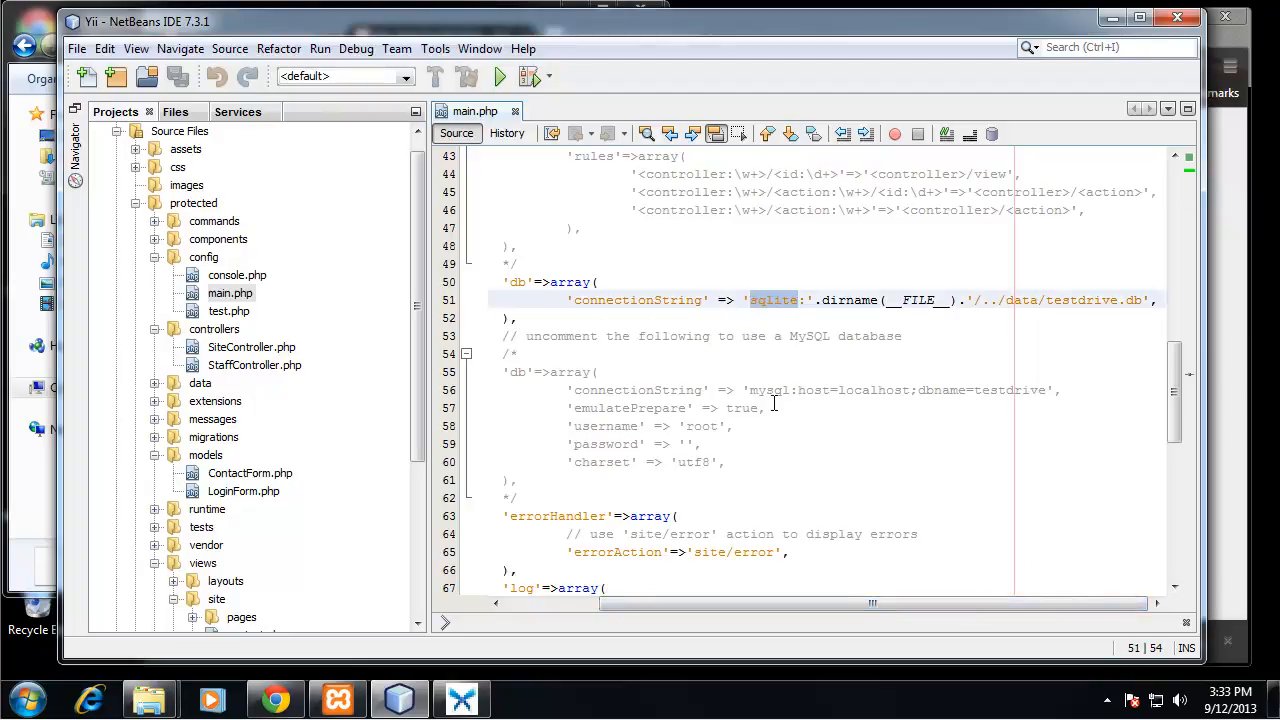
{"action": "left_click", "coordinate": [925, 300]}
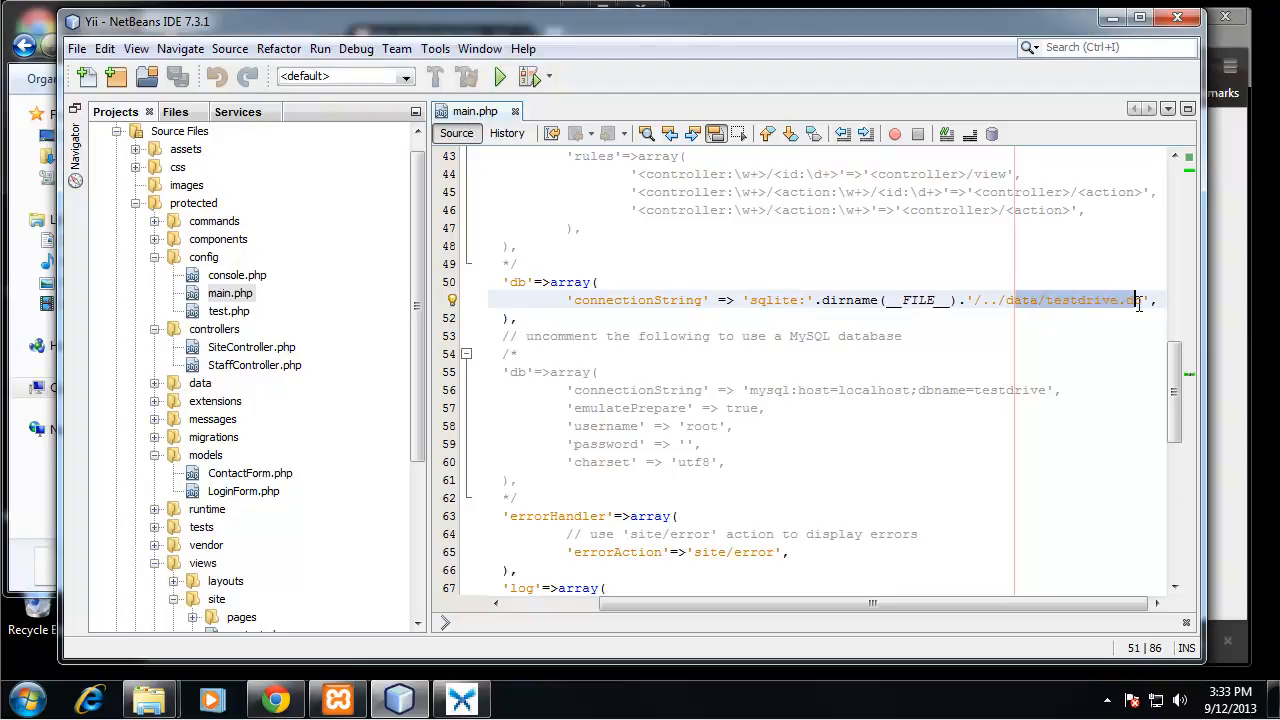
{"action": "left_click", "coordinate": [598, 372]}
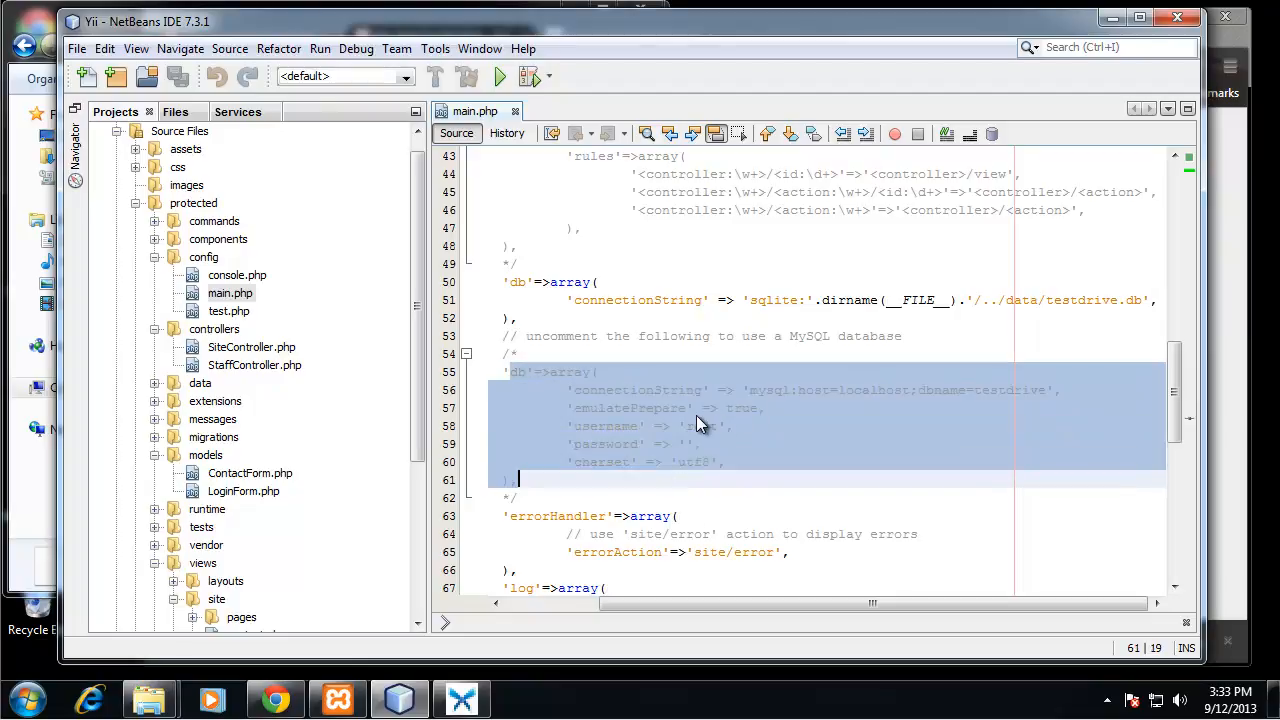
{"action": "left_click", "coordinate": [518, 353]}
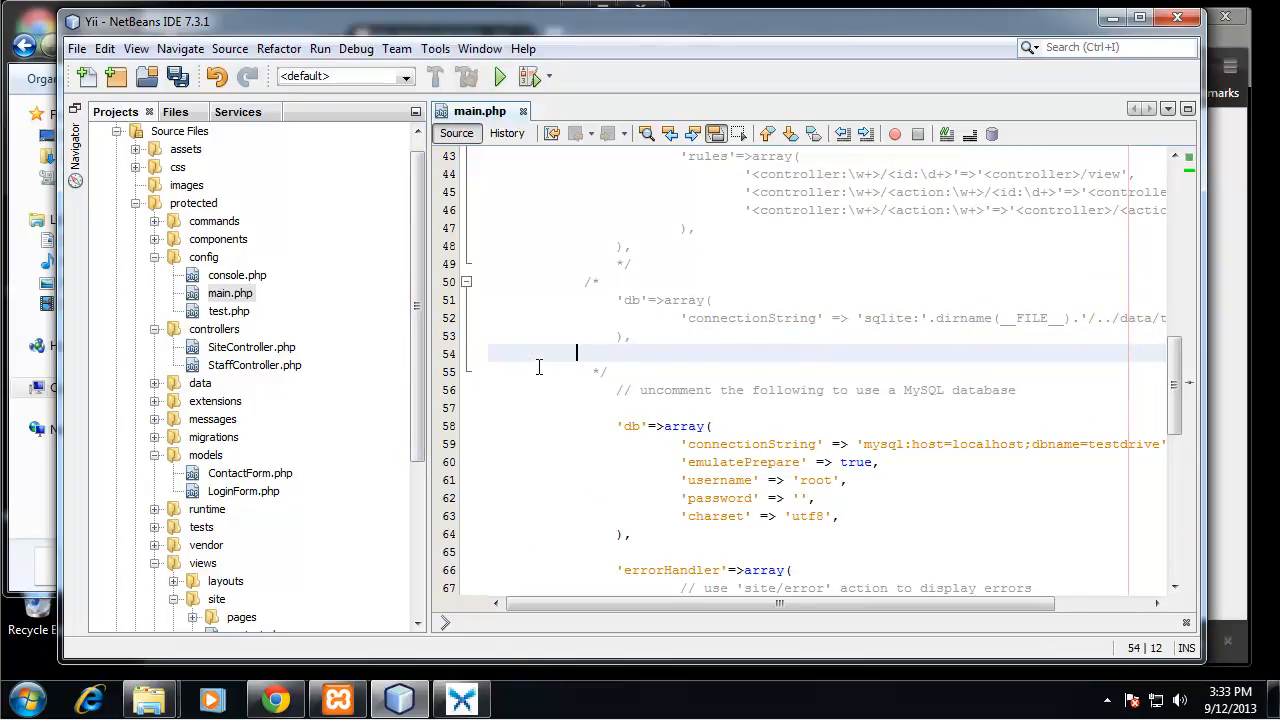
{"action": "scroll", "scroll_direction": "down", "scroll_amount": 3}
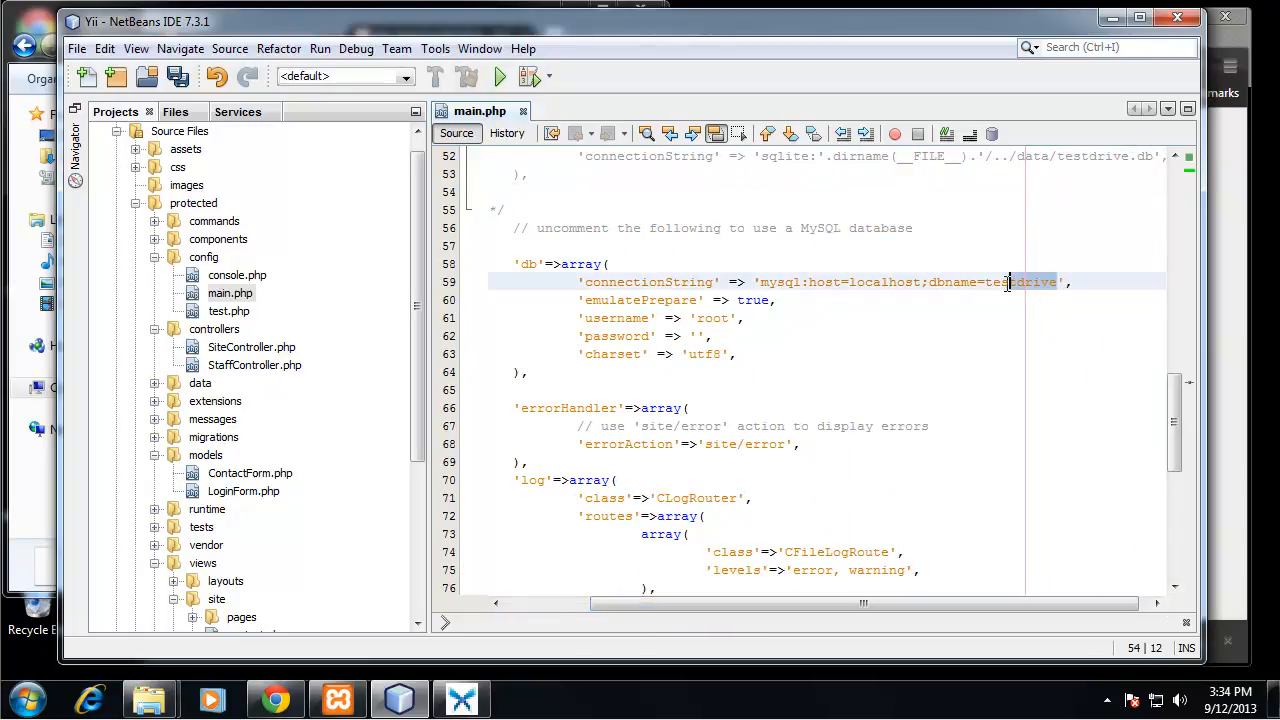
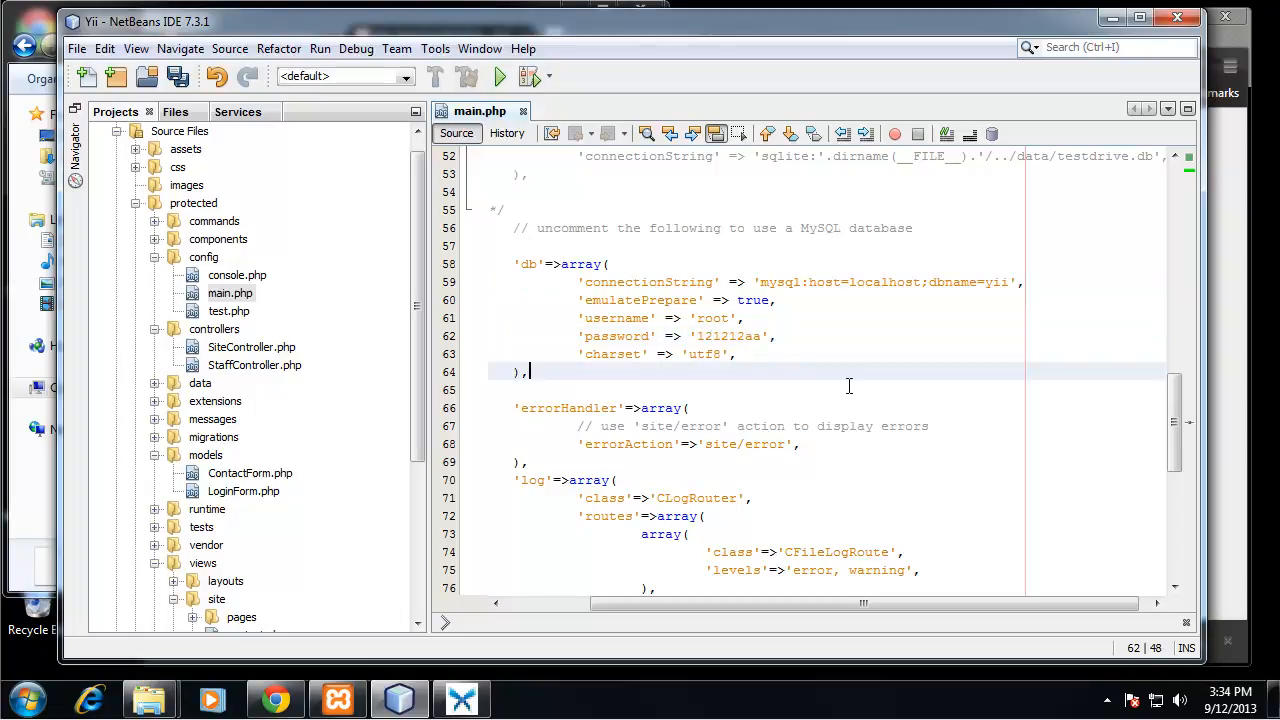
{"action": "key", "text": "ctrl+s"}
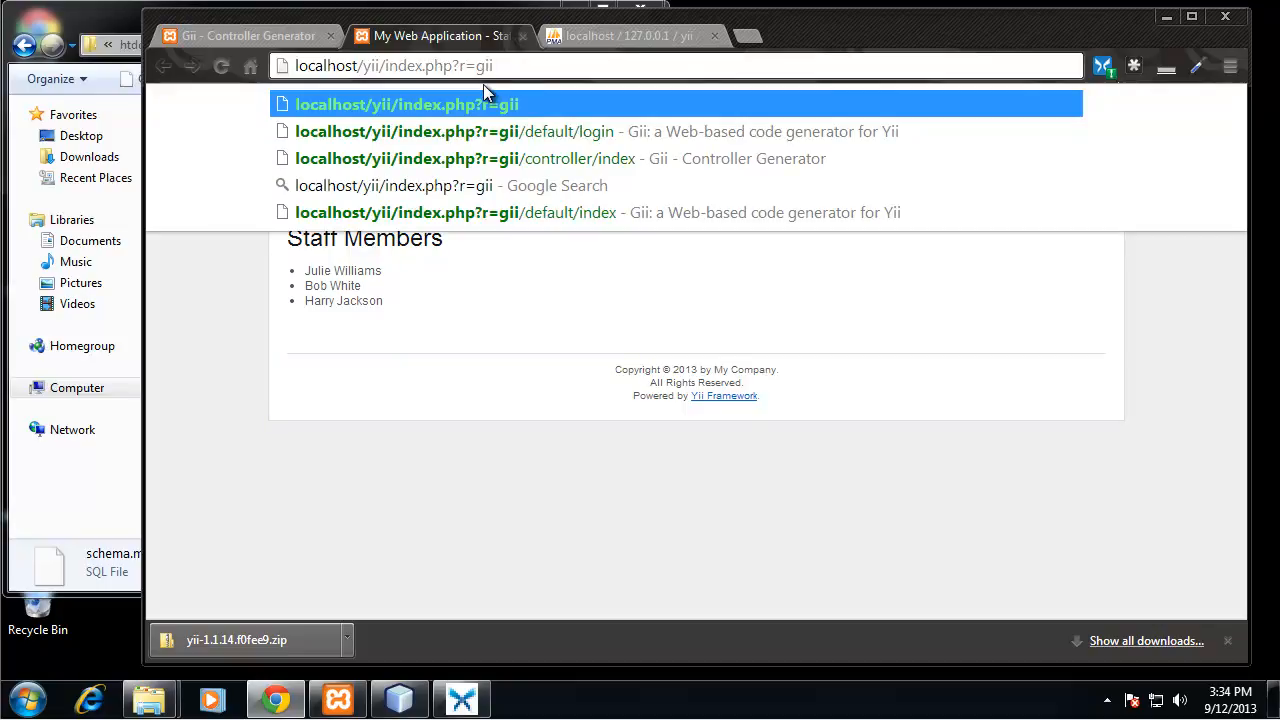
- Go to index.php?r=gii/default and log in to Gii with its password
{"action": "type", "text": "/default/login"}
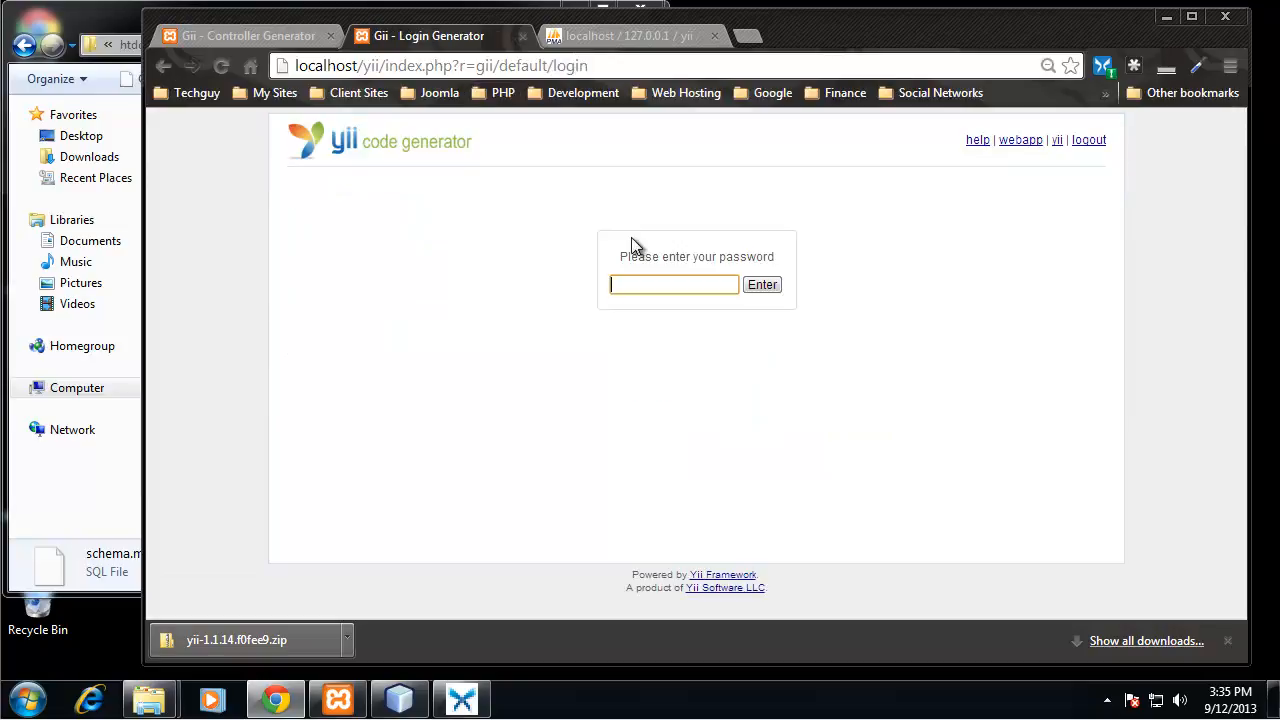
{"action": "left_click", "coordinate": [762, 284]}
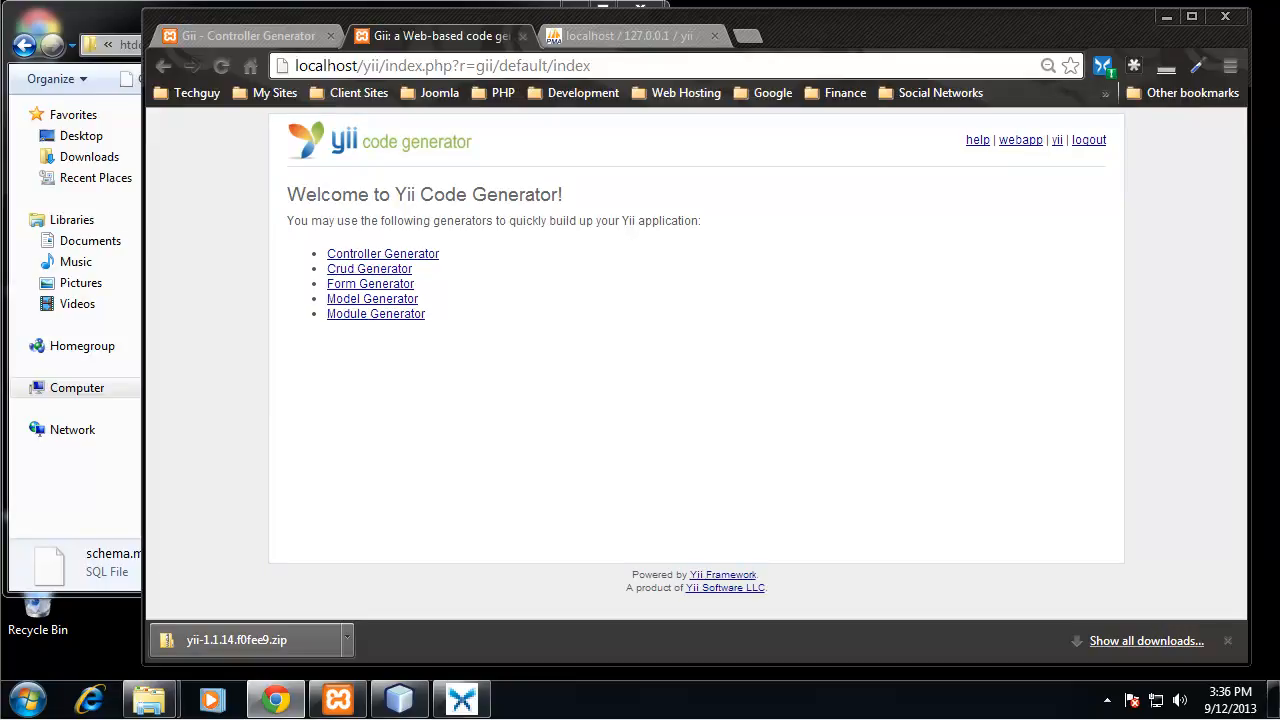
{"action": "mouse_move", "coordinate": [349, 311]}
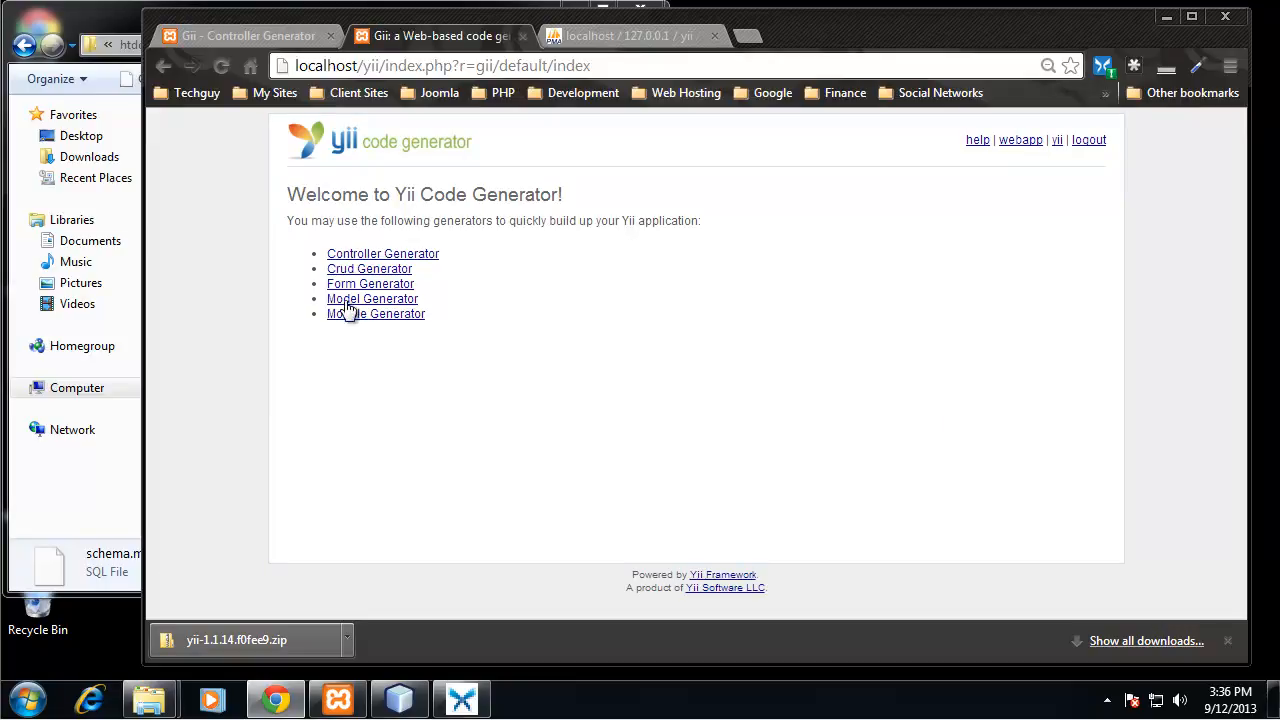
{"action": "mouse_move", "coordinate": [480, 366]}
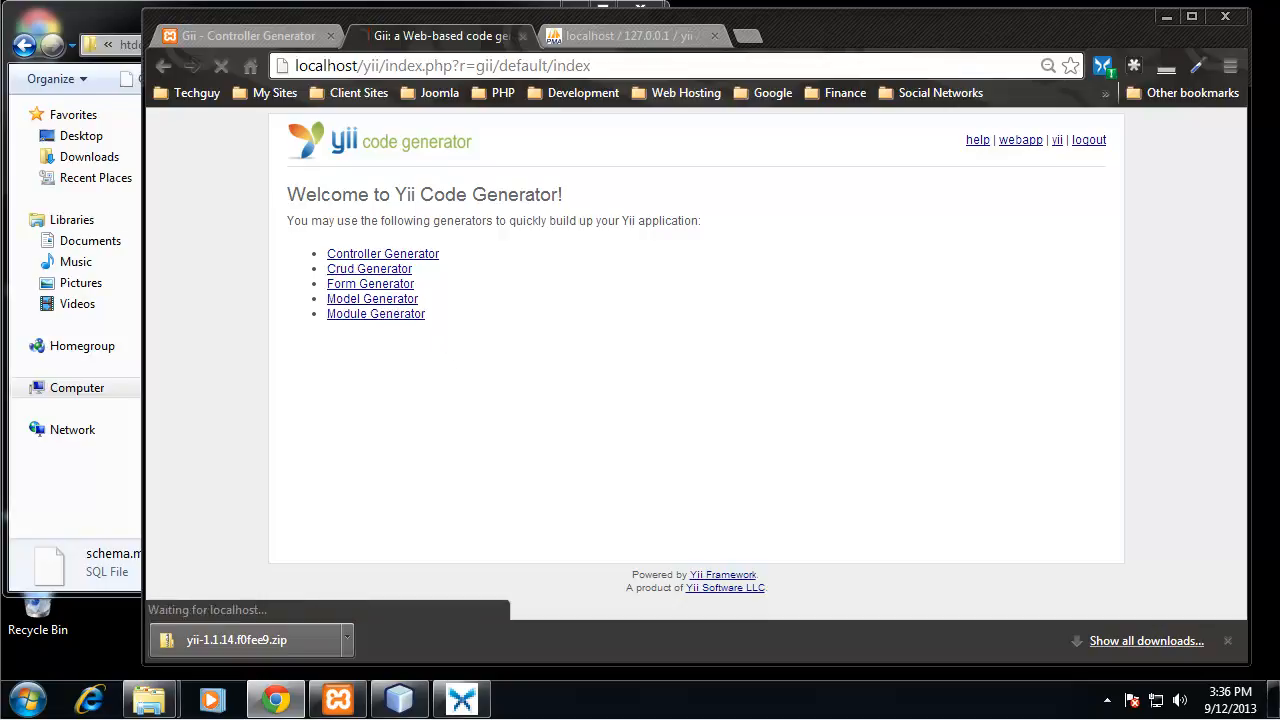
- Fill the Model Generator with table prefix tbl_, table tbl_staff and class Staff
{"action": "left_click", "coordinate": [372, 298]}
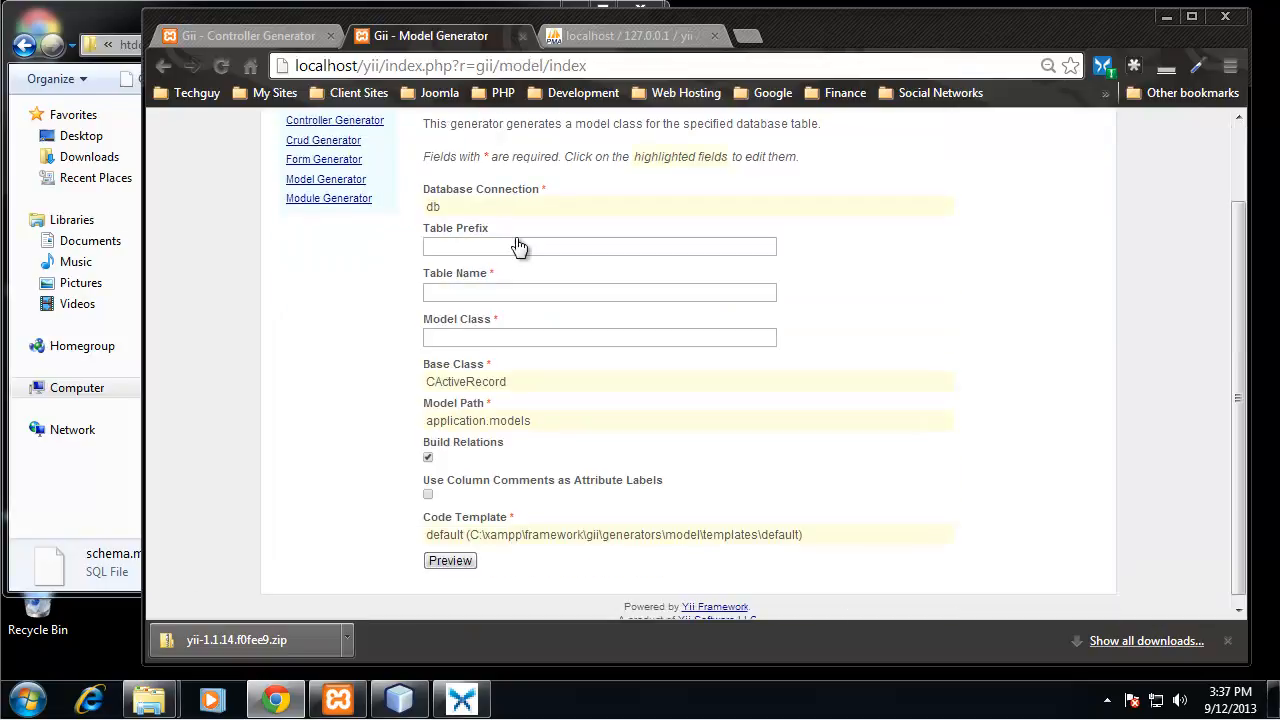
{"action": "mouse_move", "coordinate": [515, 186]}
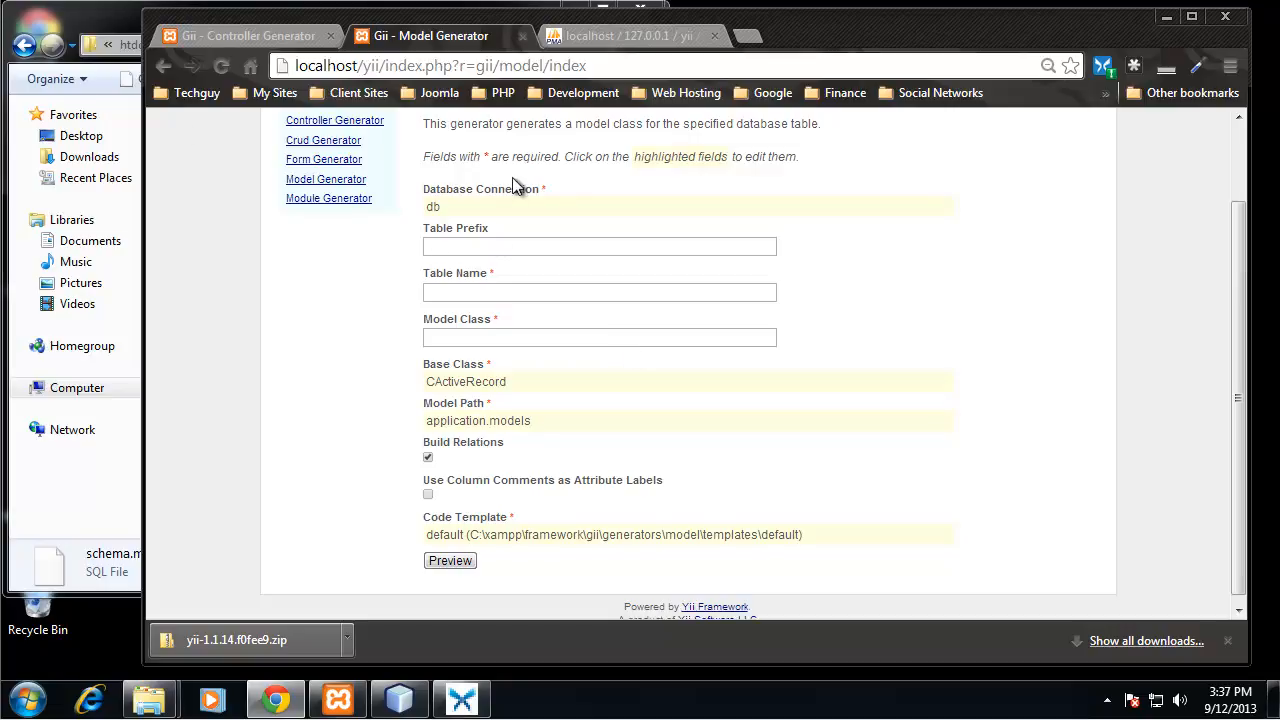
{"action": "left_click", "coordinate": [599, 246]}
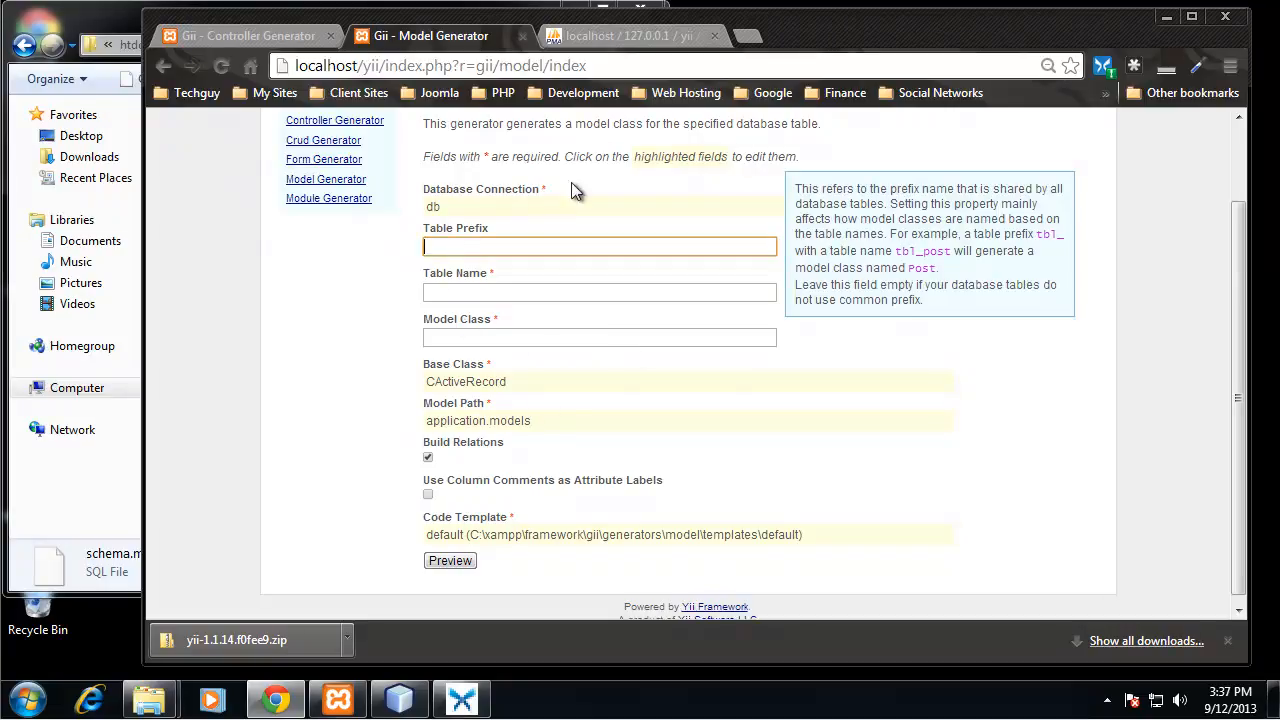
{"action": "left_click", "coordinate": [630, 36]}
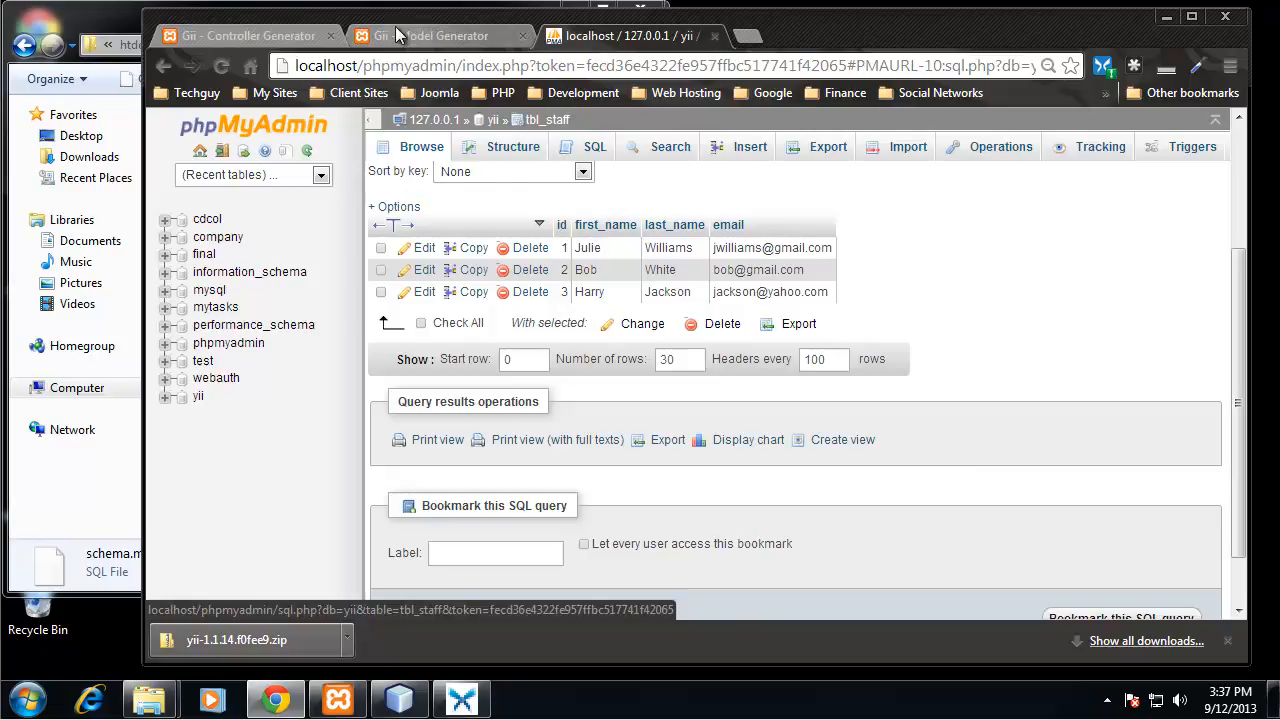
{"action": "left_click", "coordinate": [435, 36]}
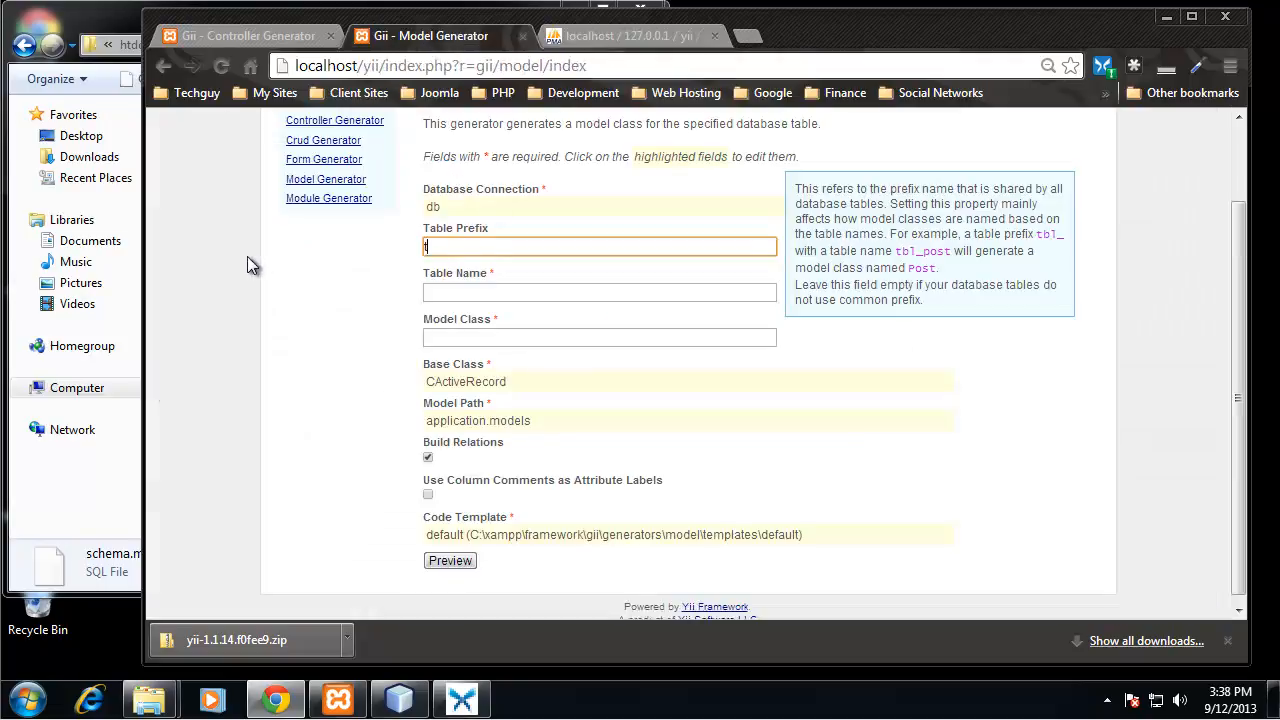
{"action": "type", "text": "tbl_"}
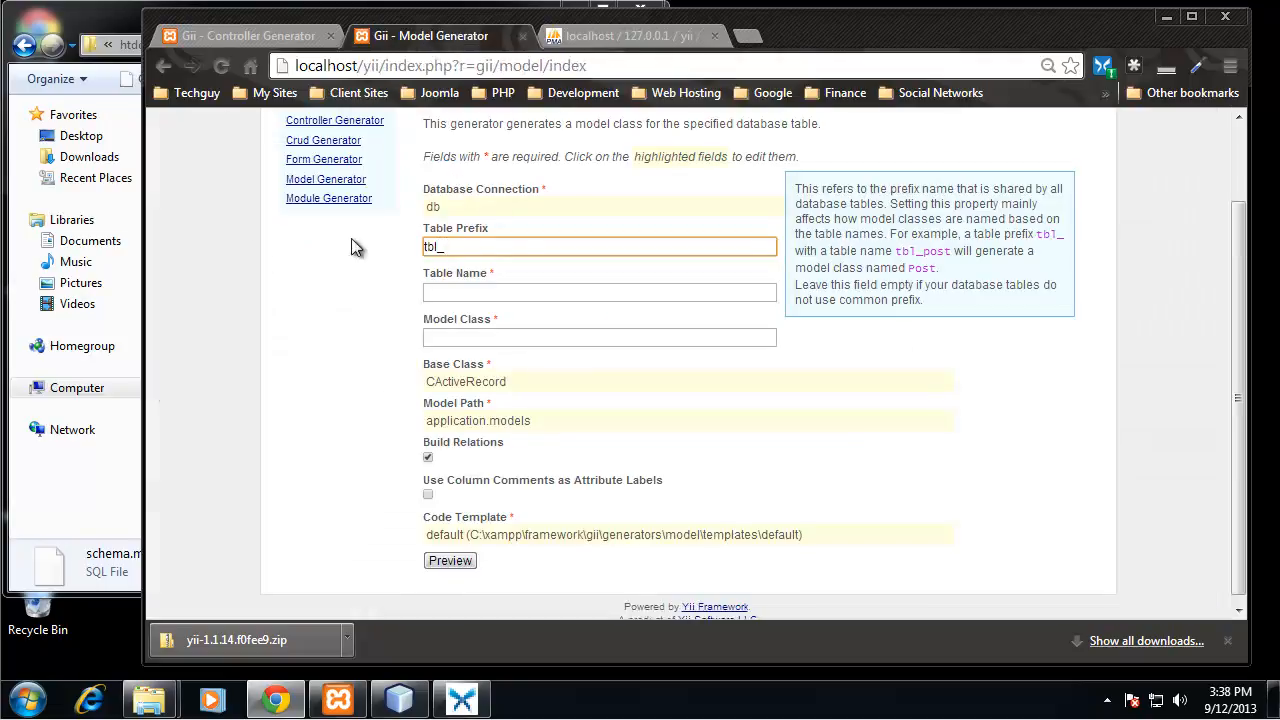
{"action": "left_click", "coordinate": [599, 291]}
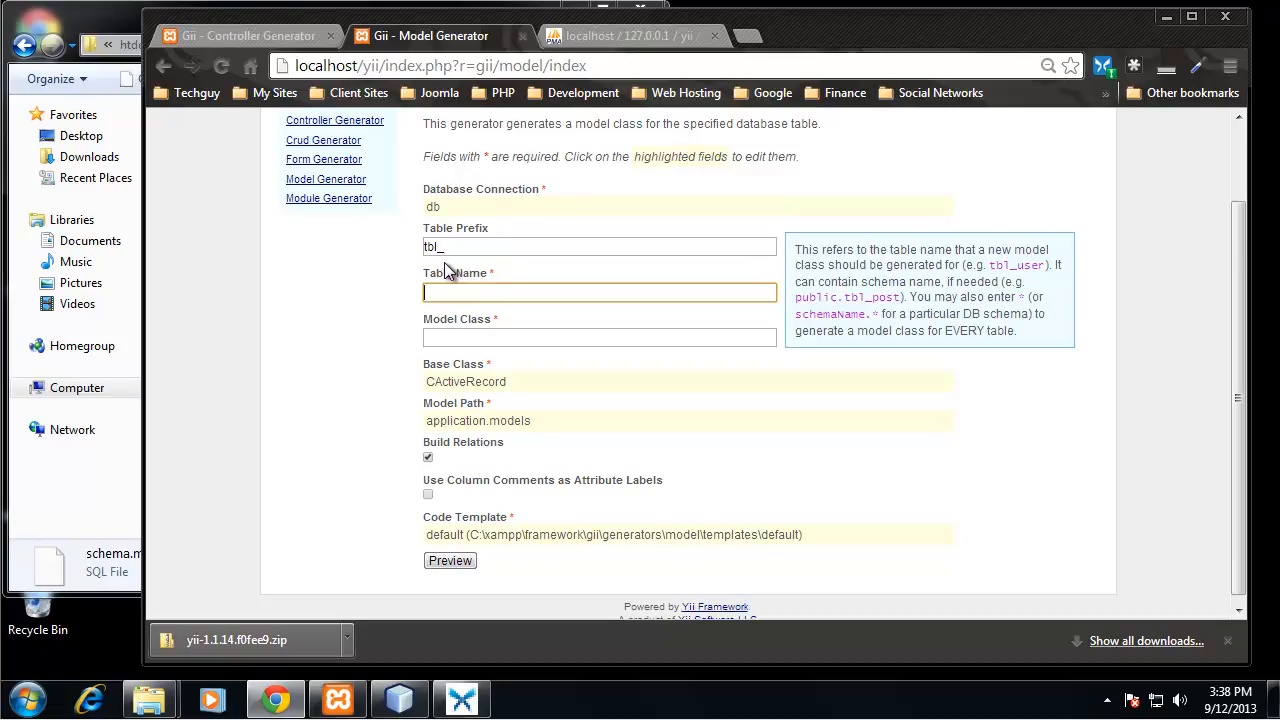
{"action": "type", "text": "staff"}
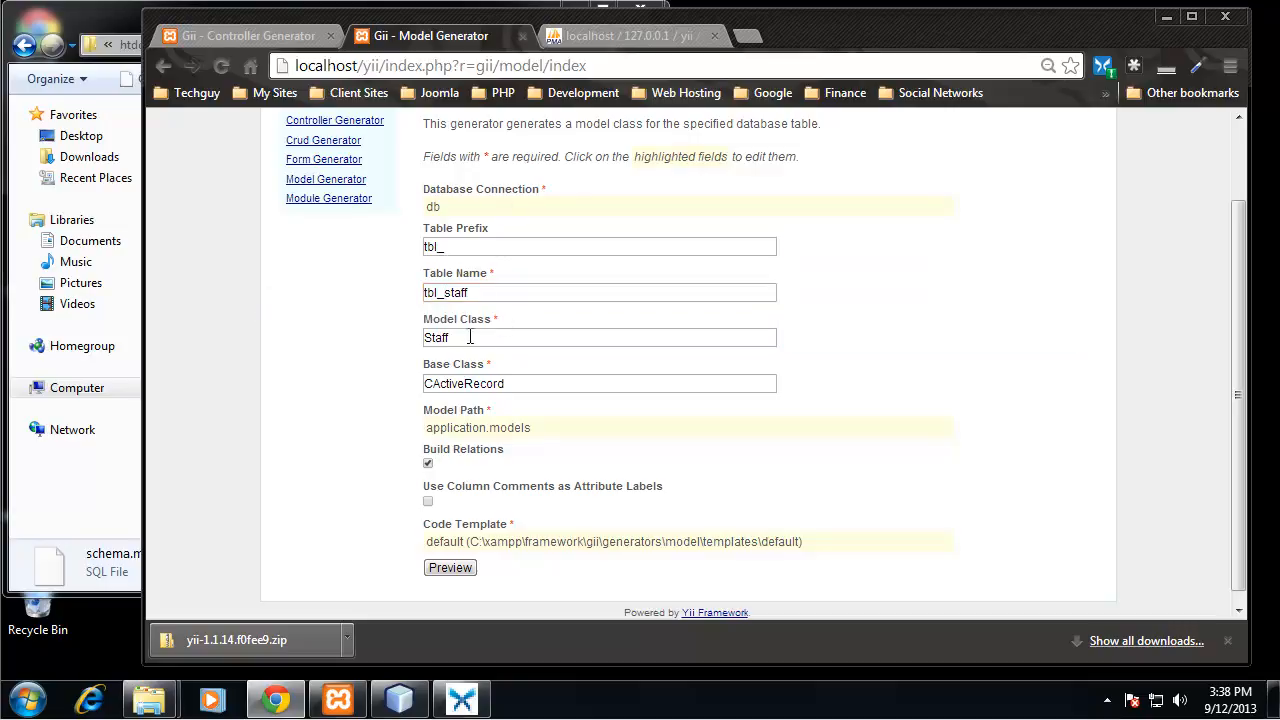
{"action": "left_click", "coordinate": [600, 337]}
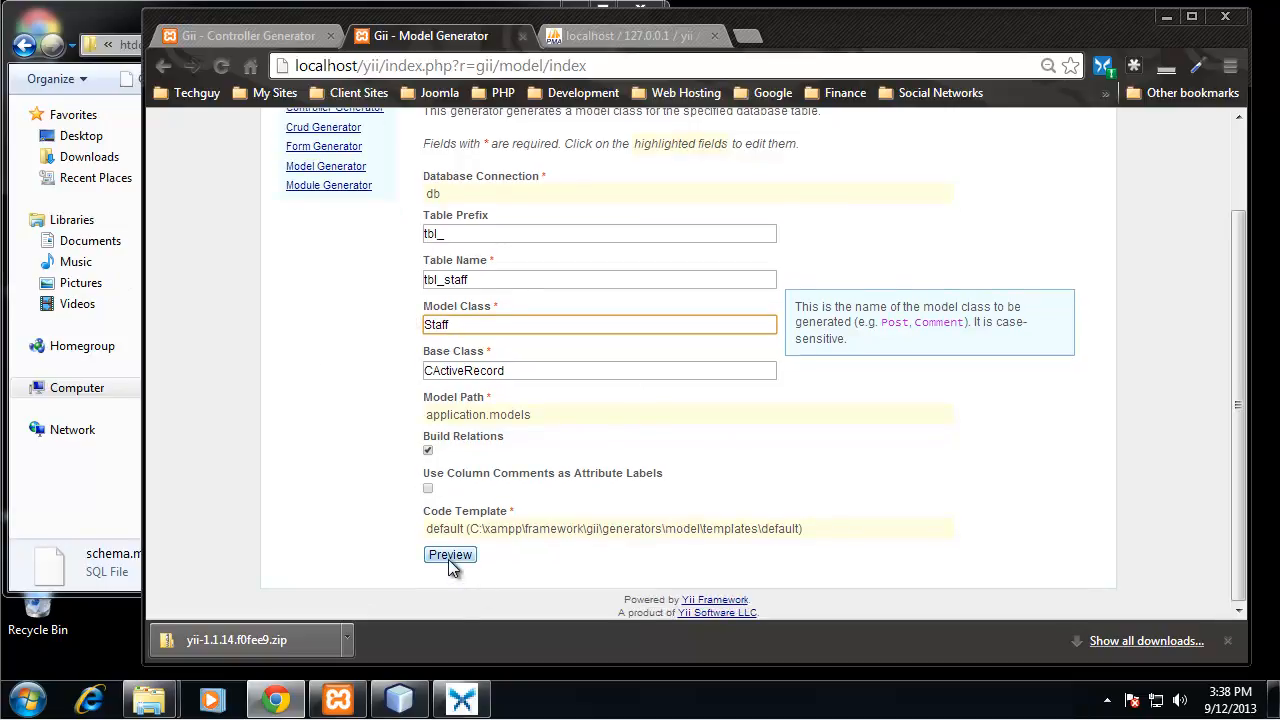
- Preview the files the Staff model generator will create
{"action": "left_click", "coordinate": [449, 555]}
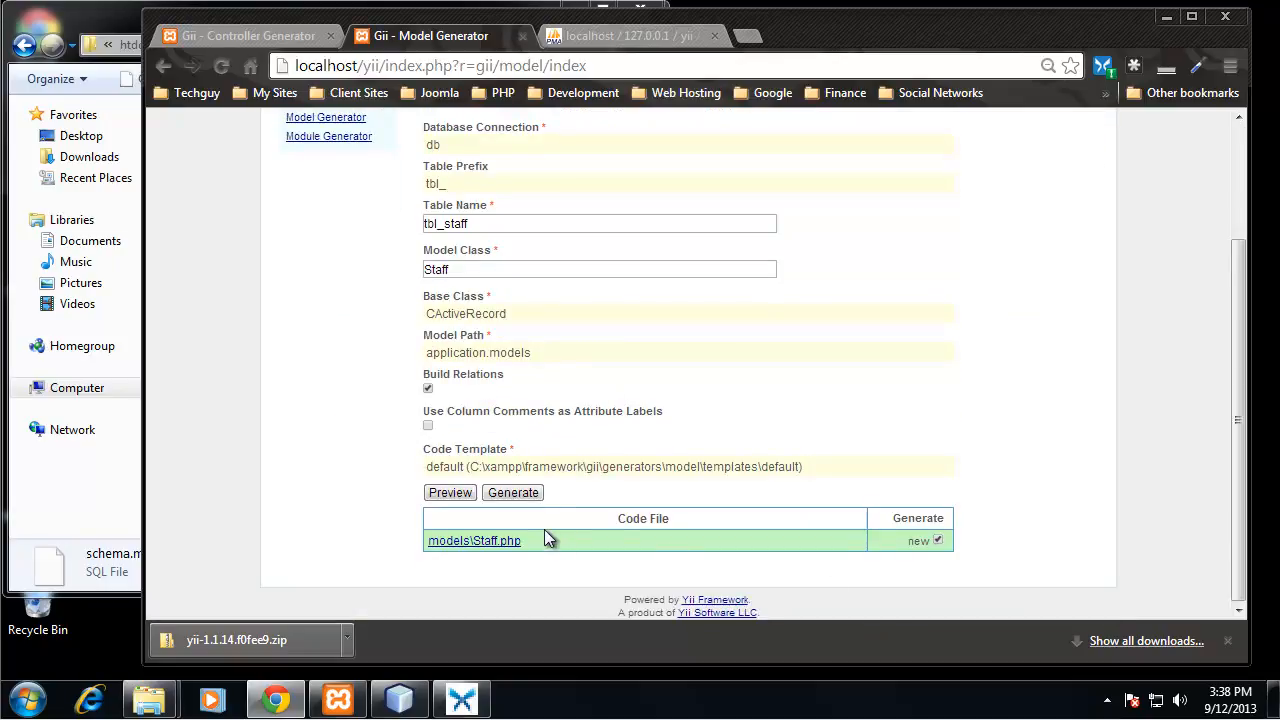
{"action": "mouse_move", "coordinate": [441, 574]}
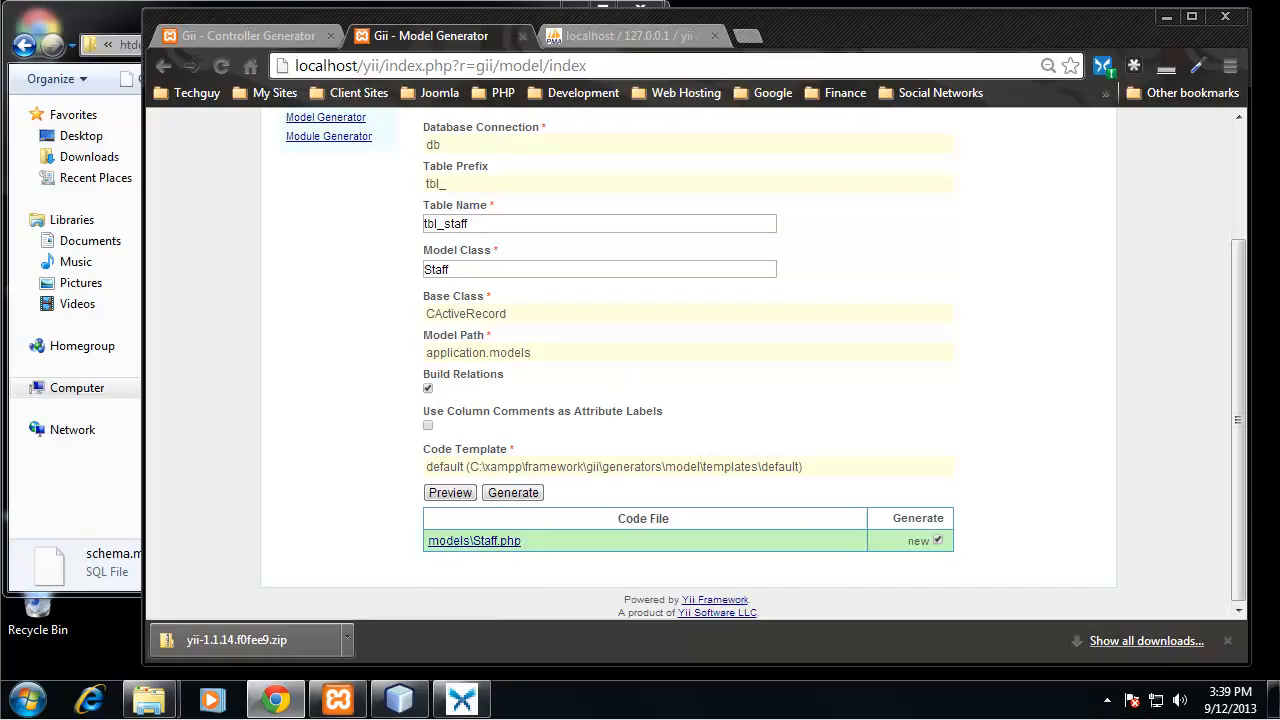
{"action": "mouse_move", "coordinate": [1105, 408]}
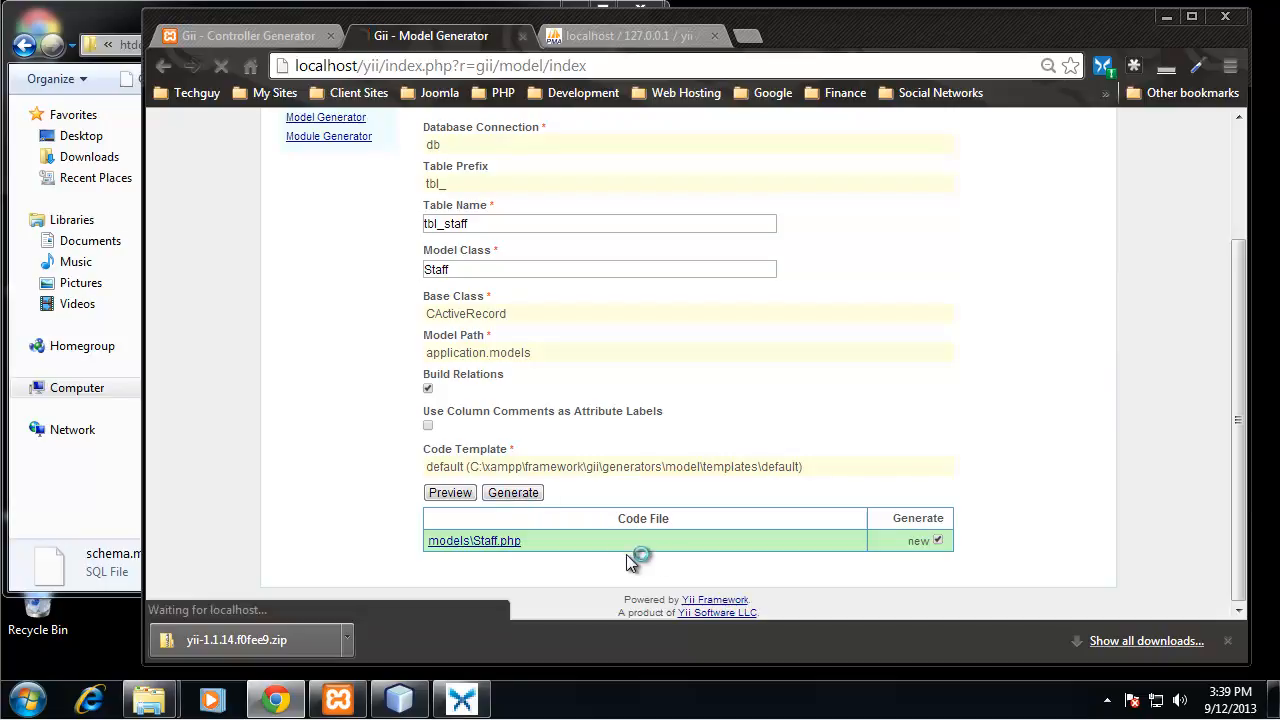
{"action": "scroll", "scroll_direction": "up", "scroll_amount": 3}
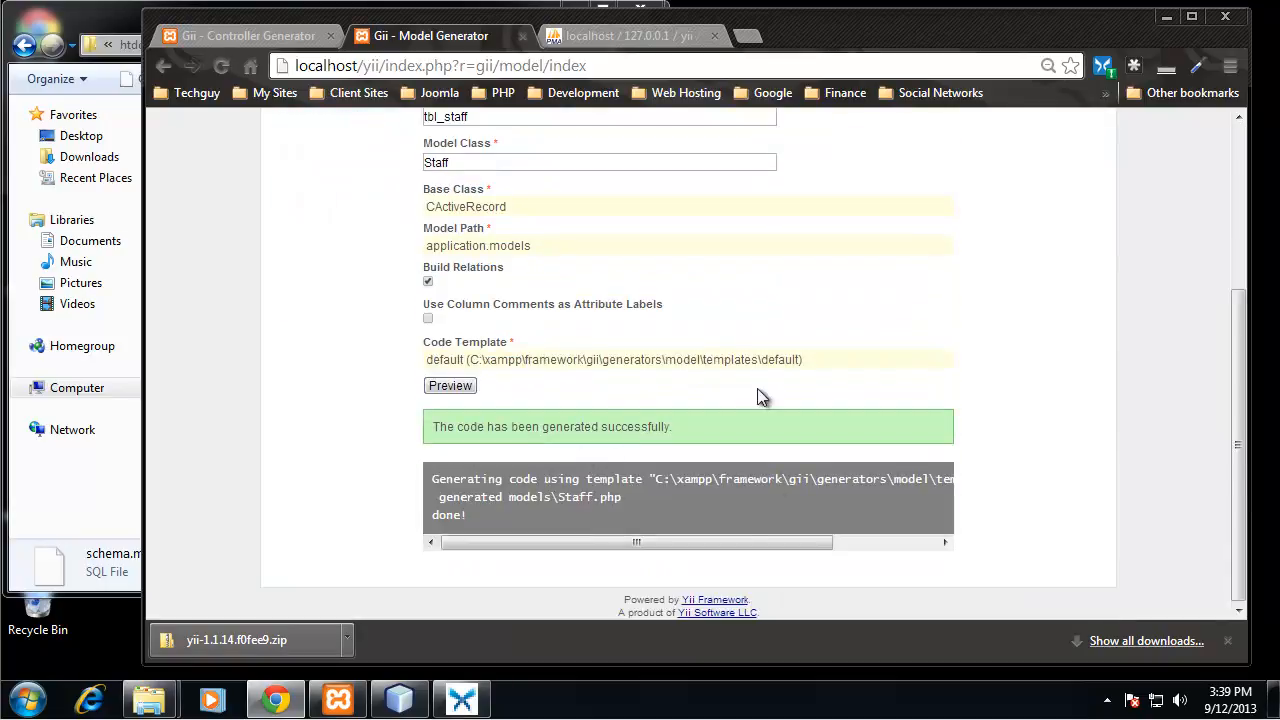
{"action": "mouse_move", "coordinate": [425, 510]}
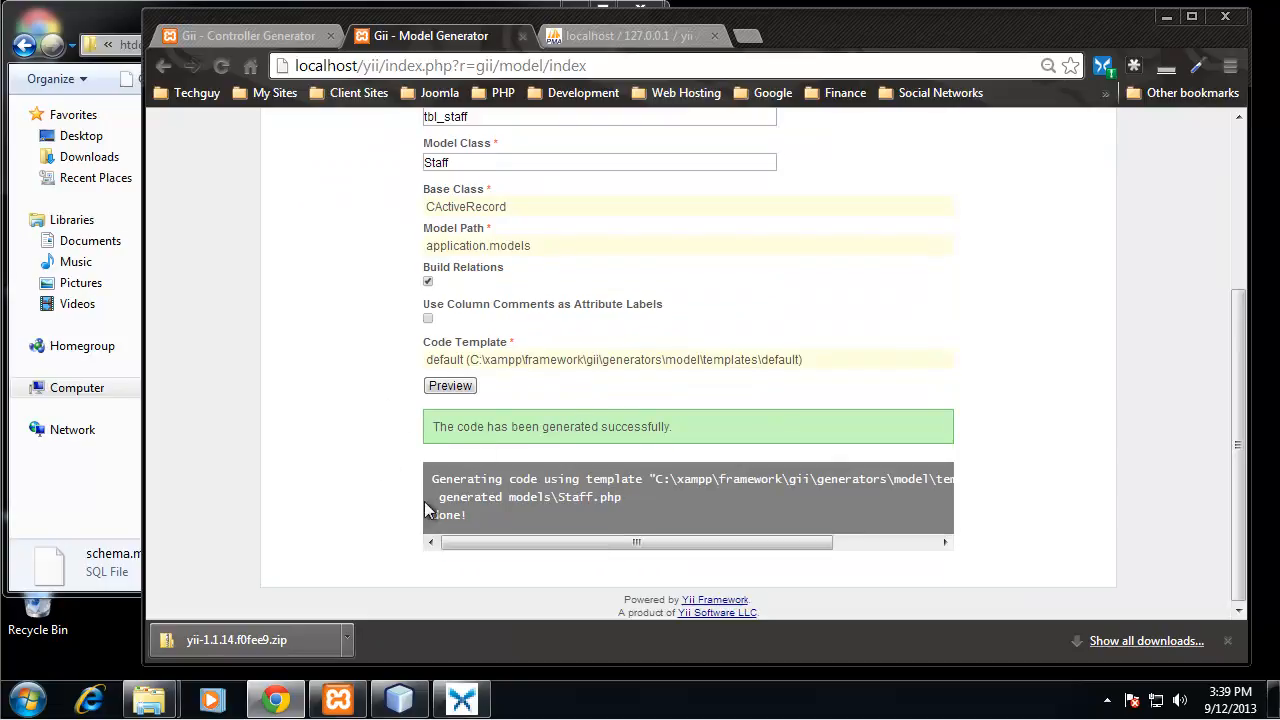
{"action": "mouse_move", "coordinate": [650, 495]}
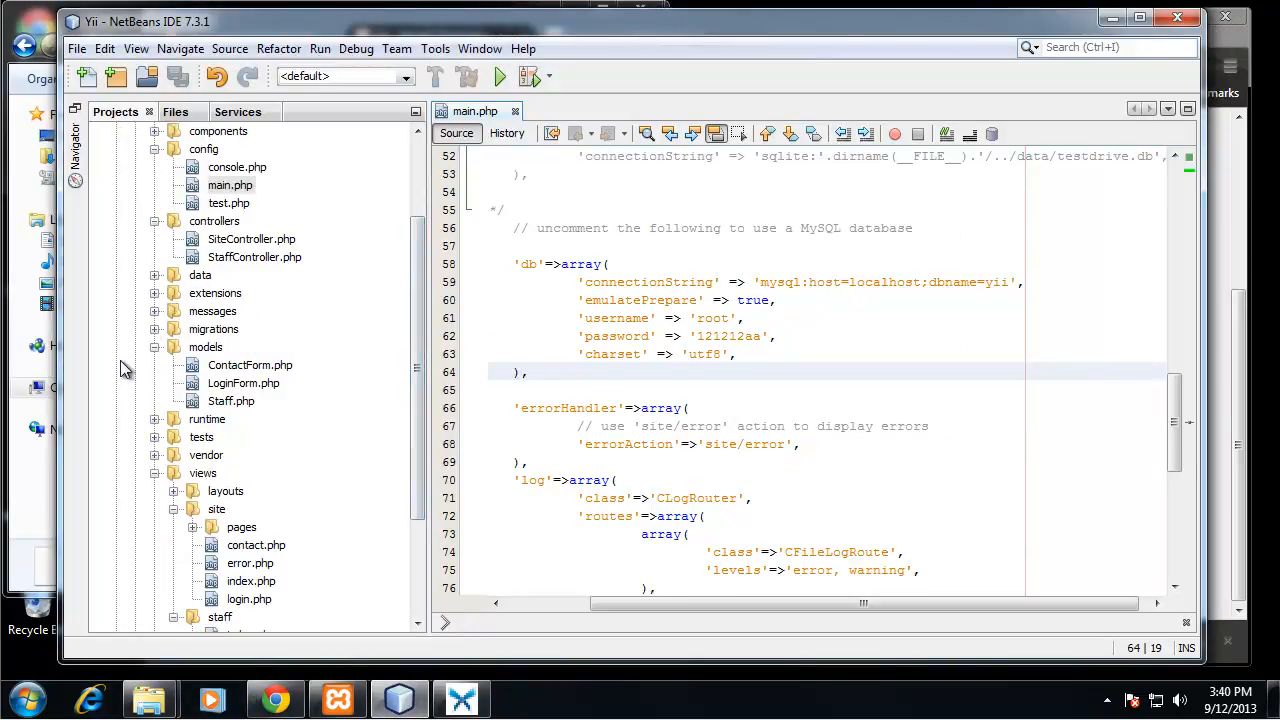
- Open models/Staff.php and scroll through its tableName, rules, relations and attributeLabels
{"action": "left_click", "coordinate": [231, 401]}
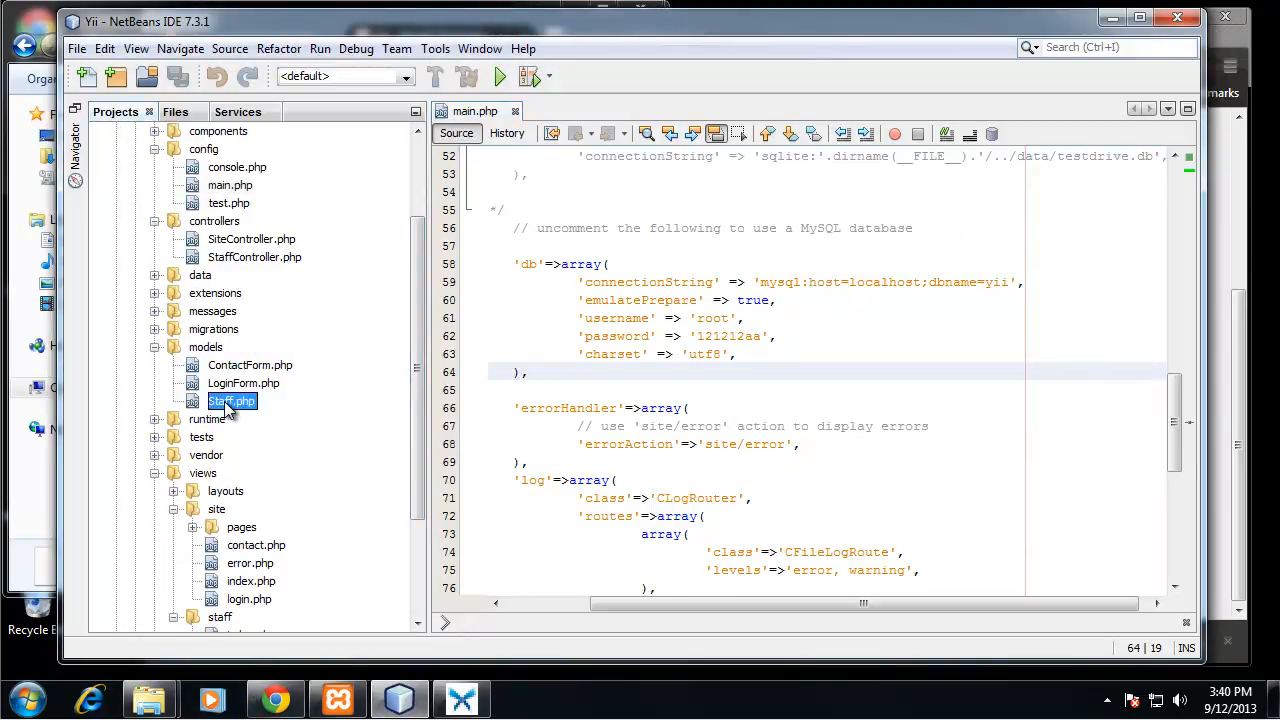
{"action": "double_click", "coordinate": [232, 400]}
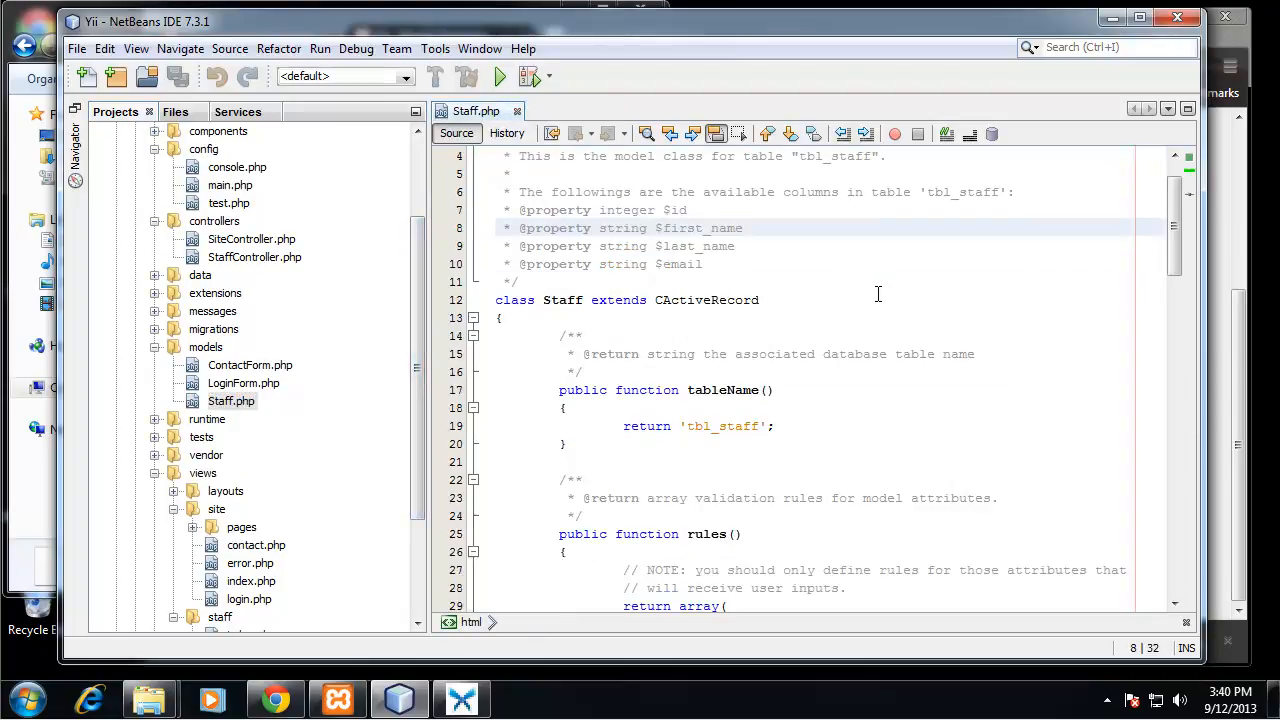
{"action": "scroll", "scroll_direction": "down", "scroll_amount": 3}
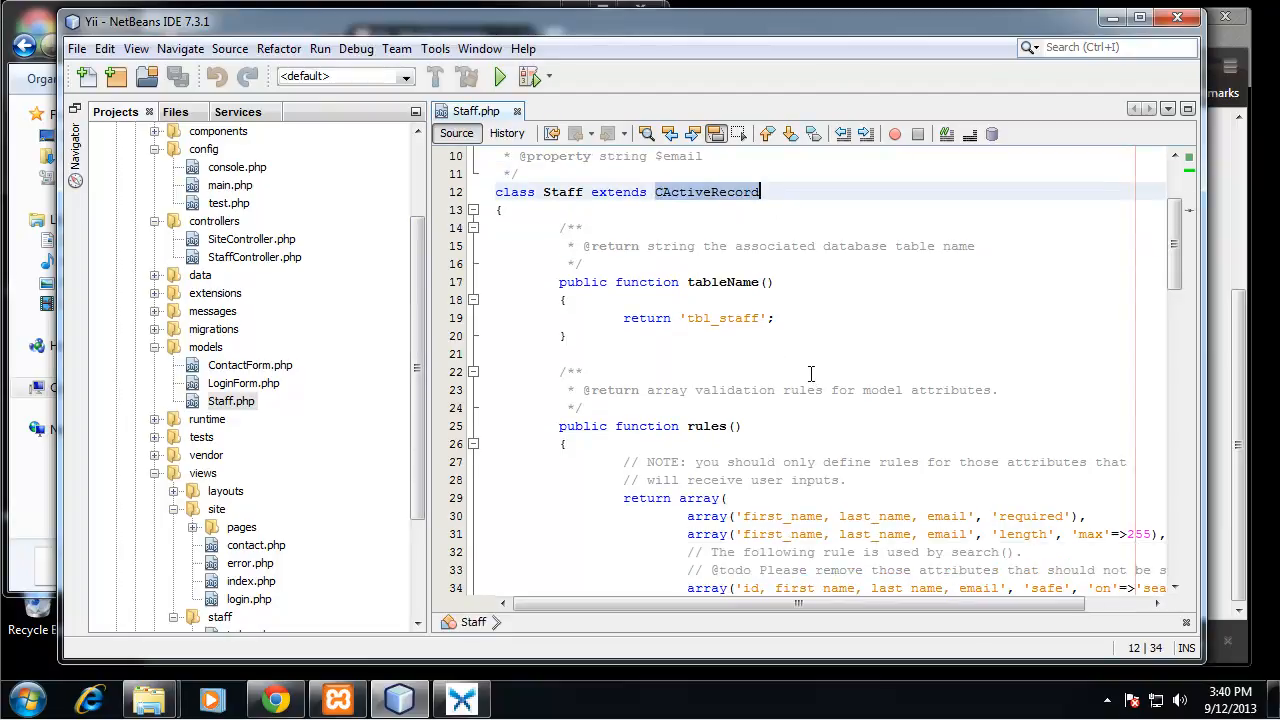
{"action": "scroll", "scroll_direction": "down", "scroll_amount": 3}
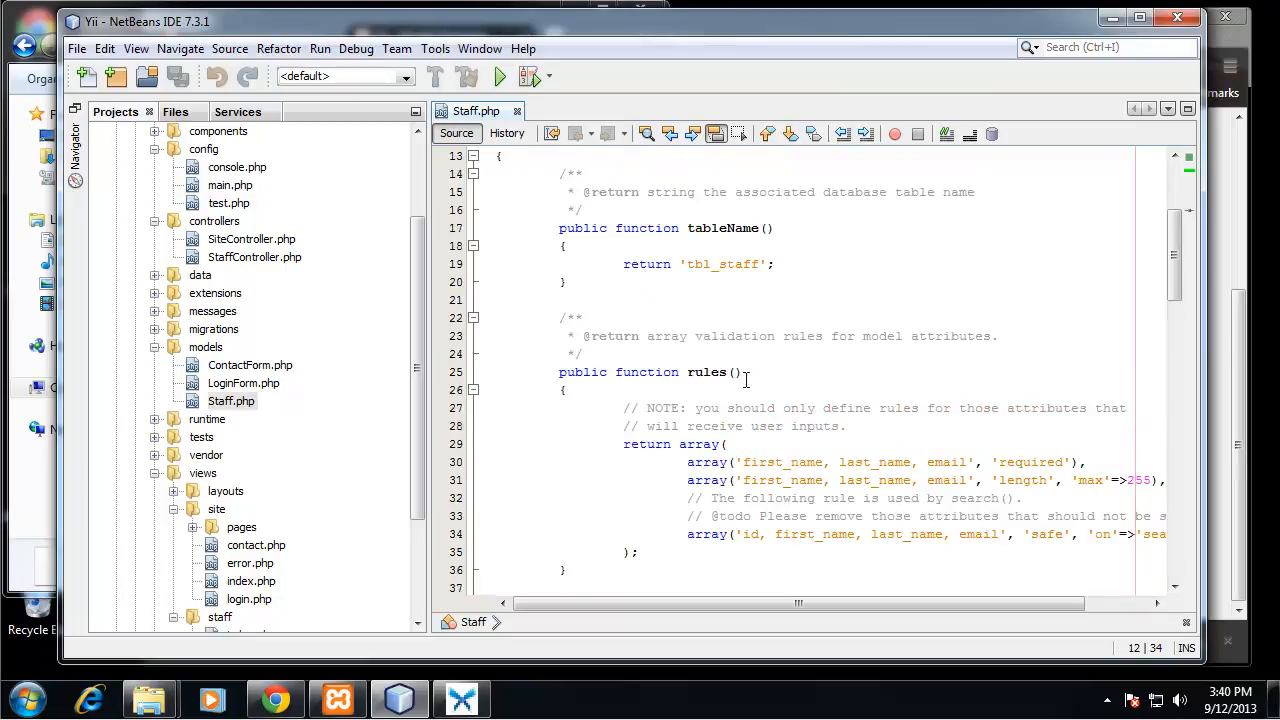
{"action": "scroll", "scroll_direction": "down", "scroll_amount": 3}
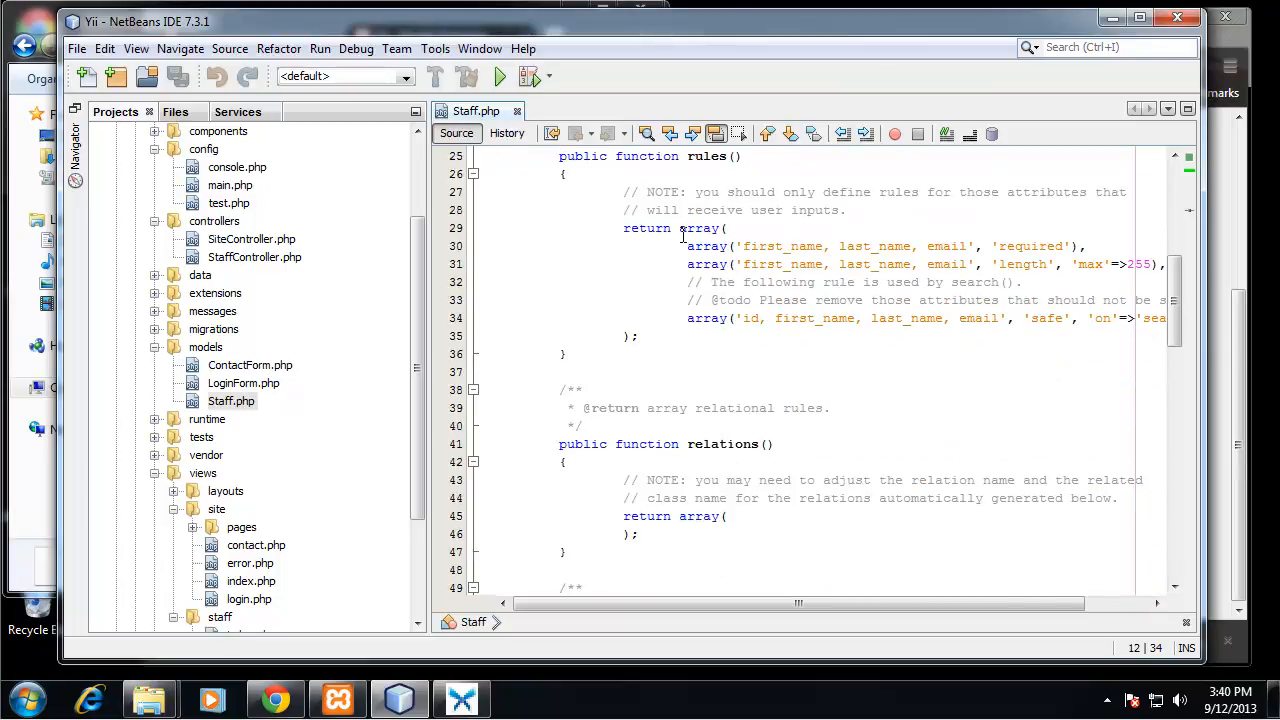
{"action": "scroll", "scroll_direction": "down", "scroll_amount": 3}
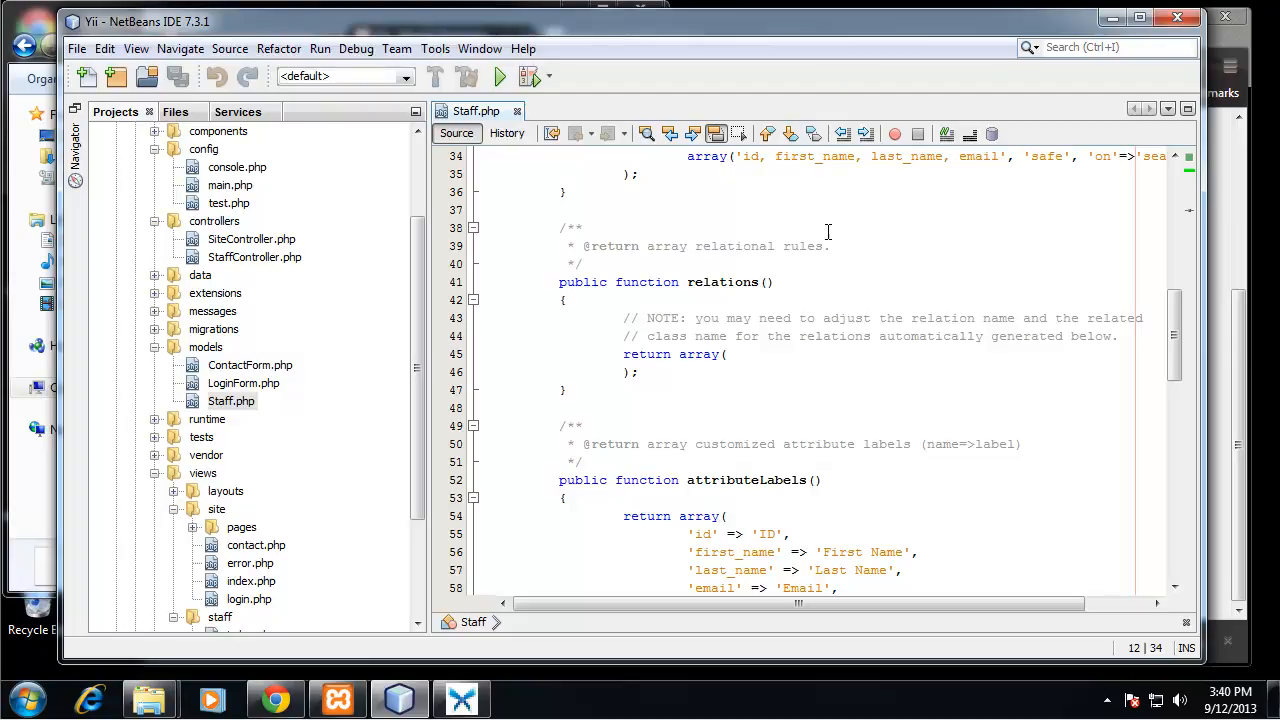
{"action": "mouse_move", "coordinate": [1075, 484]}
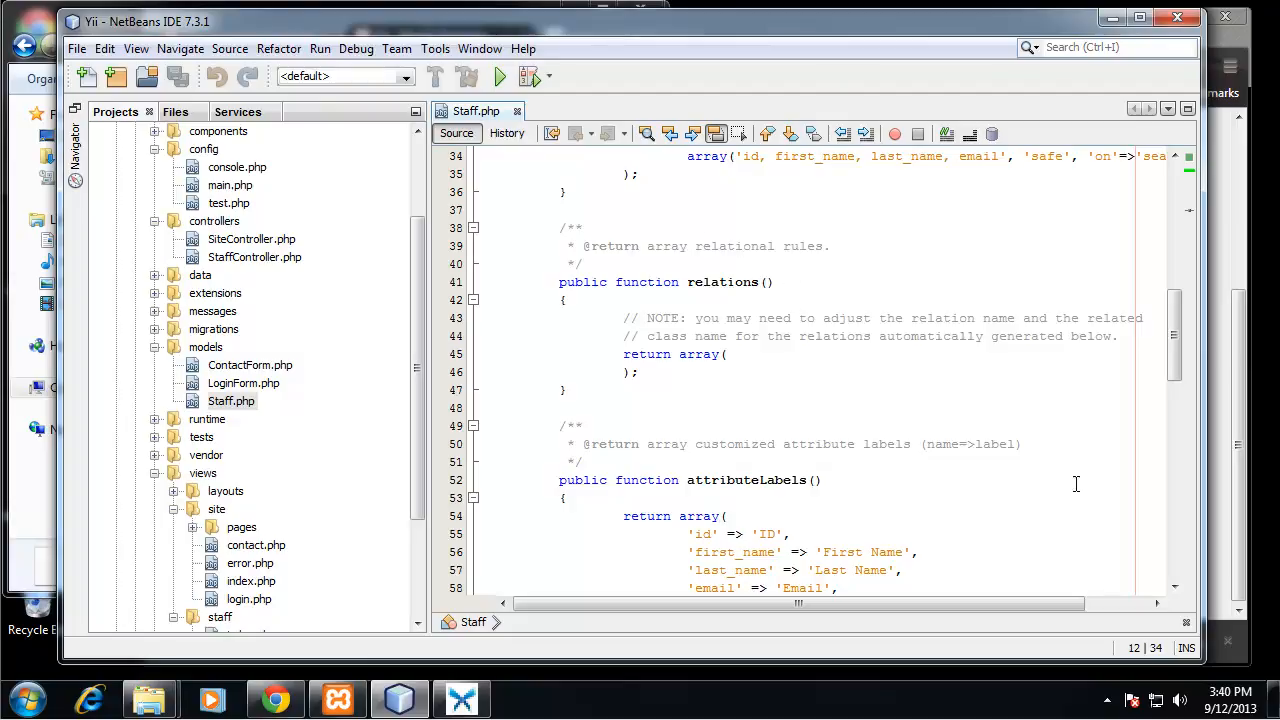
{"action": "scroll", "scroll_direction": "down", "scroll_amount": 3}
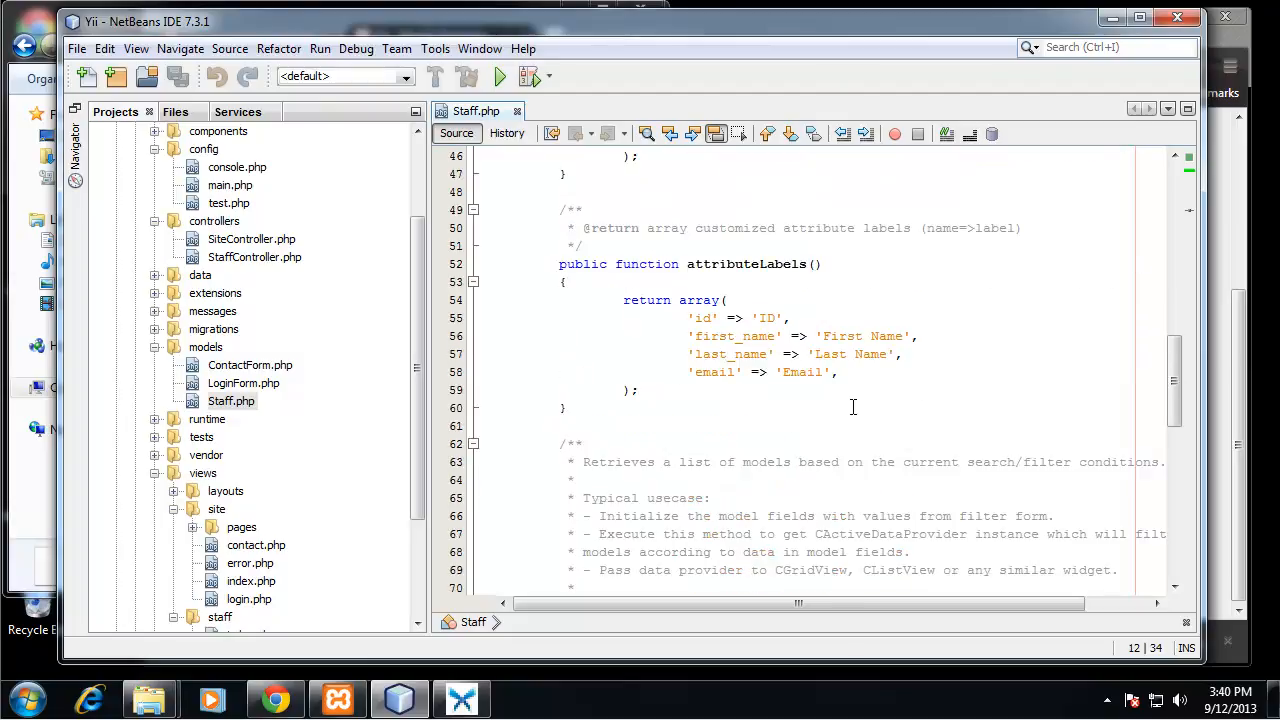
{"action": "scroll", "scroll_direction": "up", "scroll_amount": 3}
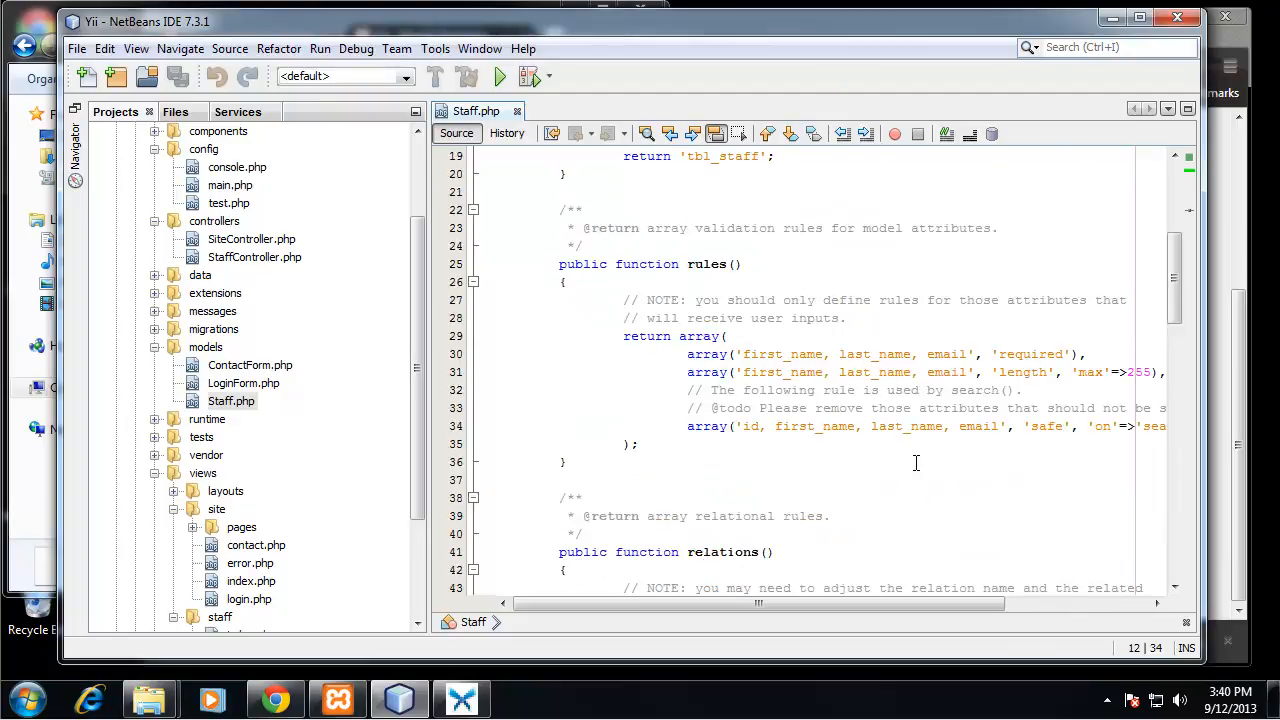
{"action": "scroll", "scroll_direction": "down", "scroll_amount": 3}
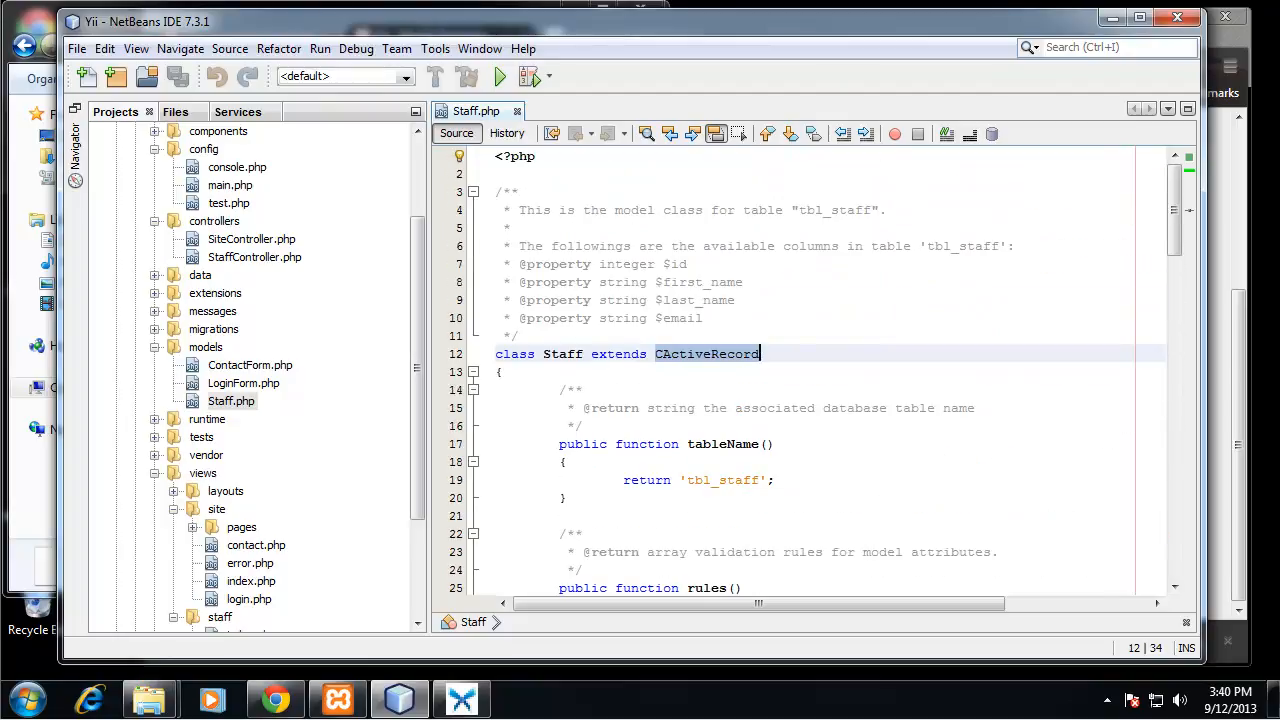
{"action": "mouse_move", "coordinate": [800, 470]}
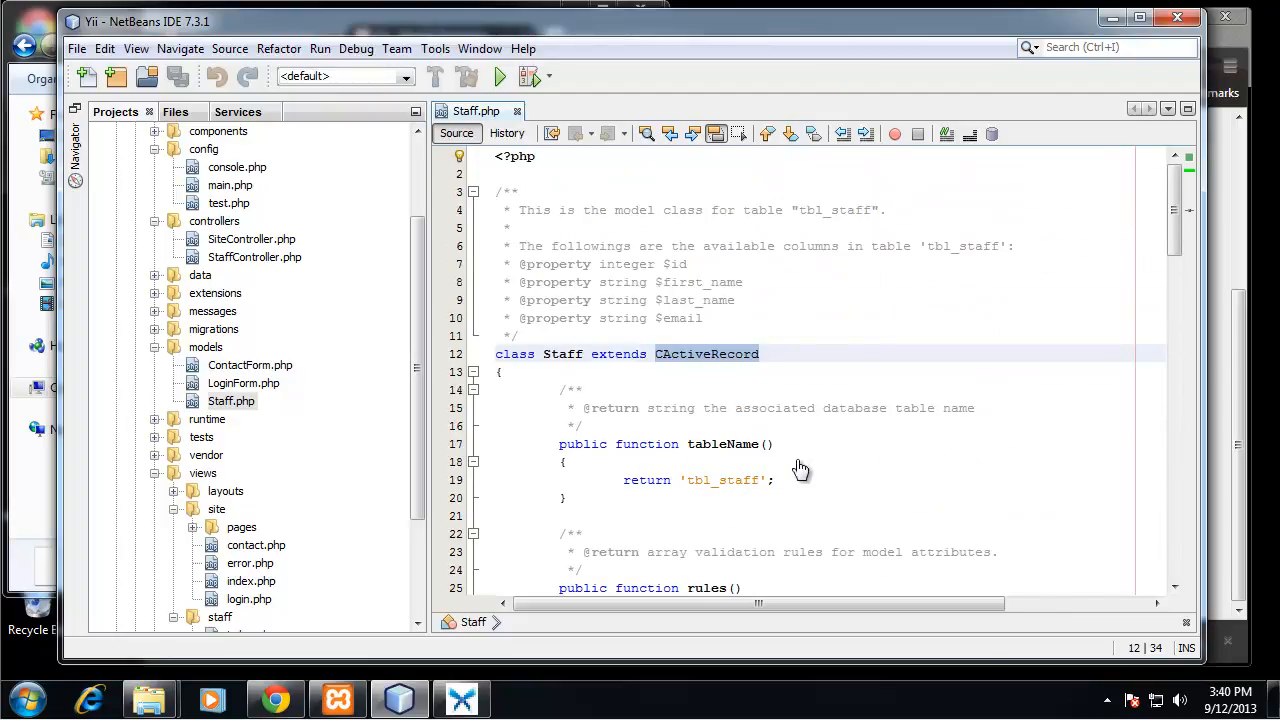
{"action": "mouse_move", "coordinate": [765, 410]}
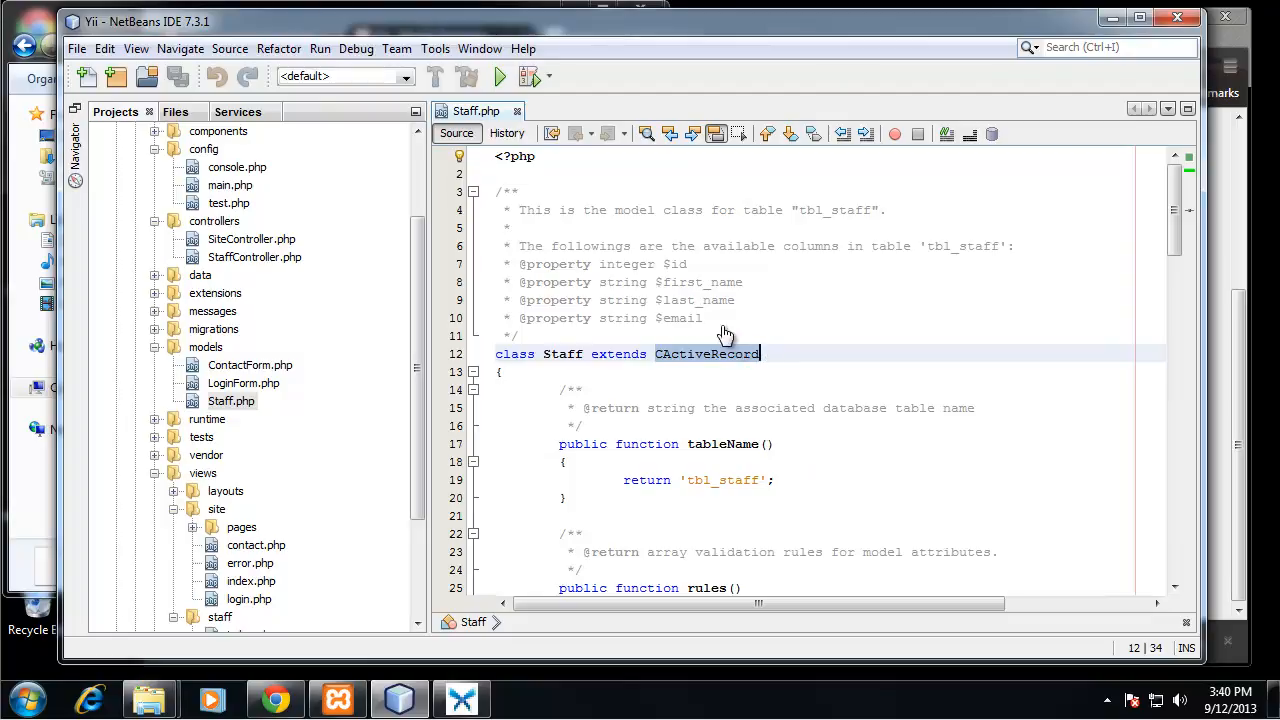
{"action": "mouse_move", "coordinate": [795, 355]}
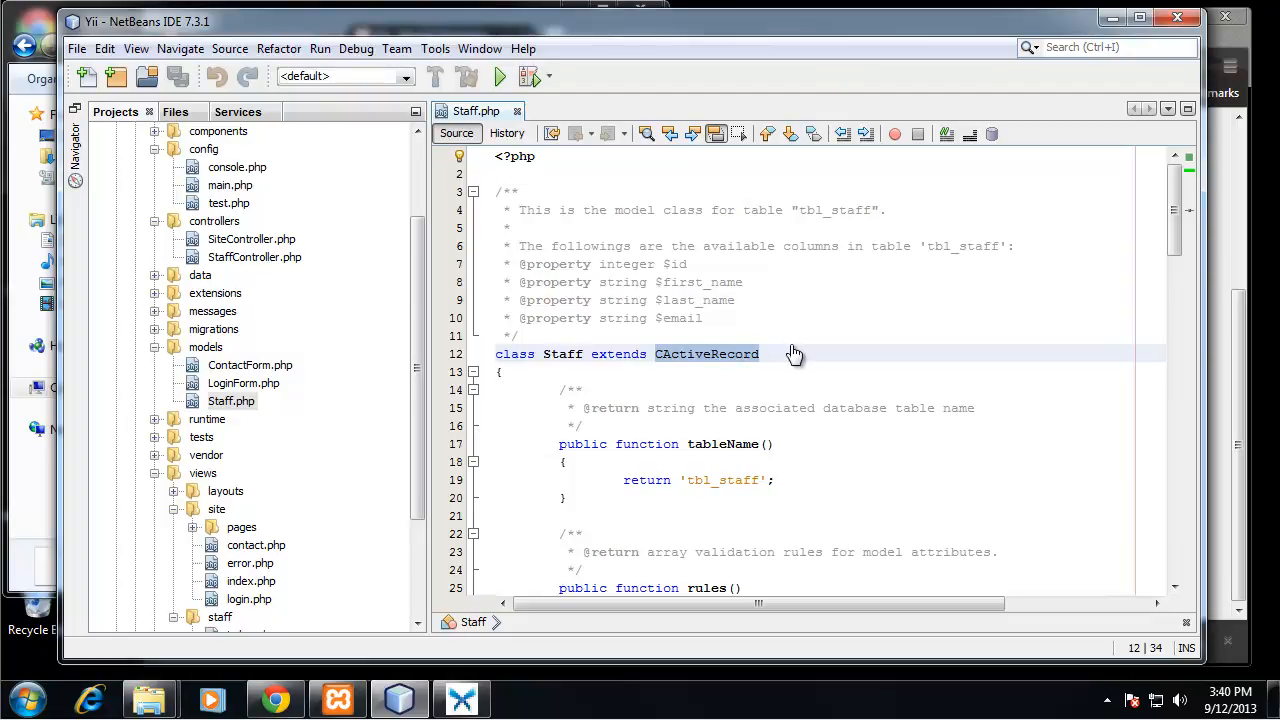
{"action": "mouse_move", "coordinate": [788, 351]}
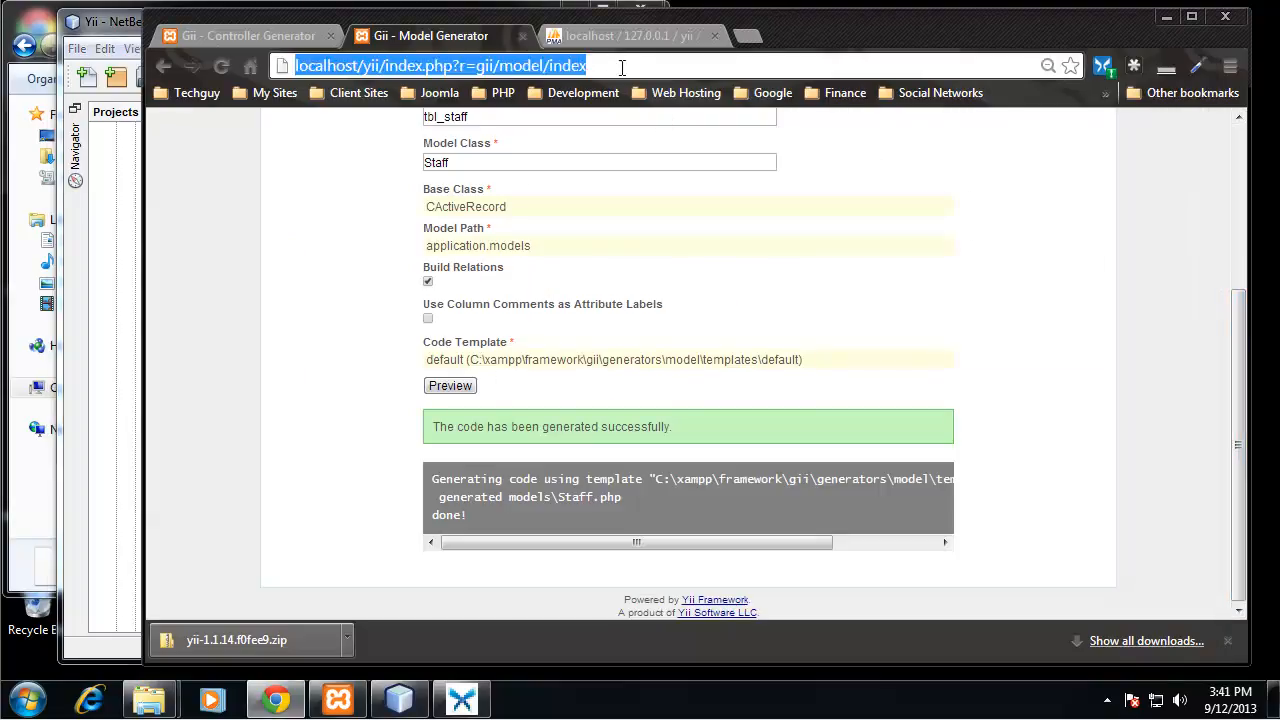
- Re-enter Gii with its password and bring up the Crud Generator form
{"action": "double_click", "coordinate": [569, 66]}
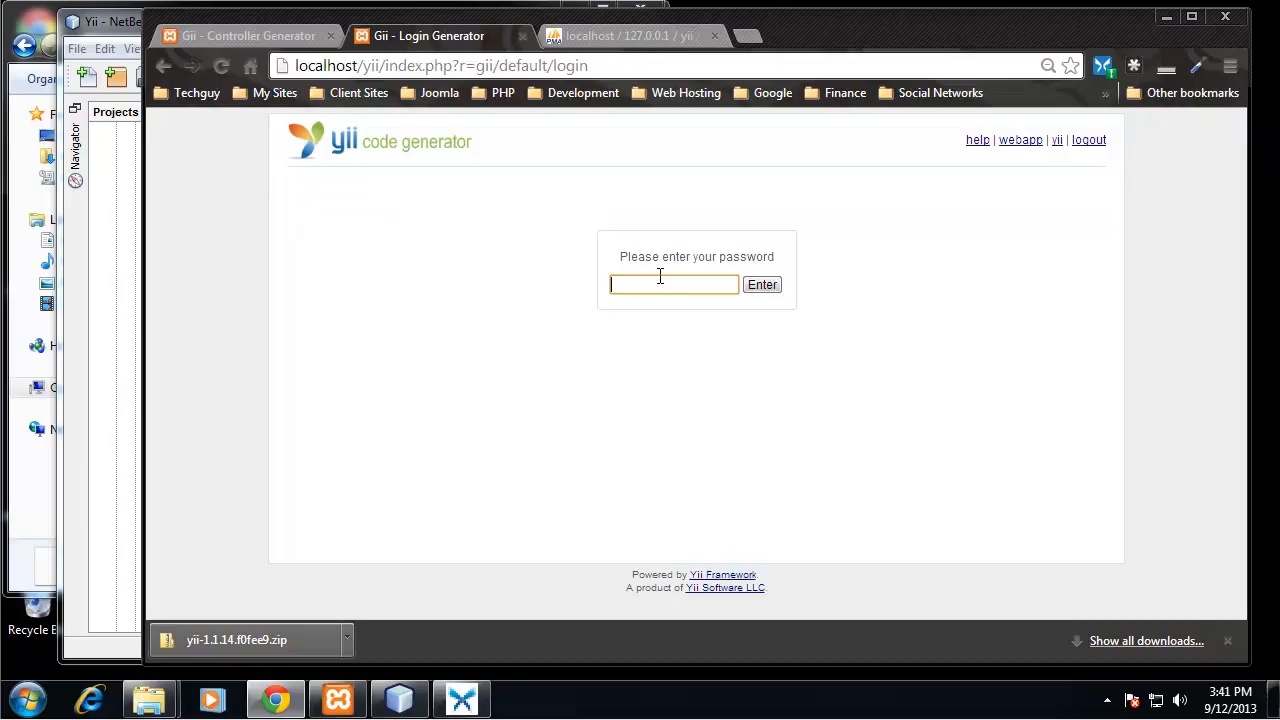
{"action": "left_click", "coordinate": [762, 284]}
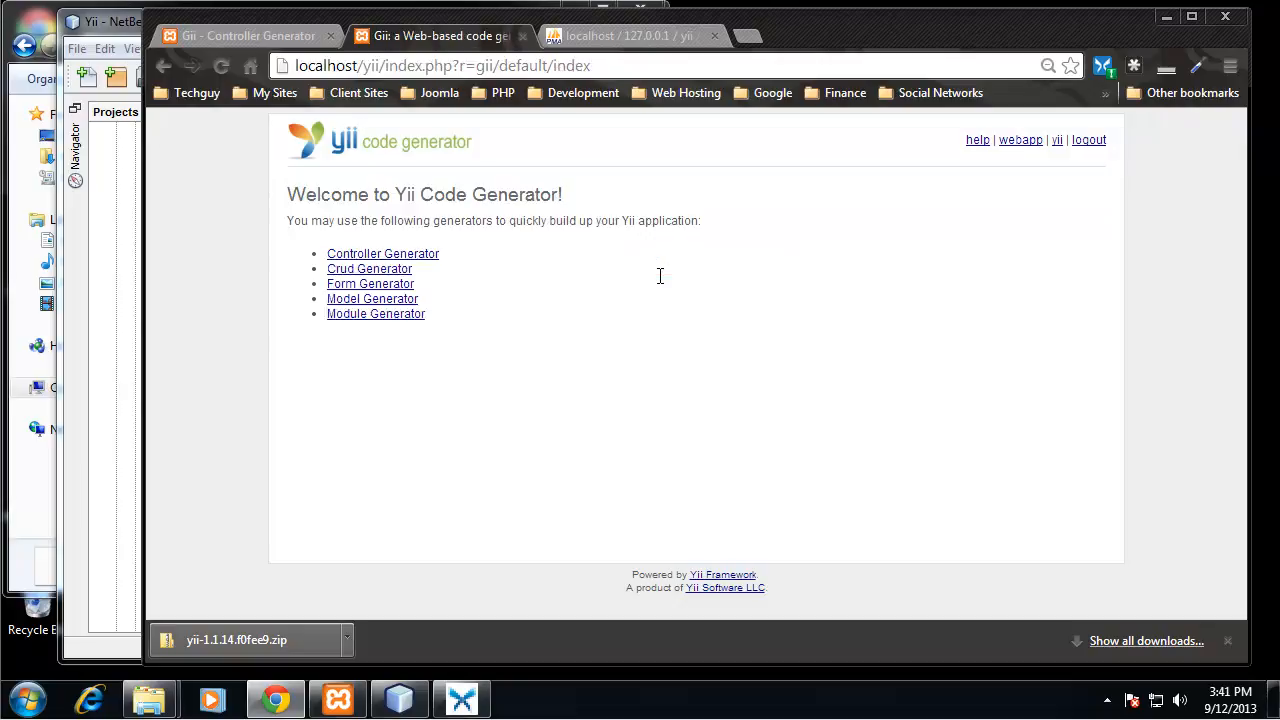
{"action": "mouse_move", "coordinate": [369, 268]}
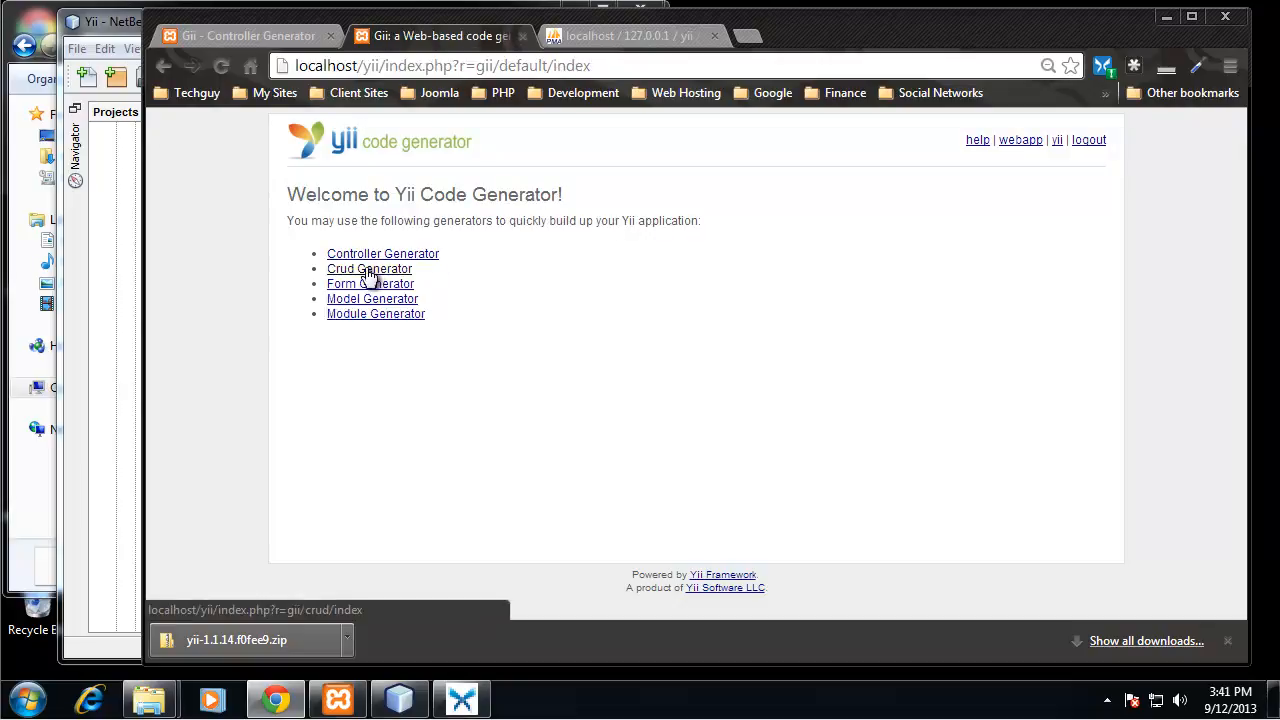
{"action": "left_click", "coordinate": [369, 268]}
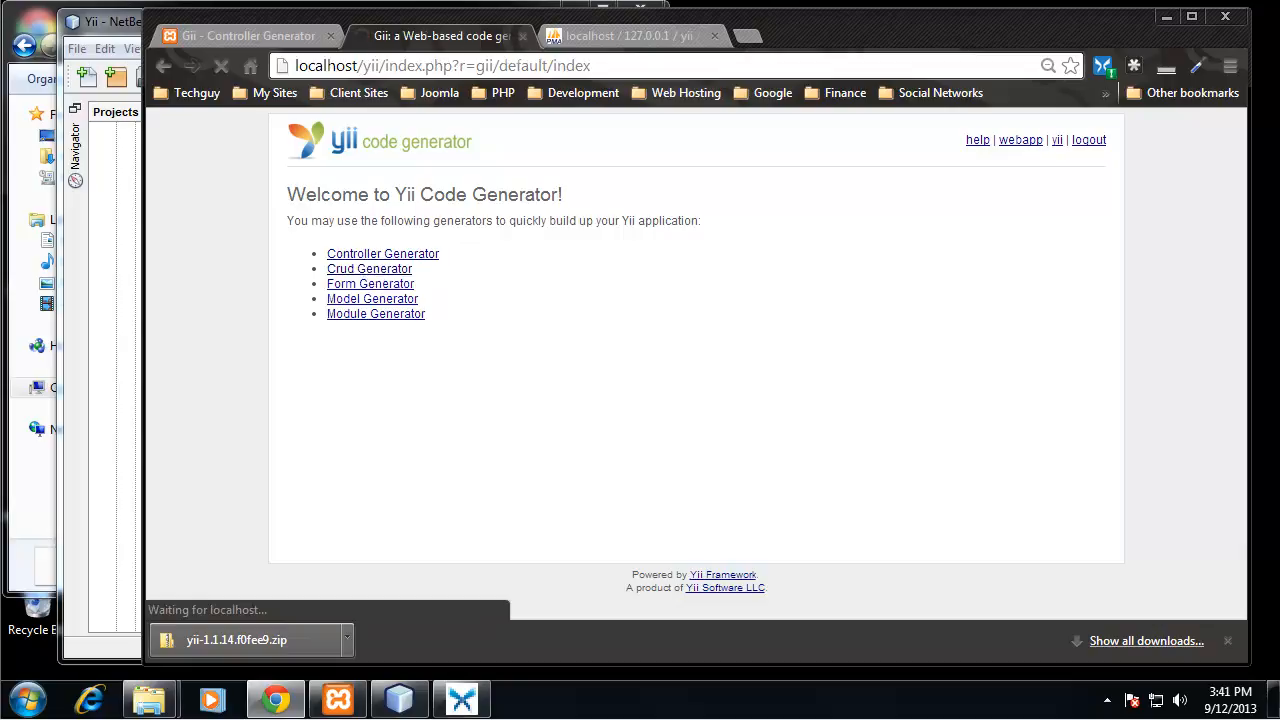
{"action": "left_click", "coordinate": [369, 268]}
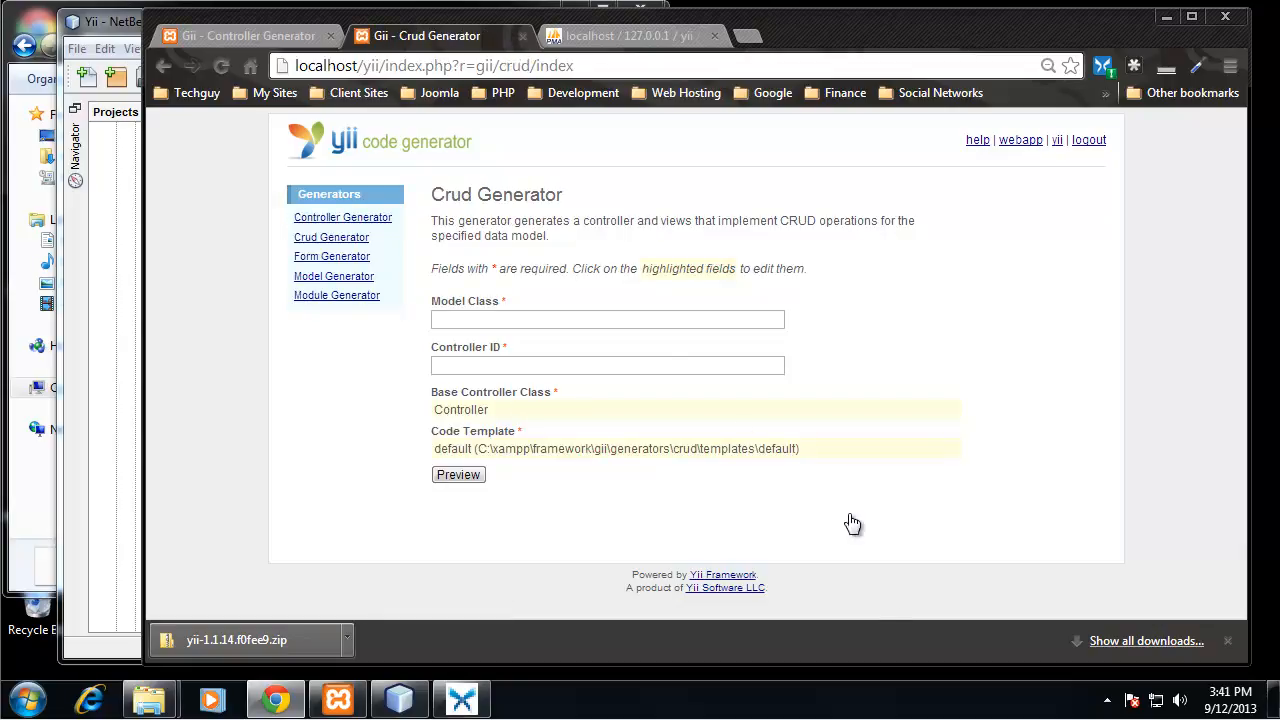
{"action": "mouse_move", "coordinate": [487, 338]}
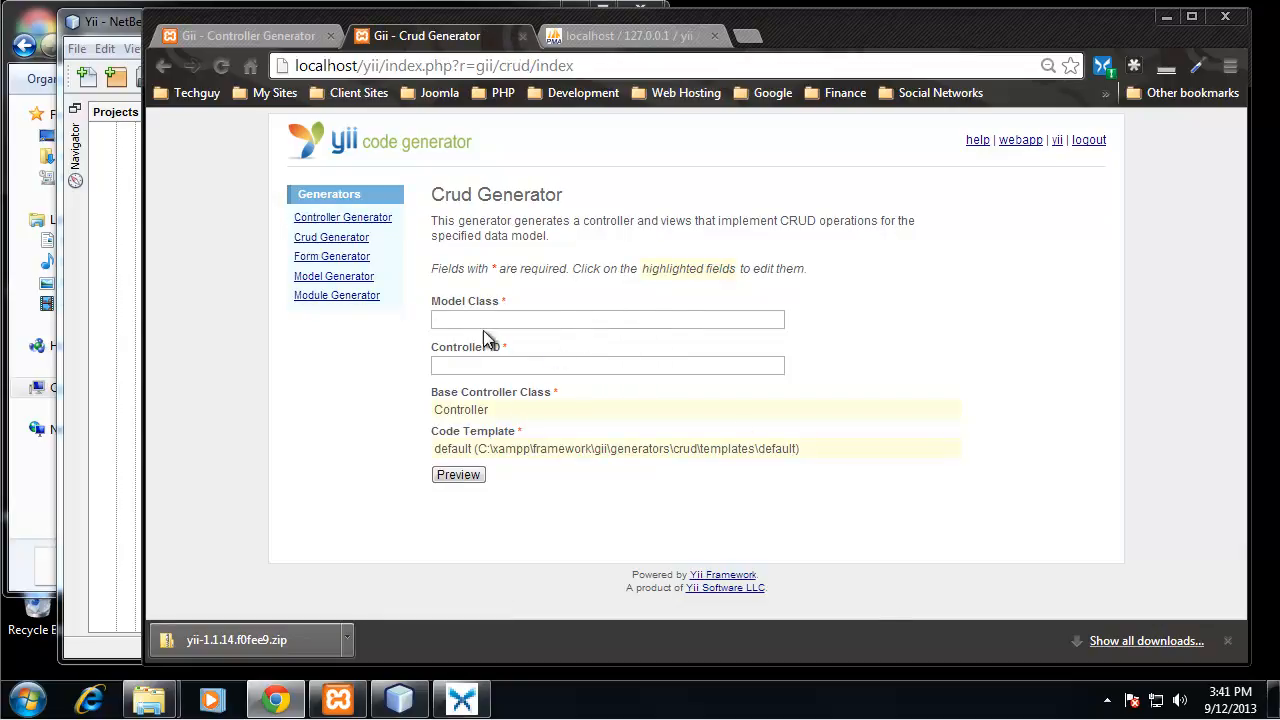
{"action": "mouse_move", "coordinate": [160, 480]}
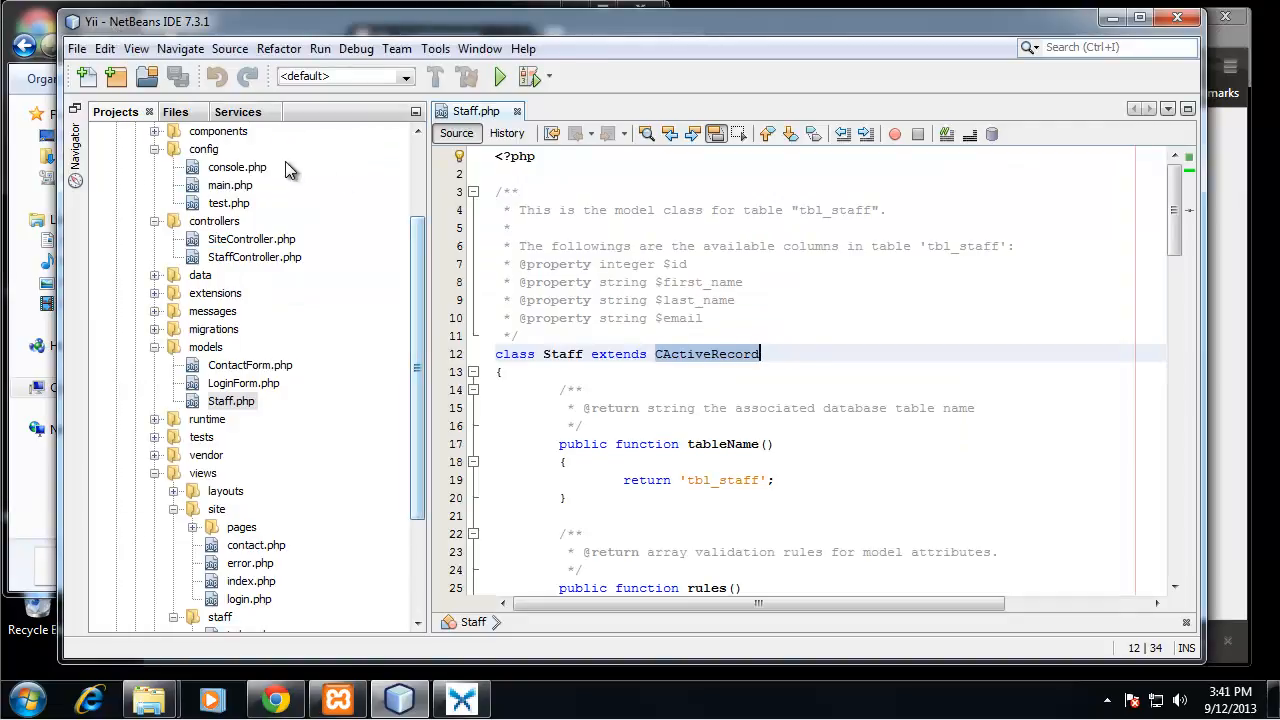
{"action": "mouse_move", "coordinate": [251, 261]}
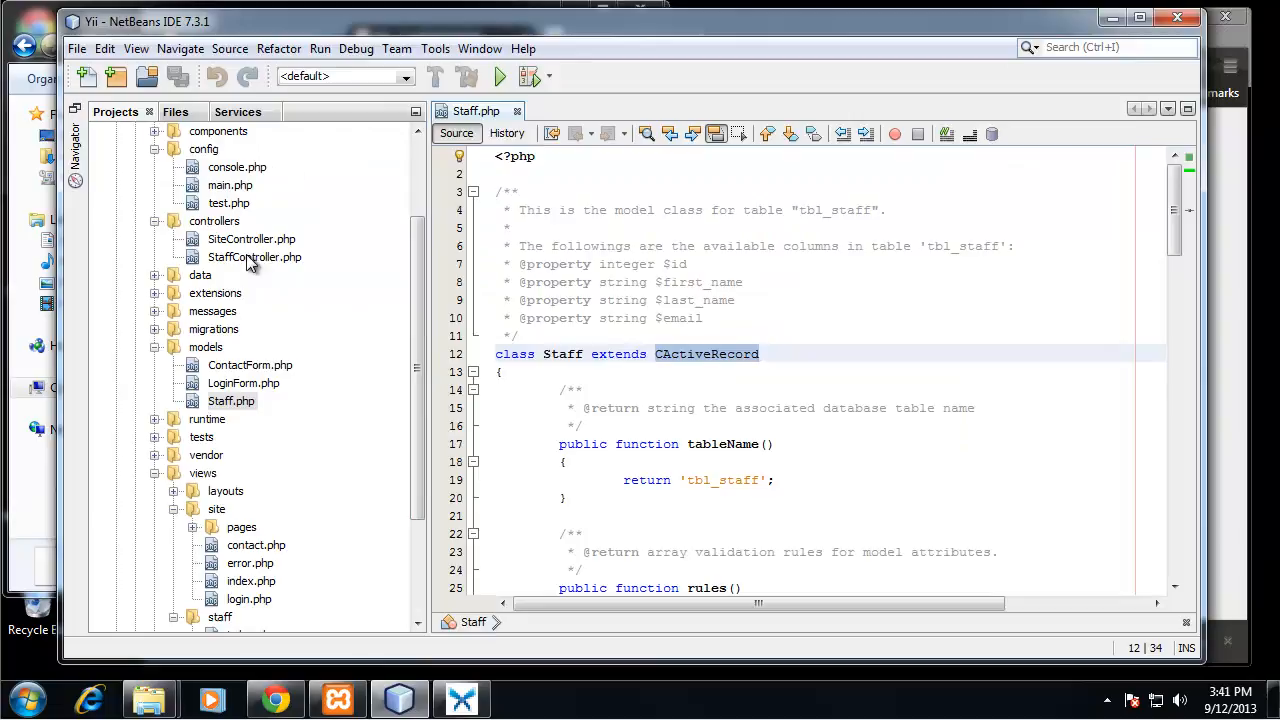
- Open and save StaffController.php, then return to the Staff.php editor tab
{"action": "double_click", "coordinate": [254, 257]}
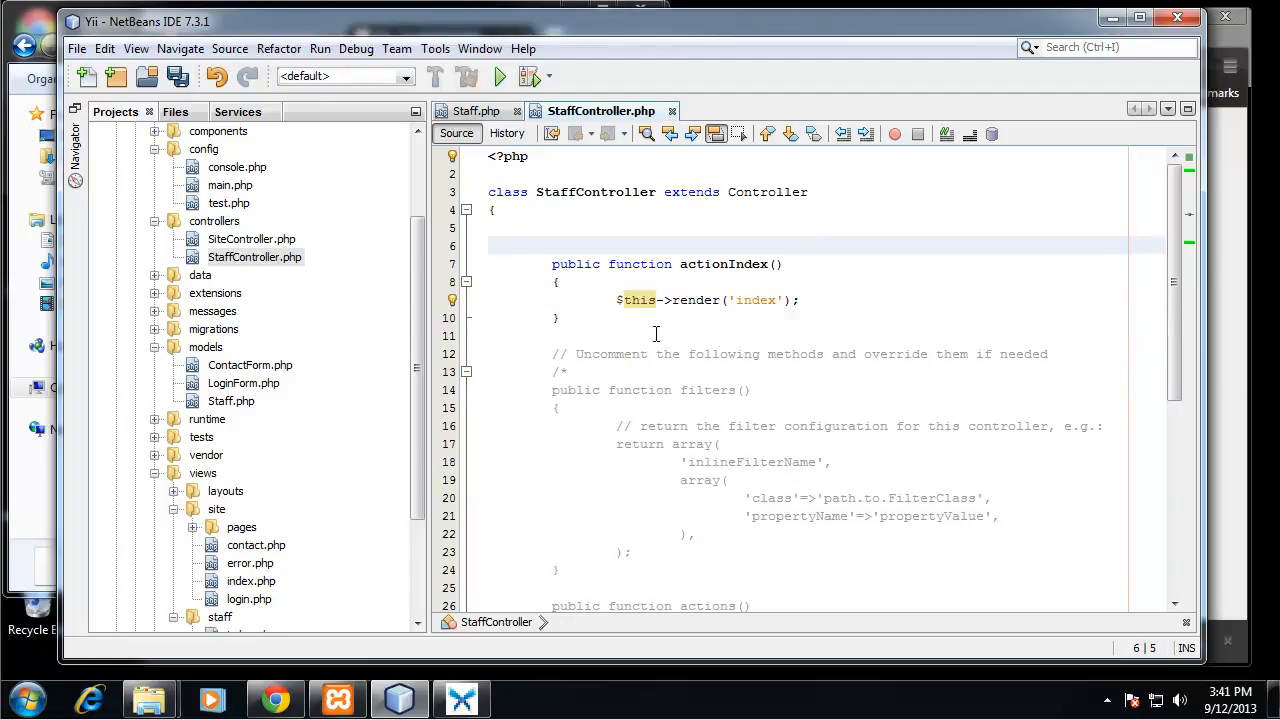
{"action": "key", "text": "ctrl+s"}
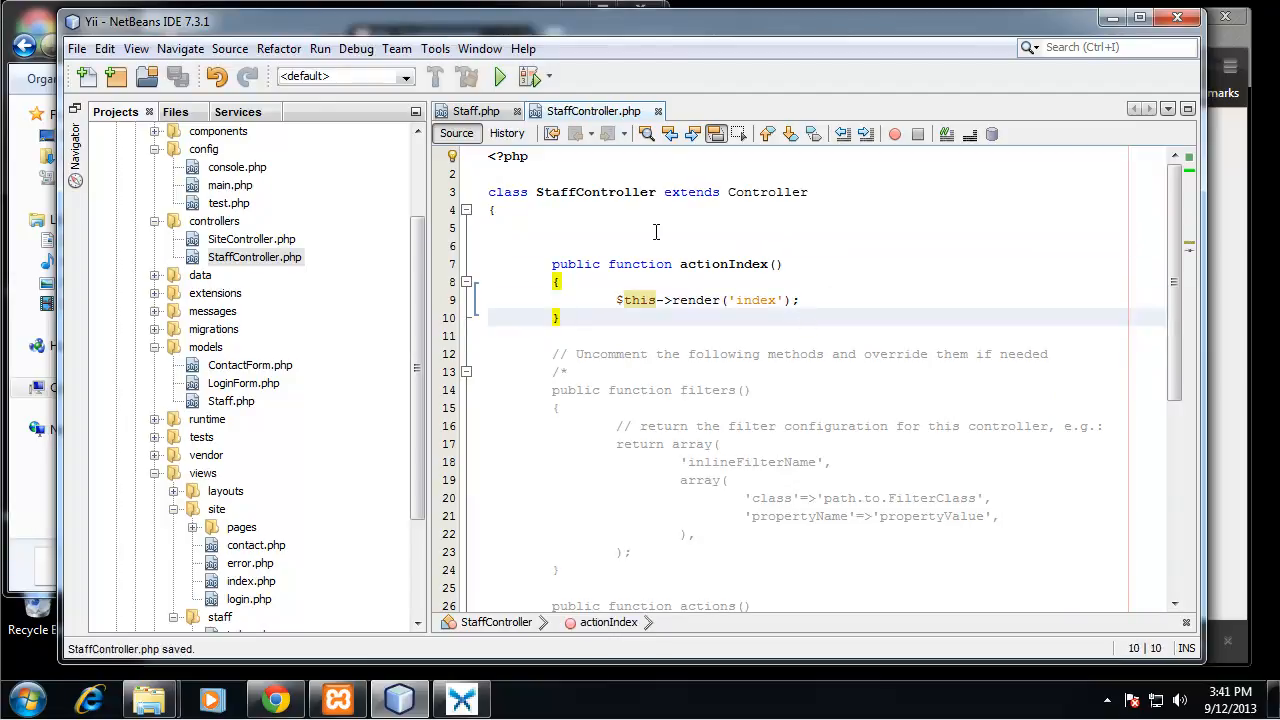
{"action": "left_click", "coordinate": [470, 111]}
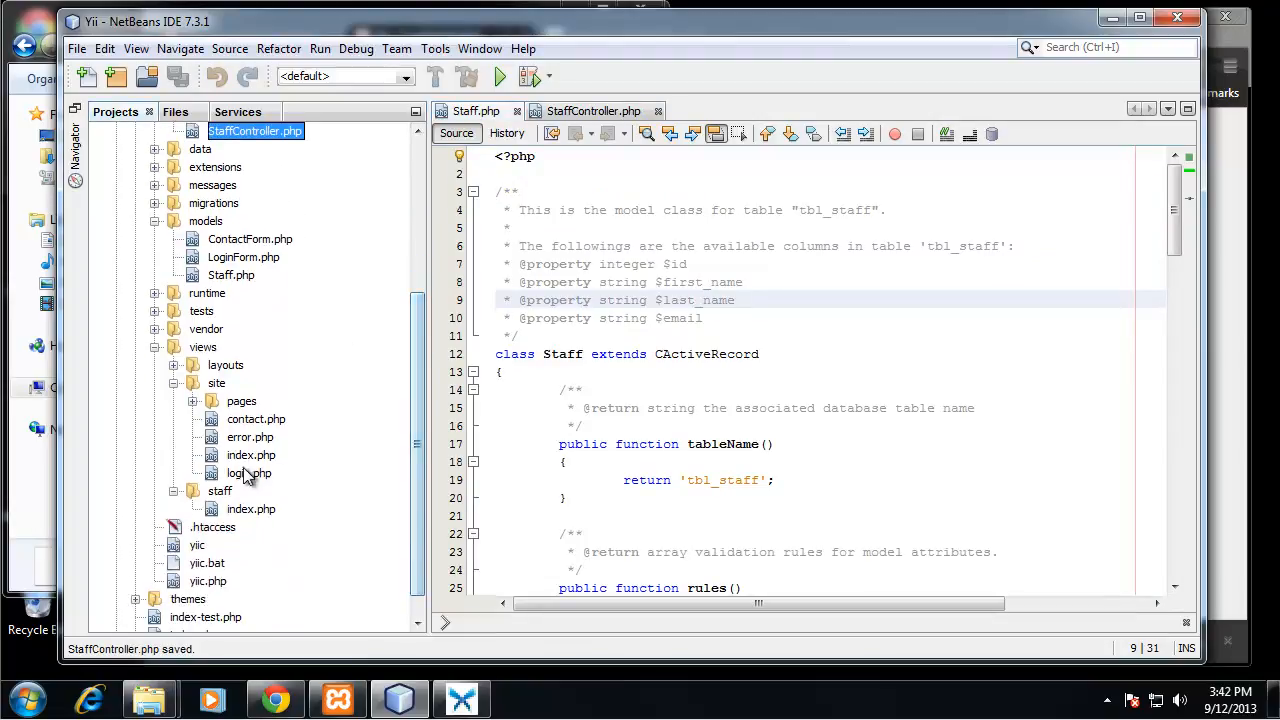
{"action": "double_click", "coordinate": [251, 509]}
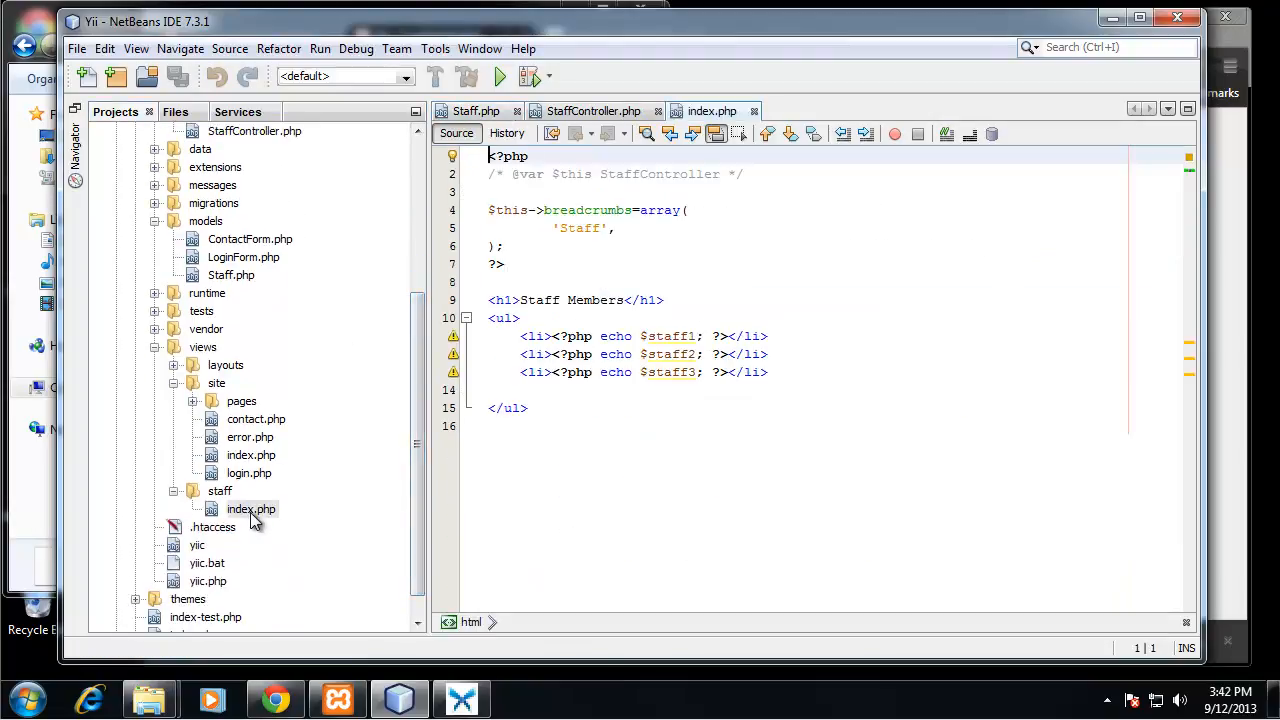
{"action": "left_click", "coordinate": [727, 336]}
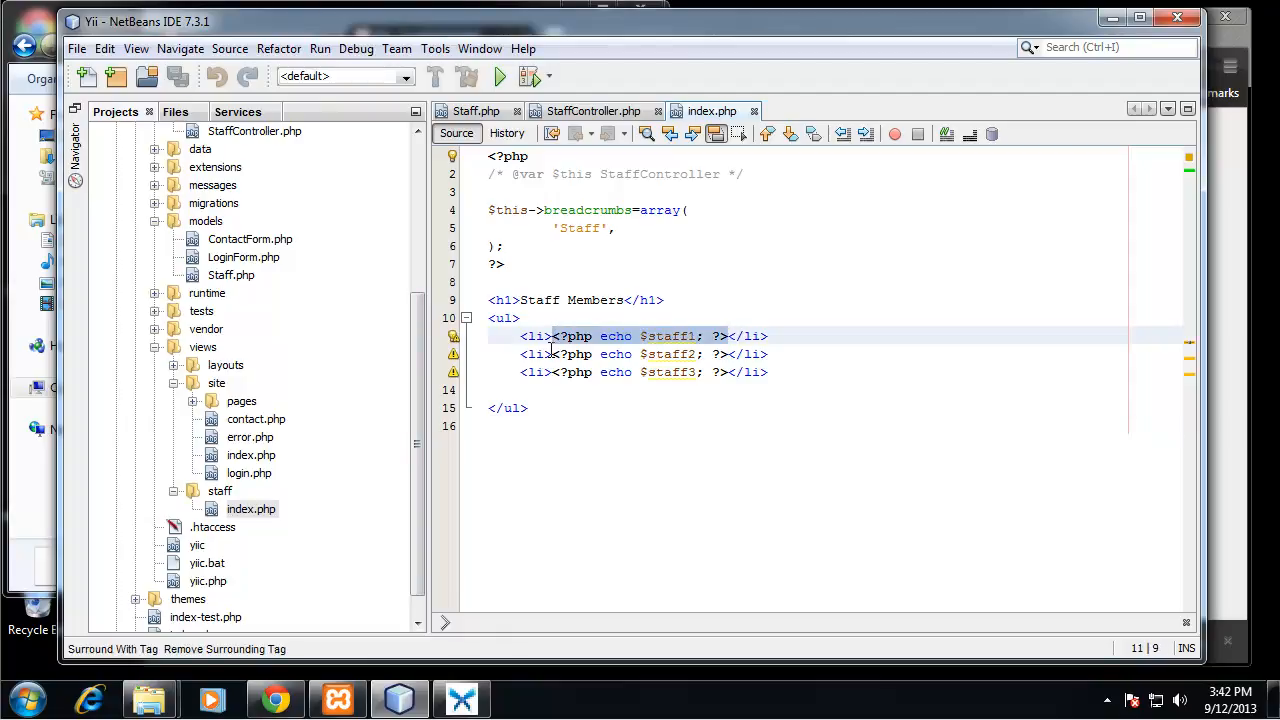
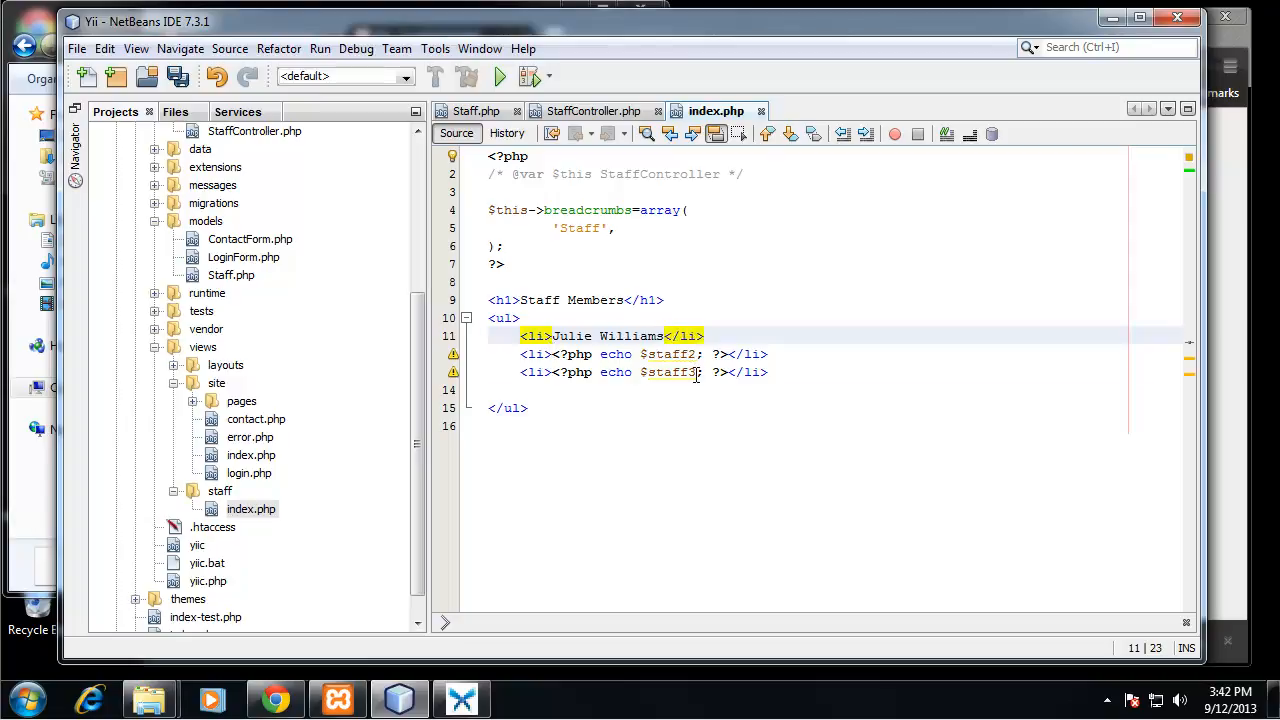
{"action": "left_click", "coordinate": [655, 354]}
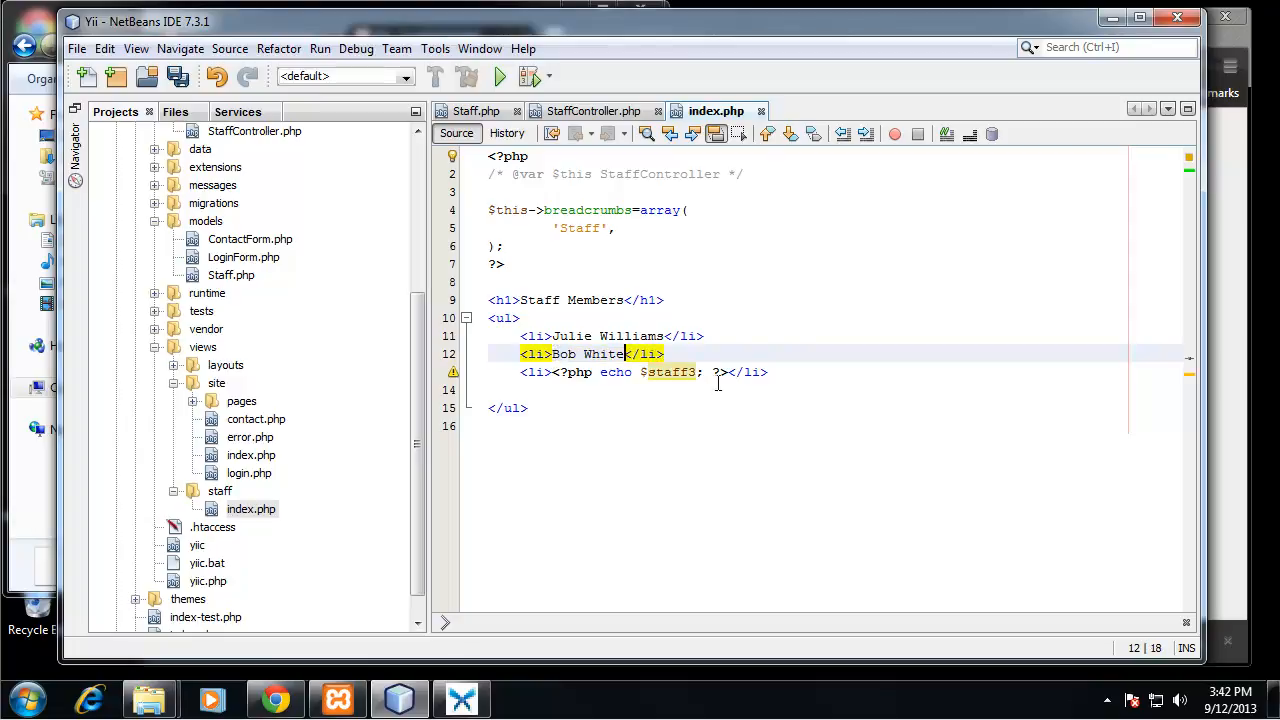
{"action": "left_click", "coordinate": [557, 372]}
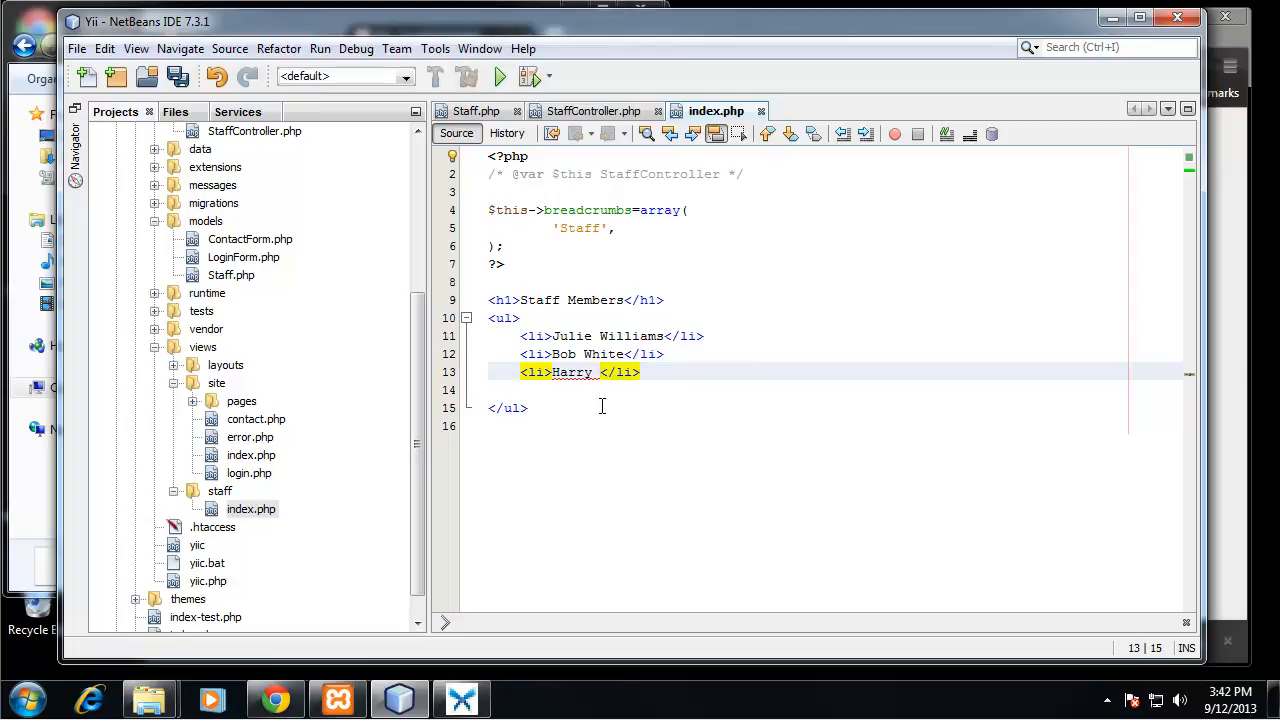
{"action": "type", "text": "Jackson"}
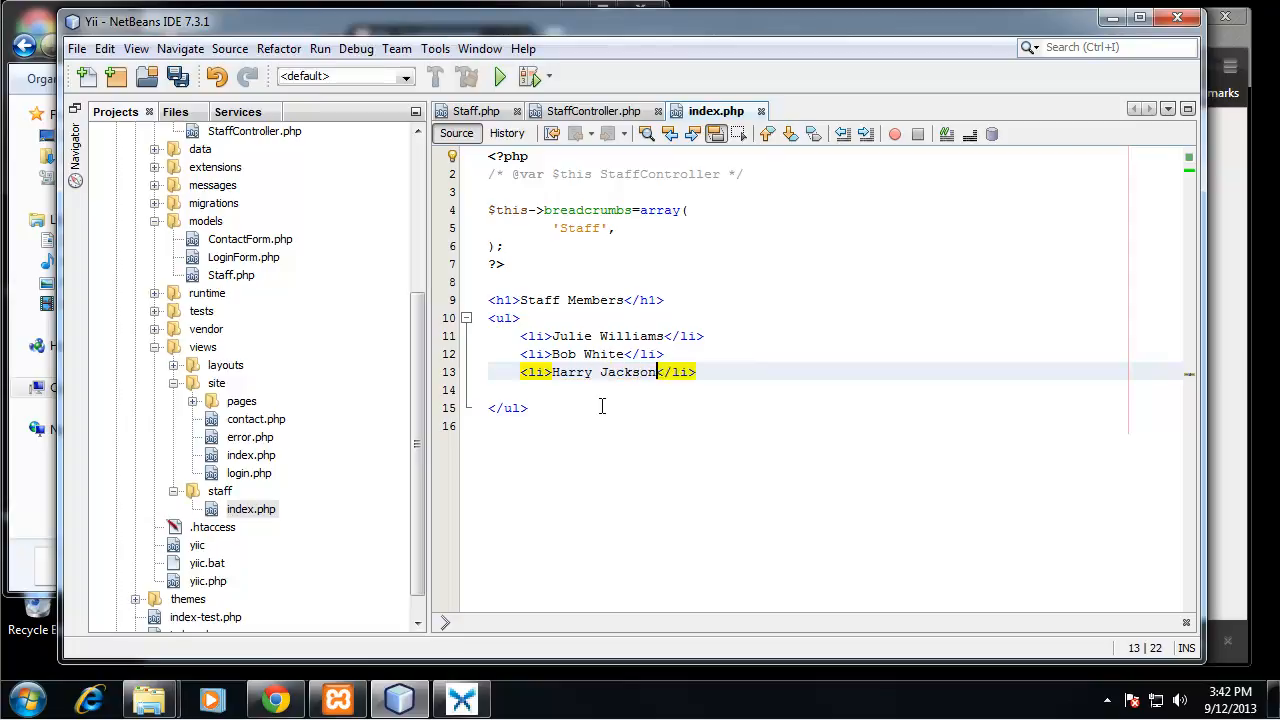
{"action": "key", "text": "ctrl+s"}
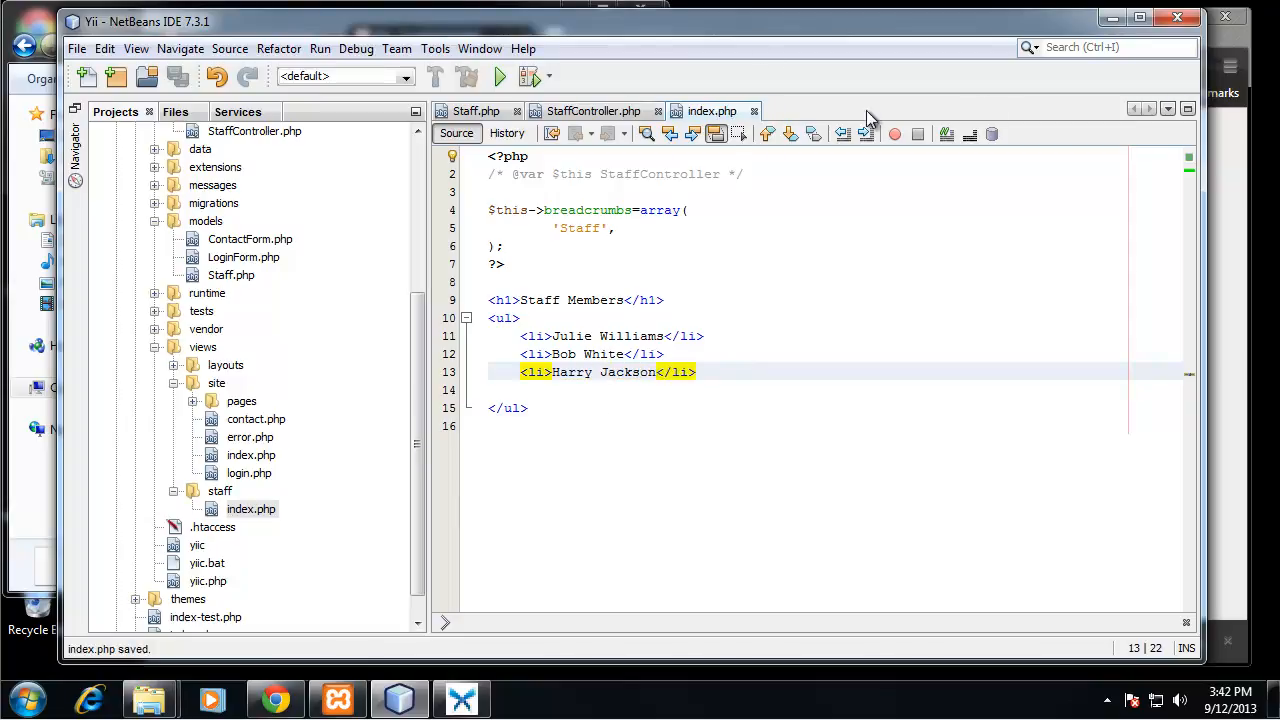
{"action": "left_click", "coordinate": [275, 699]}
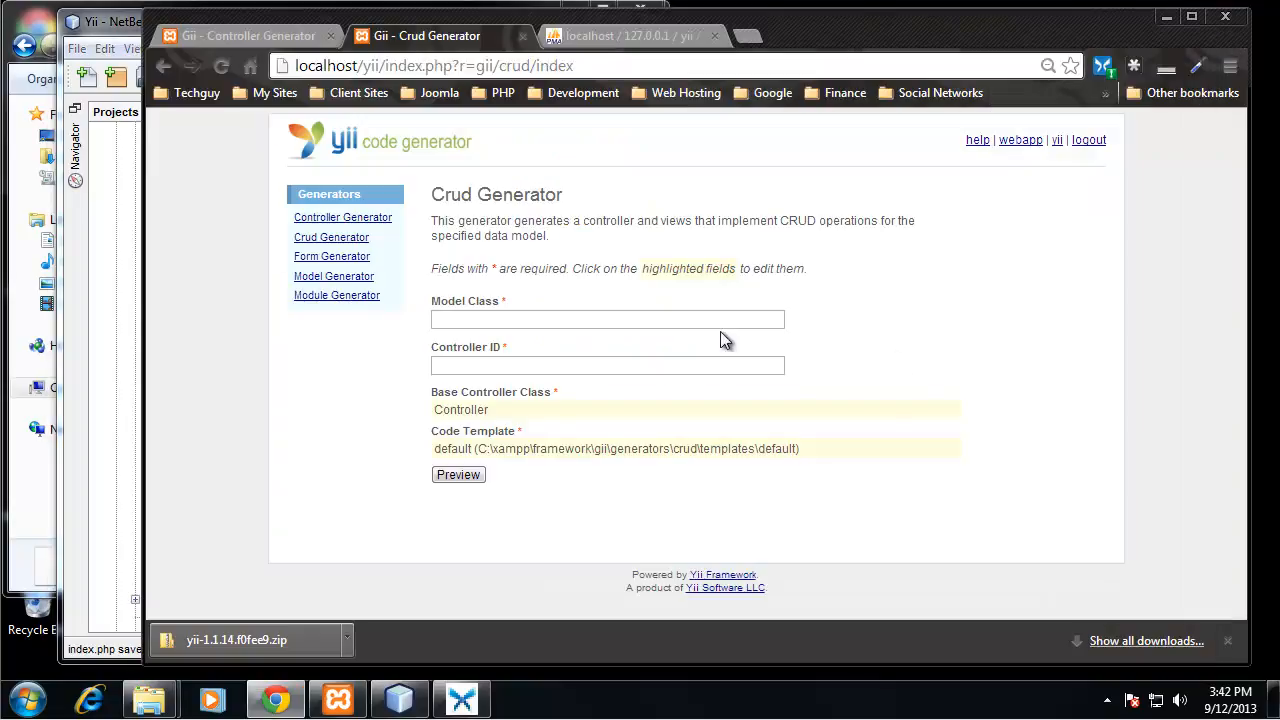
- Set model class Staff, preview the files, and generate without overwriting existing ones
{"action": "left_click", "coordinate": [607, 319]}
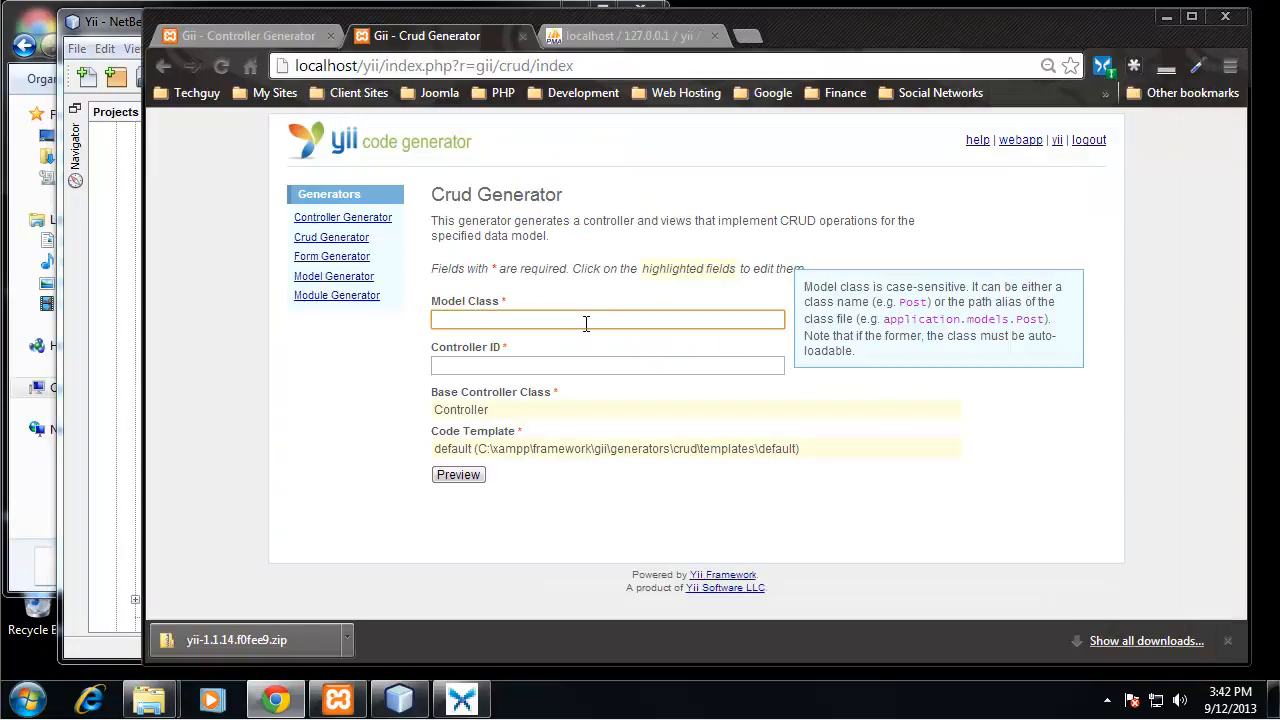
{"action": "type", "text": "Staff"}
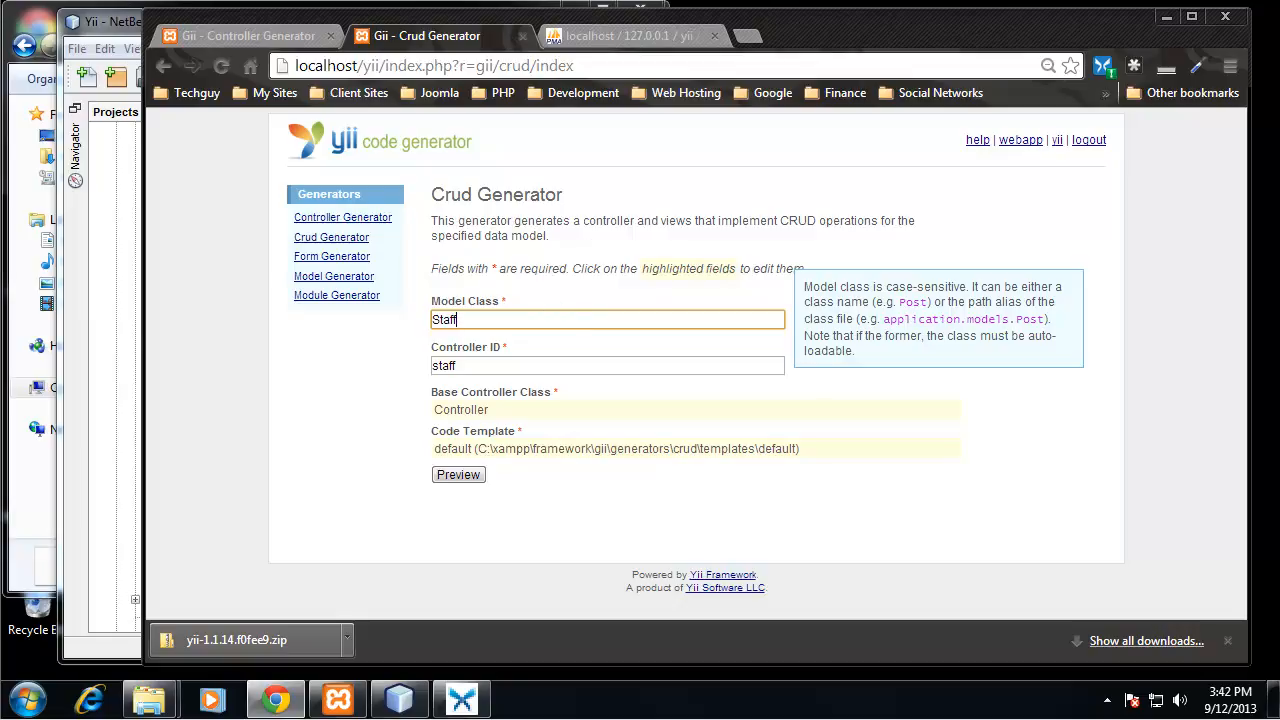
{"action": "mouse_move", "coordinate": [485, 348]}
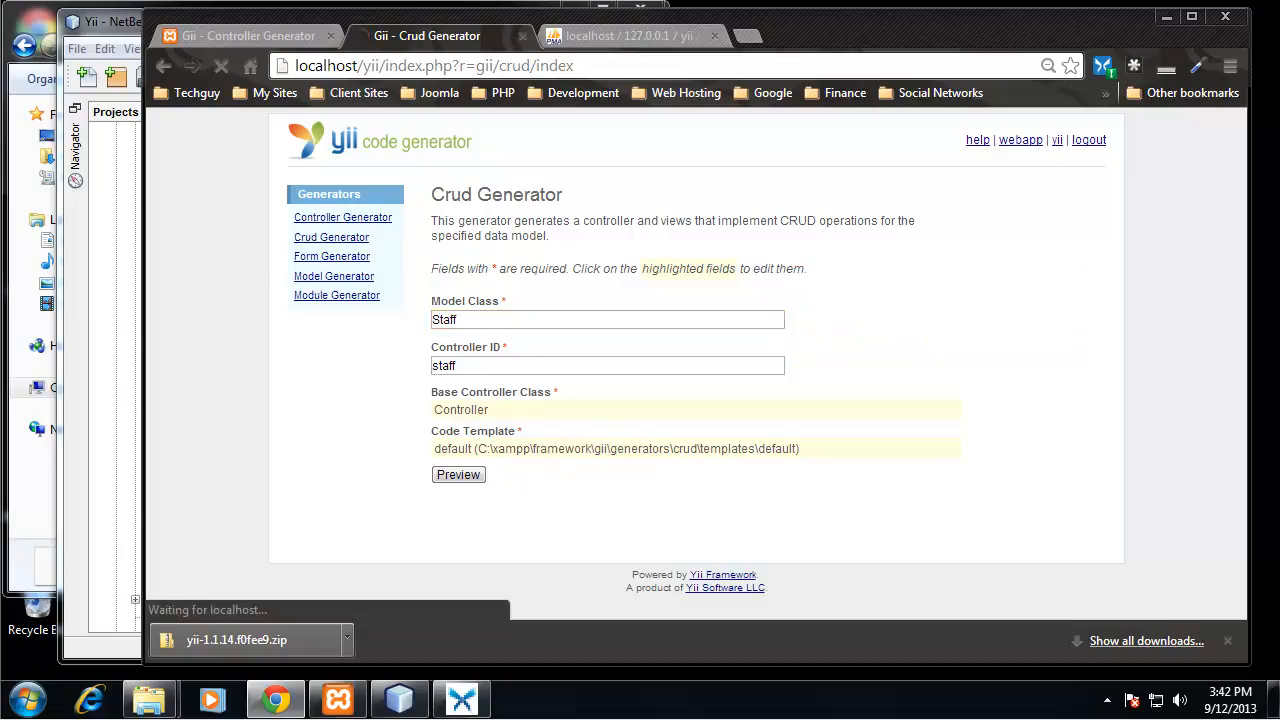
{"action": "left_click", "coordinate": [457, 474]}
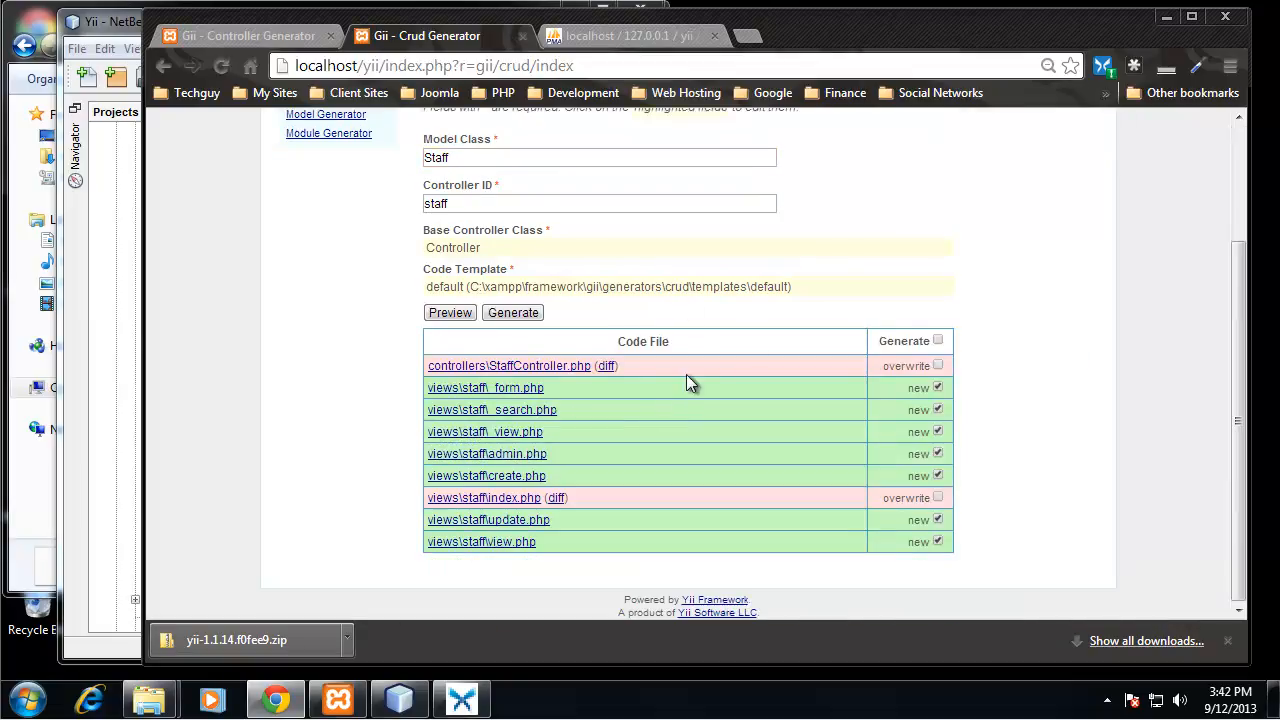
{"action": "mouse_move", "coordinate": [810, 450]}
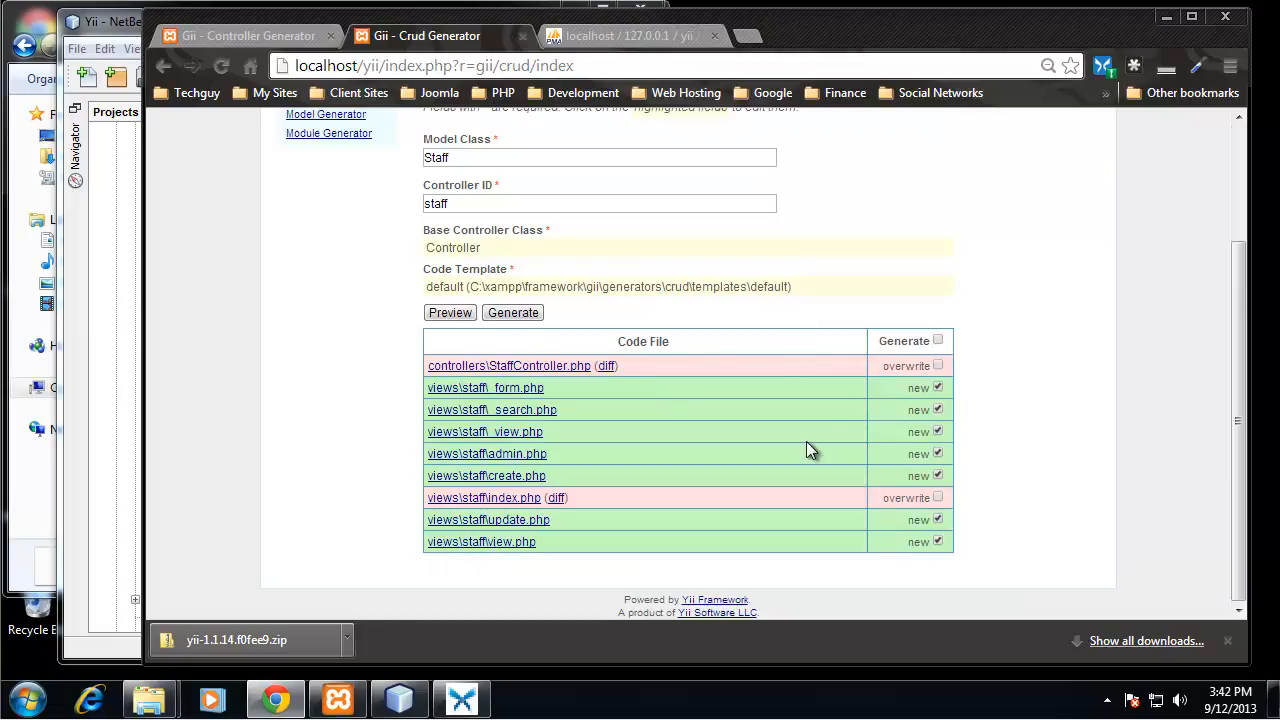
{"action": "mouse_move", "coordinate": [527, 407]}
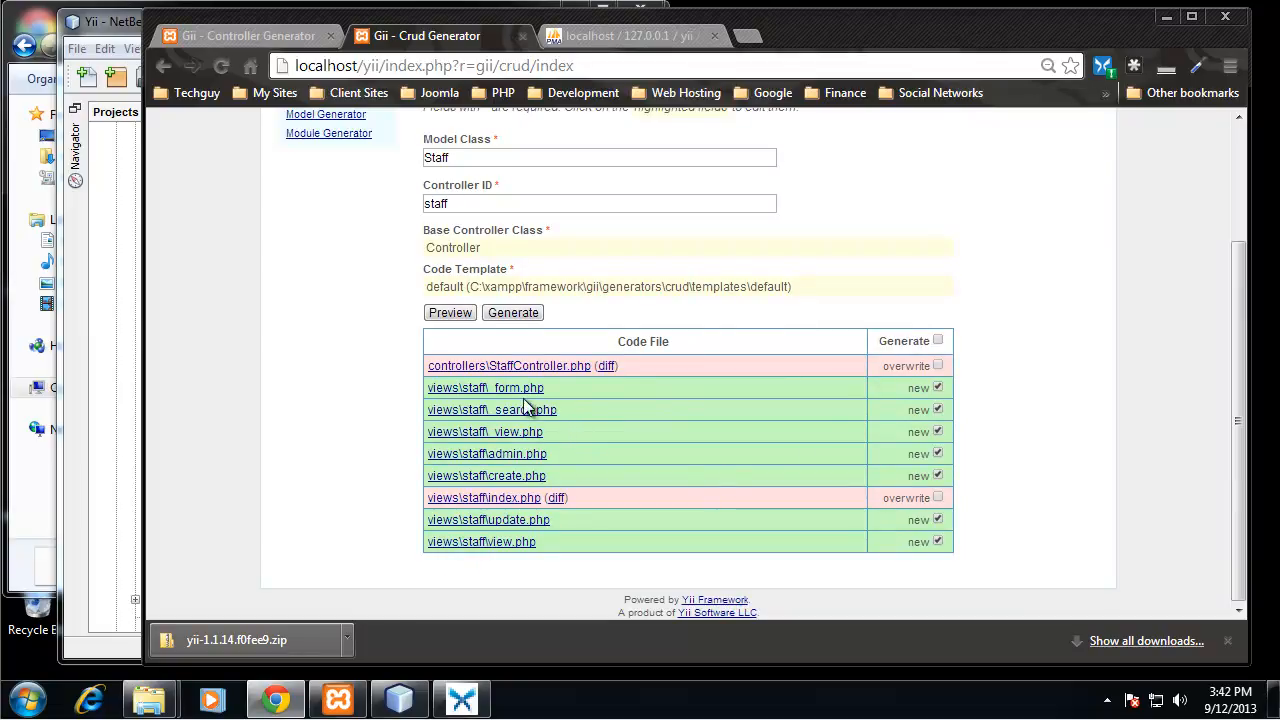
{"action": "mouse_move", "coordinate": [607, 369]}
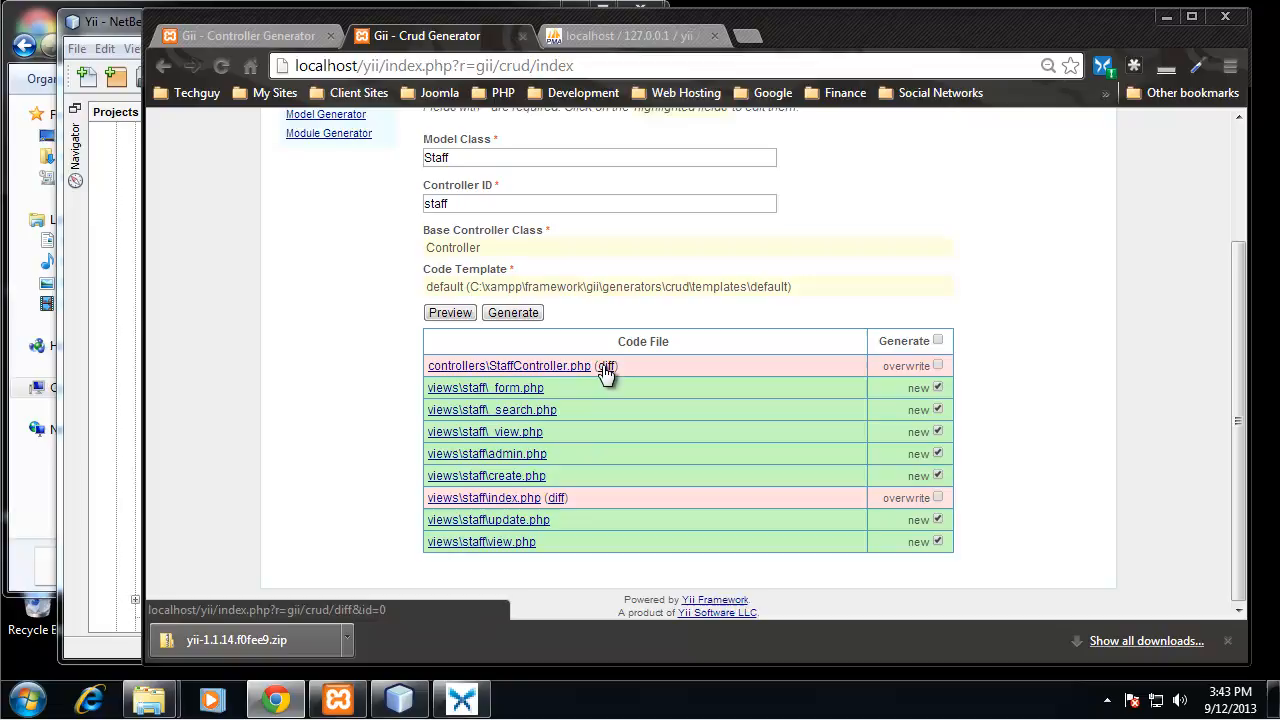
{"action": "mouse_move", "coordinate": [660, 522]}
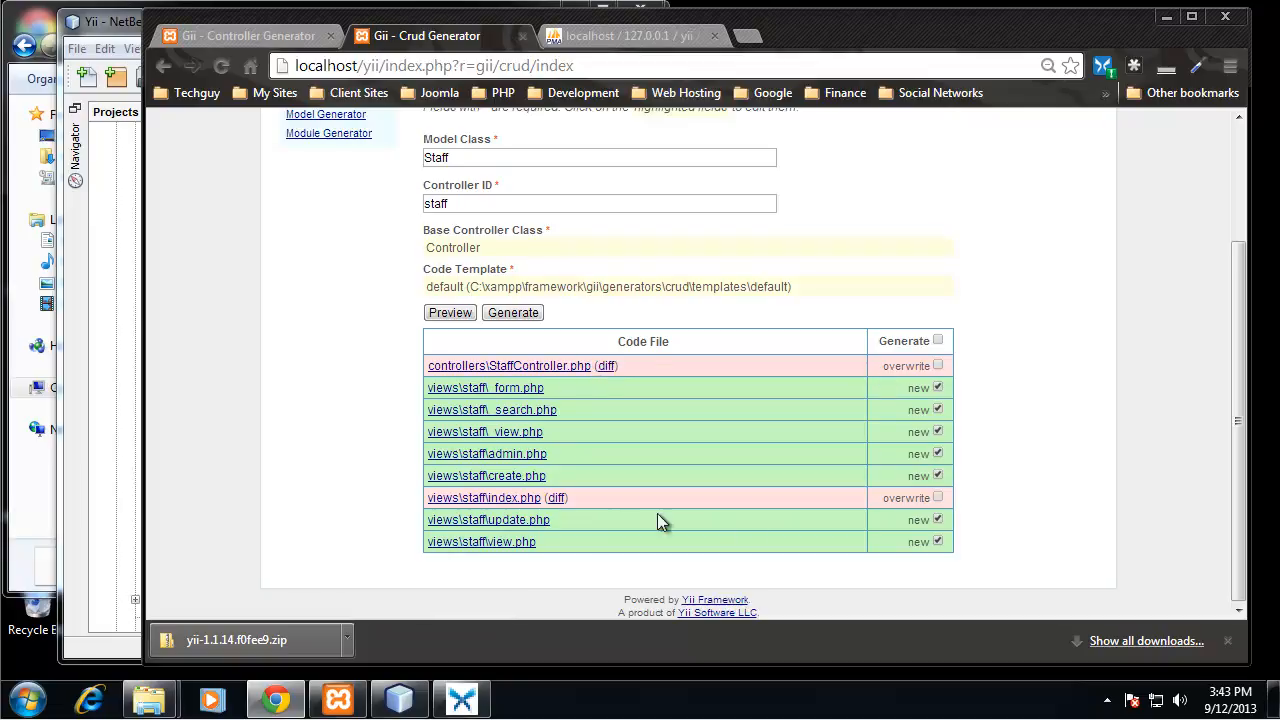
{"action": "mouse_move", "coordinate": [483, 497]}
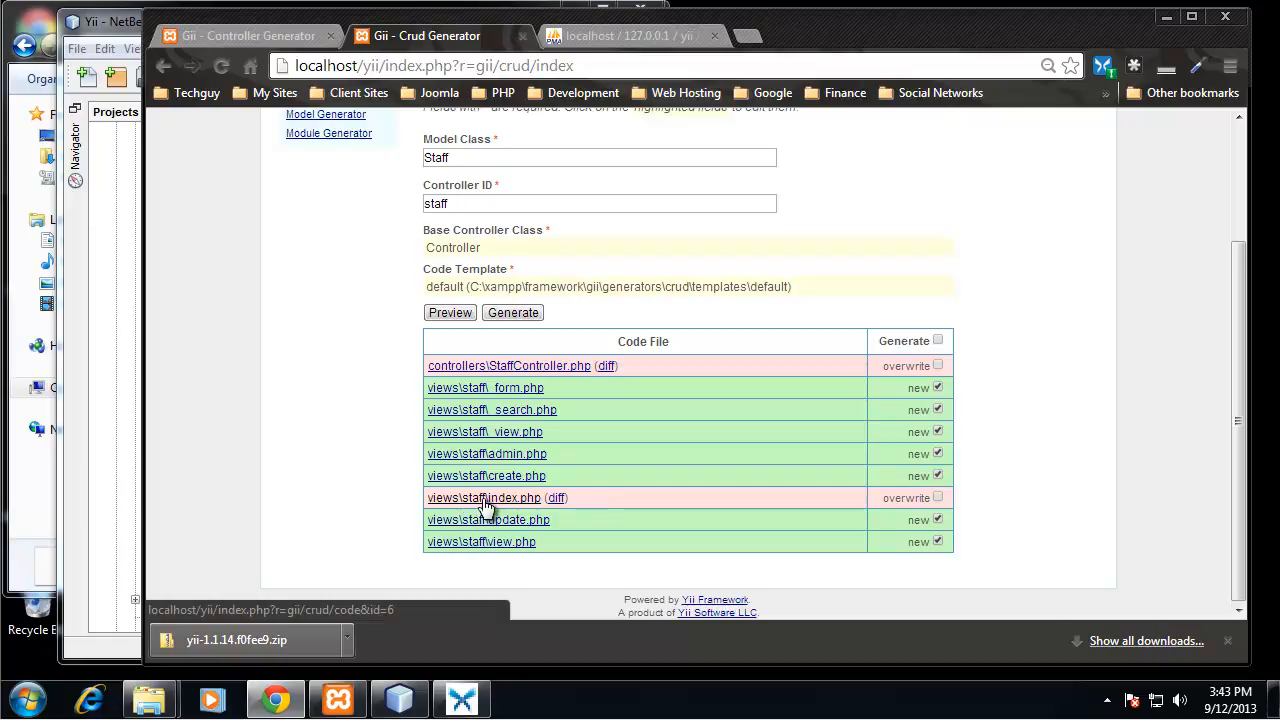
{"action": "mouse_move", "coordinate": [575, 413]}
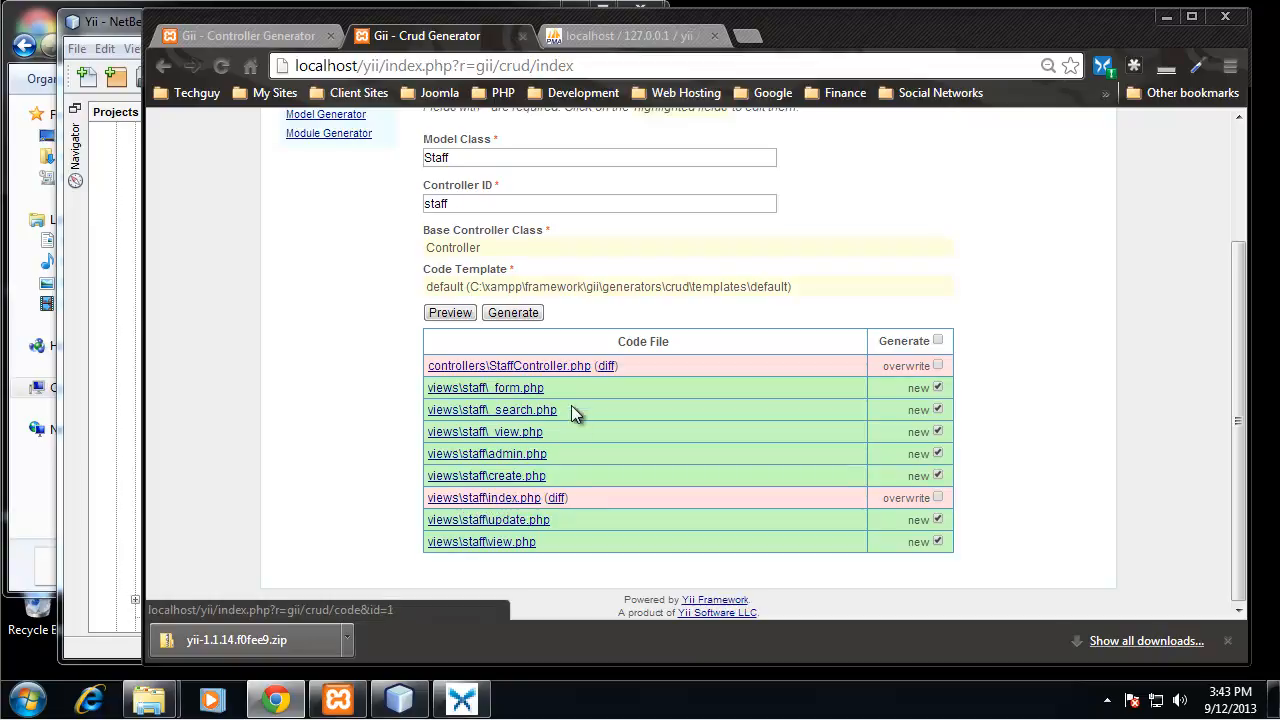
{"action": "mouse_move", "coordinate": [485, 388]}
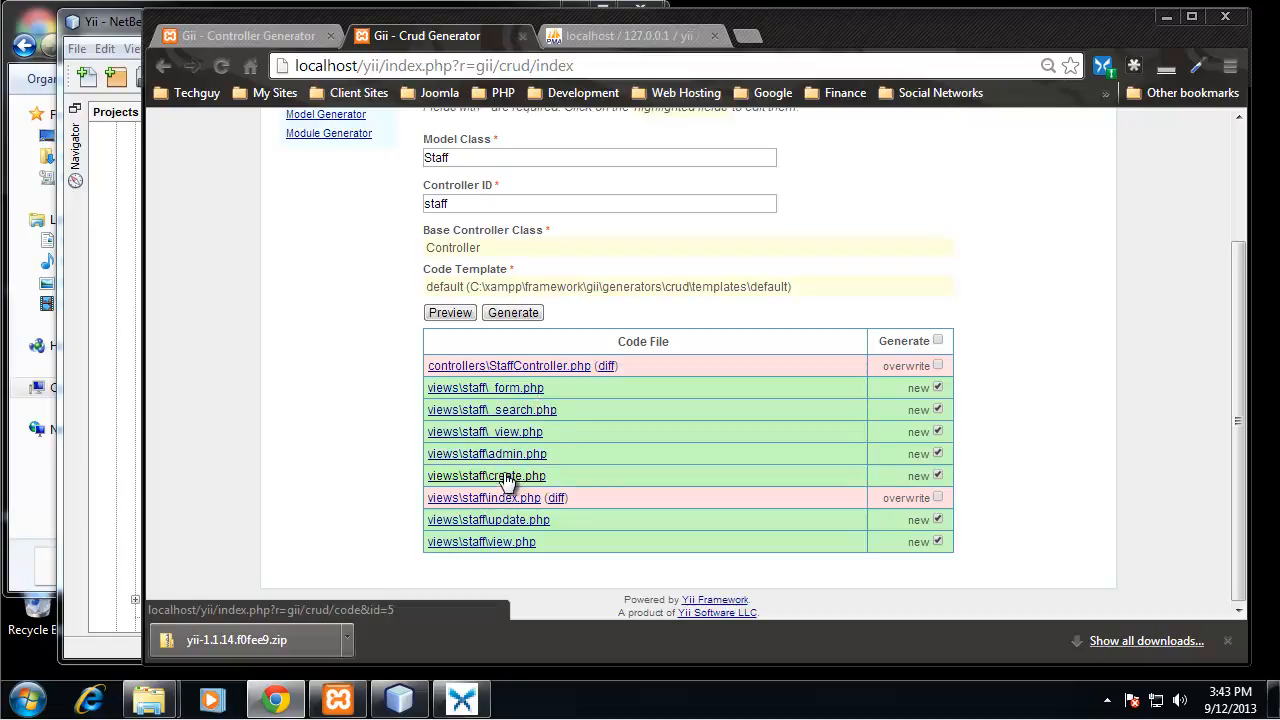
{"action": "mouse_move", "coordinate": [483, 525]}
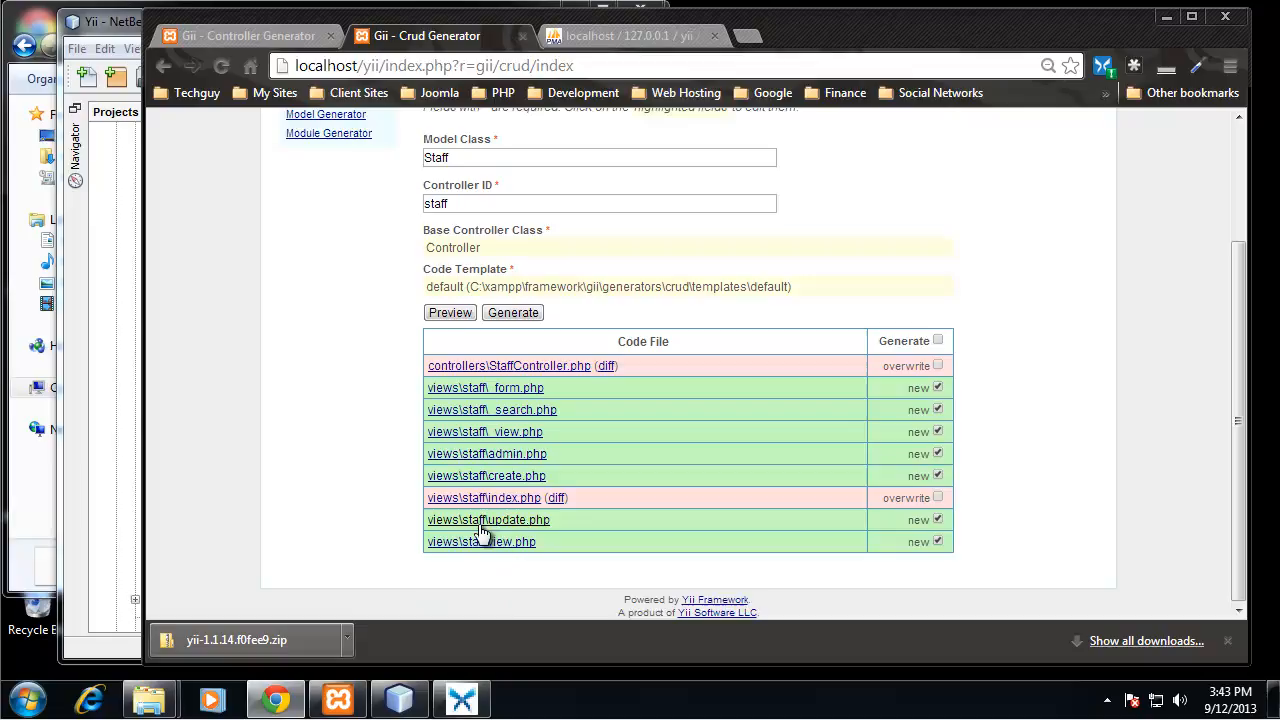
{"action": "mouse_move", "coordinate": [643, 489]}
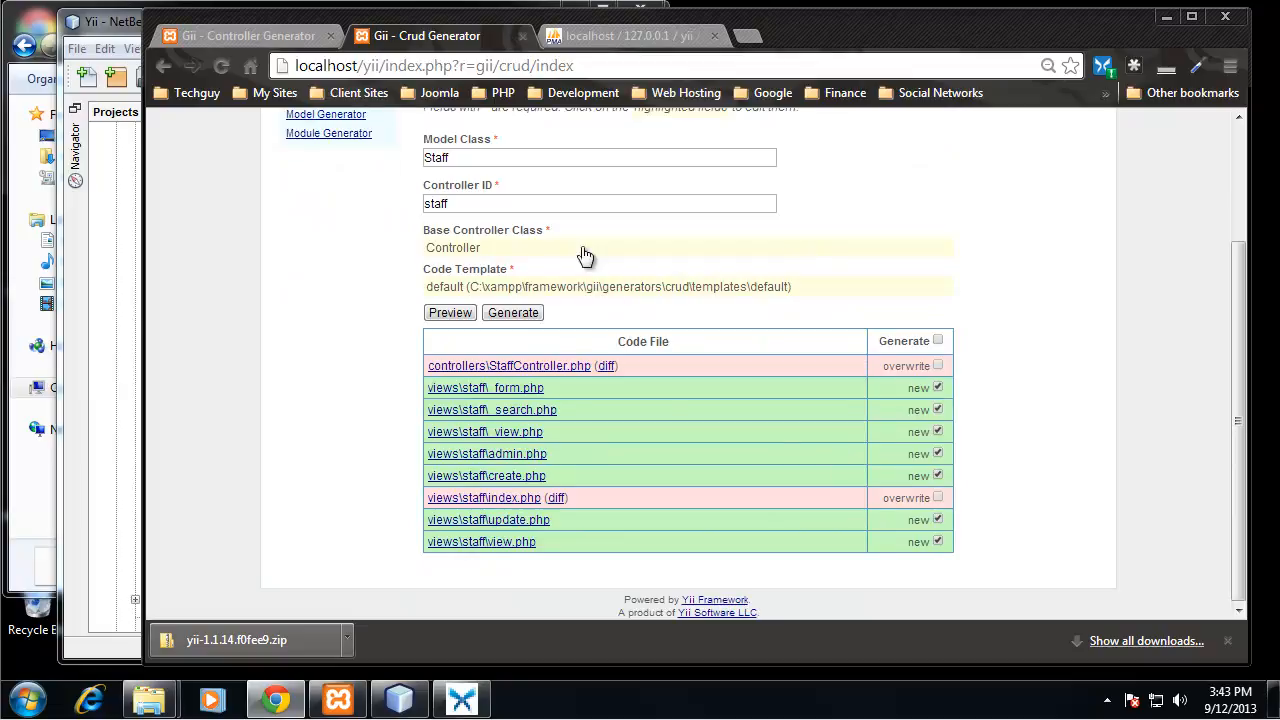
{"action": "left_click", "coordinate": [513, 312]}
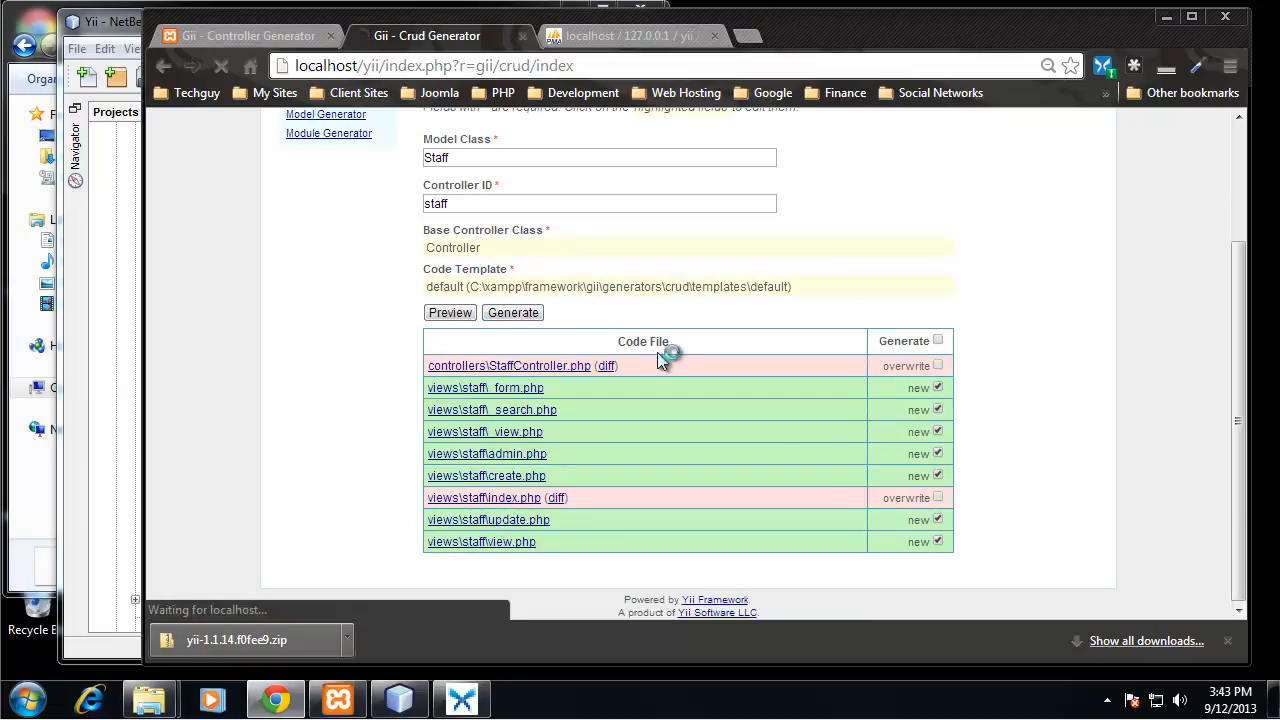
- Check the generation success message and follow 'try it now' to the staff page
{"action": "left_click", "coordinate": [513, 312]}
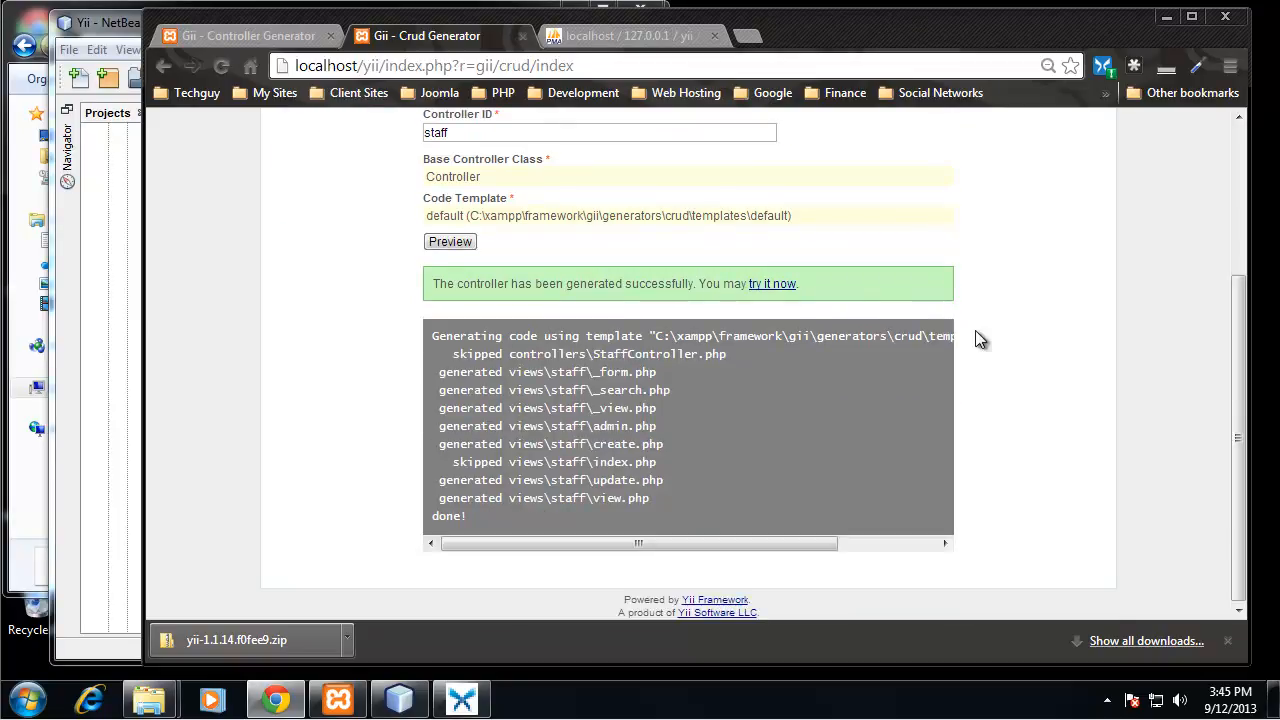
{"action": "scroll", "scroll_direction": "up", "scroll_amount": 3}
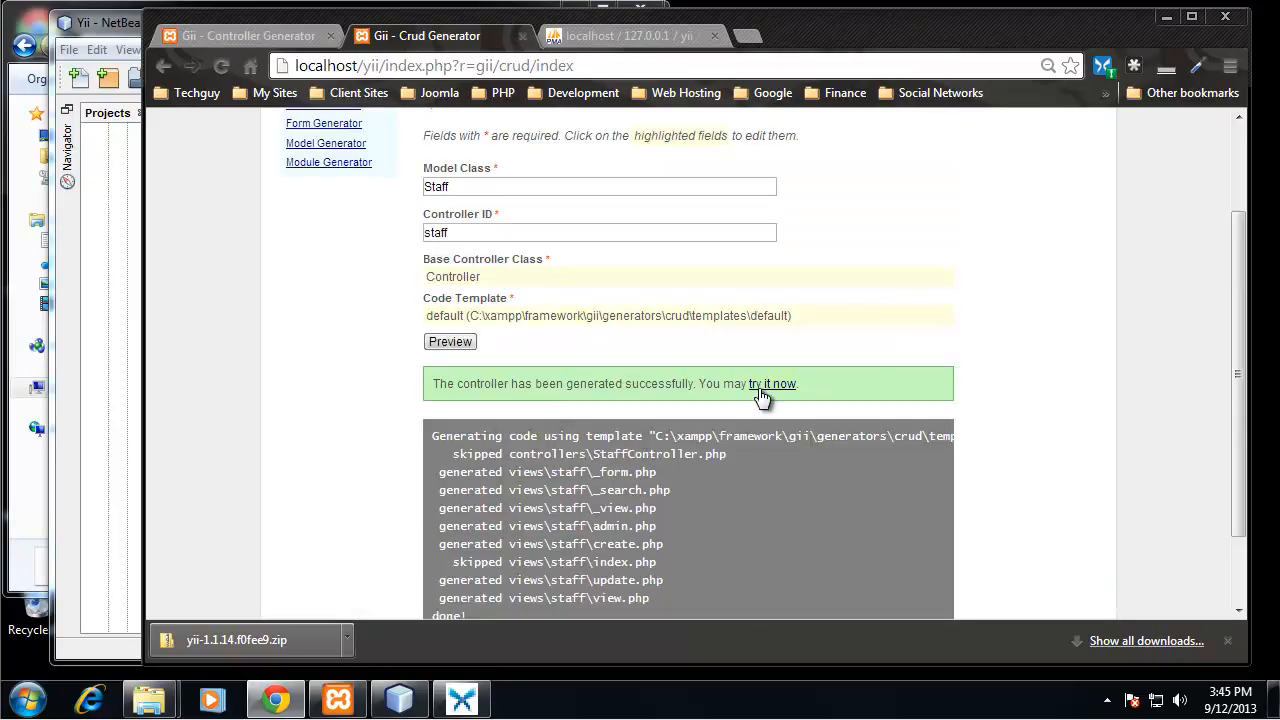
{"action": "left_click", "coordinate": [772, 384]}
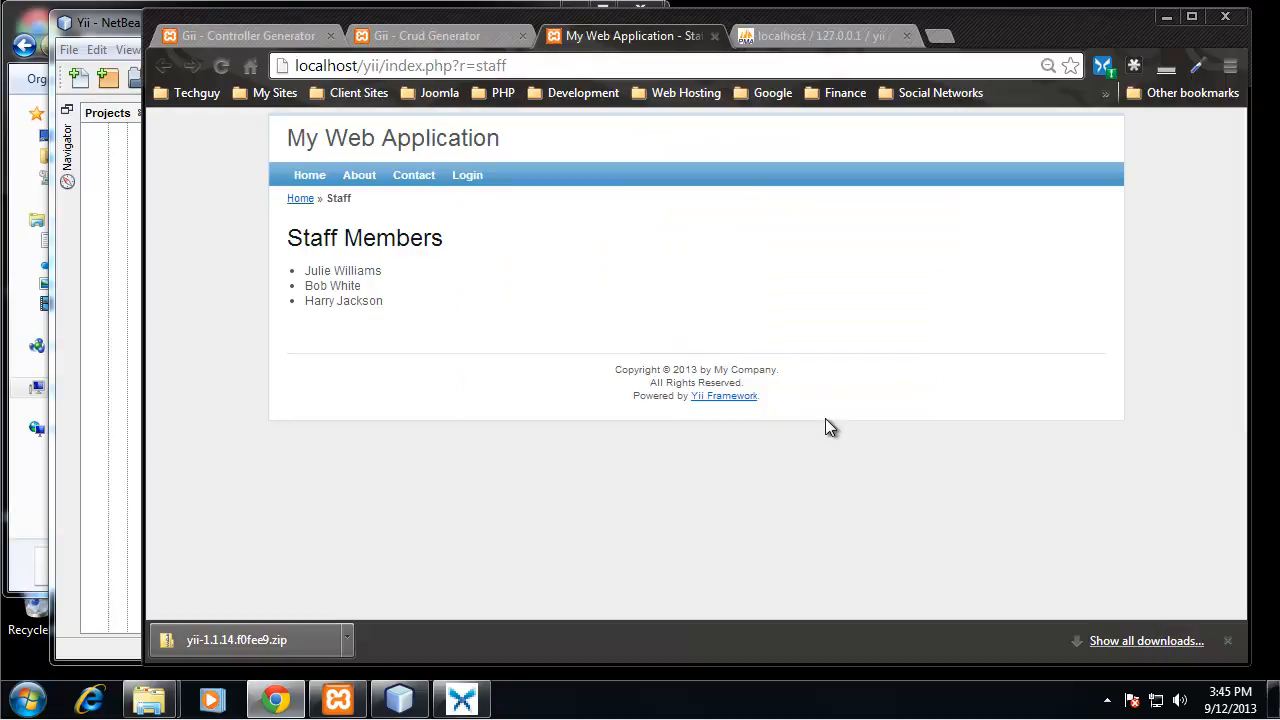
{"action": "mouse_move", "coordinate": [288, 280]}
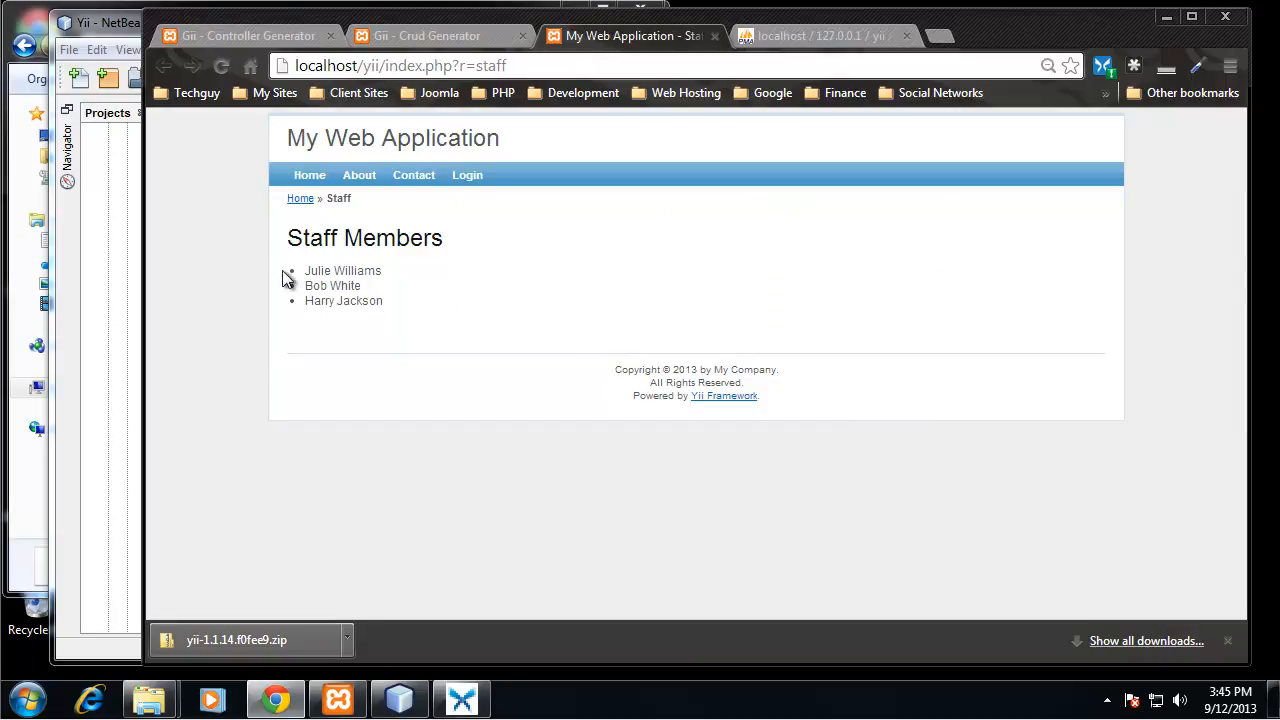
{"action": "mouse_move", "coordinate": [395, 290]}
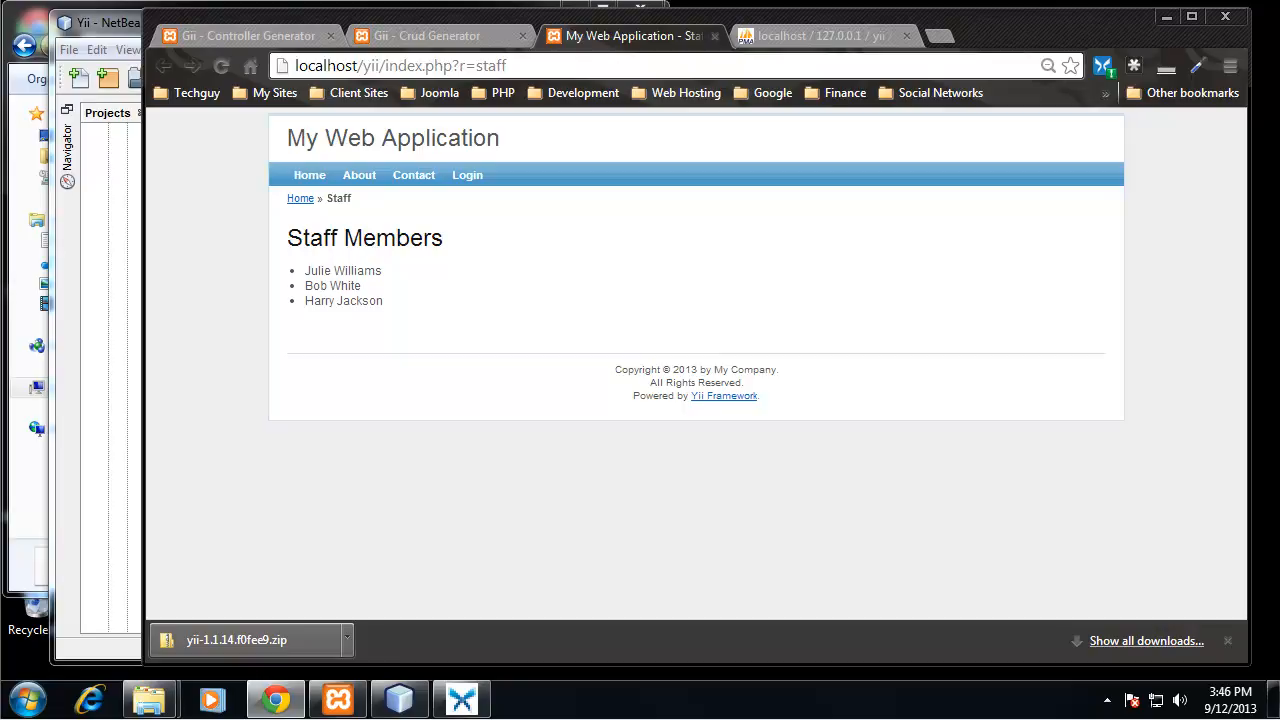
{"action": "mouse_move", "coordinate": [463, 344]}
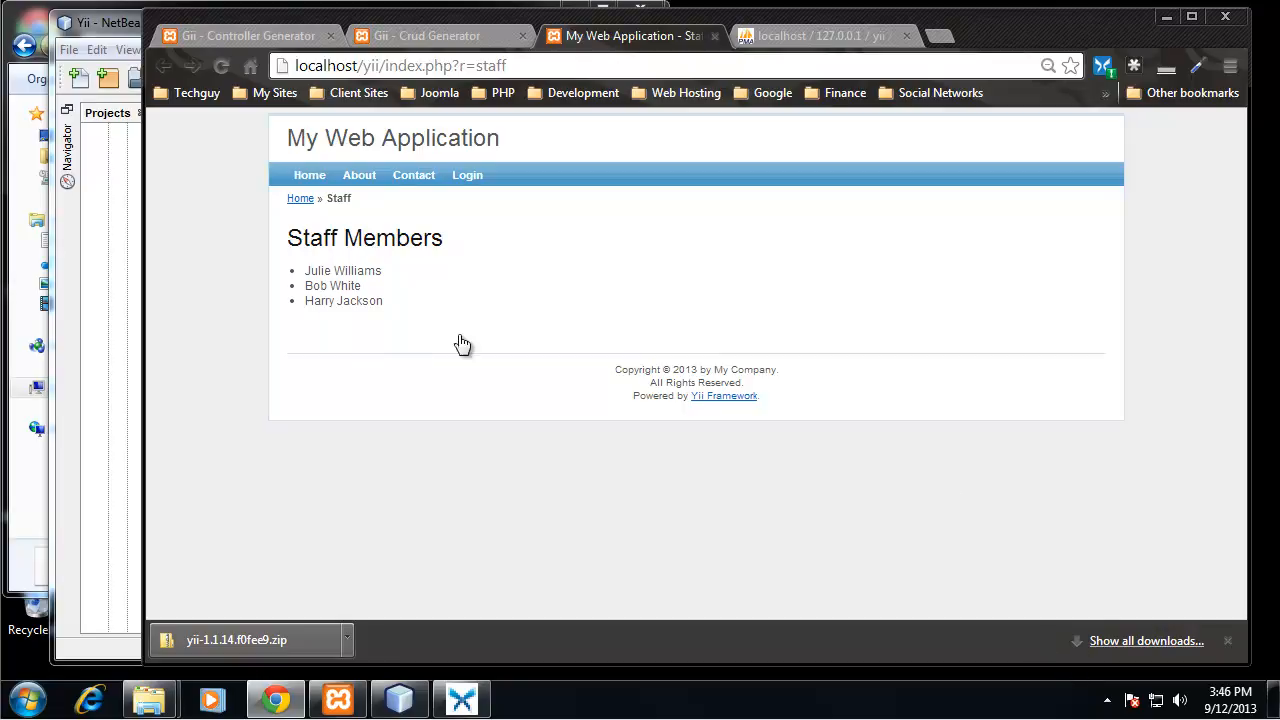
- Return to the Gii - Crud Generator tab after viewing the old name list
{"action": "left_click", "coordinate": [430, 36]}
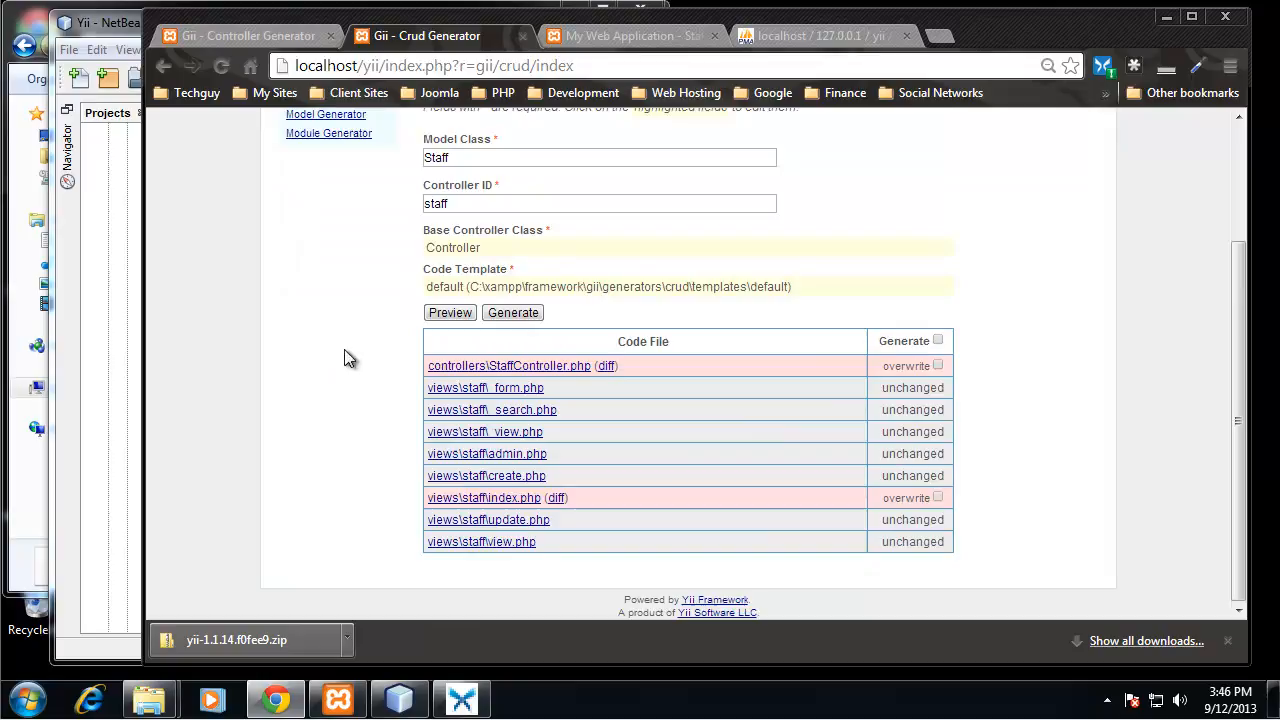
{"action": "mouse_move", "coordinate": [940, 378]}
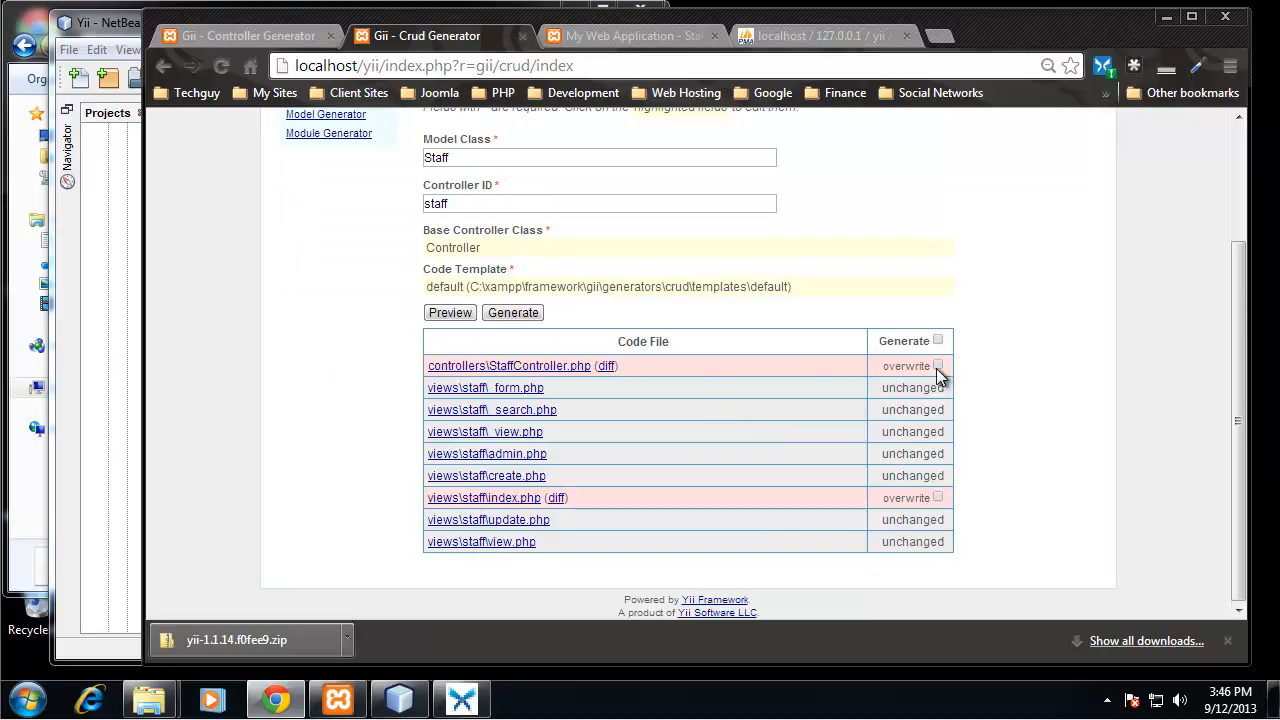
- Overwrite StaffController.php and index.php, regenerate, and open the Staff page
{"action": "left_click", "coordinate": [938, 340]}
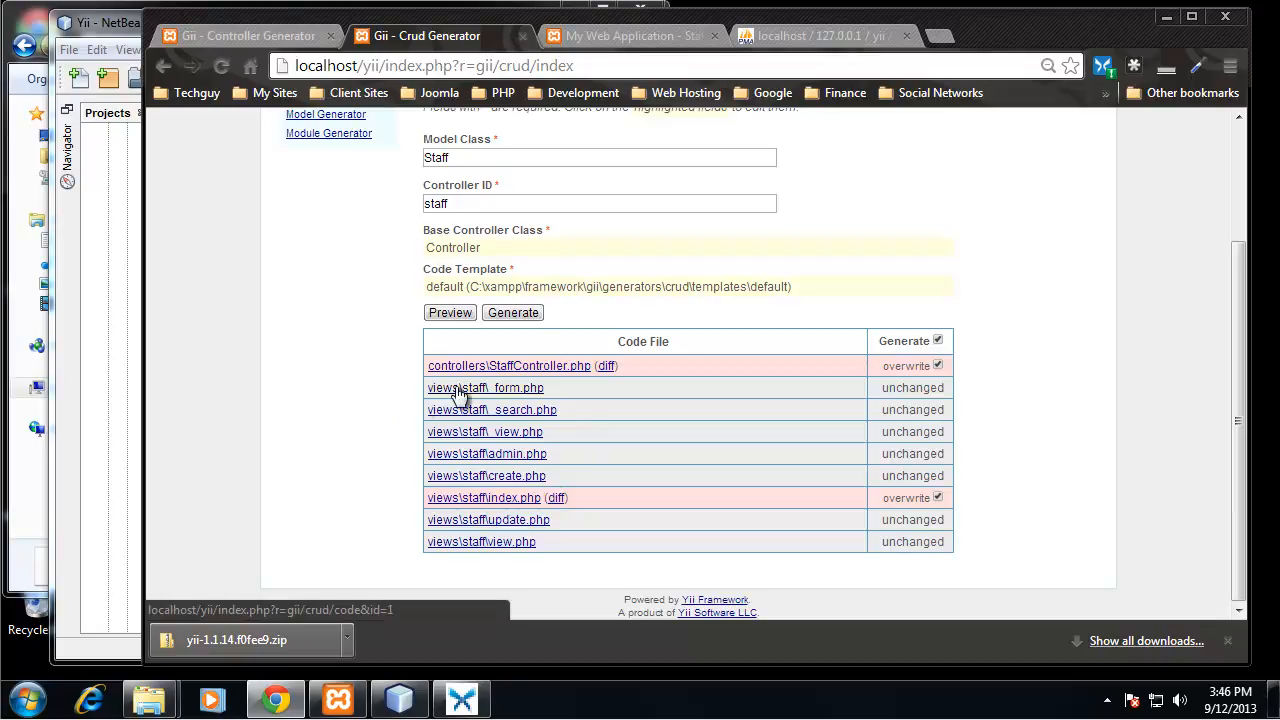
{"action": "mouse_move", "coordinate": [960, 403]}
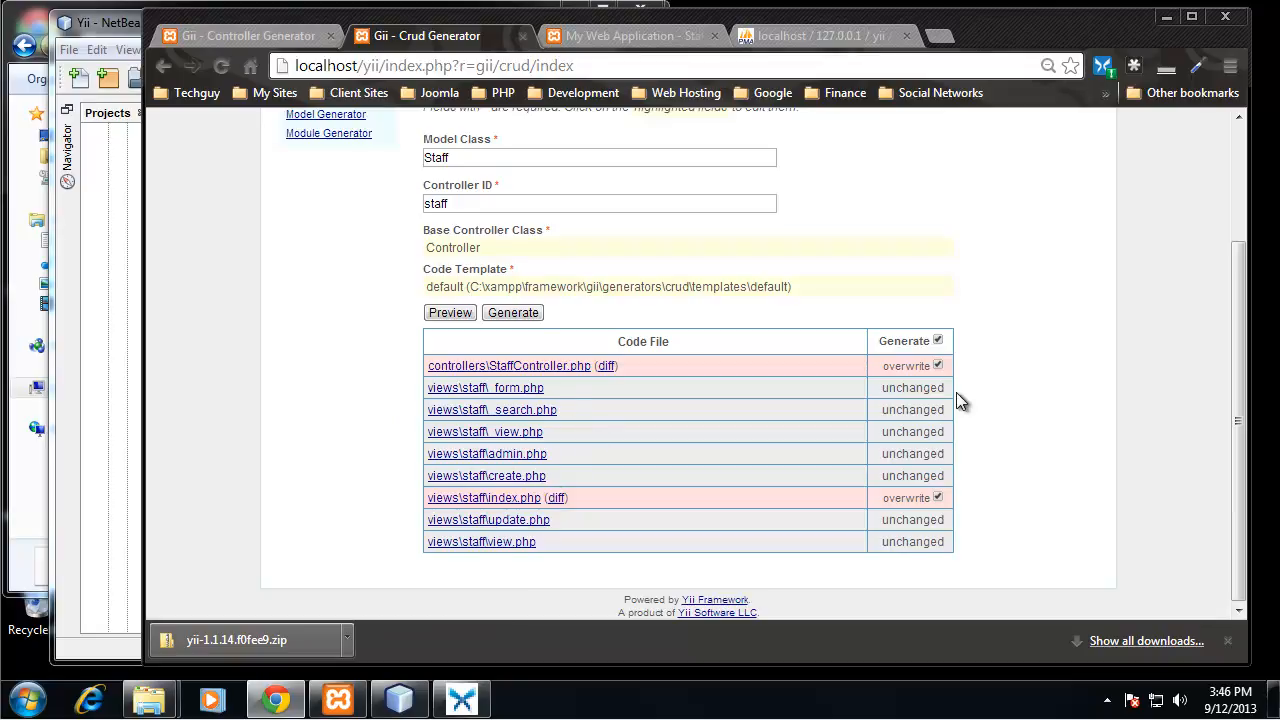
{"action": "mouse_move", "coordinate": [553, 432]}
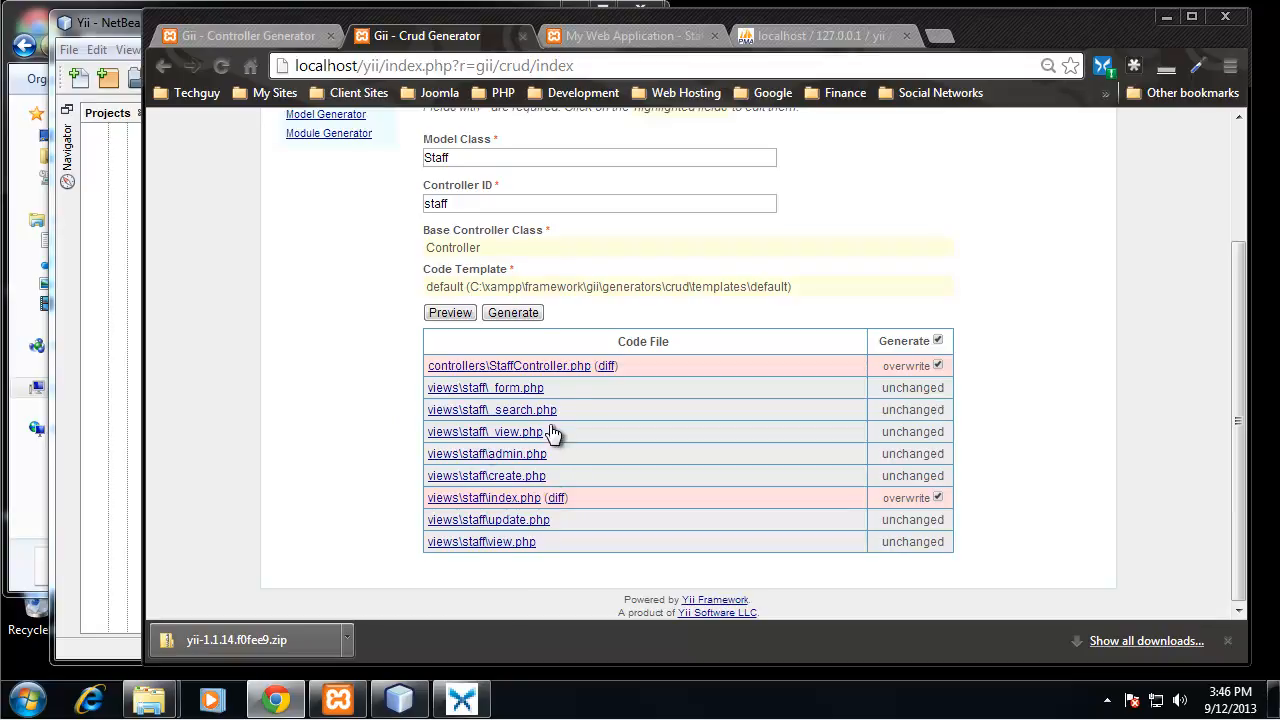
{"action": "mouse_move", "coordinate": [560, 365]}
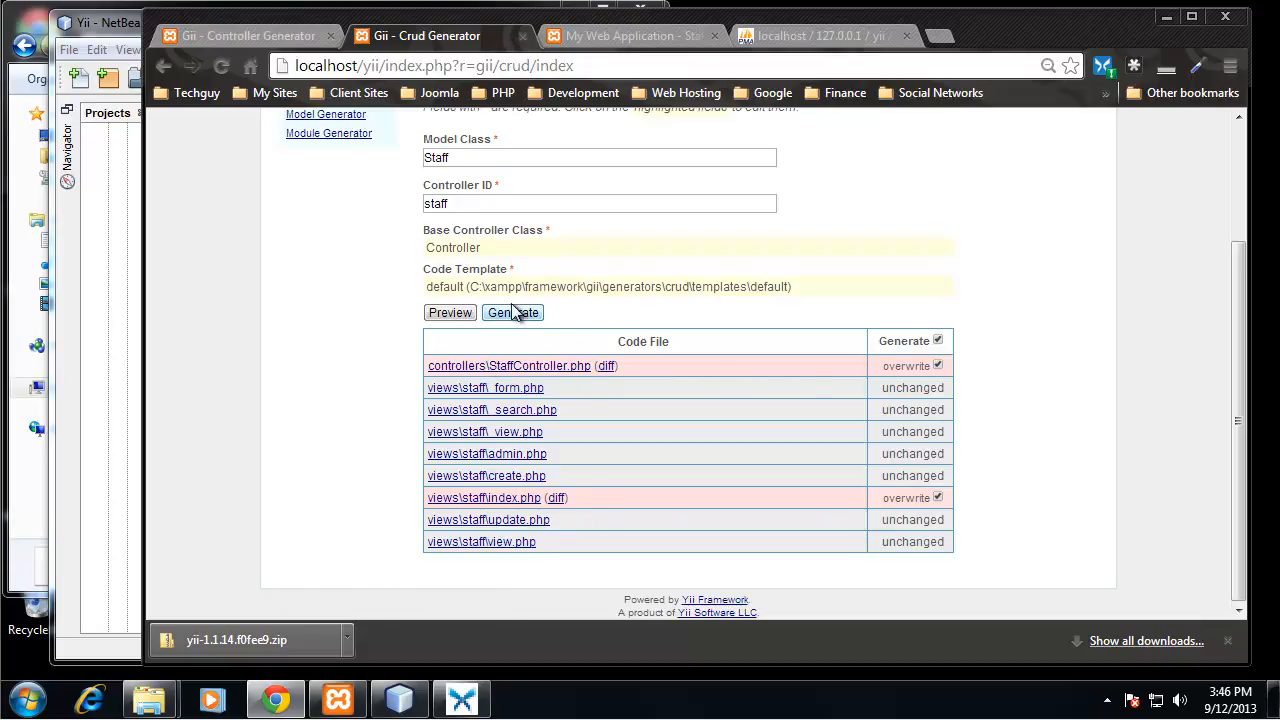
{"action": "left_click", "coordinate": [513, 312]}
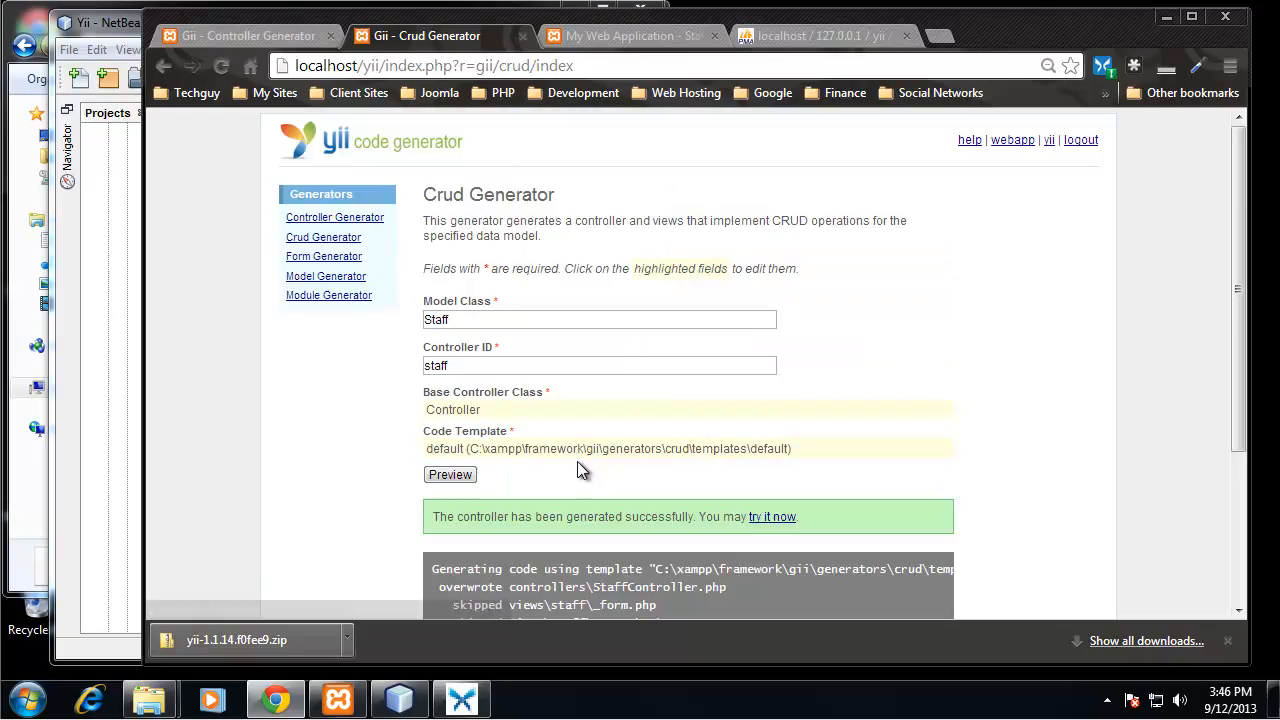
{"action": "left_click", "coordinate": [772, 517]}
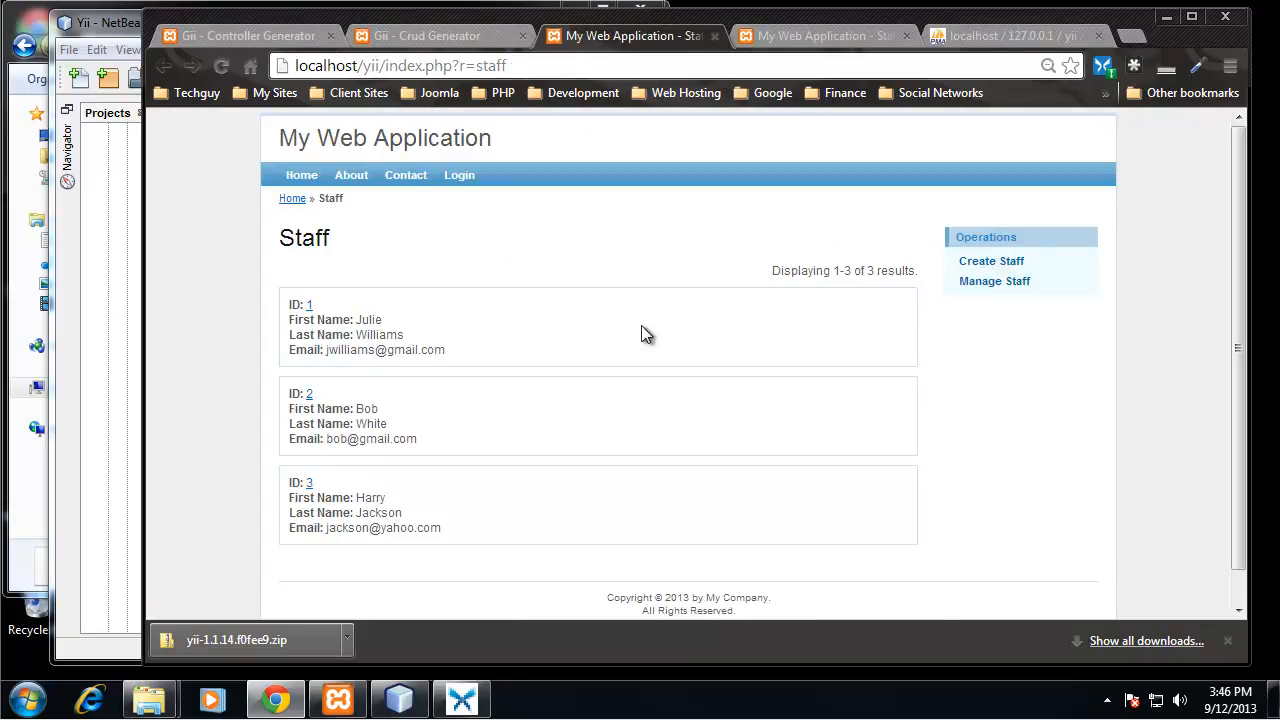
{"action": "mouse_move", "coordinate": [240, 367]}
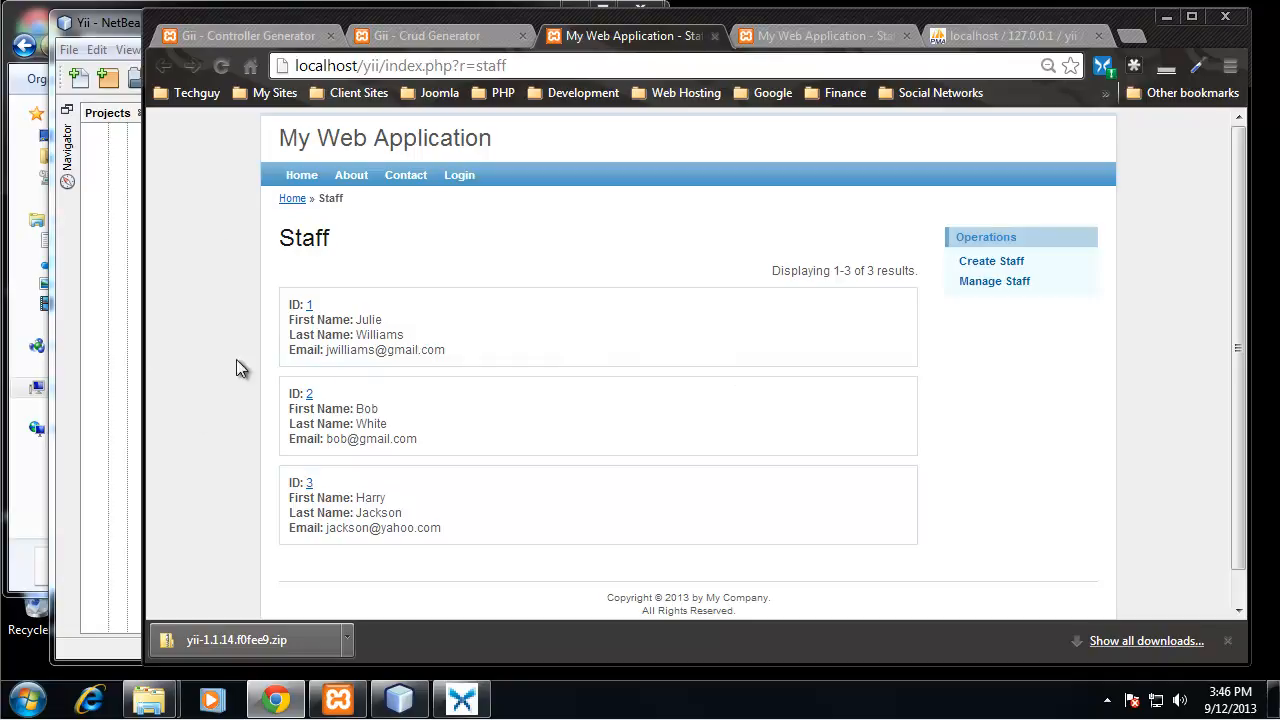
{"action": "mouse_move", "coordinate": [424, 348]}
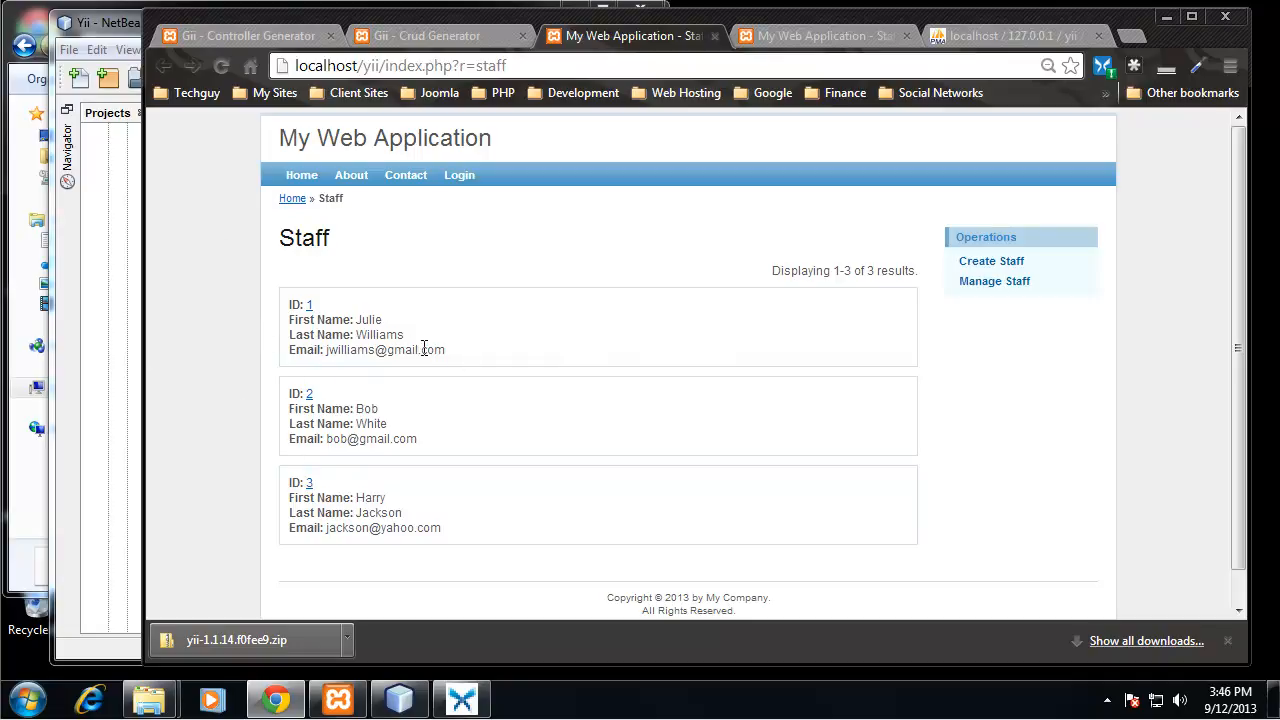
{"action": "double_click", "coordinate": [385, 349]}
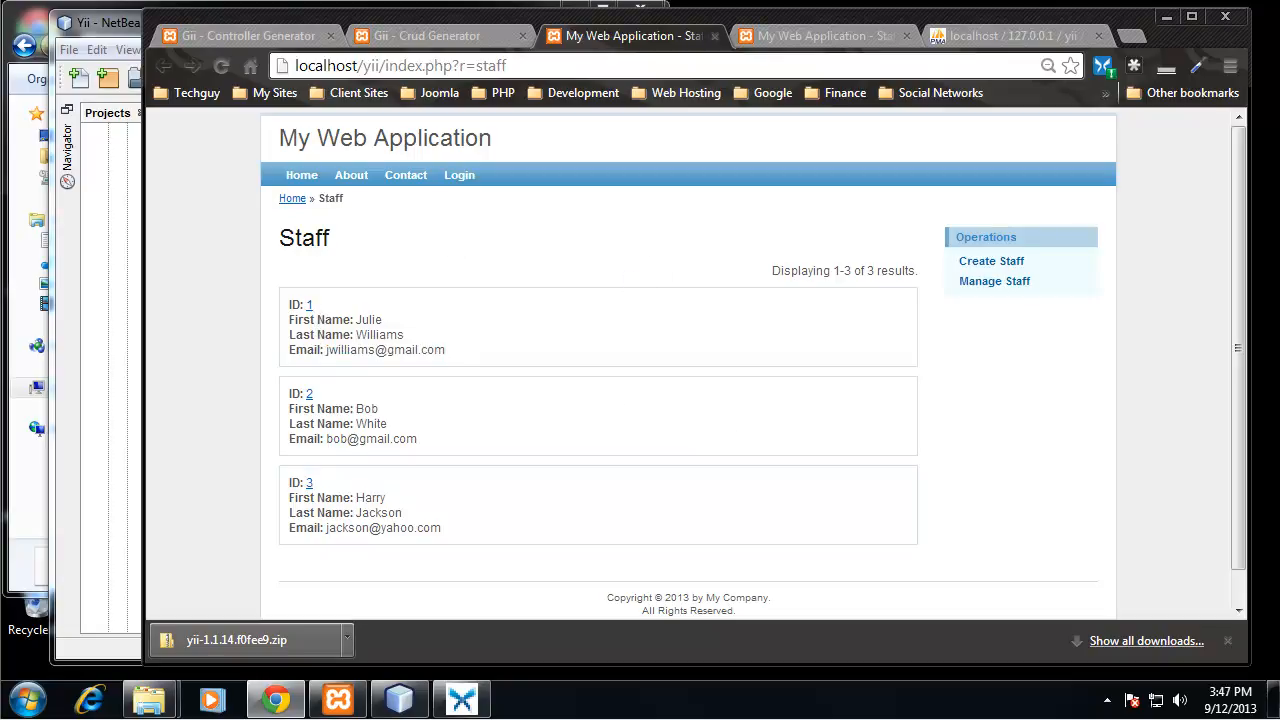
{"action": "mouse_move", "coordinate": [1075, 347]}
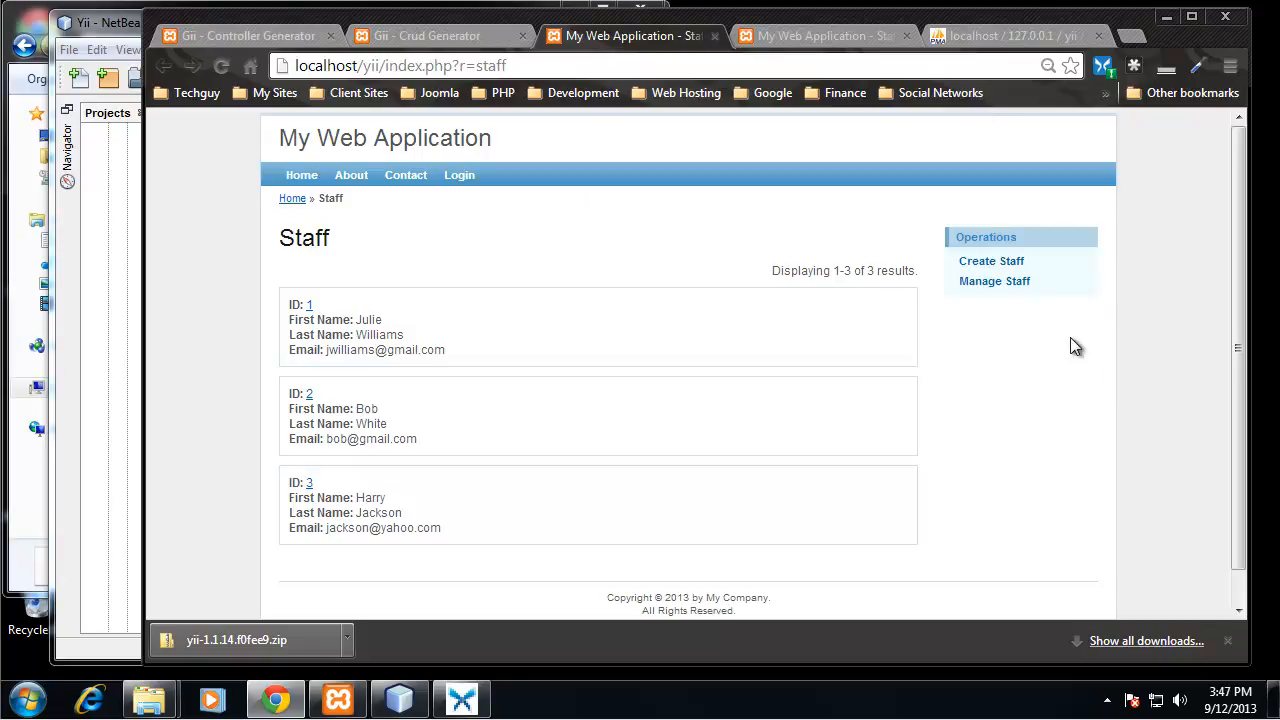
{"action": "mouse_move", "coordinate": [991, 261]}
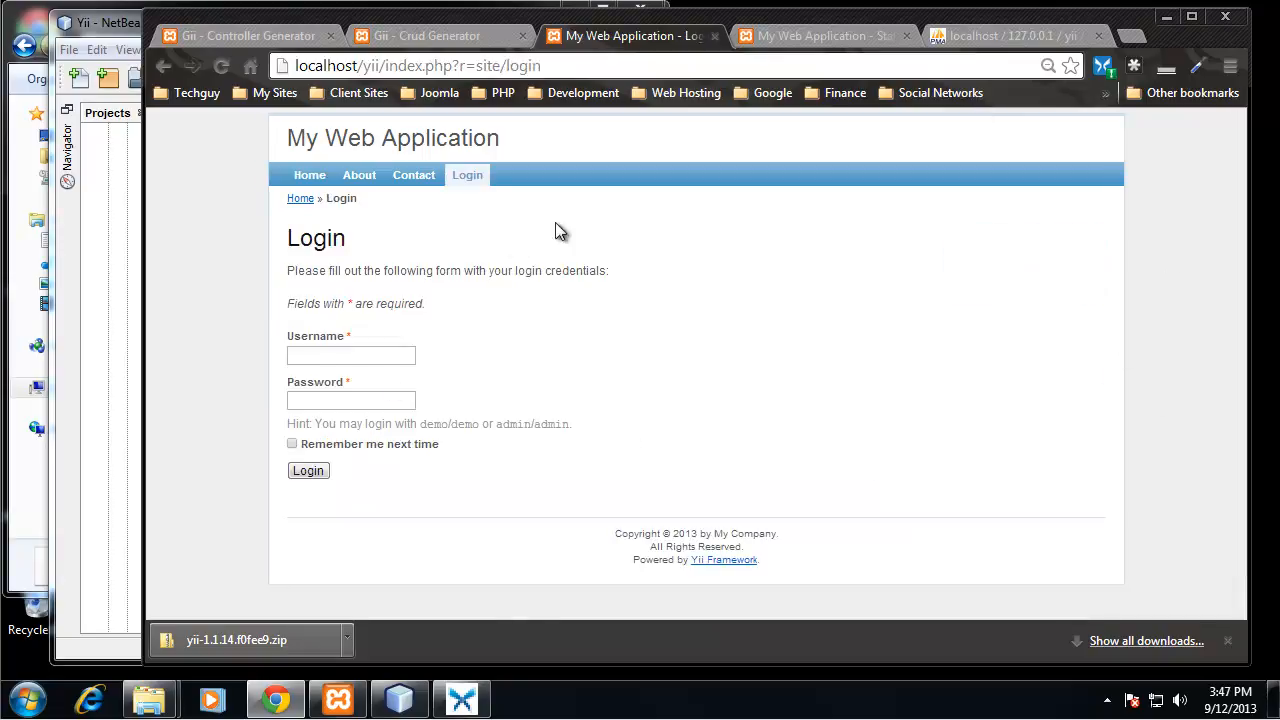
{"action": "left_click", "coordinate": [351, 355]}
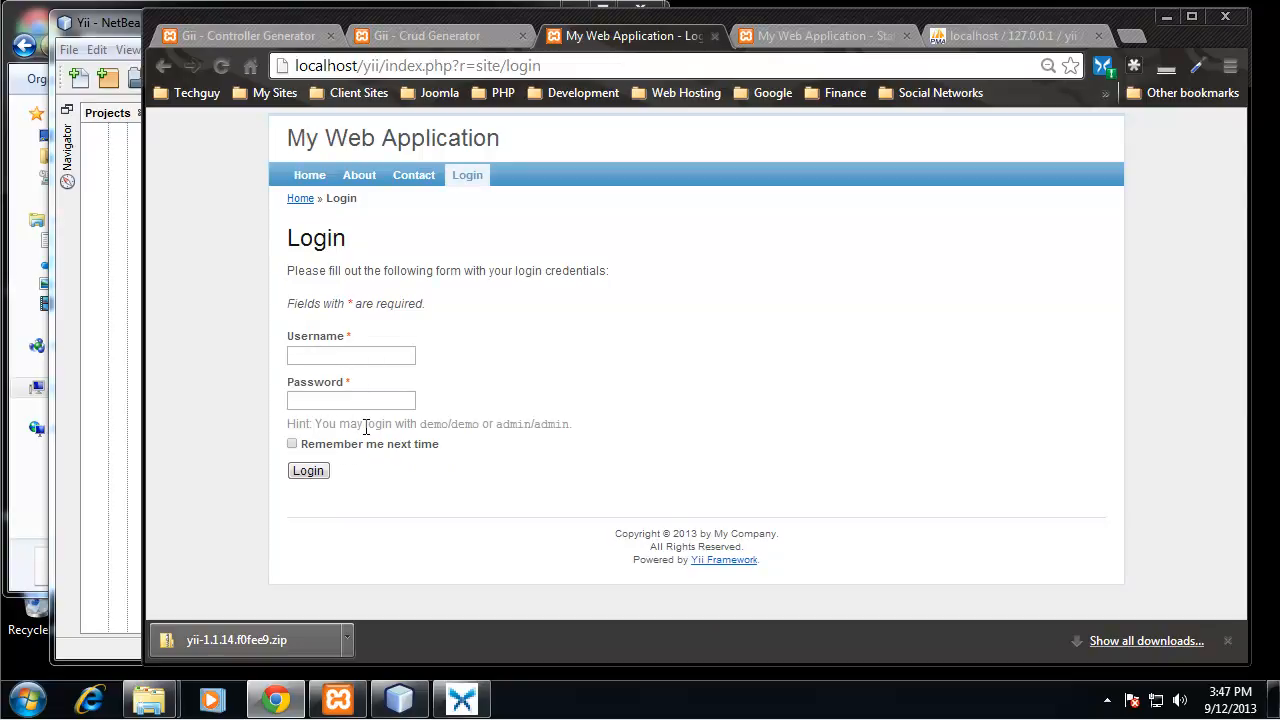
{"action": "left_click", "coordinate": [308, 470]}
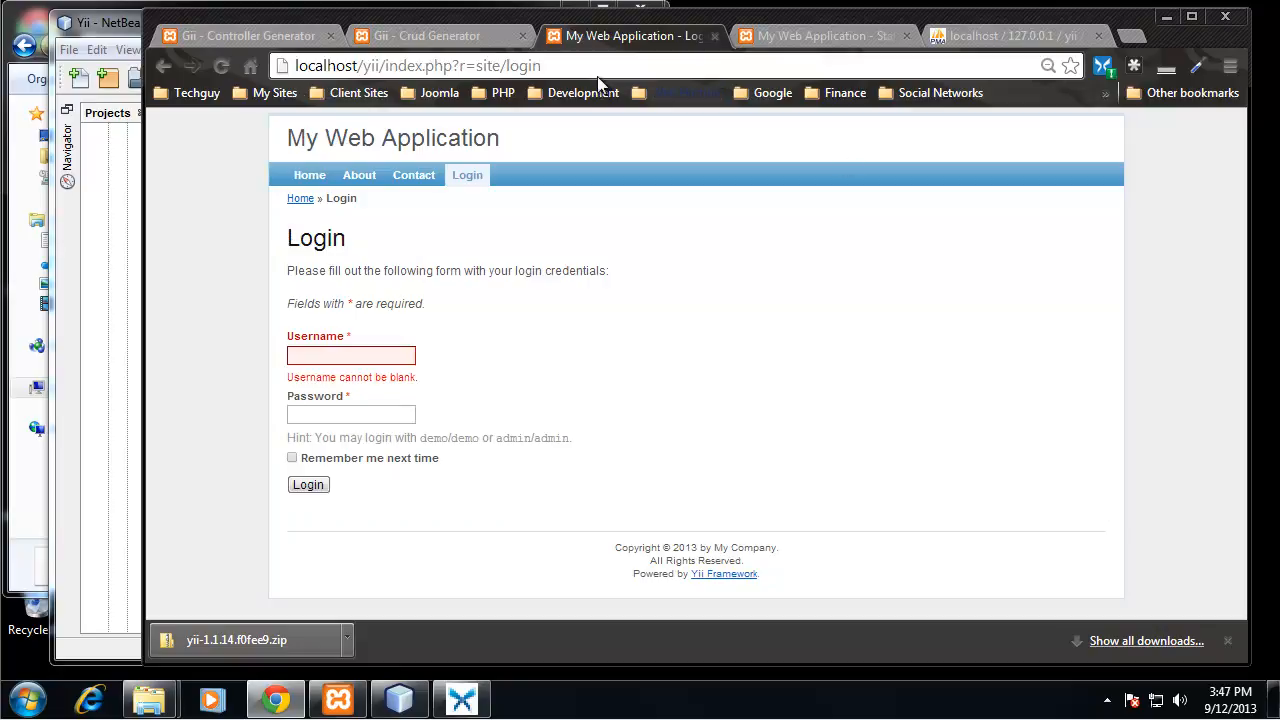
{"action": "left_click", "coordinate": [308, 484]}
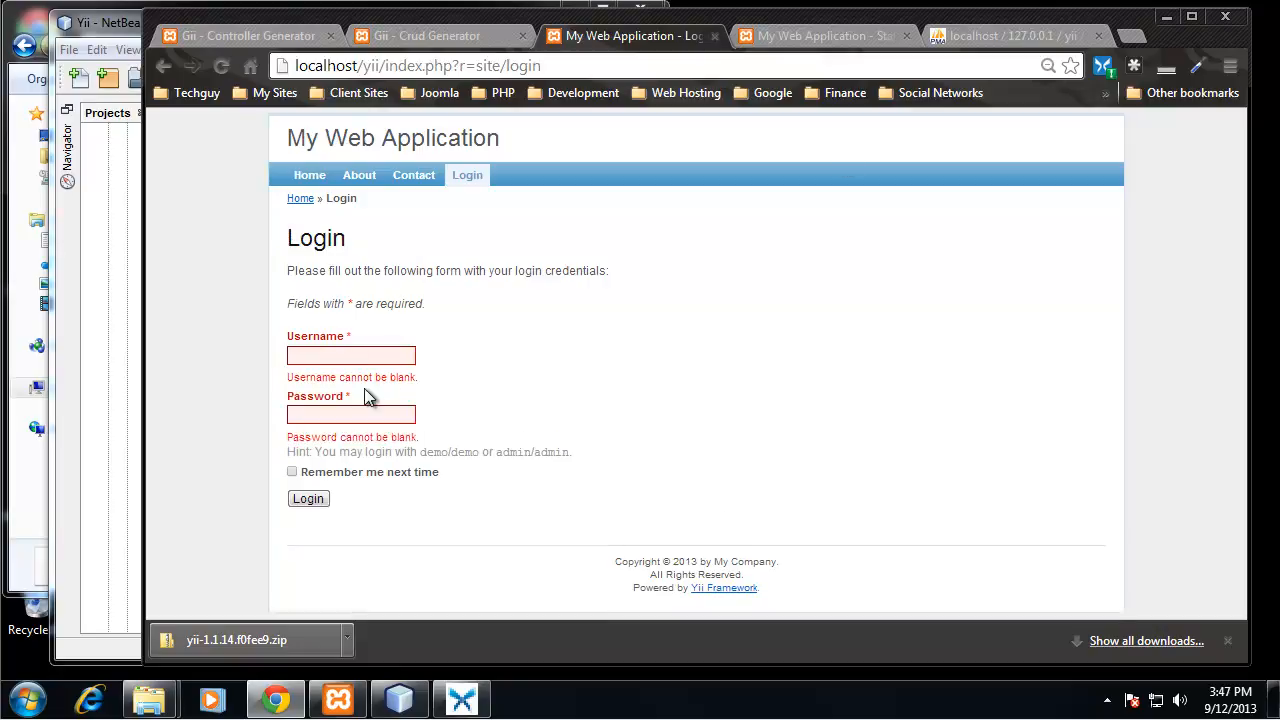
{"action": "type", "text": "admin"}
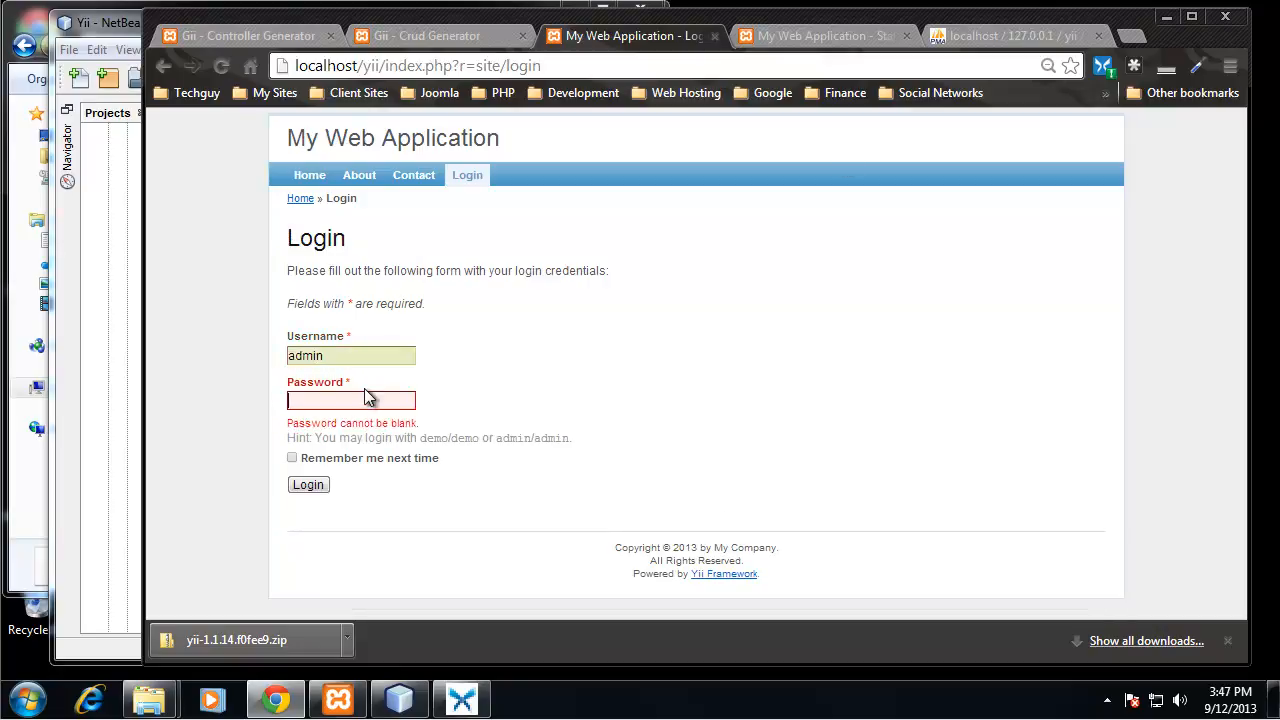
{"action": "type", "text": "admin"}
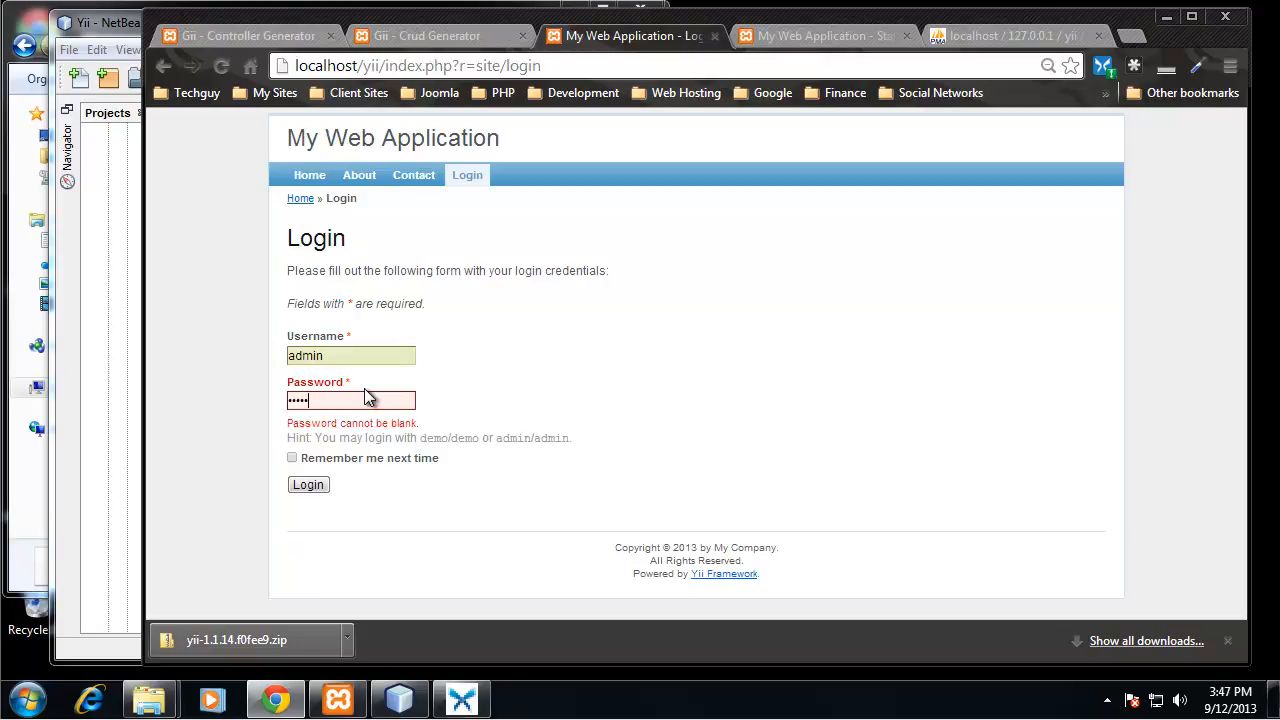
{"action": "left_click", "coordinate": [308, 484]}
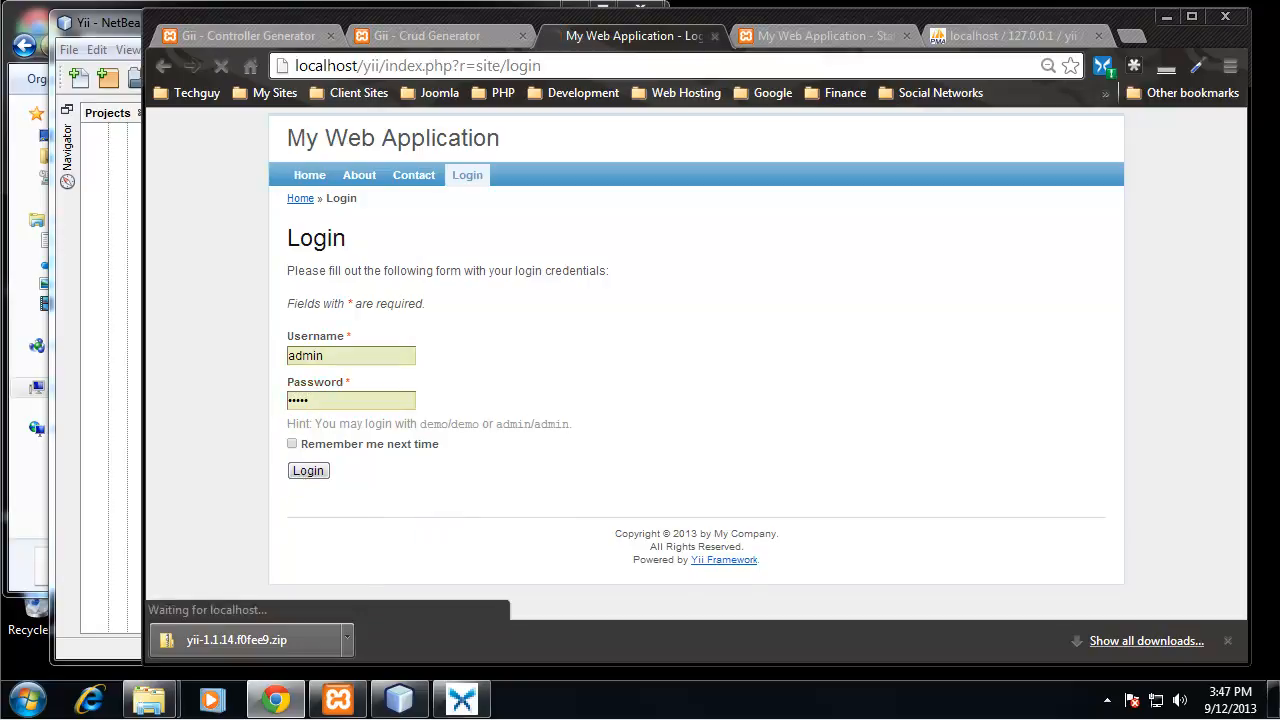
{"action": "left_click", "coordinate": [308, 470]}
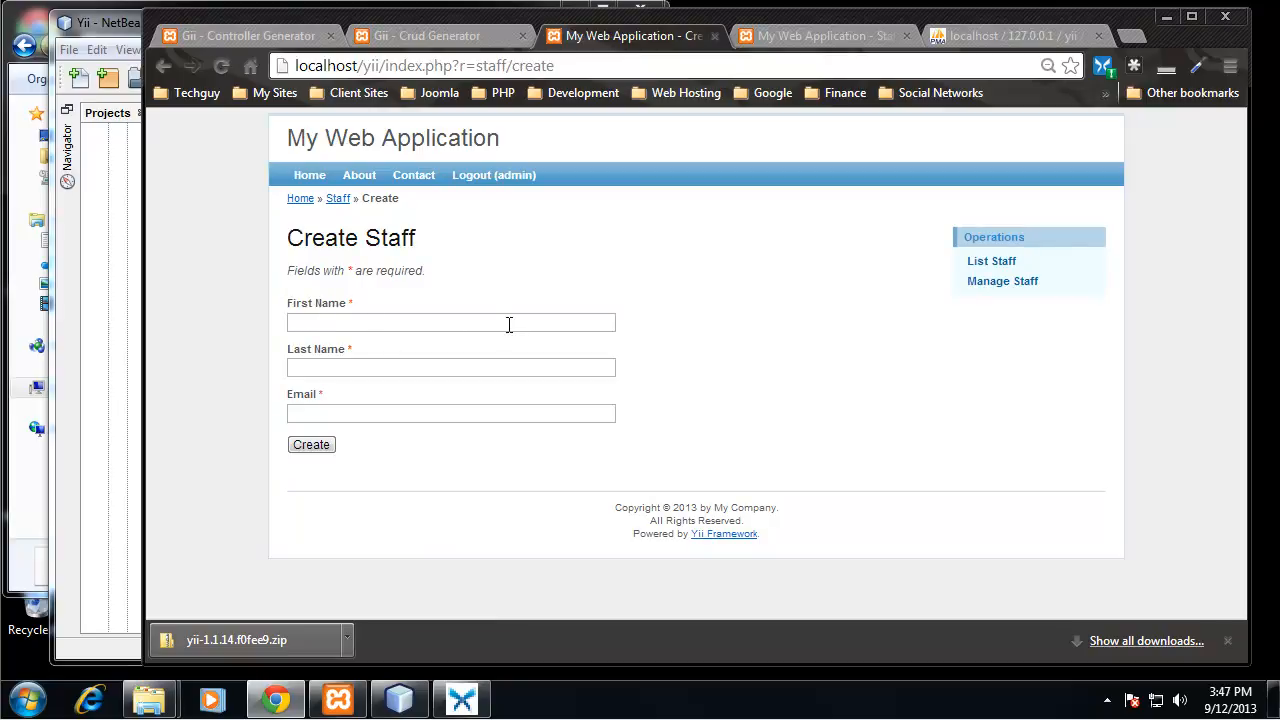
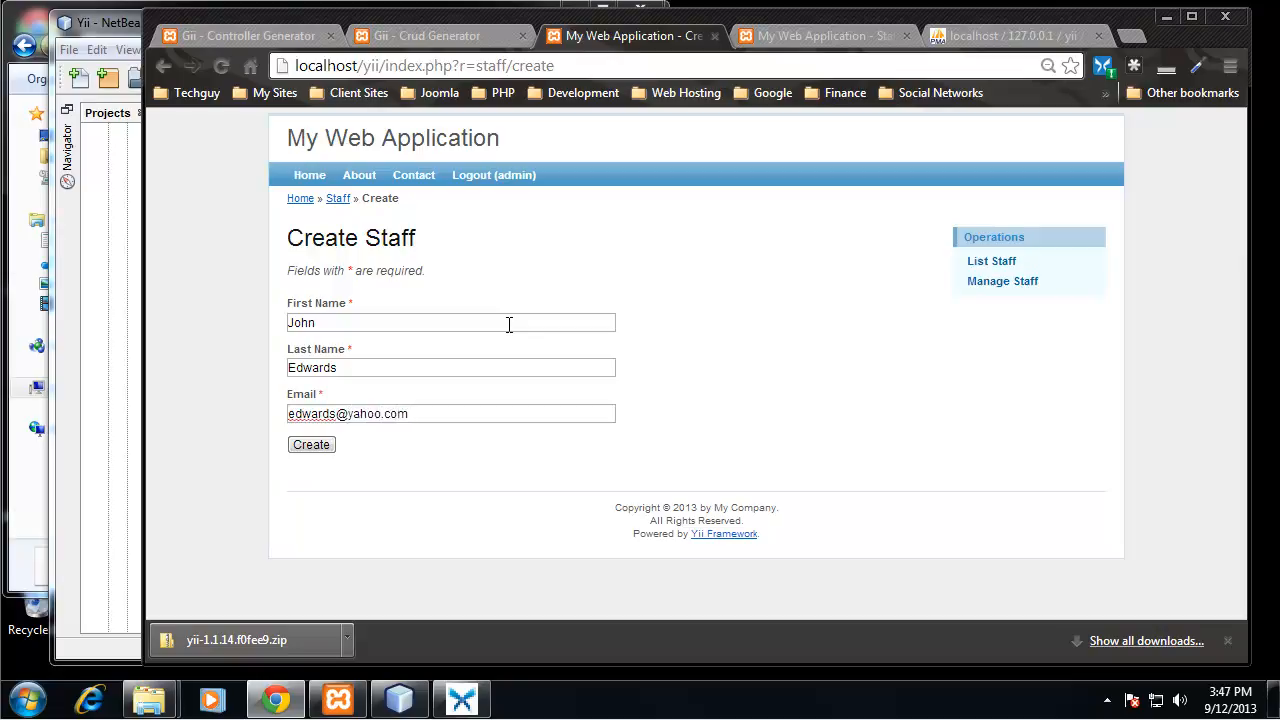
{"action": "left_click", "coordinate": [311, 444]}
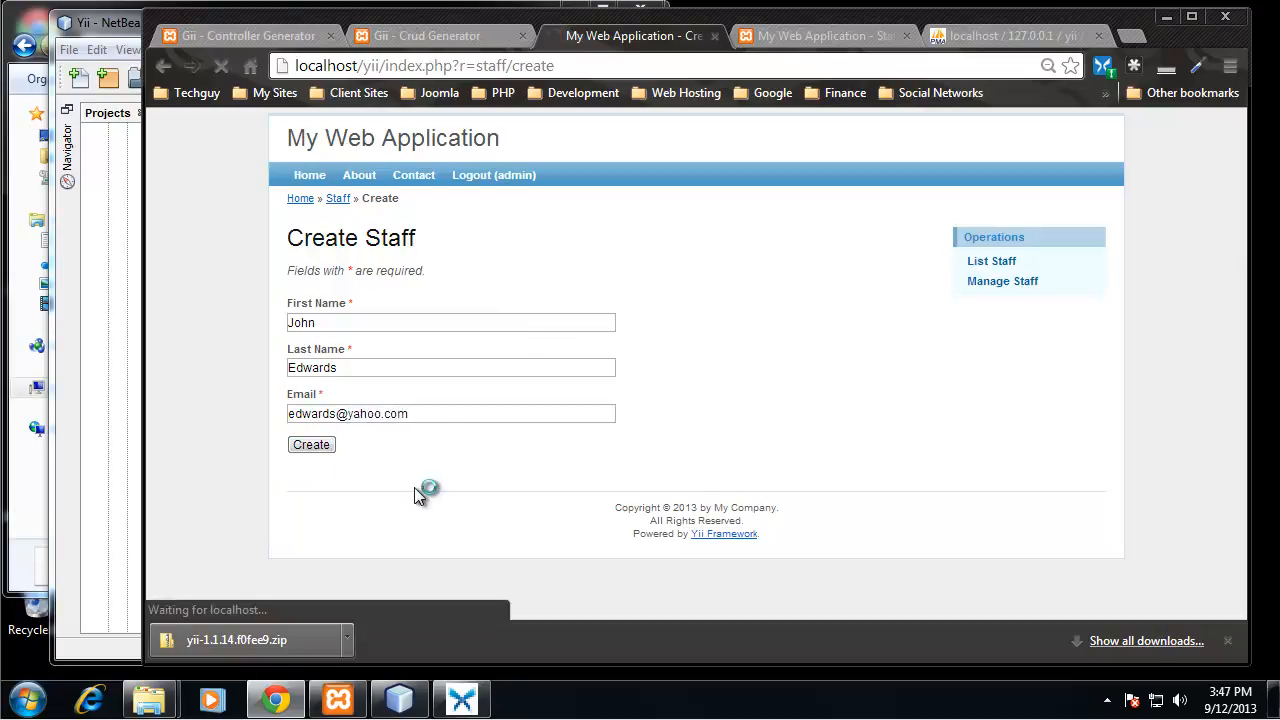
{"action": "left_click", "coordinate": [311, 444]}
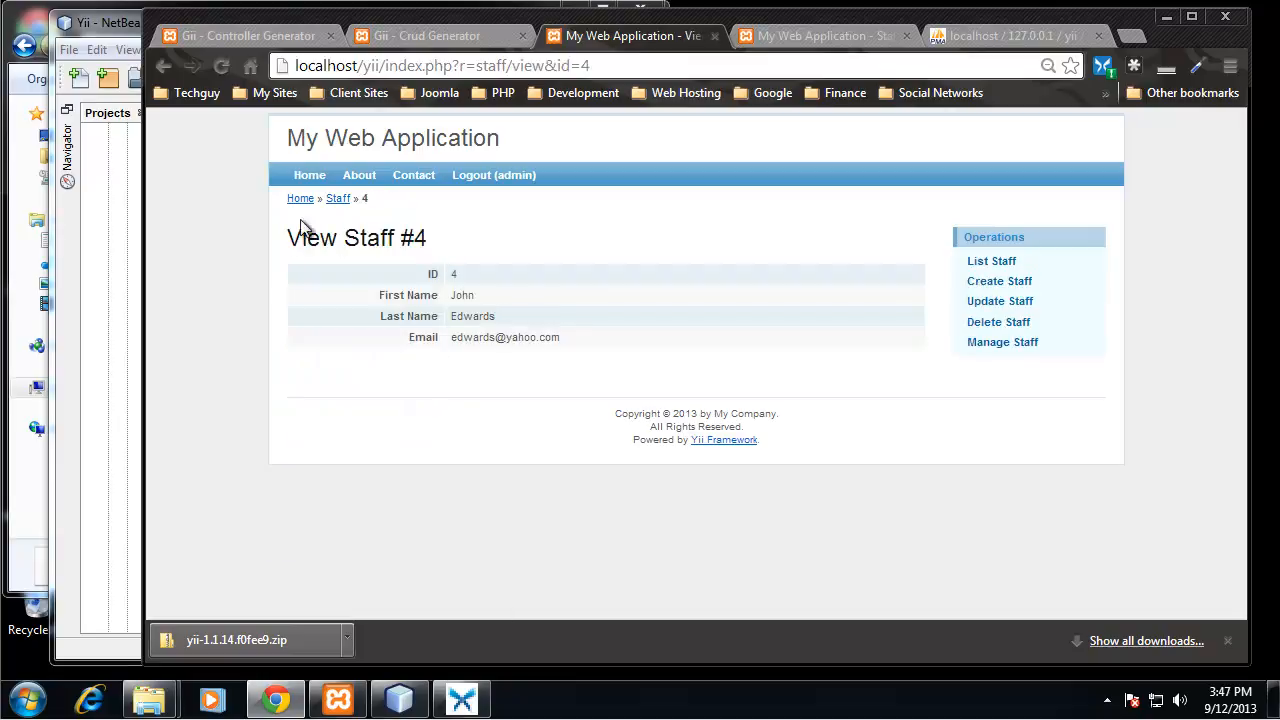
{"action": "mouse_move", "coordinate": [313, 270]}
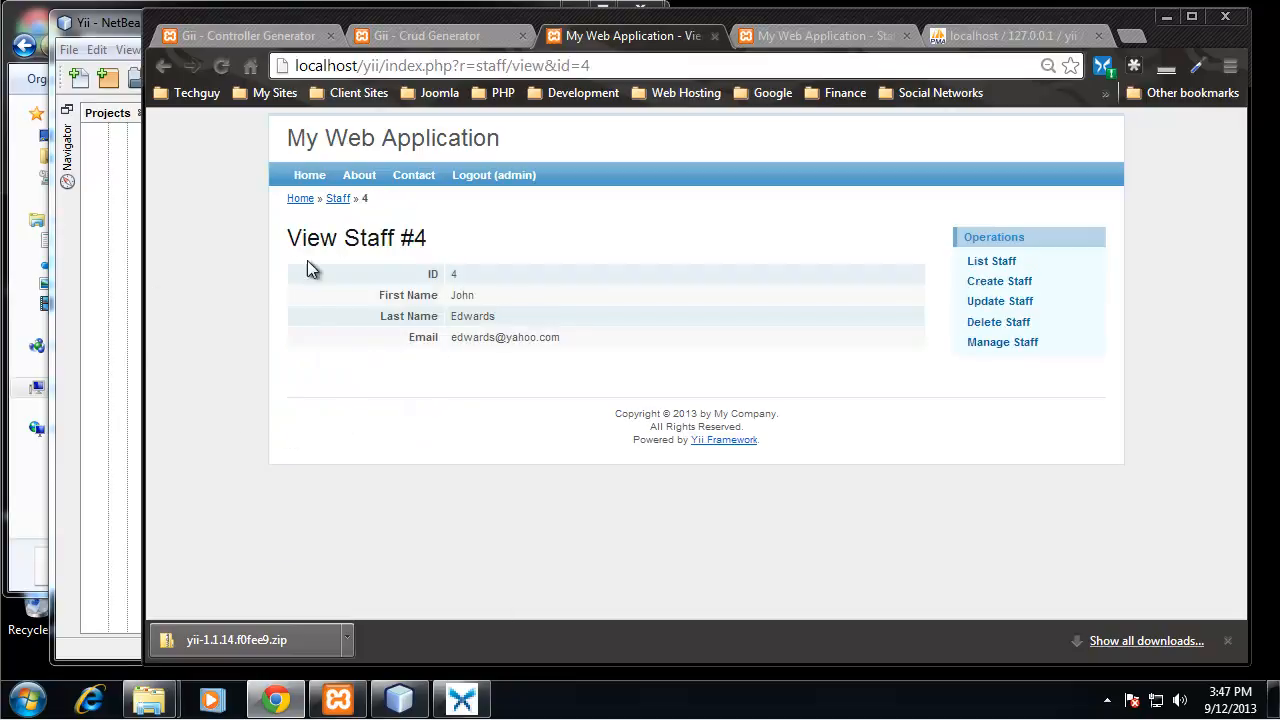
{"action": "mouse_move", "coordinate": [311, 323]}
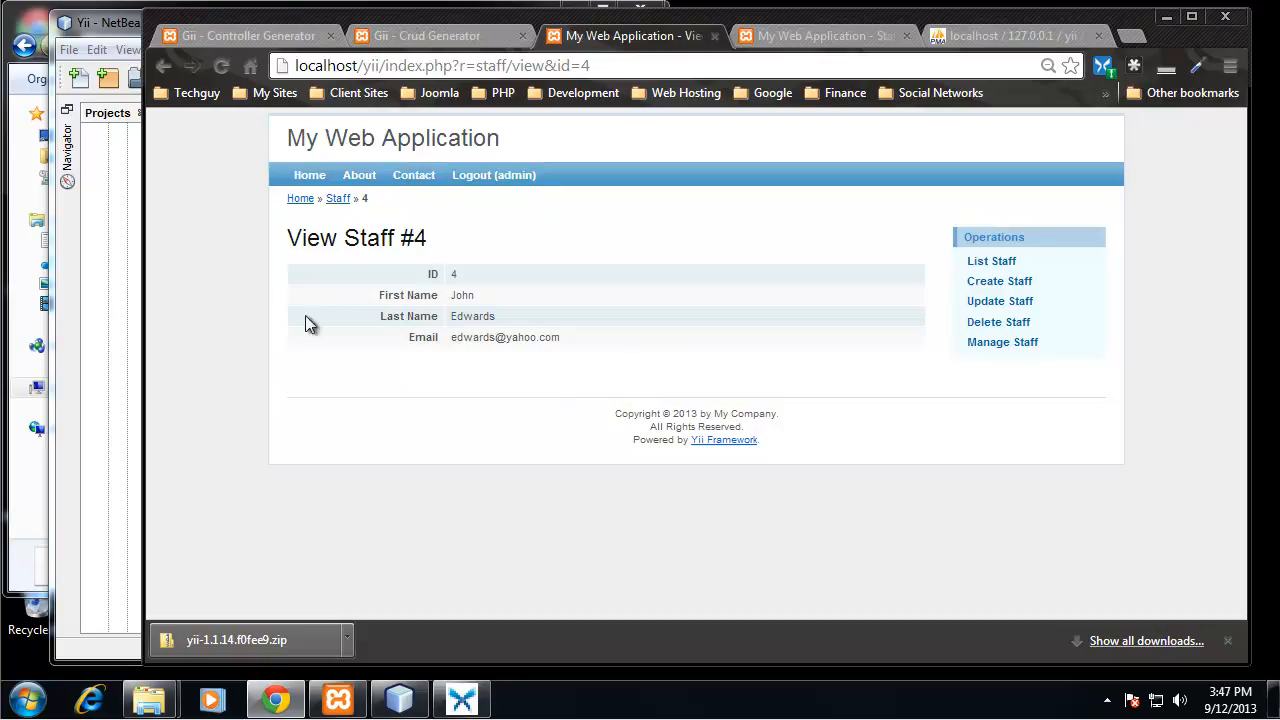
{"action": "mouse_move", "coordinate": [1000, 301]}
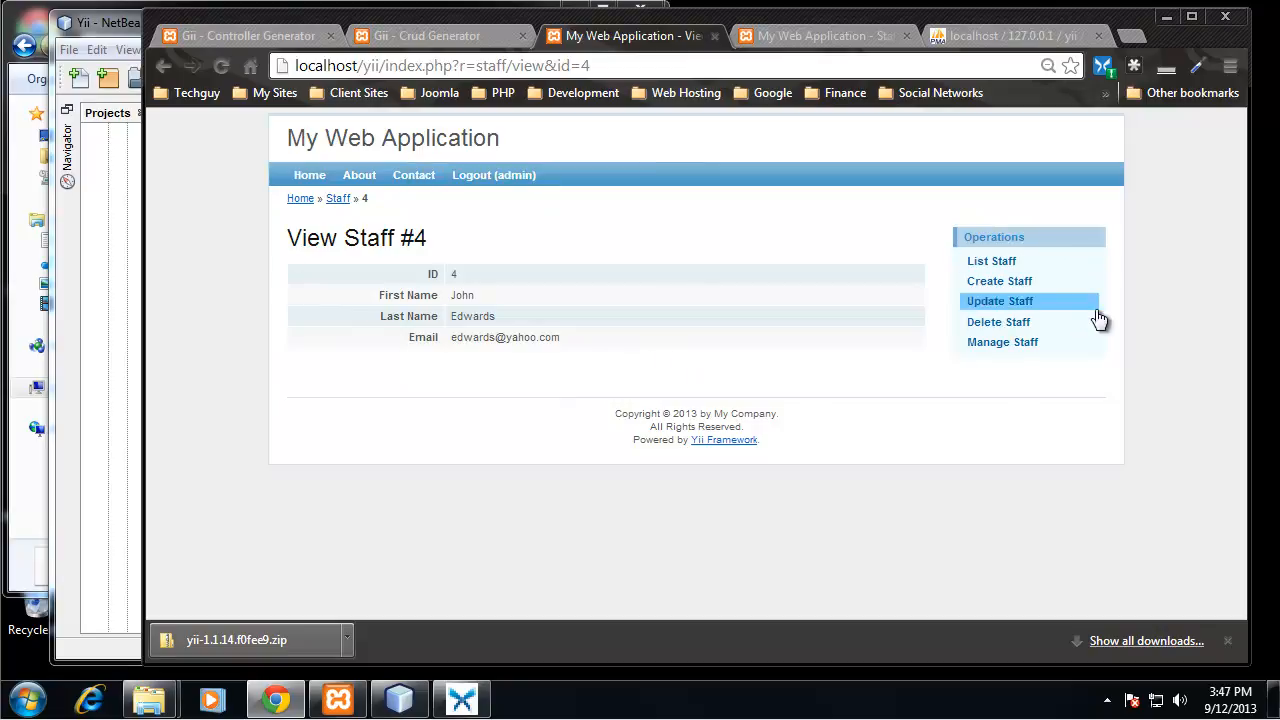
{"action": "mouse_move", "coordinate": [990, 261]}
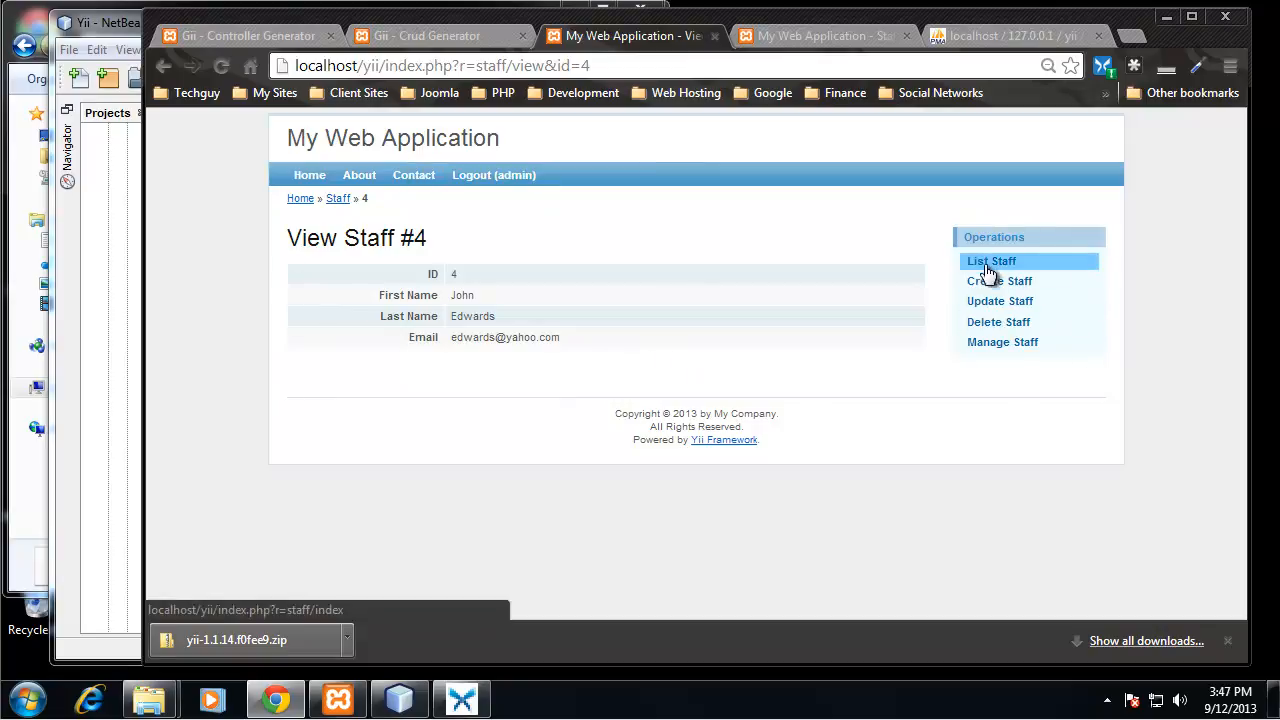
{"action": "left_click", "coordinate": [990, 261]}
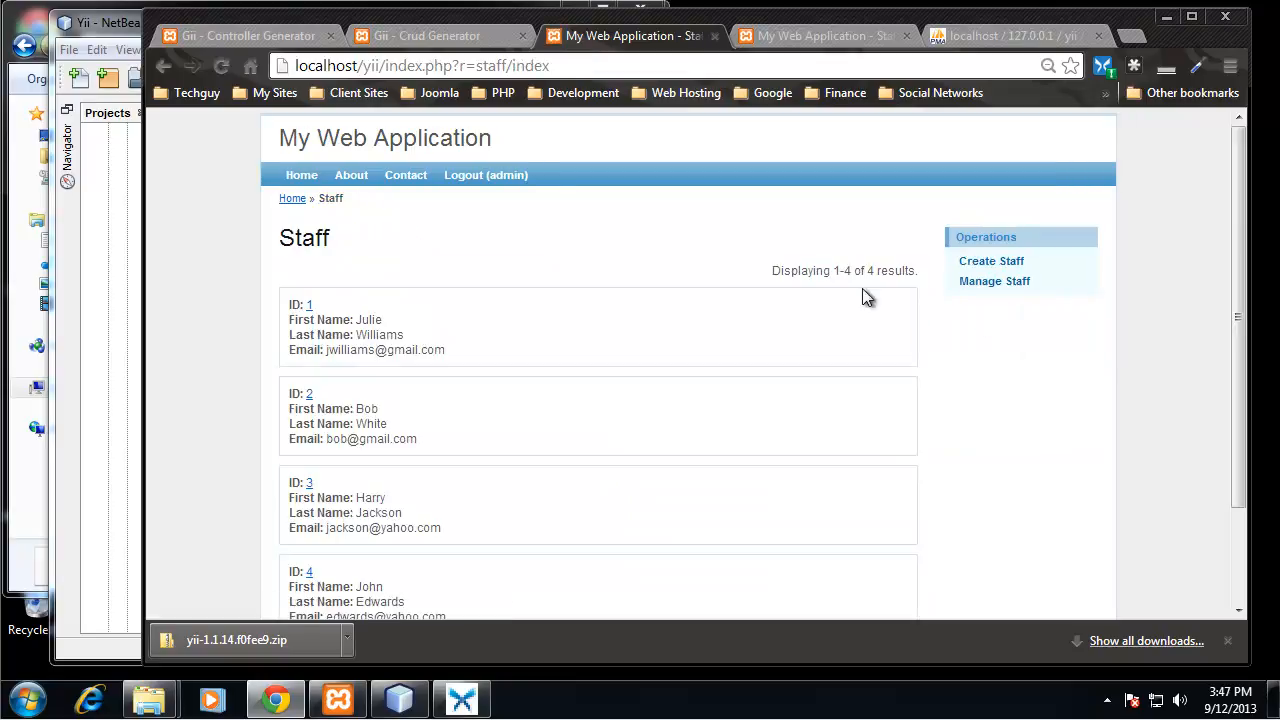
{"action": "scroll", "scroll_direction": "down", "scroll_amount": 3}
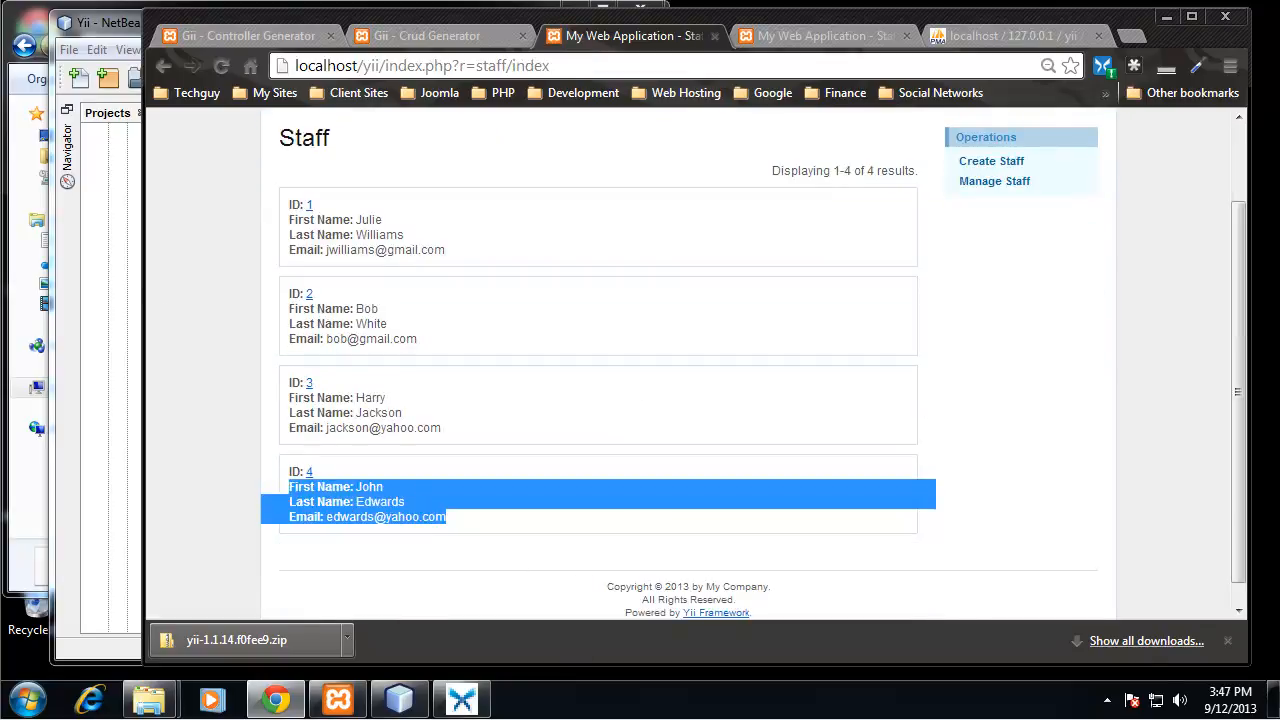
{"action": "scroll", "scroll_direction": "up", "scroll_amount": 3}
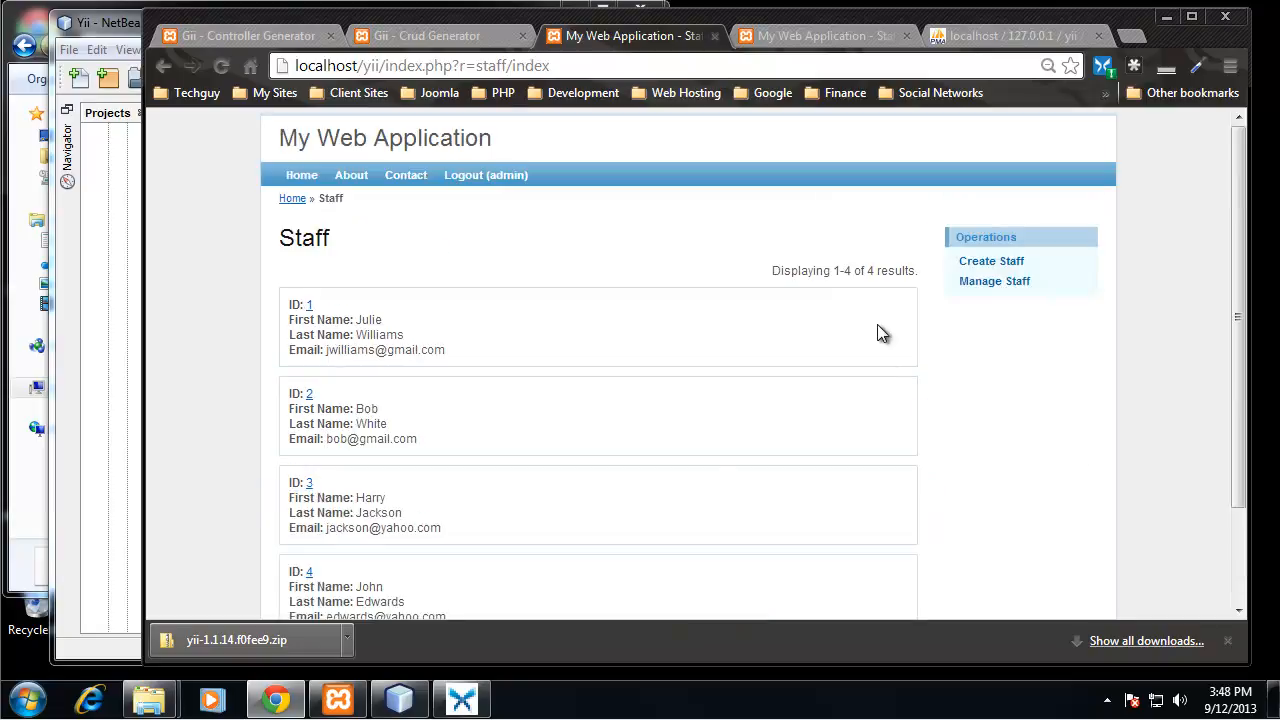
{"action": "mouse_move", "coordinate": [888, 247]}
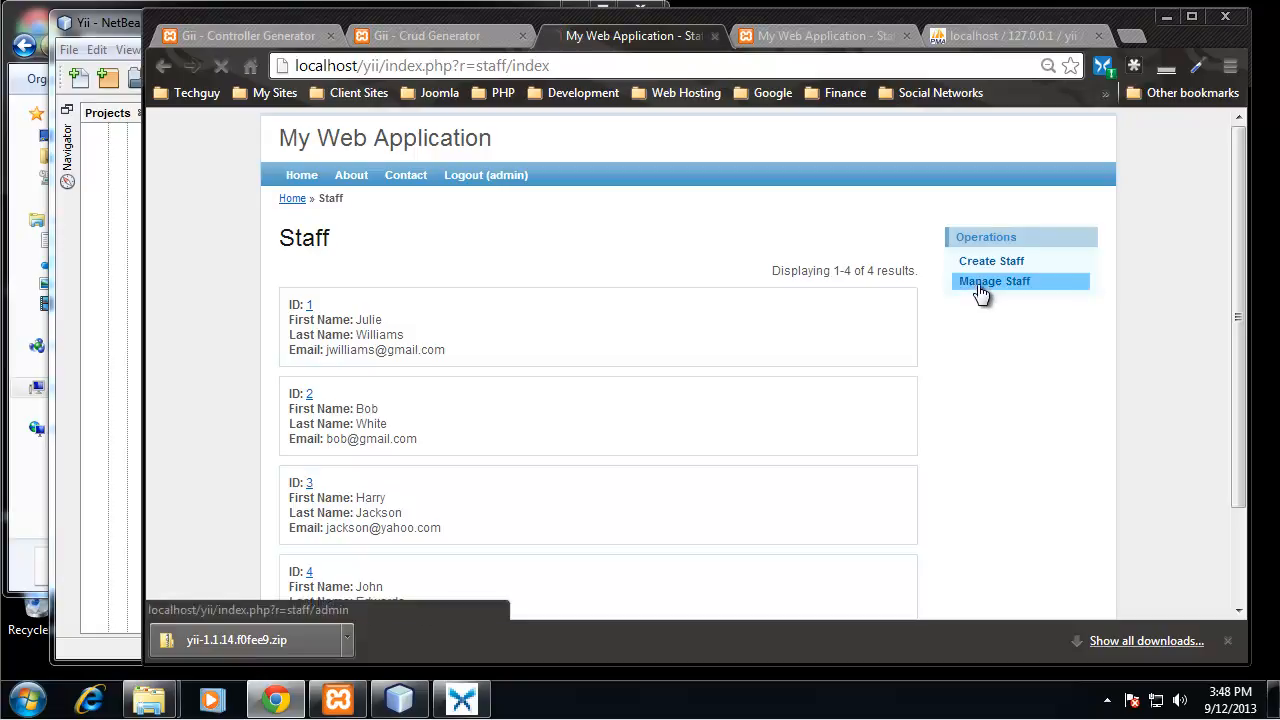
{"action": "left_click", "coordinate": [993, 281]}
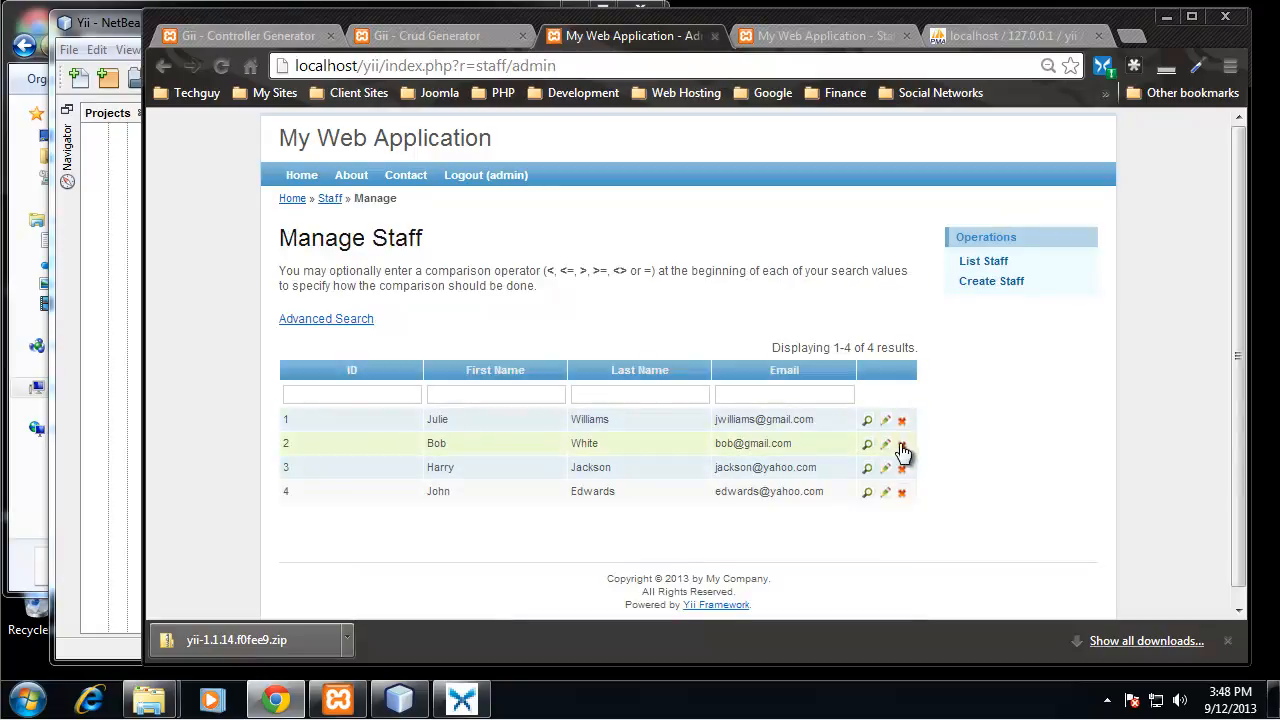
{"action": "mouse_move", "coordinate": [901, 420]}
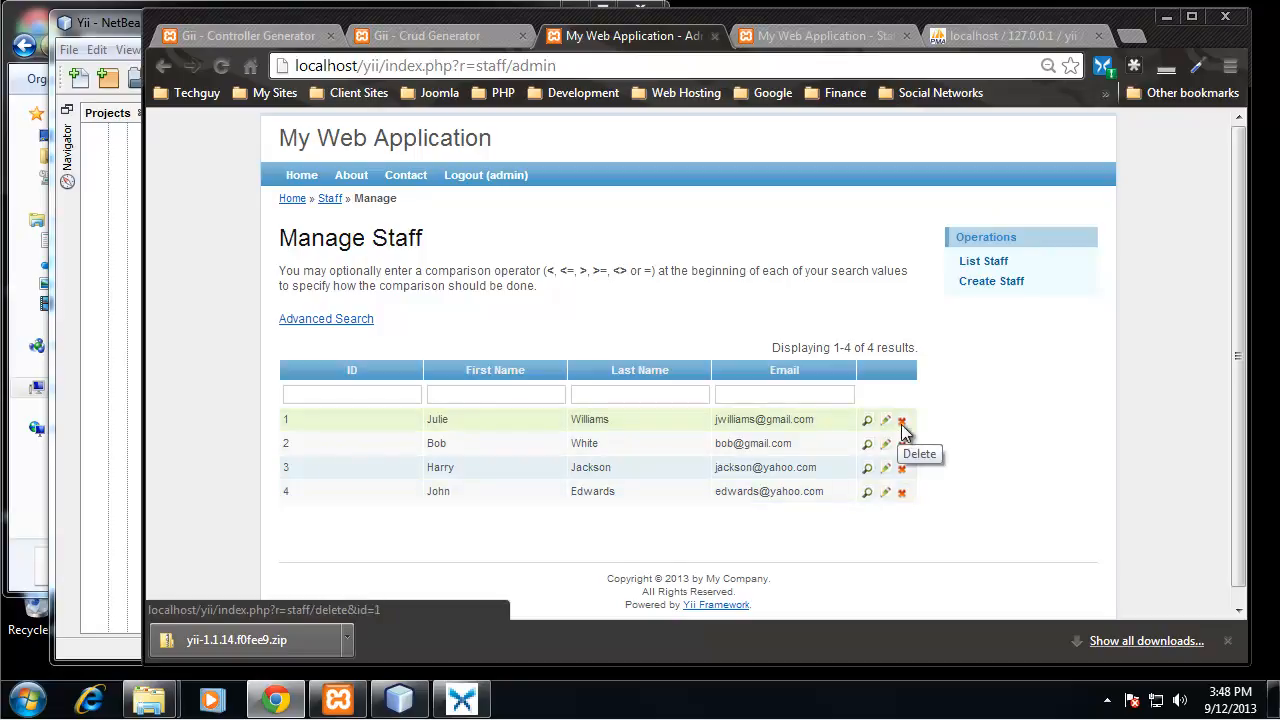
{"action": "left_click", "coordinate": [901, 491]}
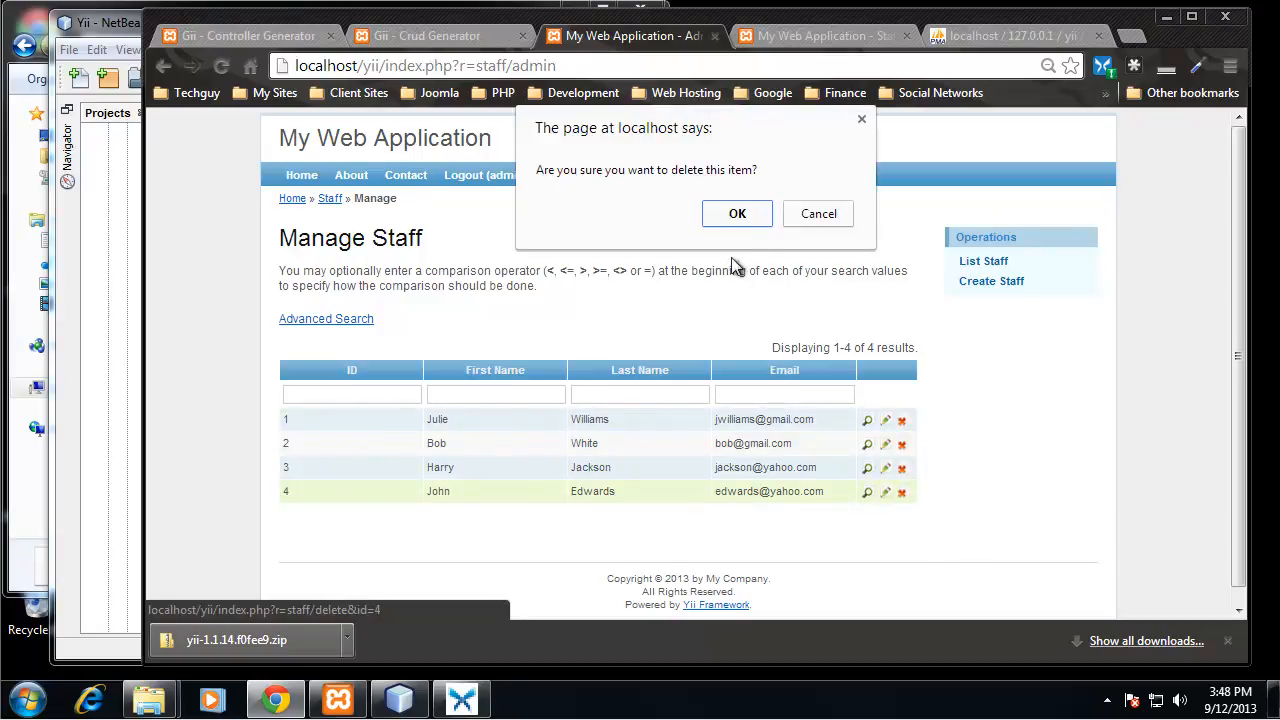
{"action": "mouse_move", "coordinate": [643, 203]}
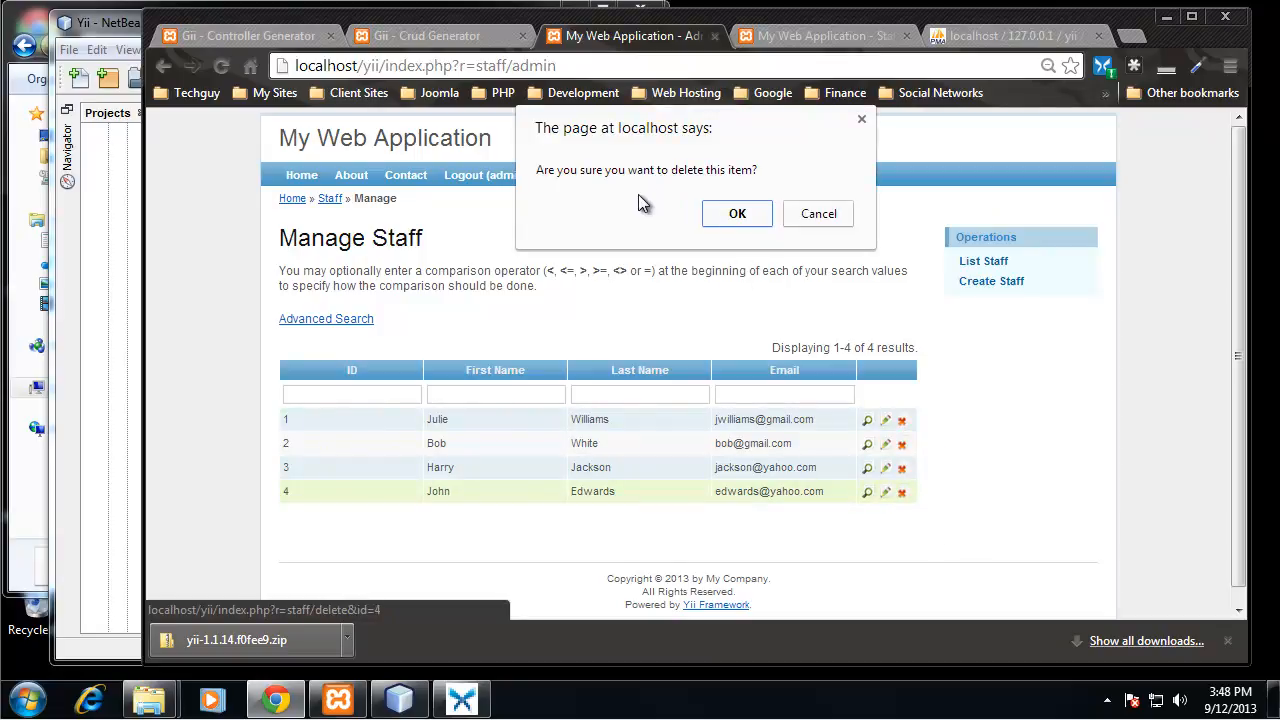
{"action": "left_click", "coordinate": [818, 213]}
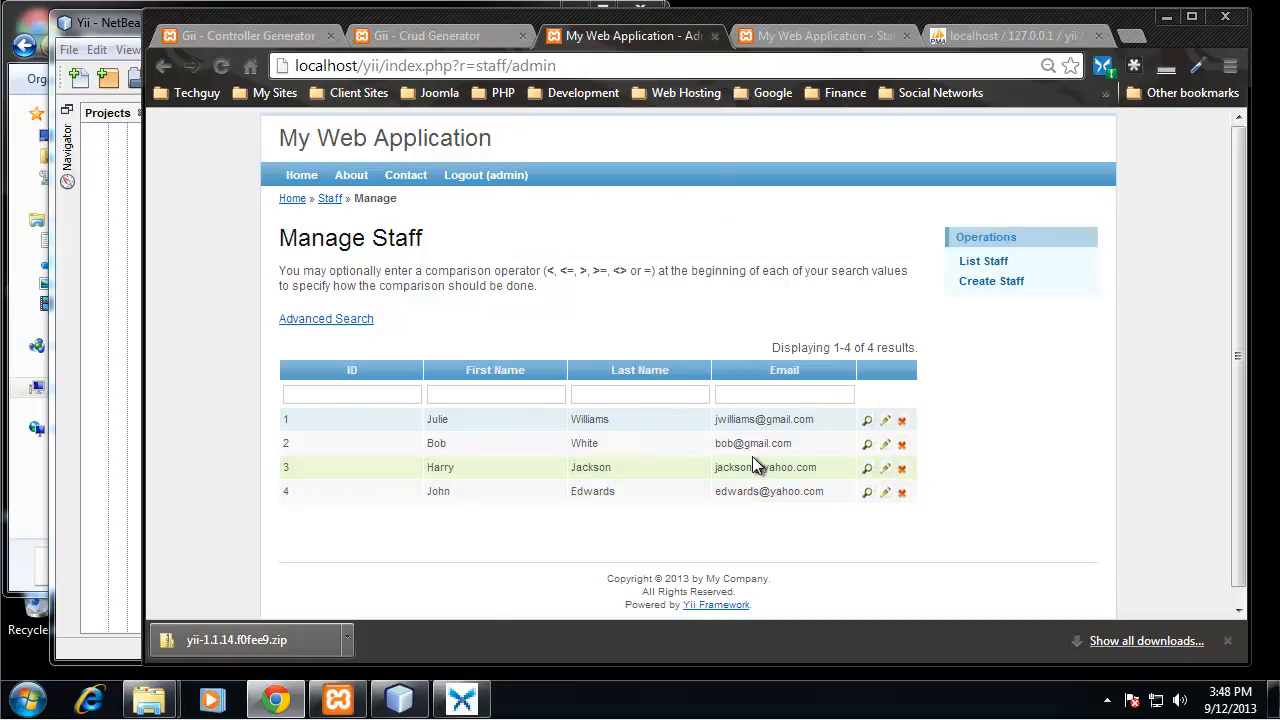
{"action": "left_click", "coordinate": [901, 491]}
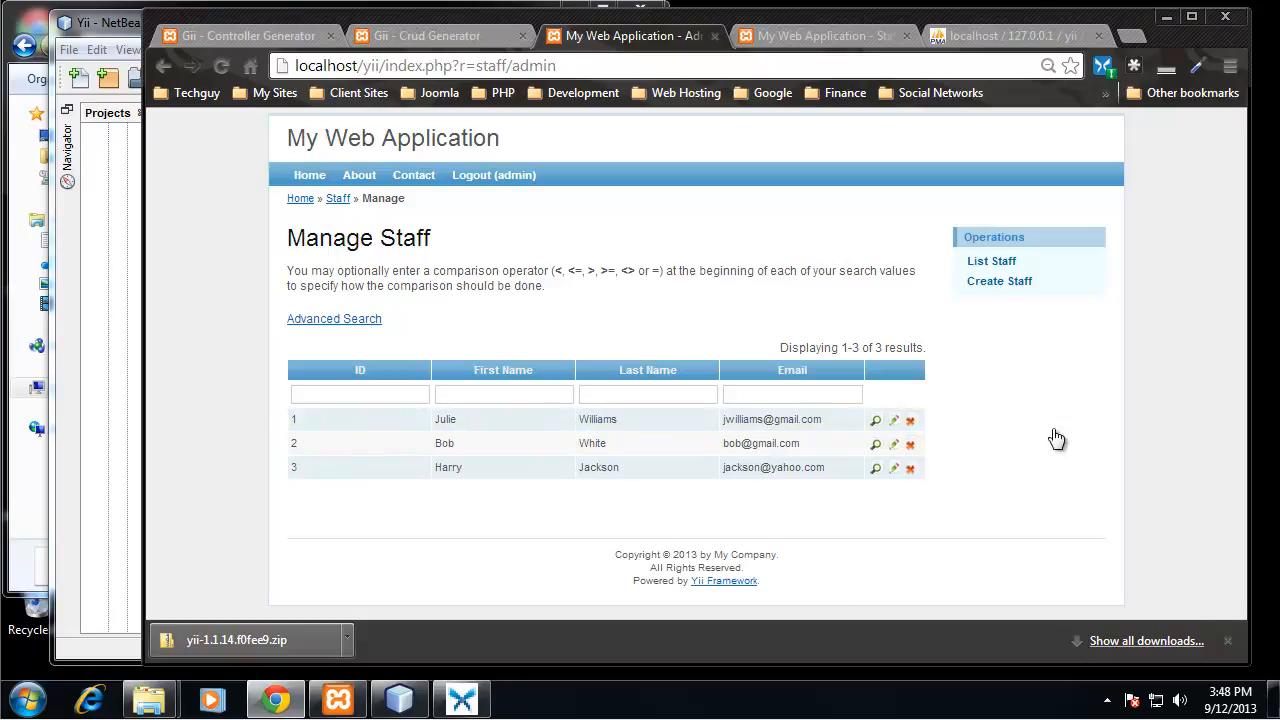
{"action": "mouse_move", "coordinate": [405, 355]}
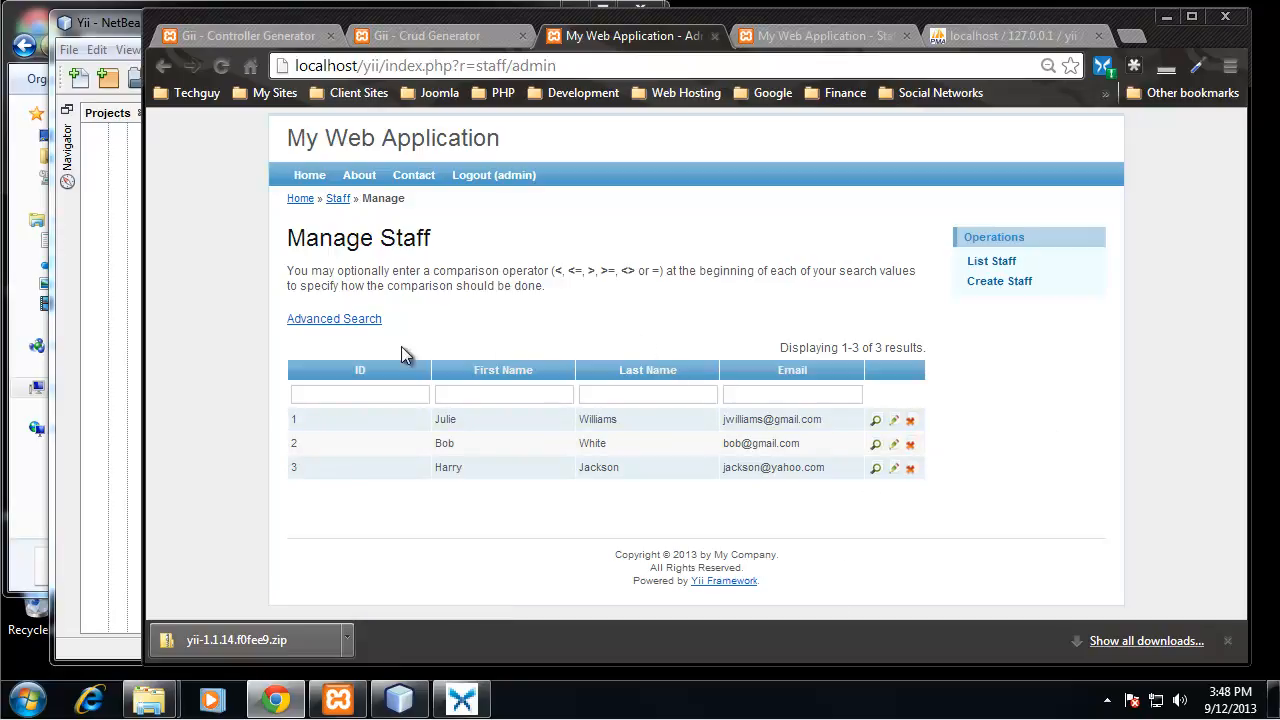
{"action": "mouse_move", "coordinate": [1050, 428]}
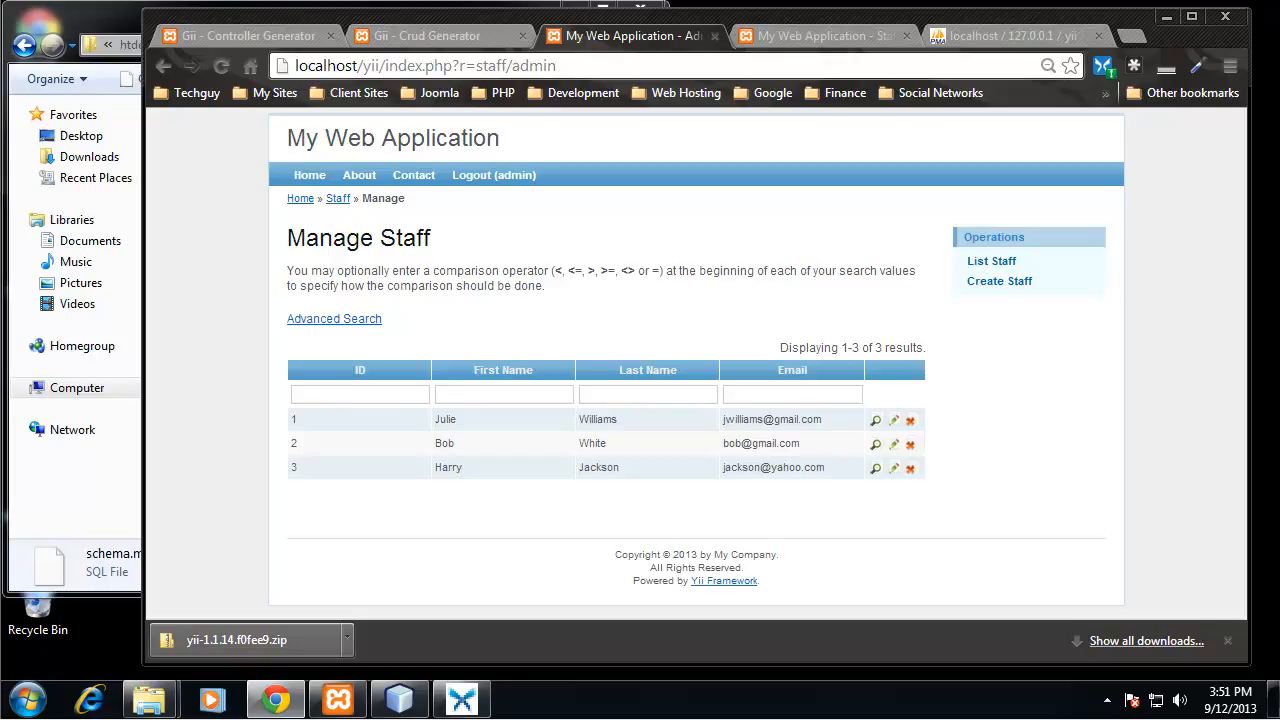
{"action": "mouse_move", "coordinate": [1107, 607]}
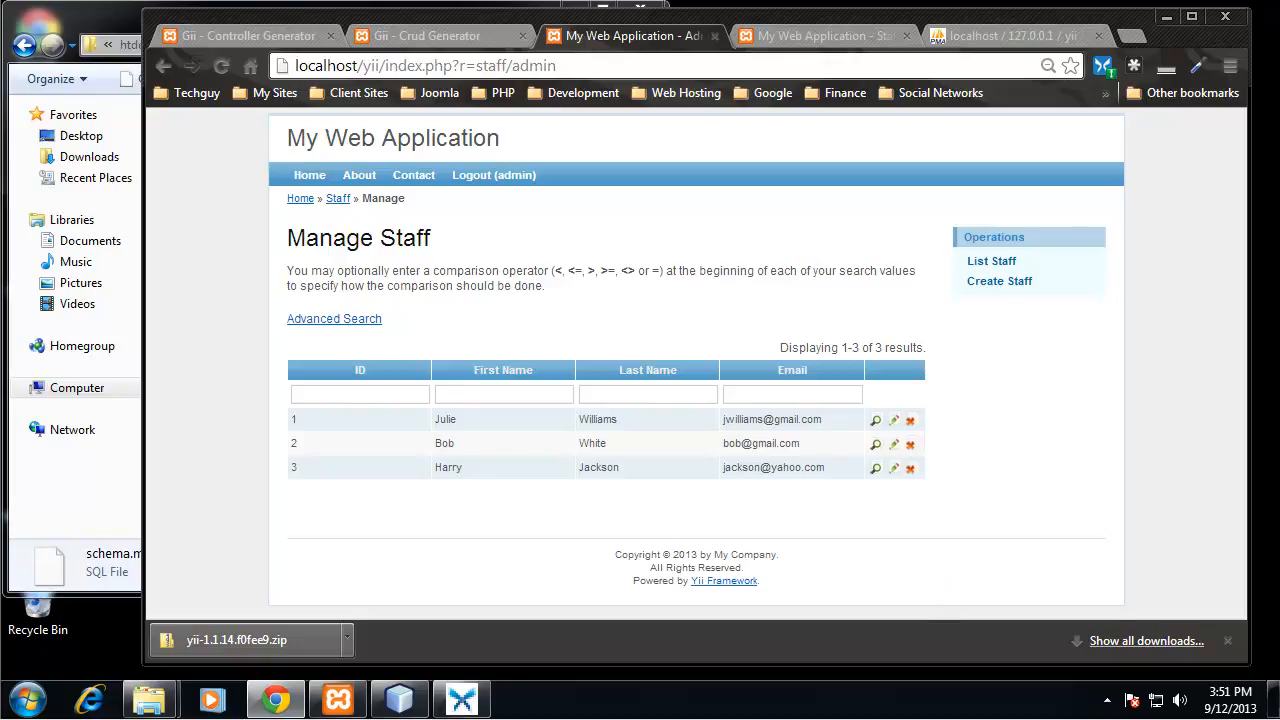
{"action": "mouse_move", "coordinate": [744, 378]}
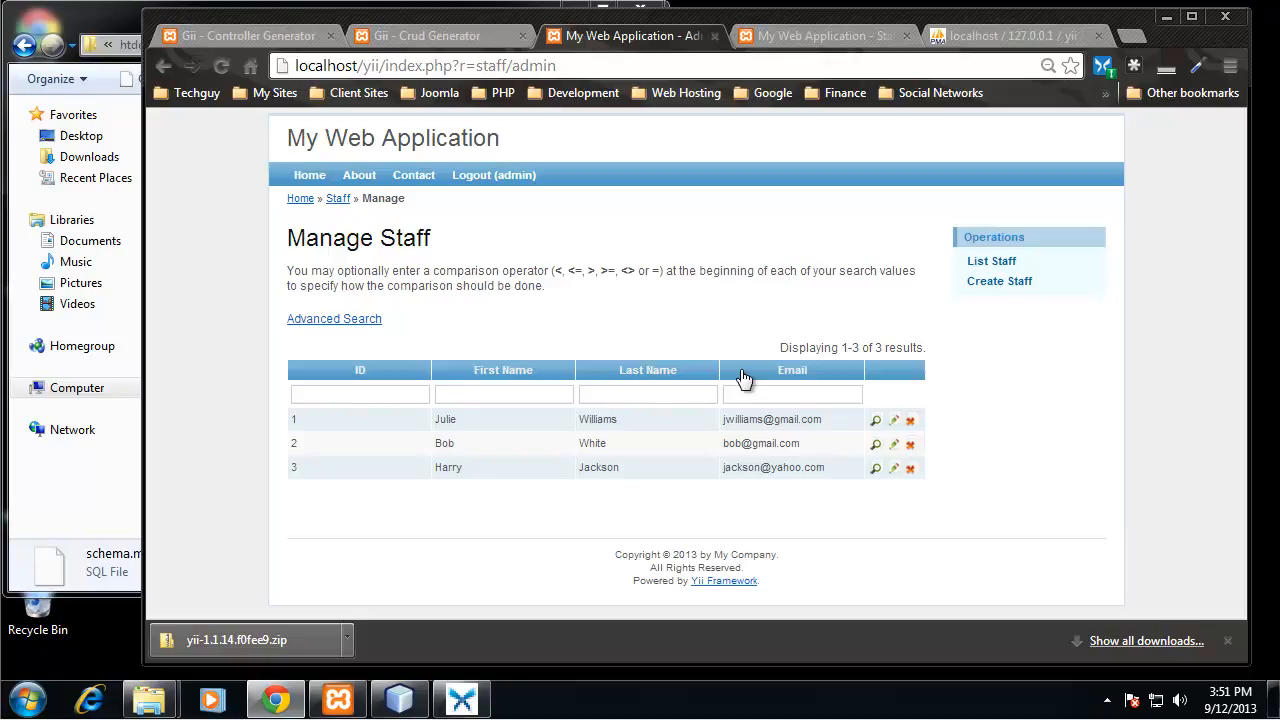